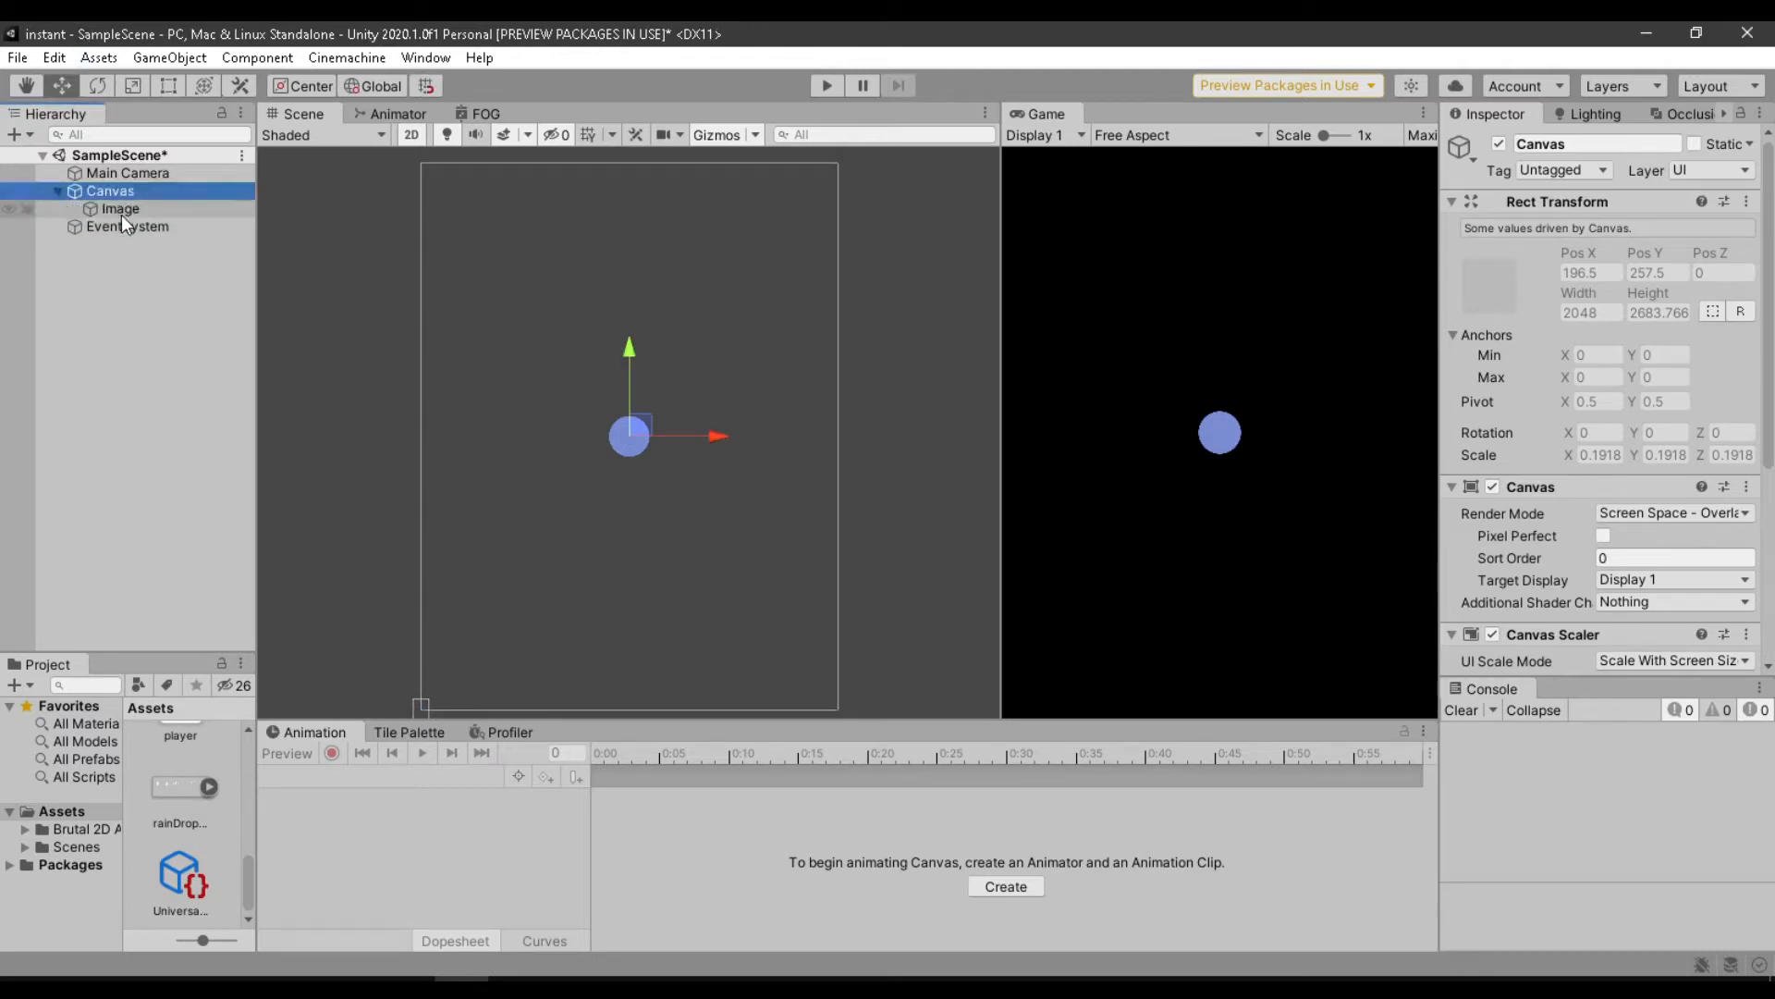
Add a new UI_Drag script component to the Image object and open it for editing.
{"action": "left_click", "coordinate": [121, 208]}
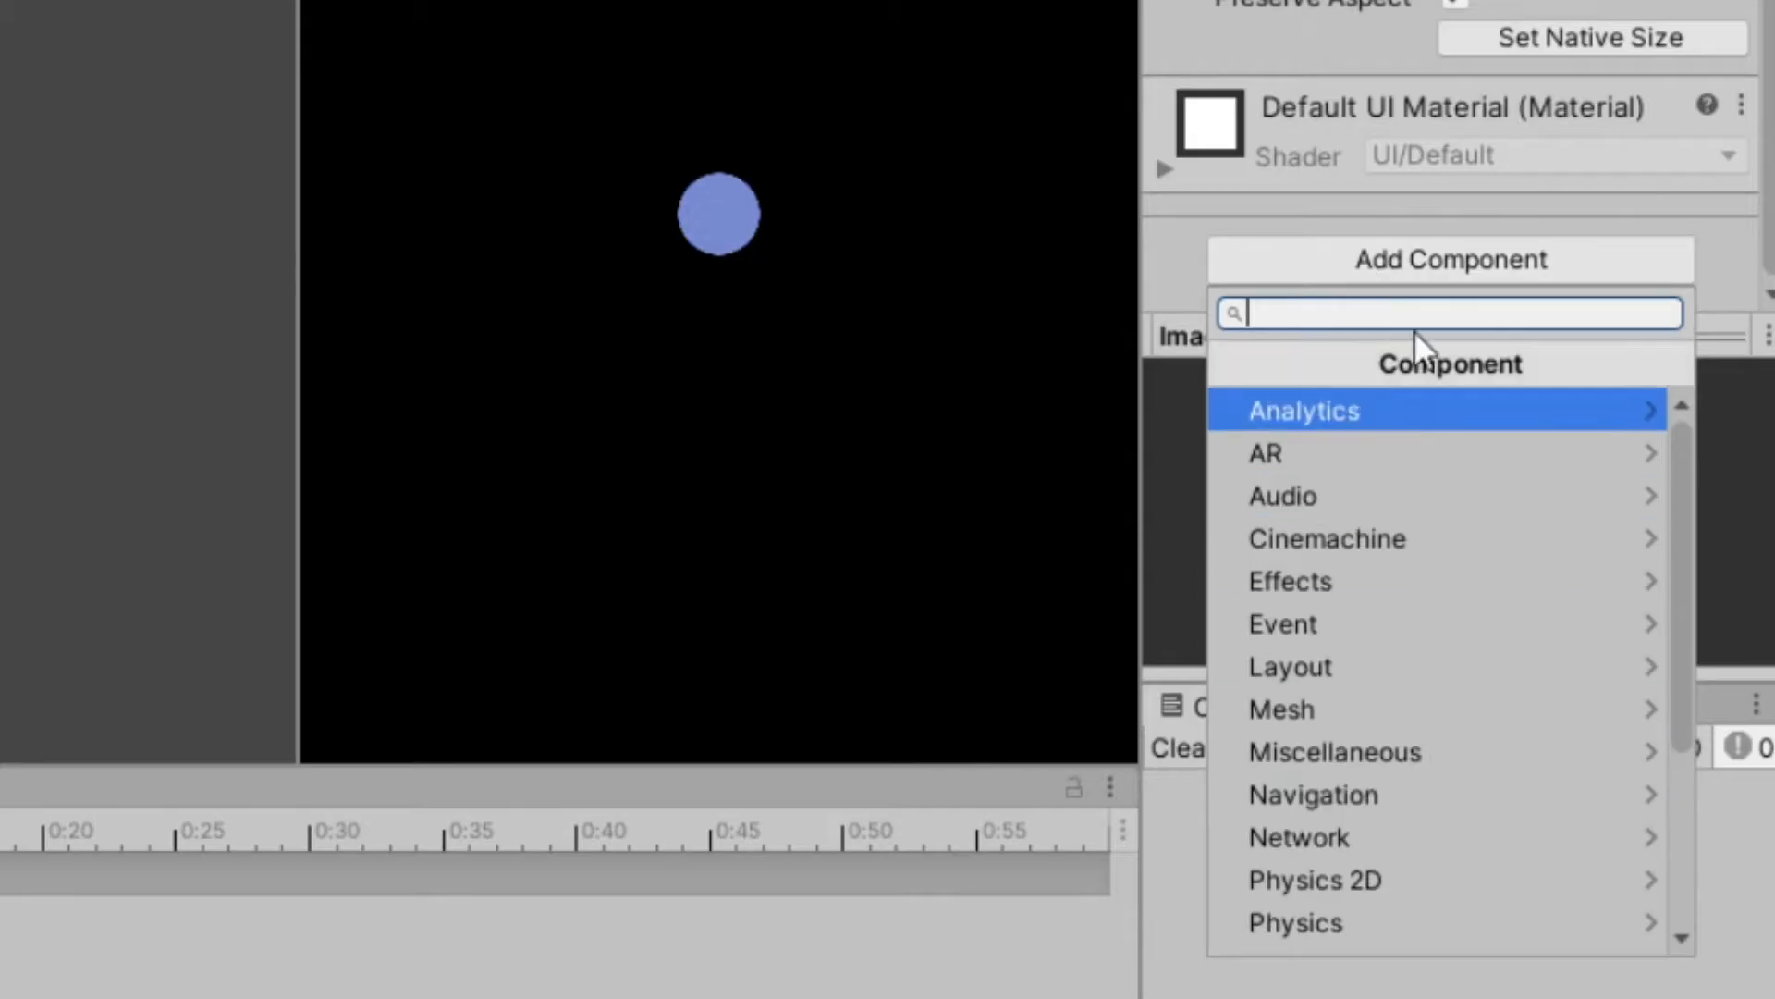
{"action": "type", "text": "UI_"}
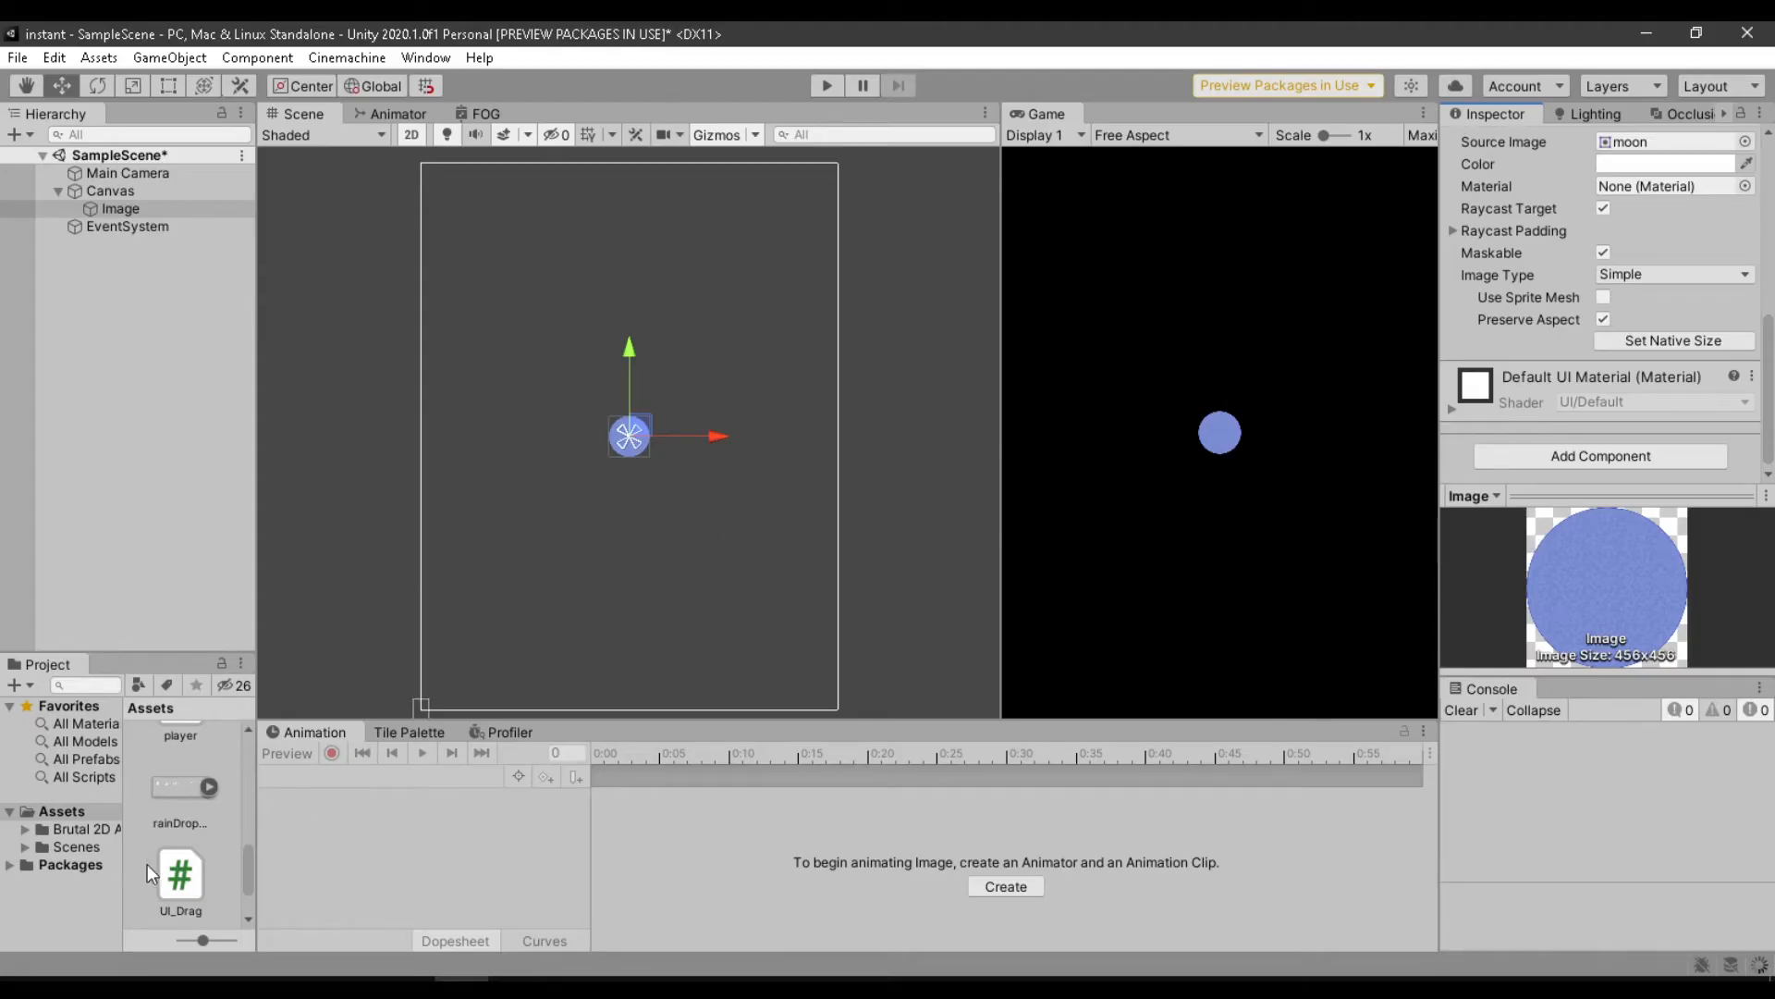
{"action": "double_click", "coordinate": [181, 876]}
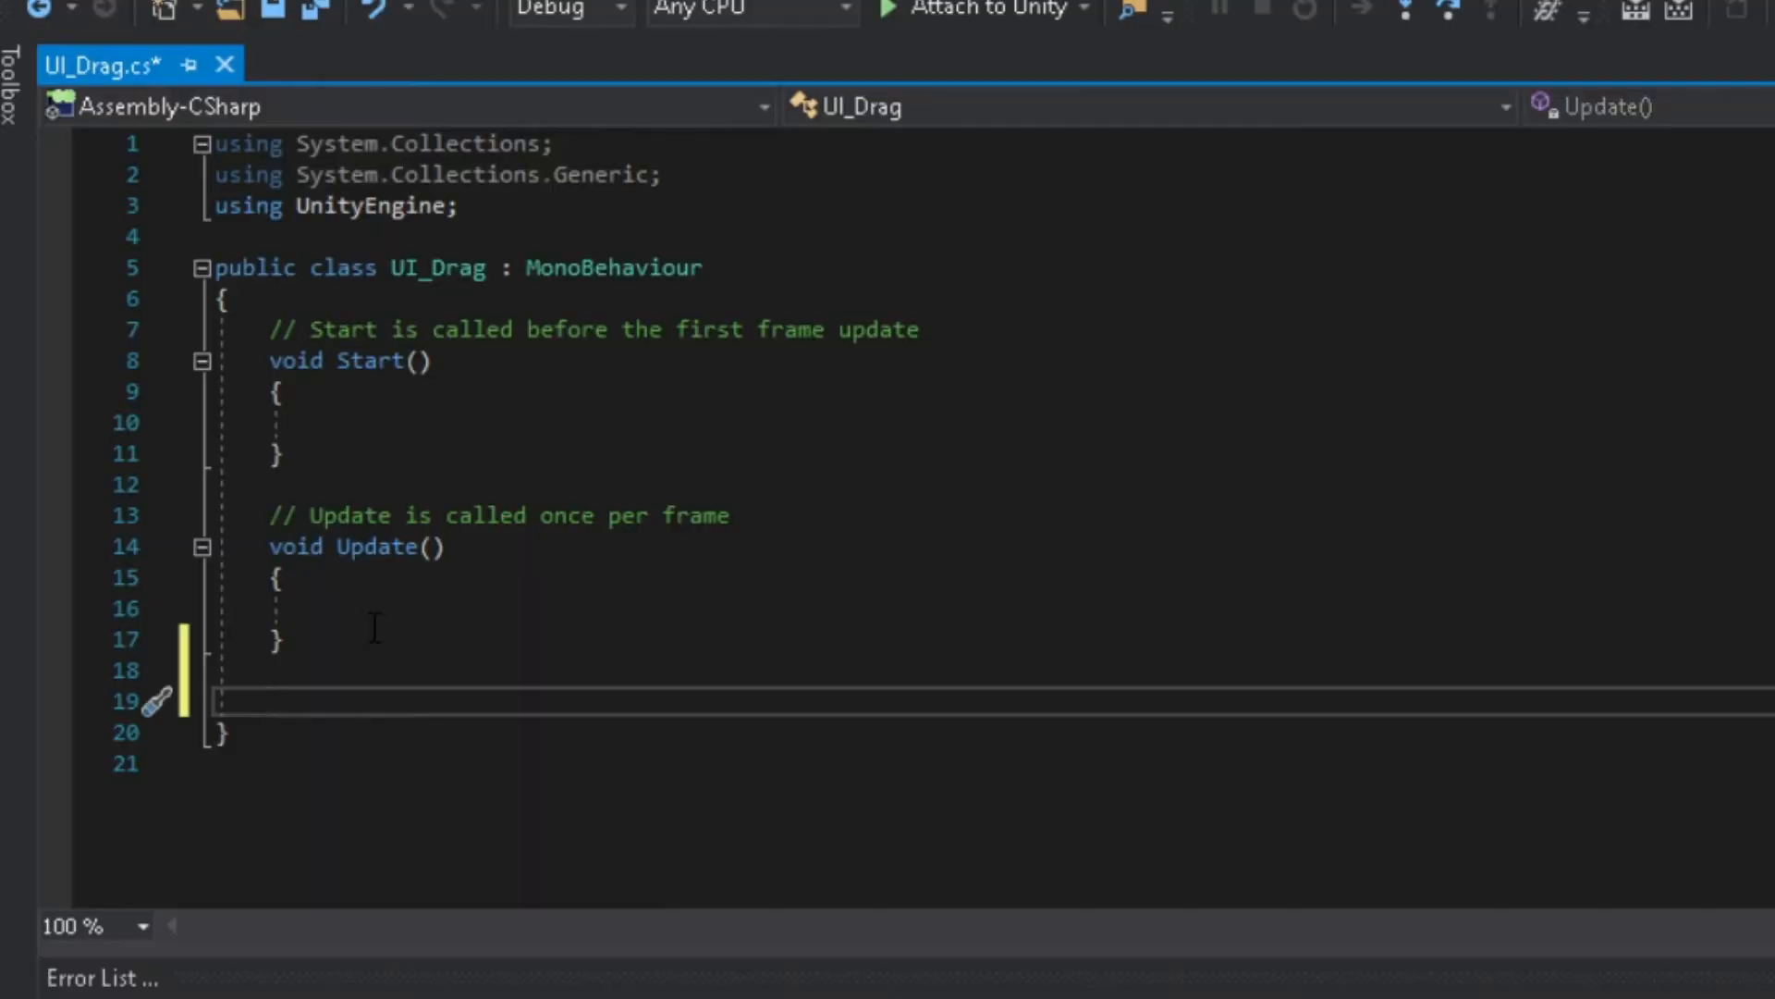
Add public void StartDragUI() and StopDragUI() methods to UI_Drag.
{"action": "type", "text": "public"}
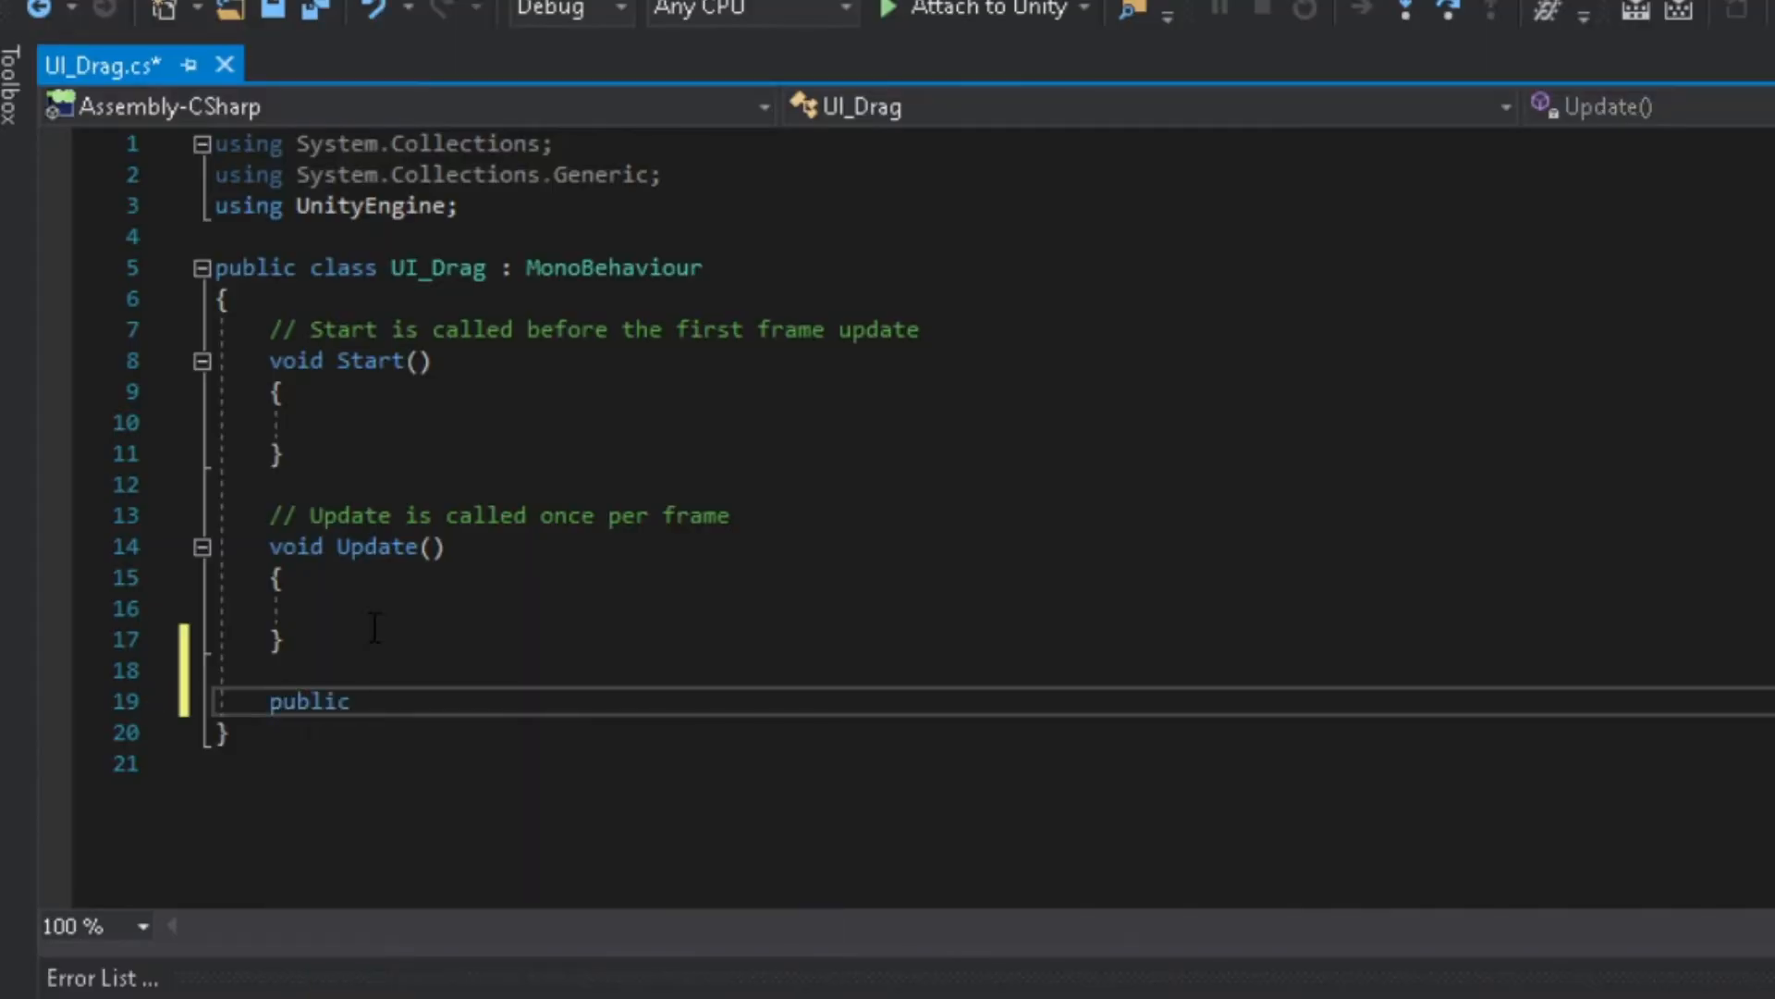
{"action": "type", "text": "void"}
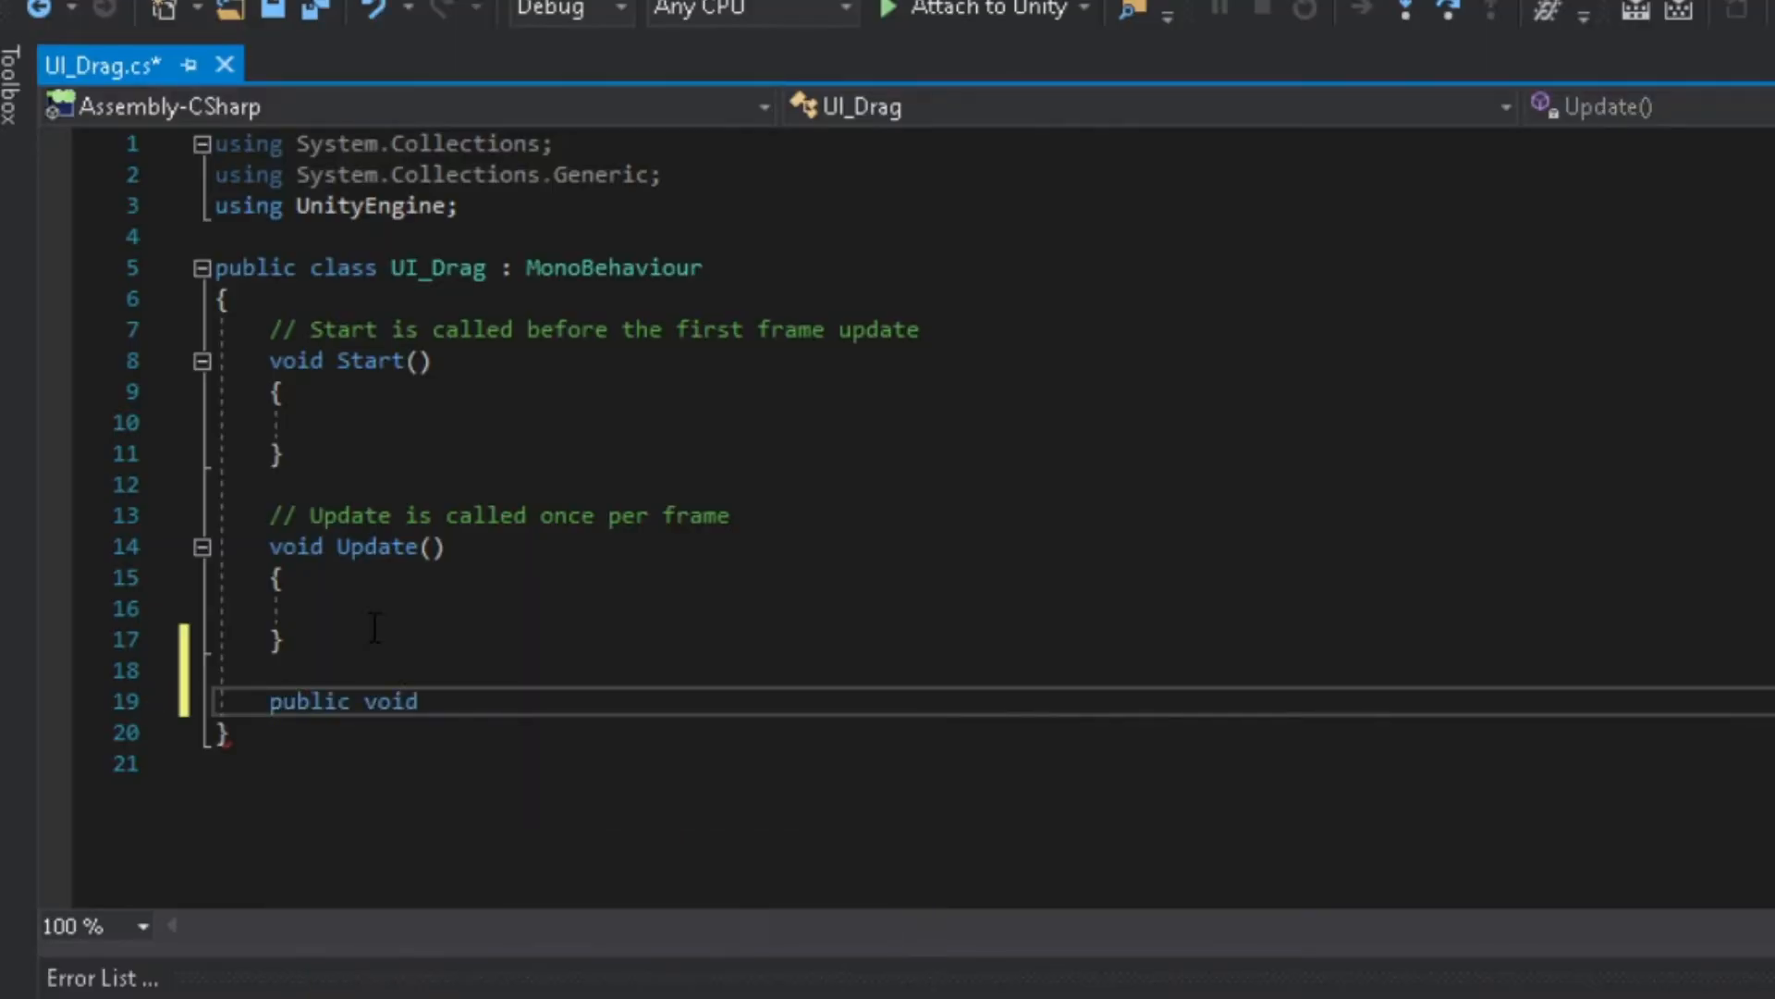
{"action": "type", "text": "Star"}
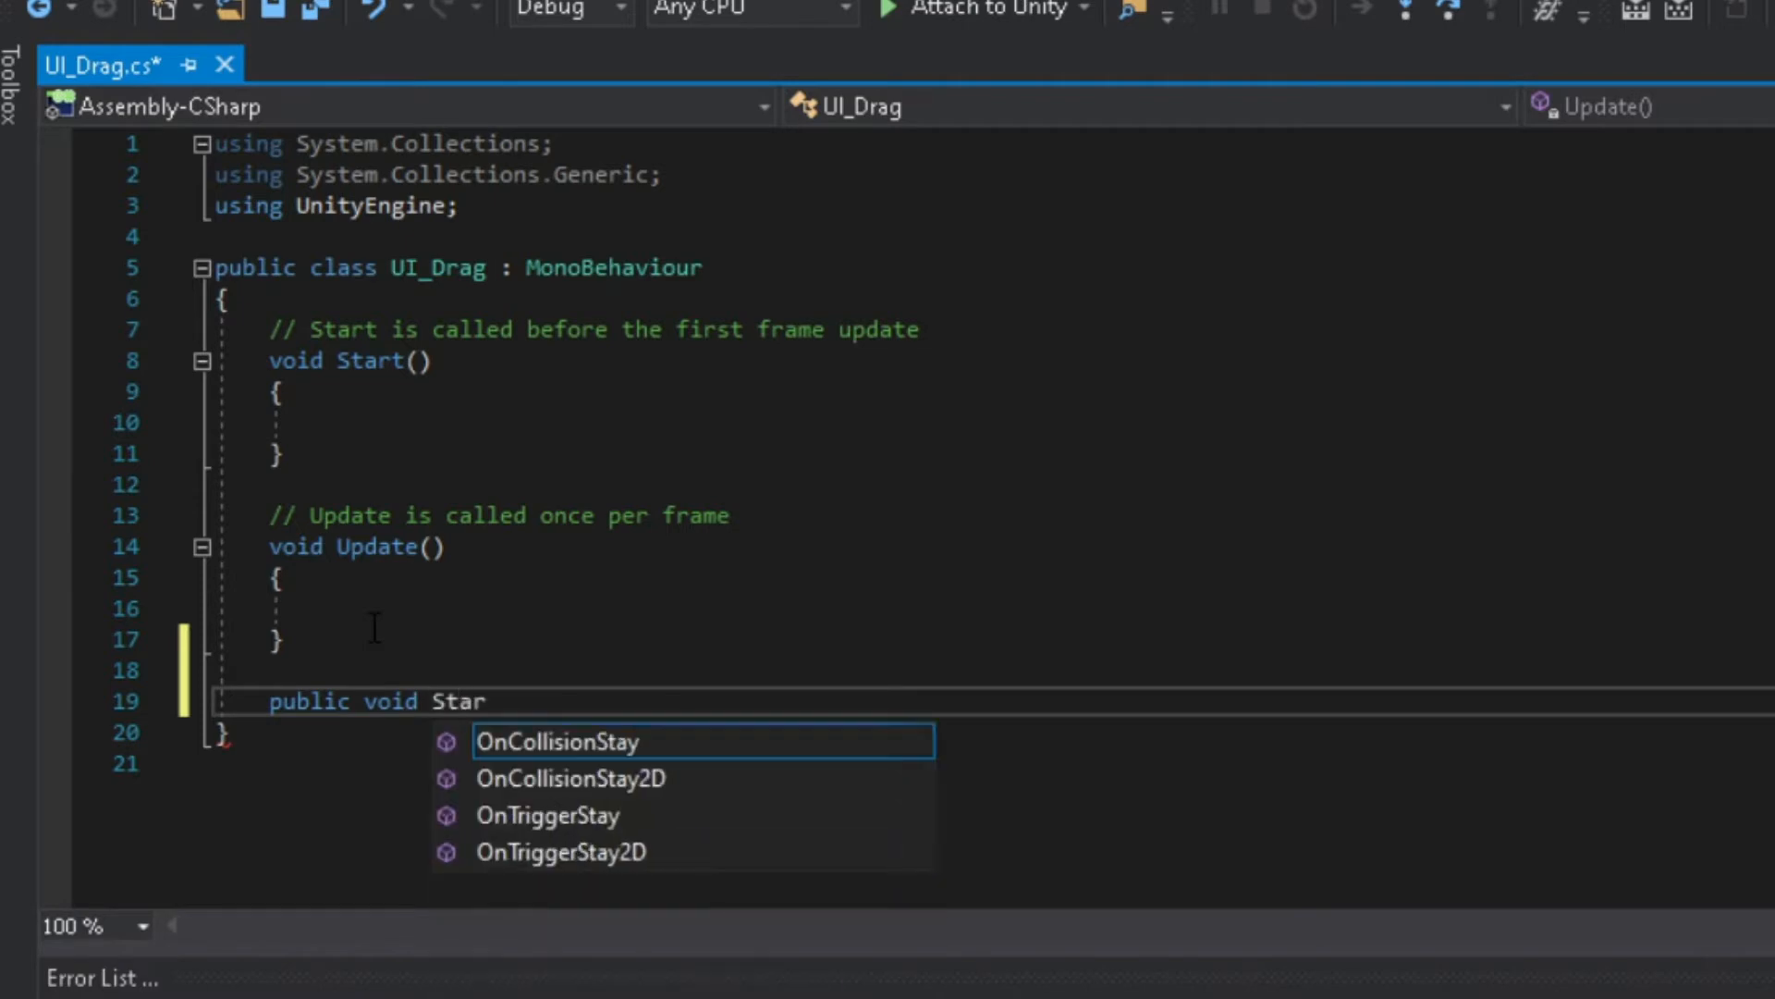
{"action": "type", "text": "tDragUi"}
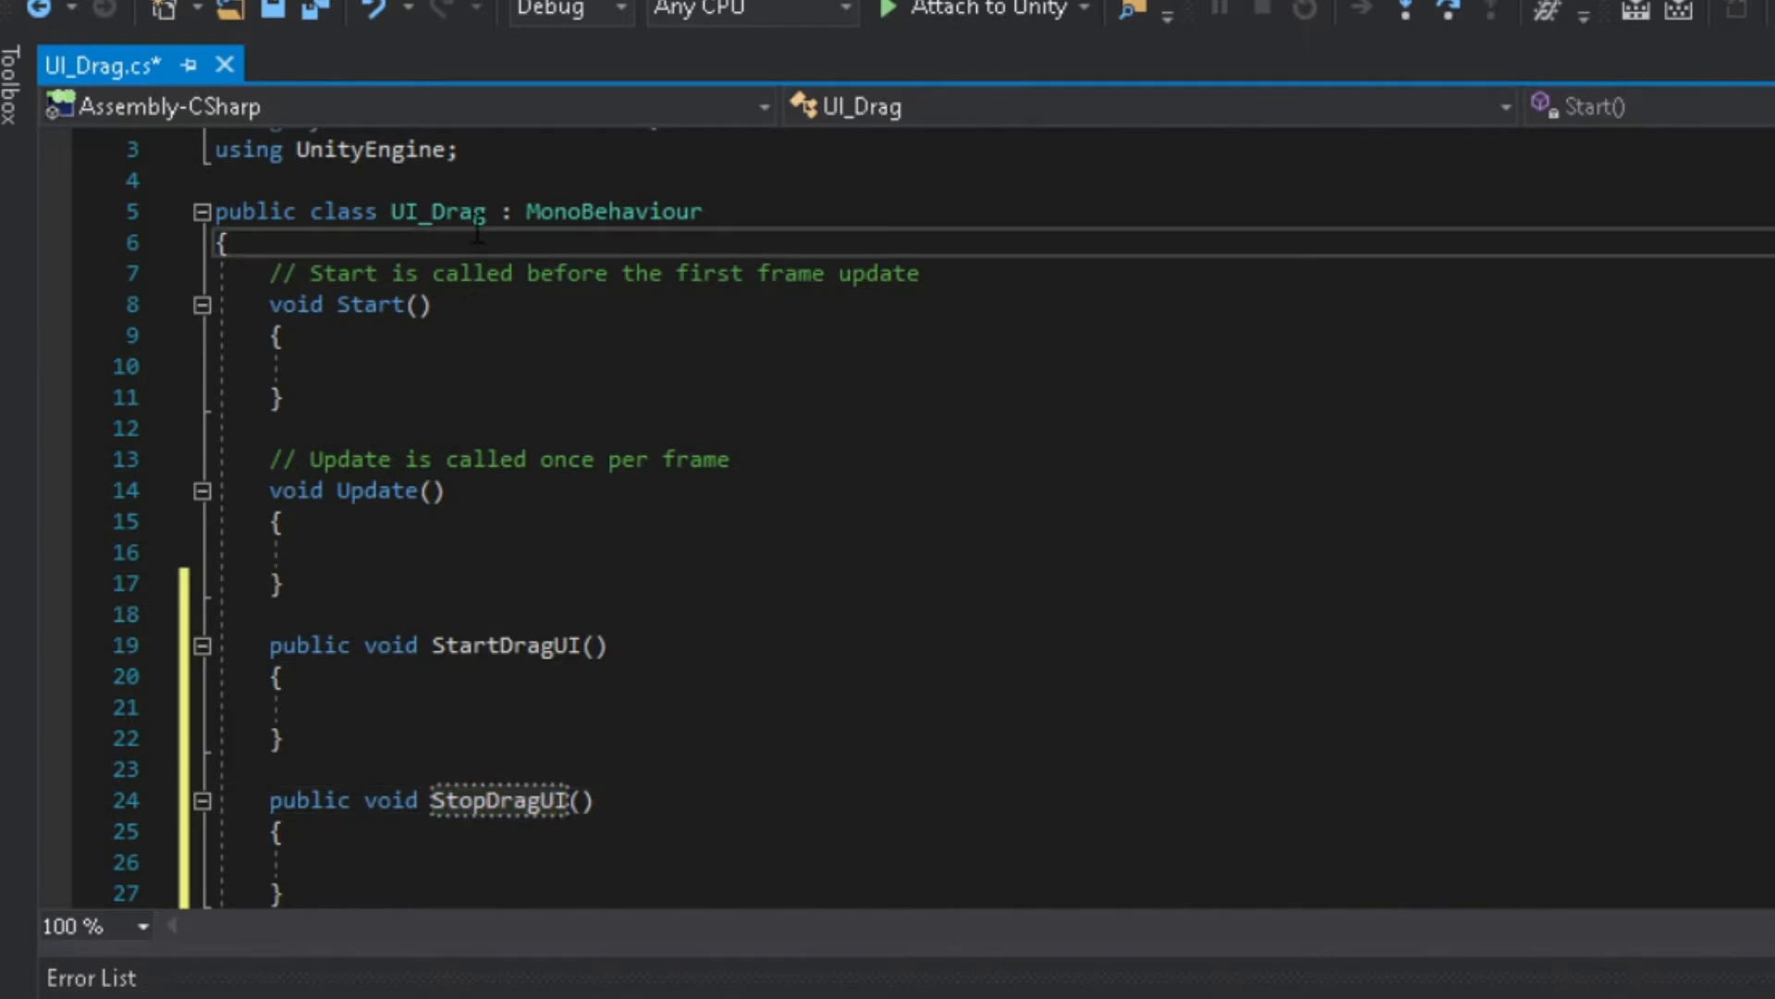
Declare bool startDrag, set true in StartDragUI and false in StopDragUI.
{"action": "type", "text": "bol"}
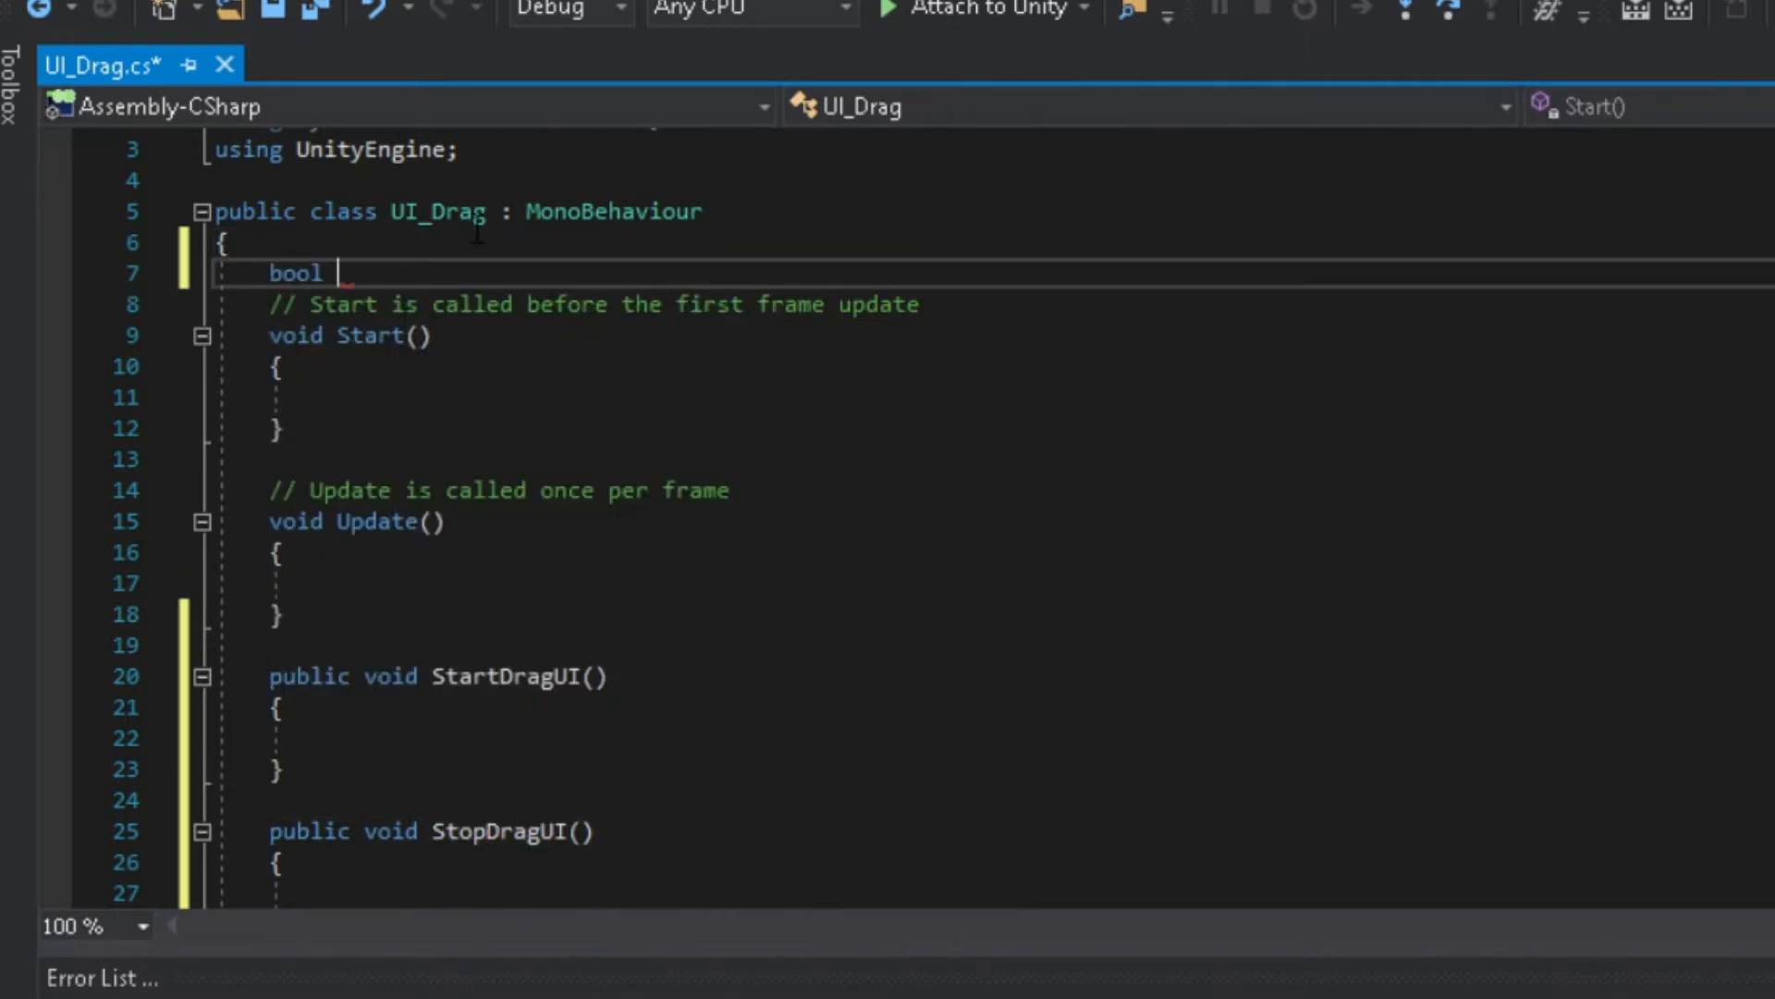
{"action": "type", "text": "startDr"}
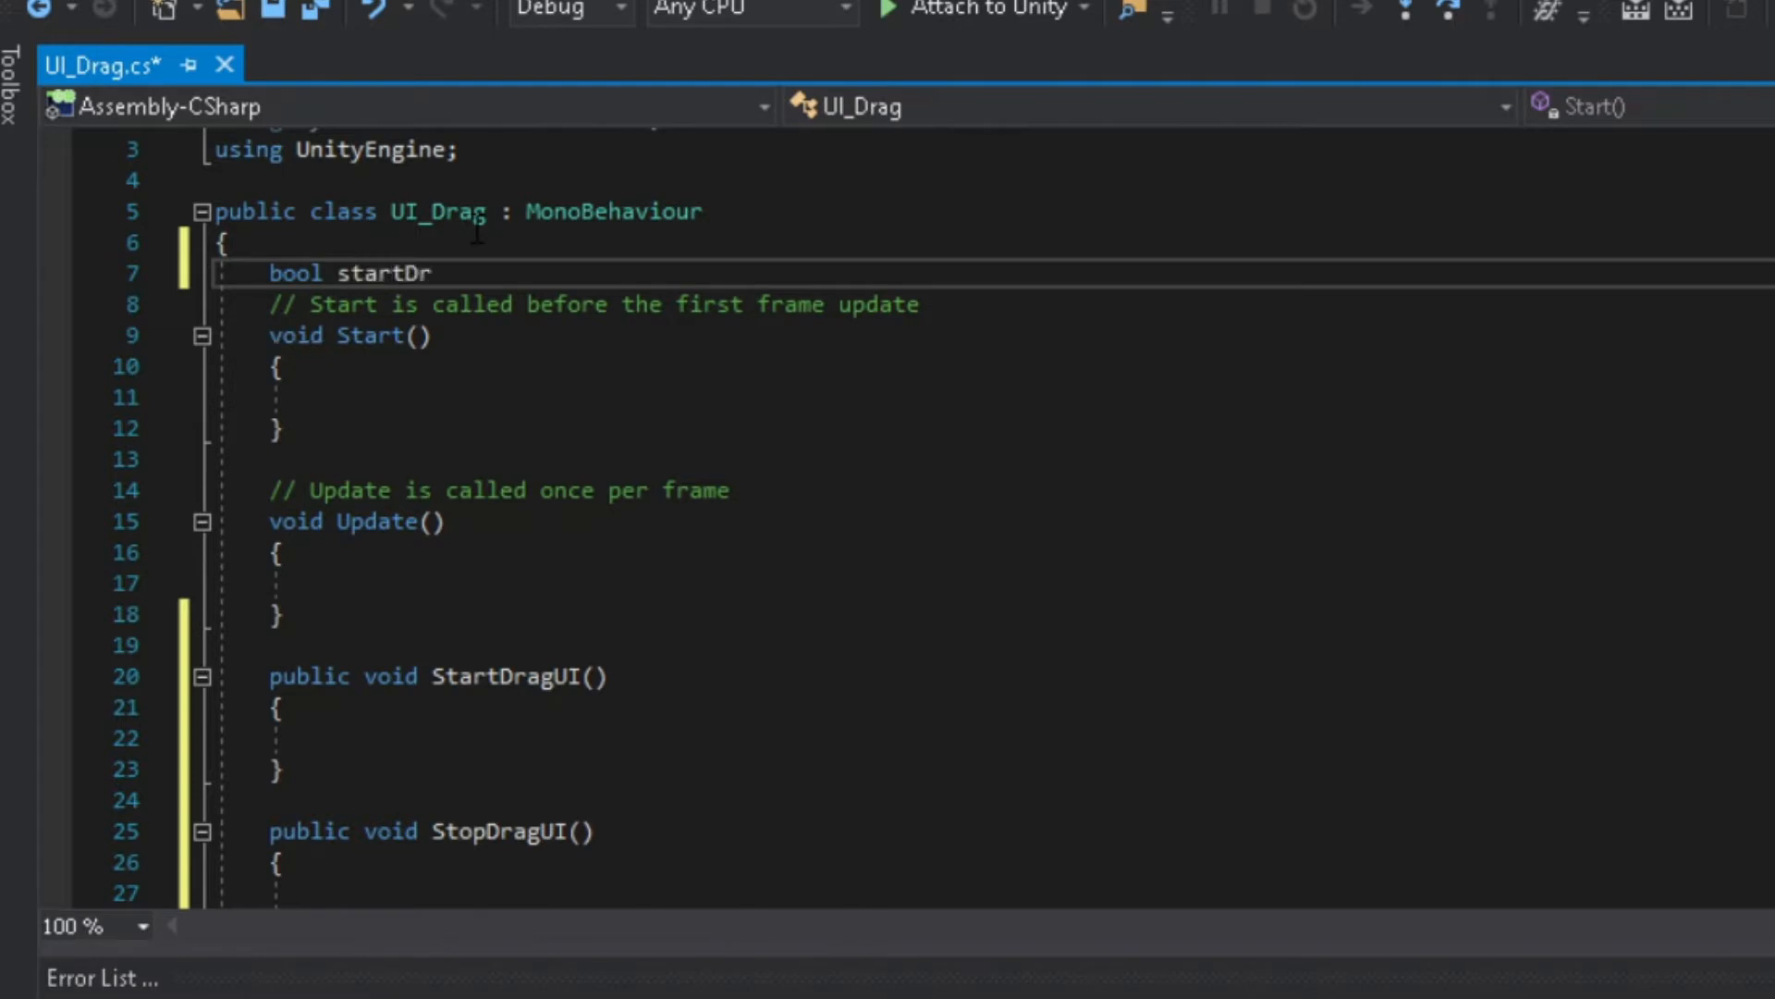
{"action": "type", "text": "ag;"}
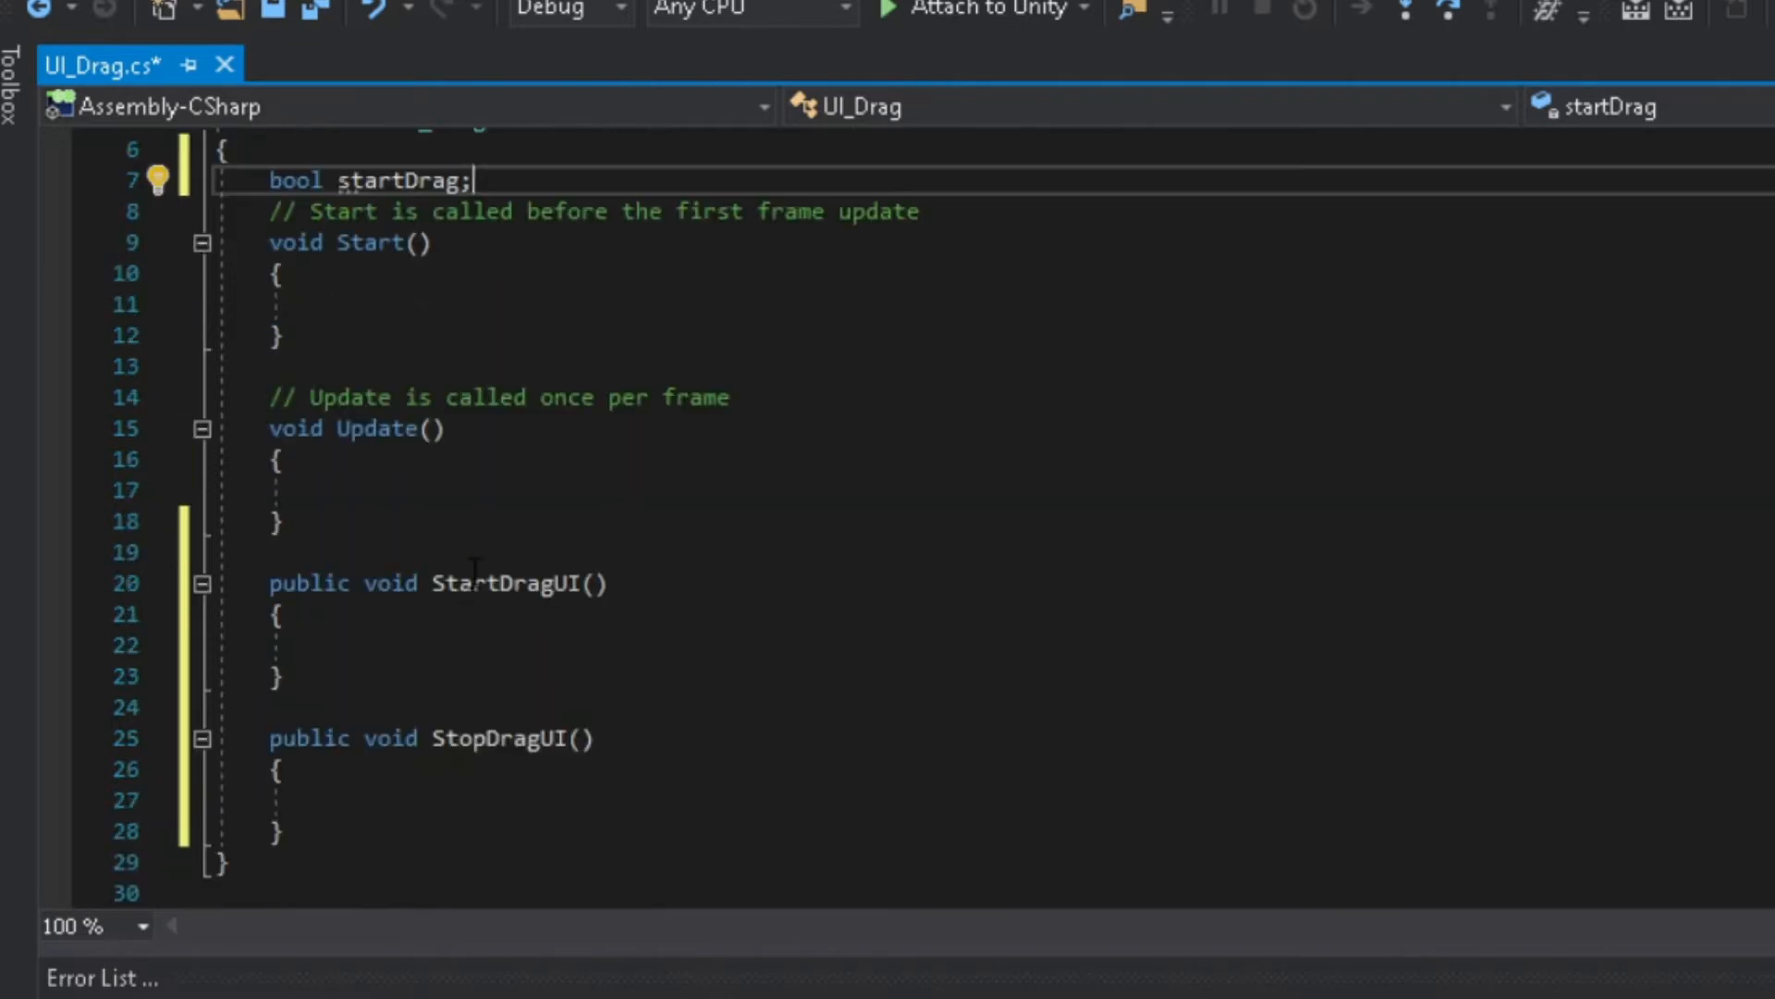
{"action": "type", "text": "startDrag = true;"}
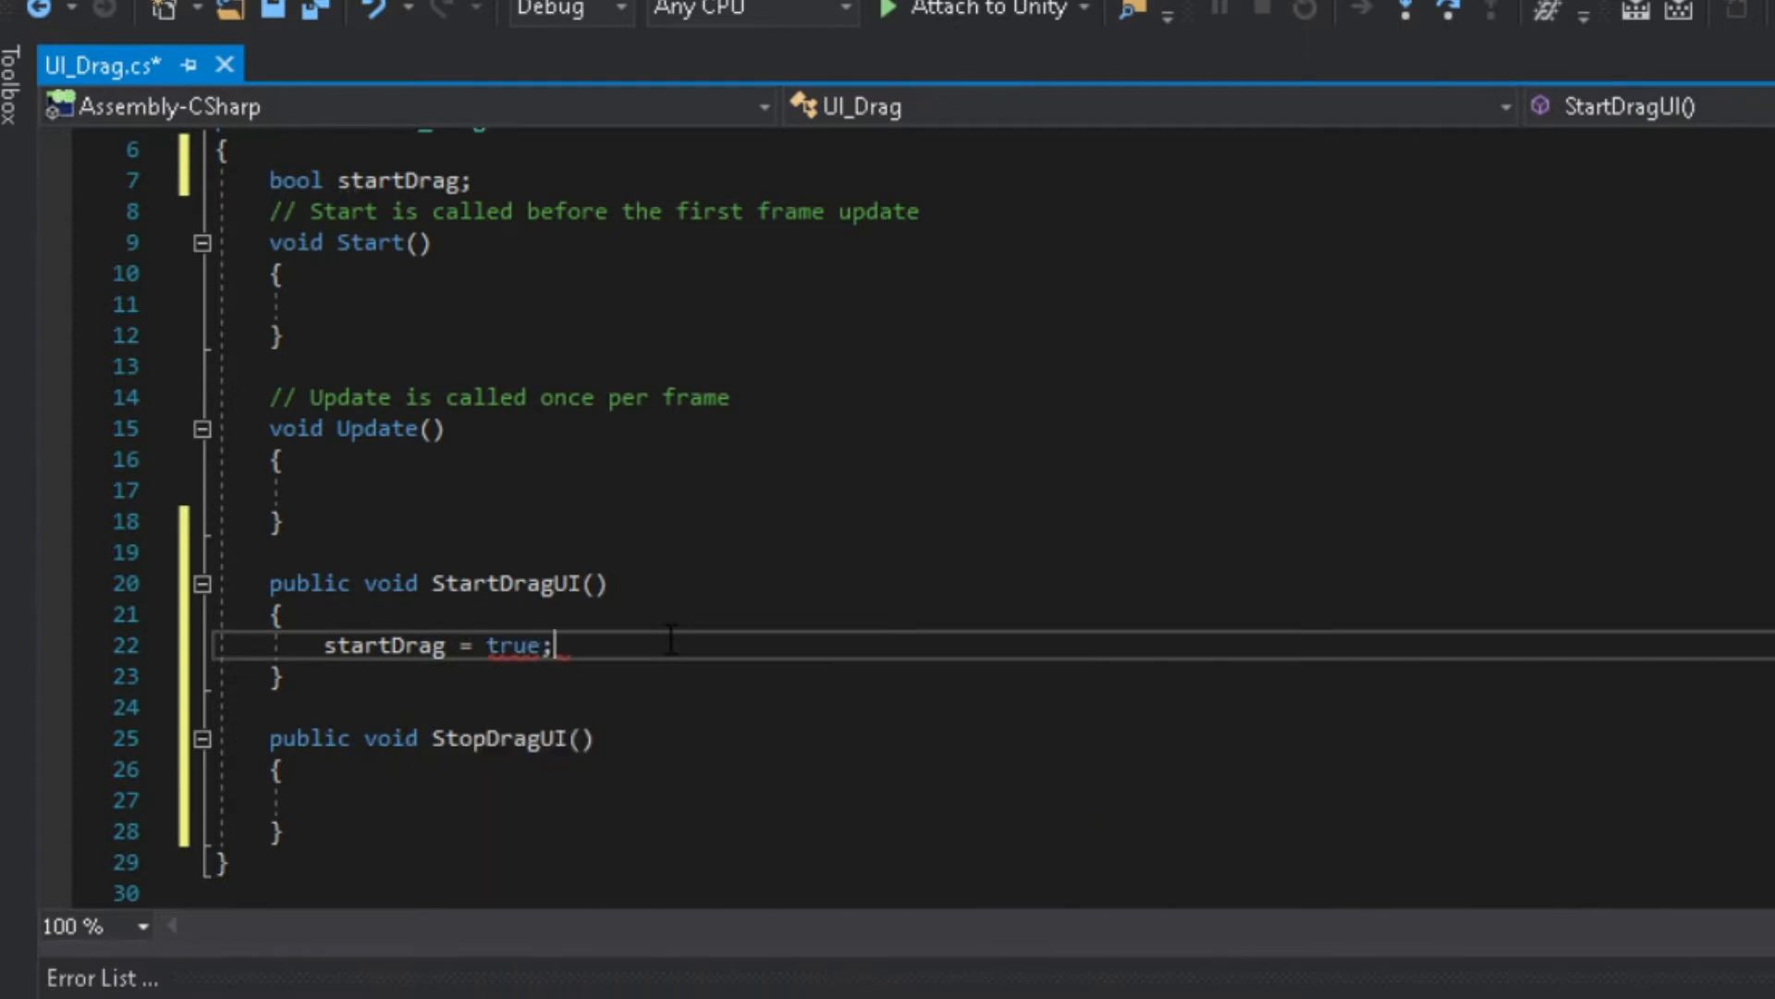
{"action": "type", "text": "sta"}
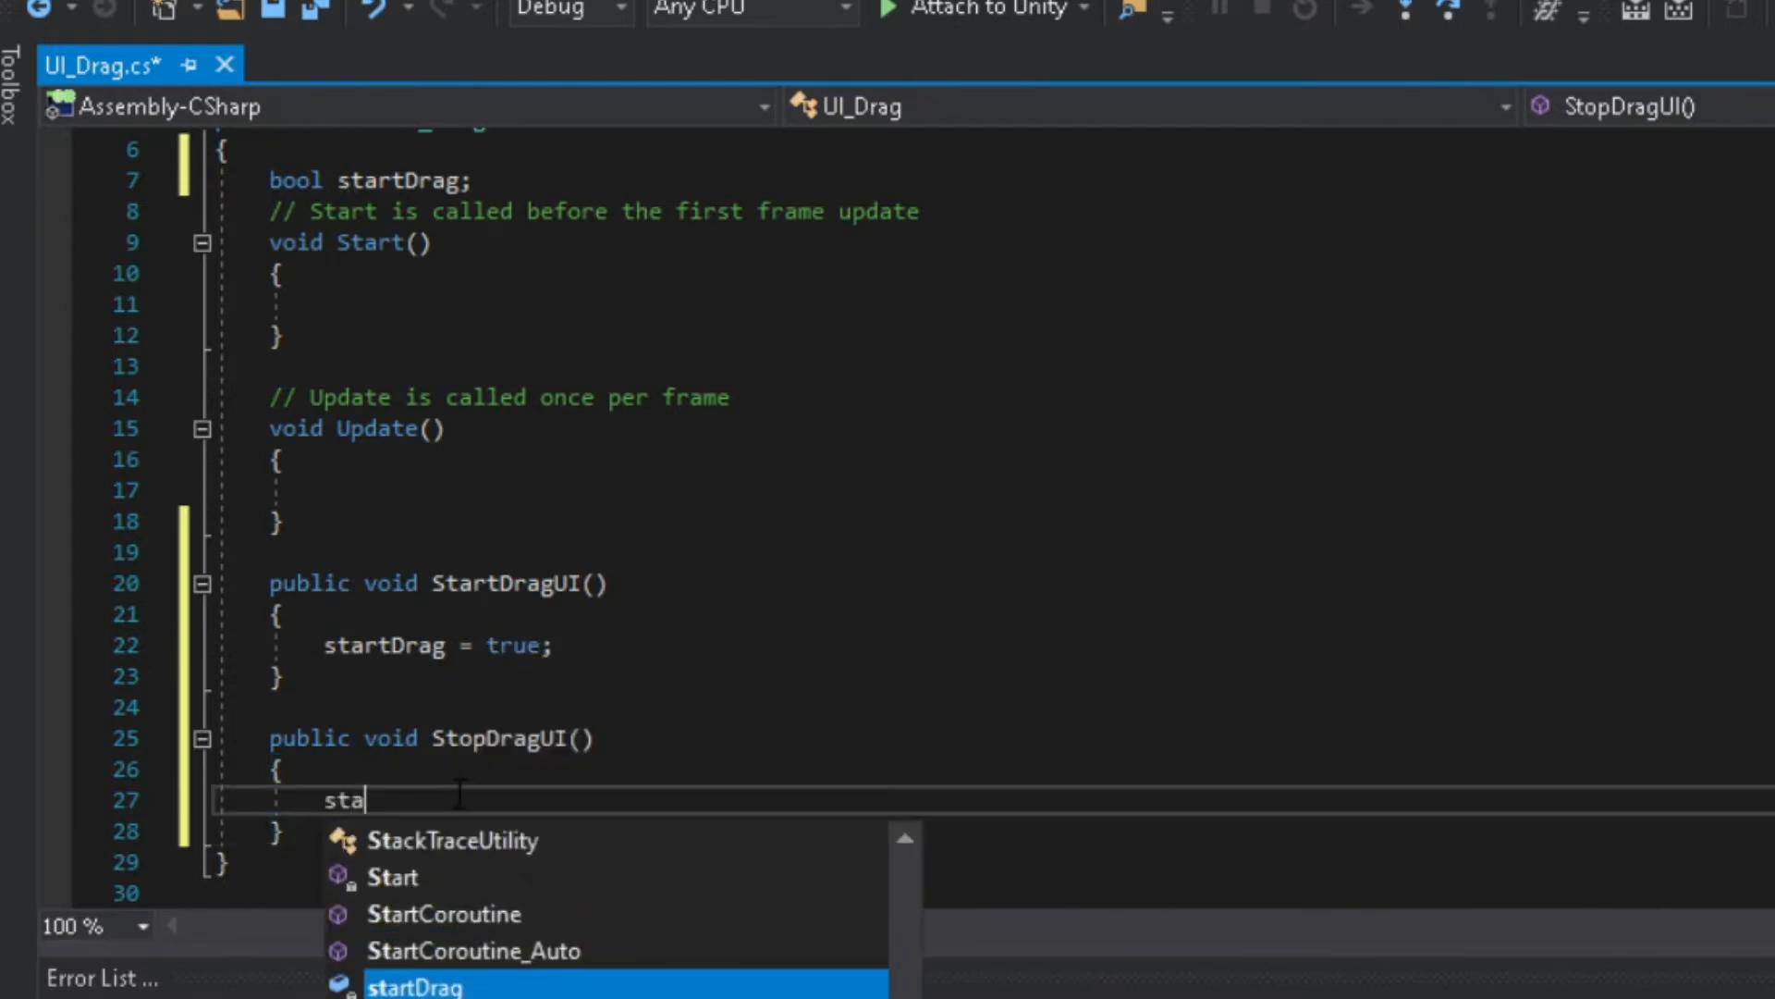
{"action": "key", "text": "Tab"}
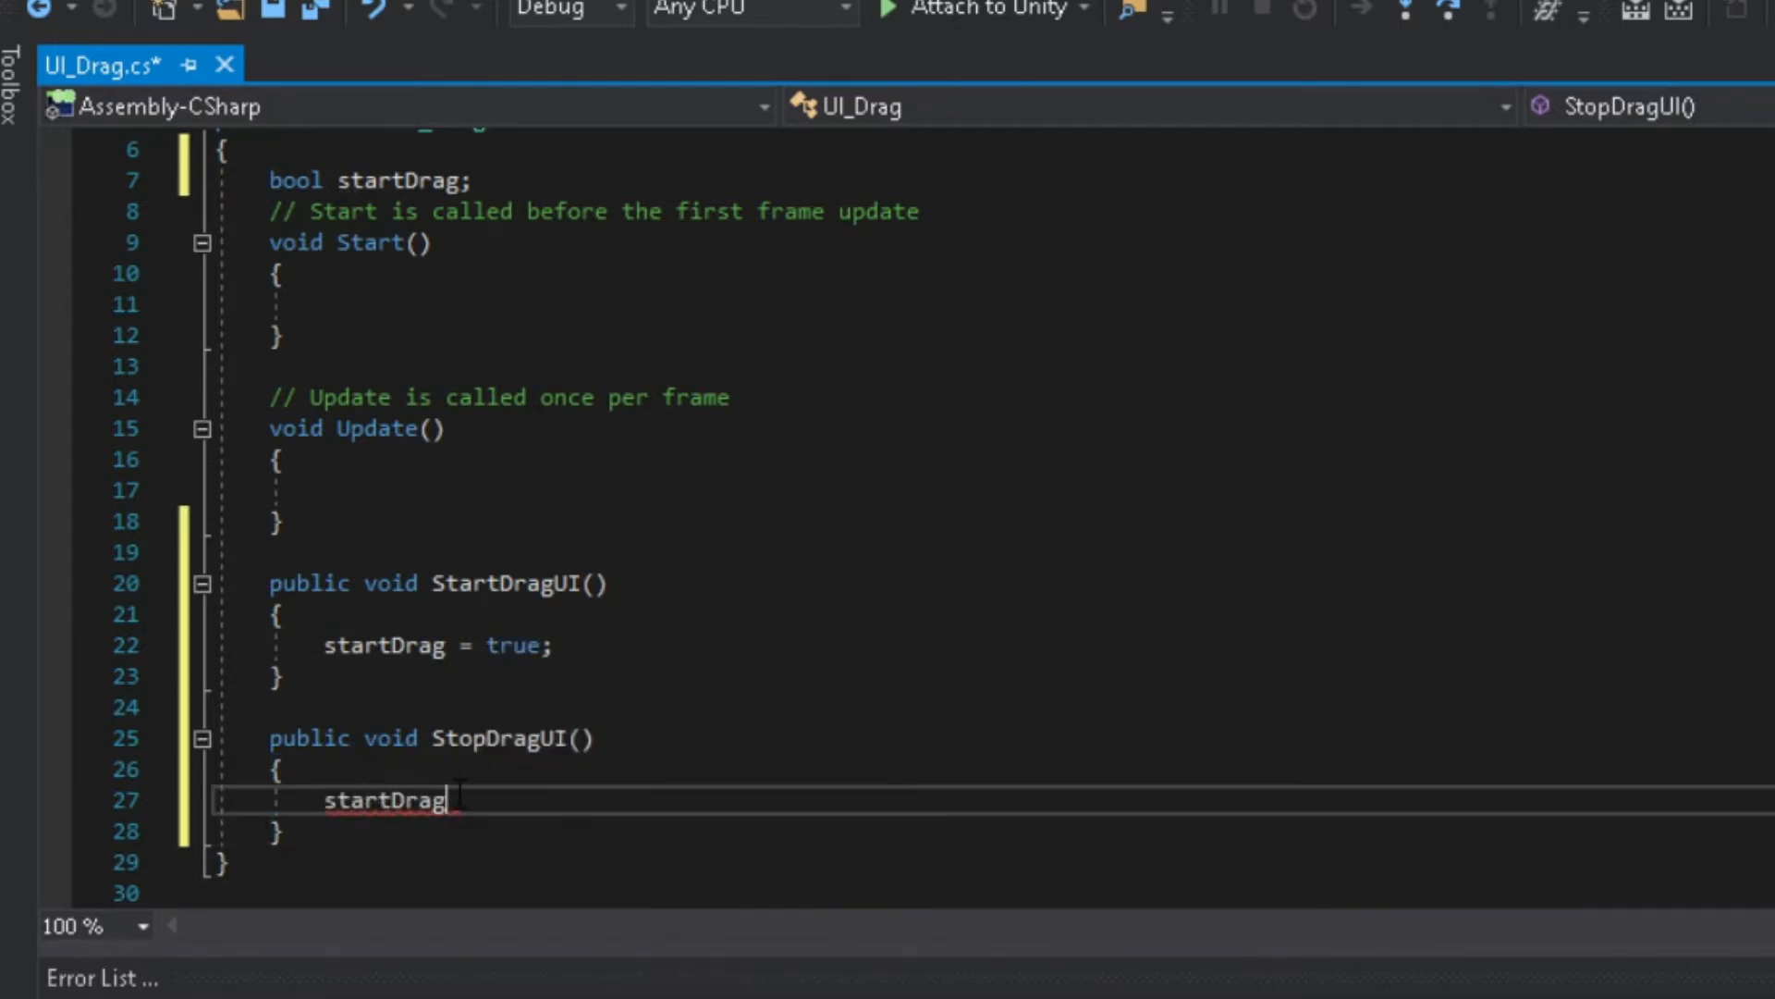
{"action": "type", "text": "= false;"}
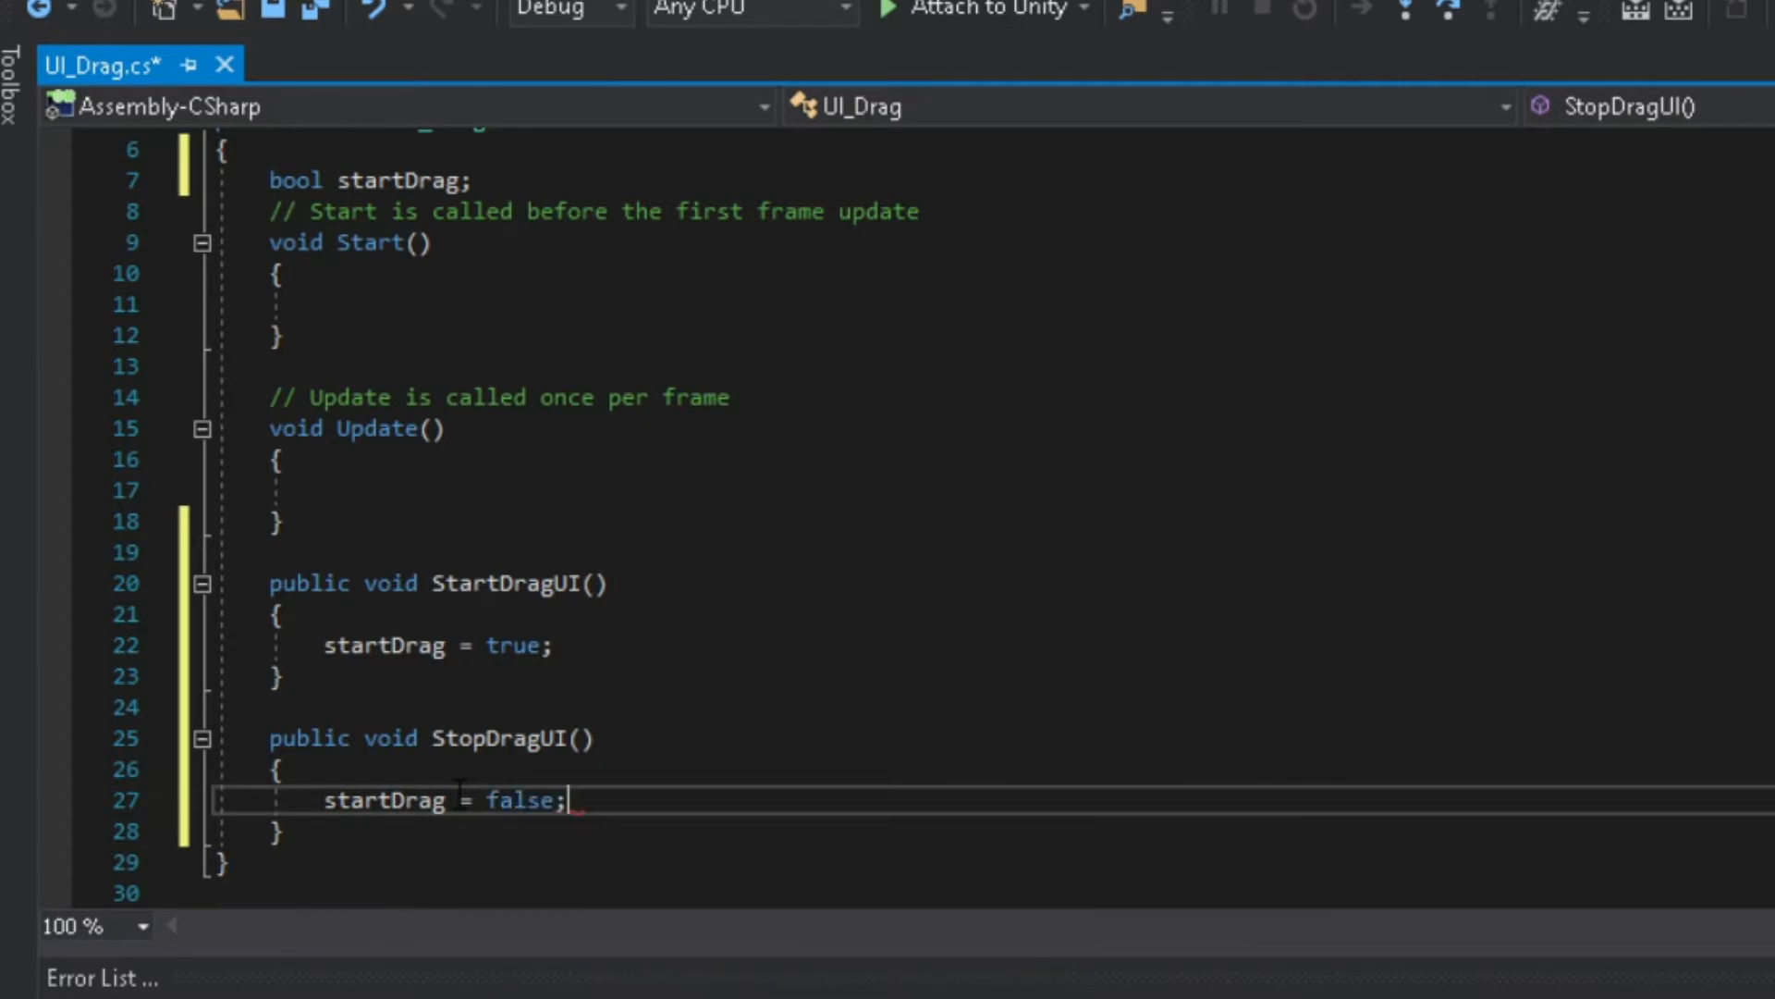
Add an if (startDrag) block inside Update().
{"action": "type", "text": "if"}
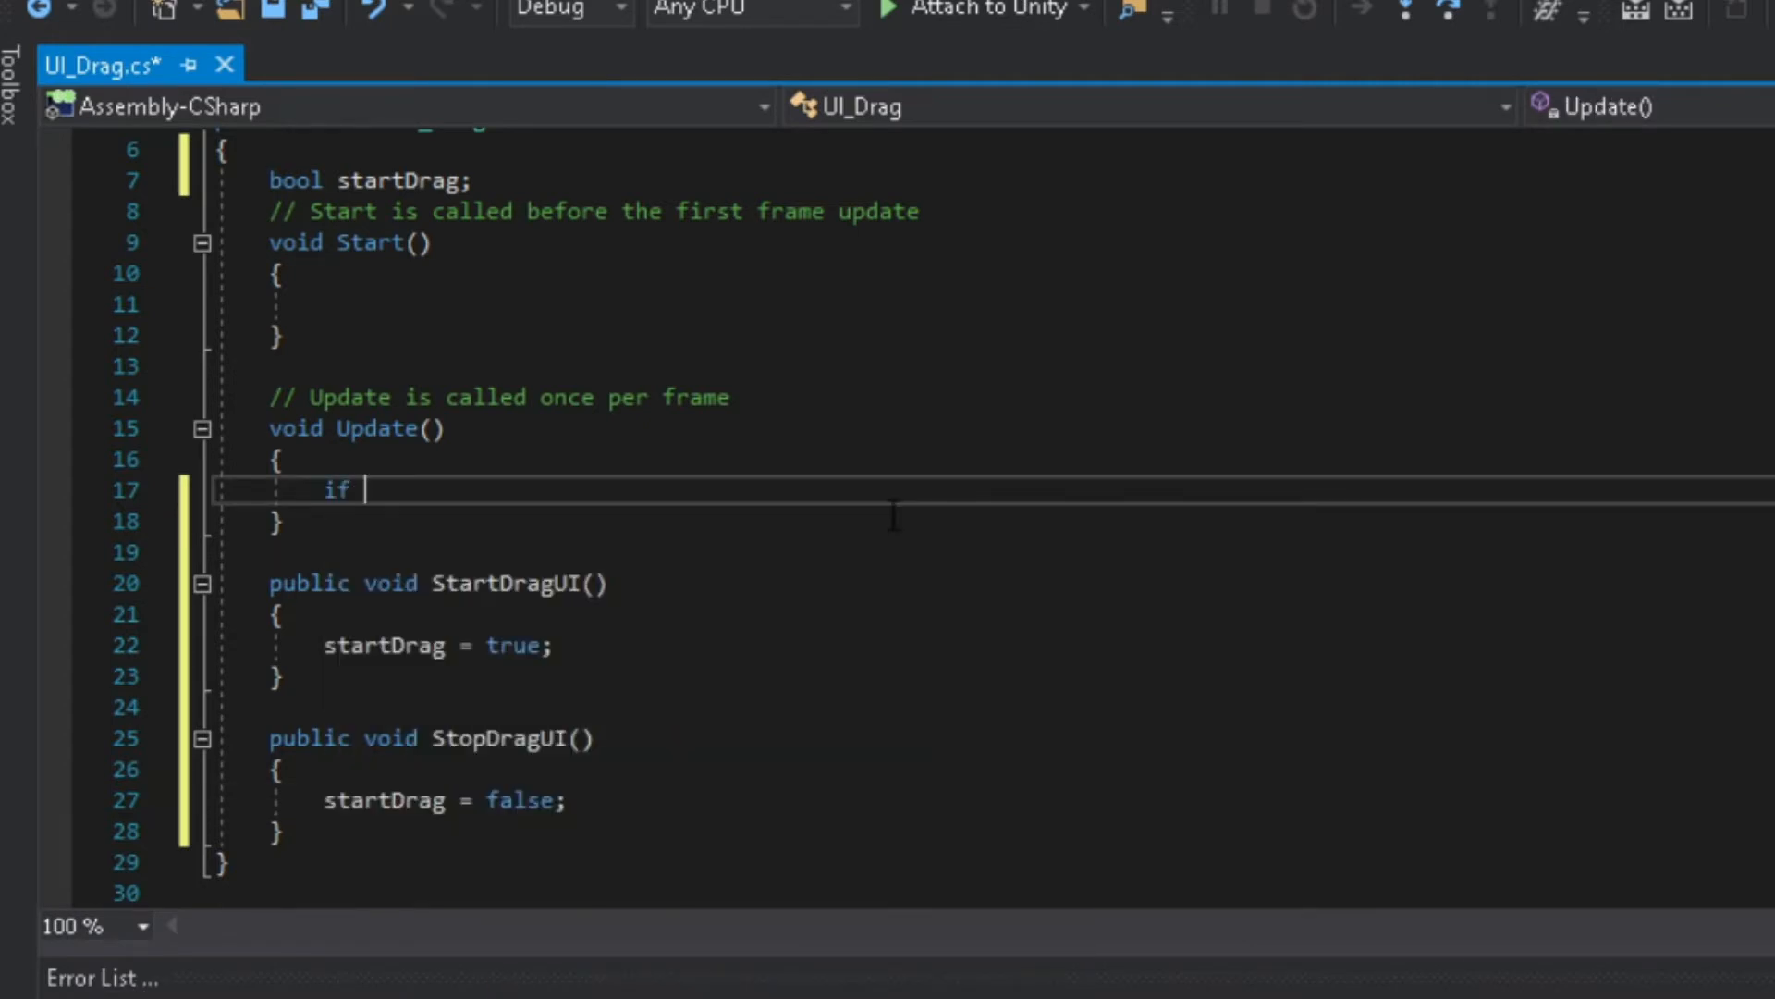
{"action": "type", "text": "(start)"}
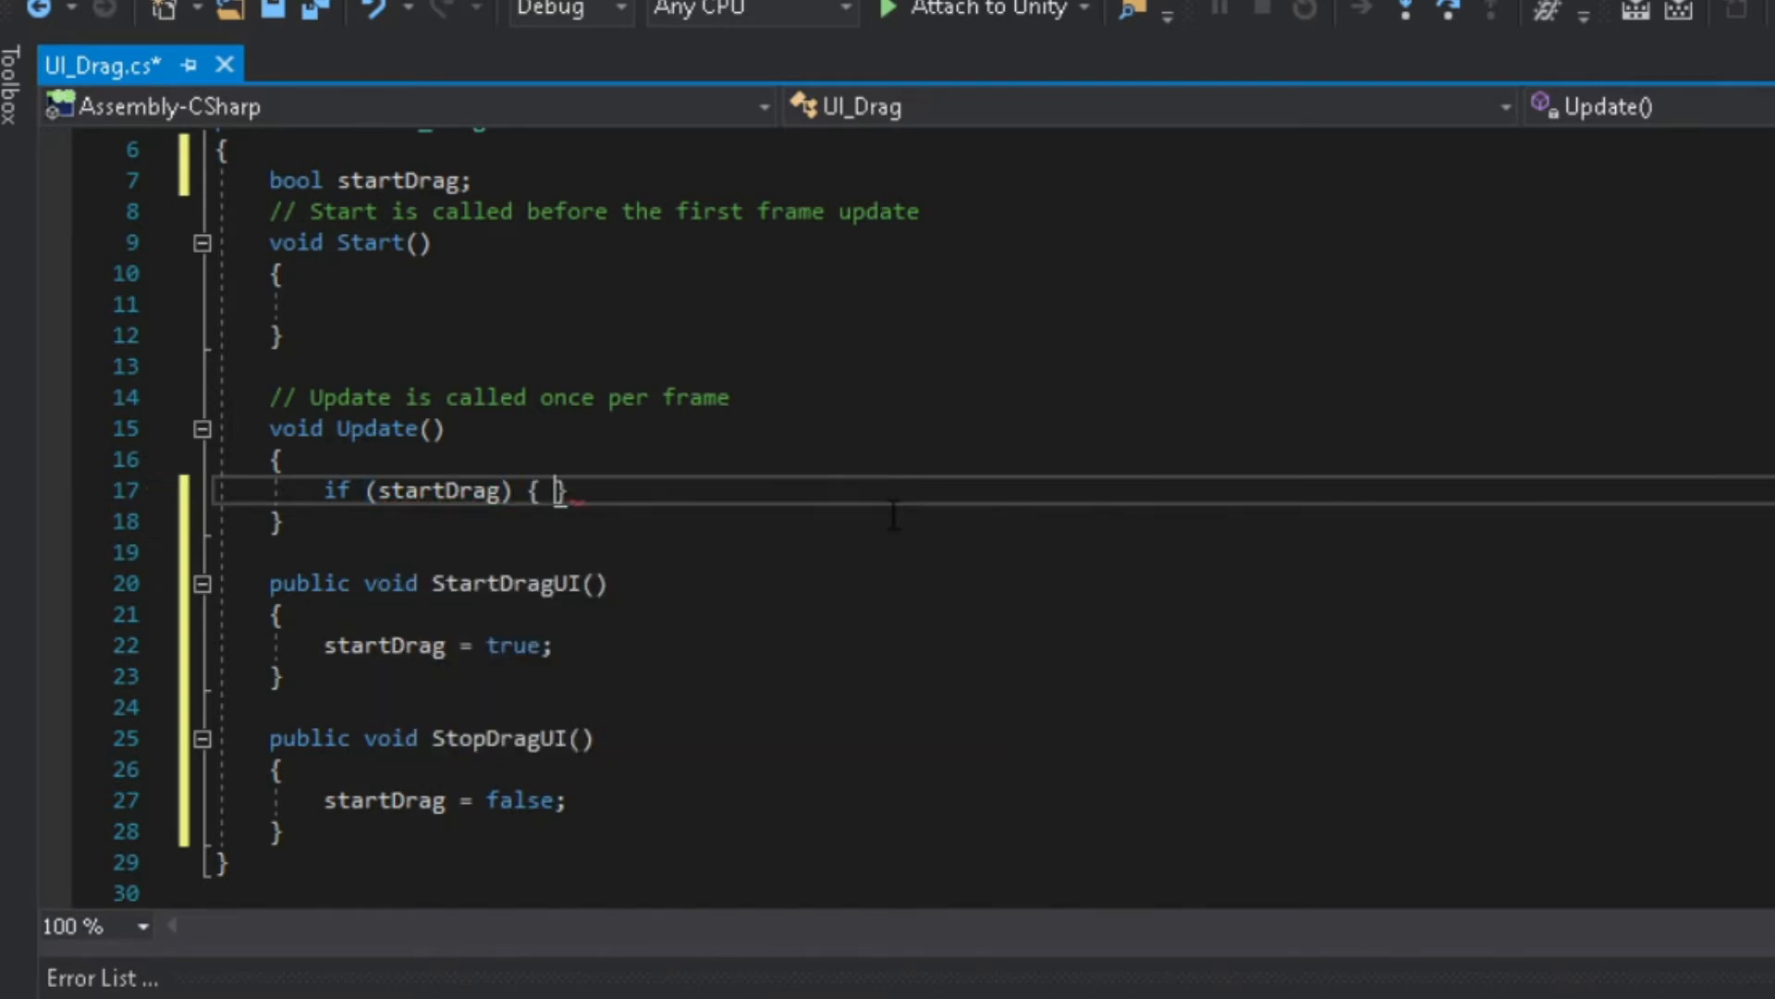
{"action": "key", "text": "Enter"}
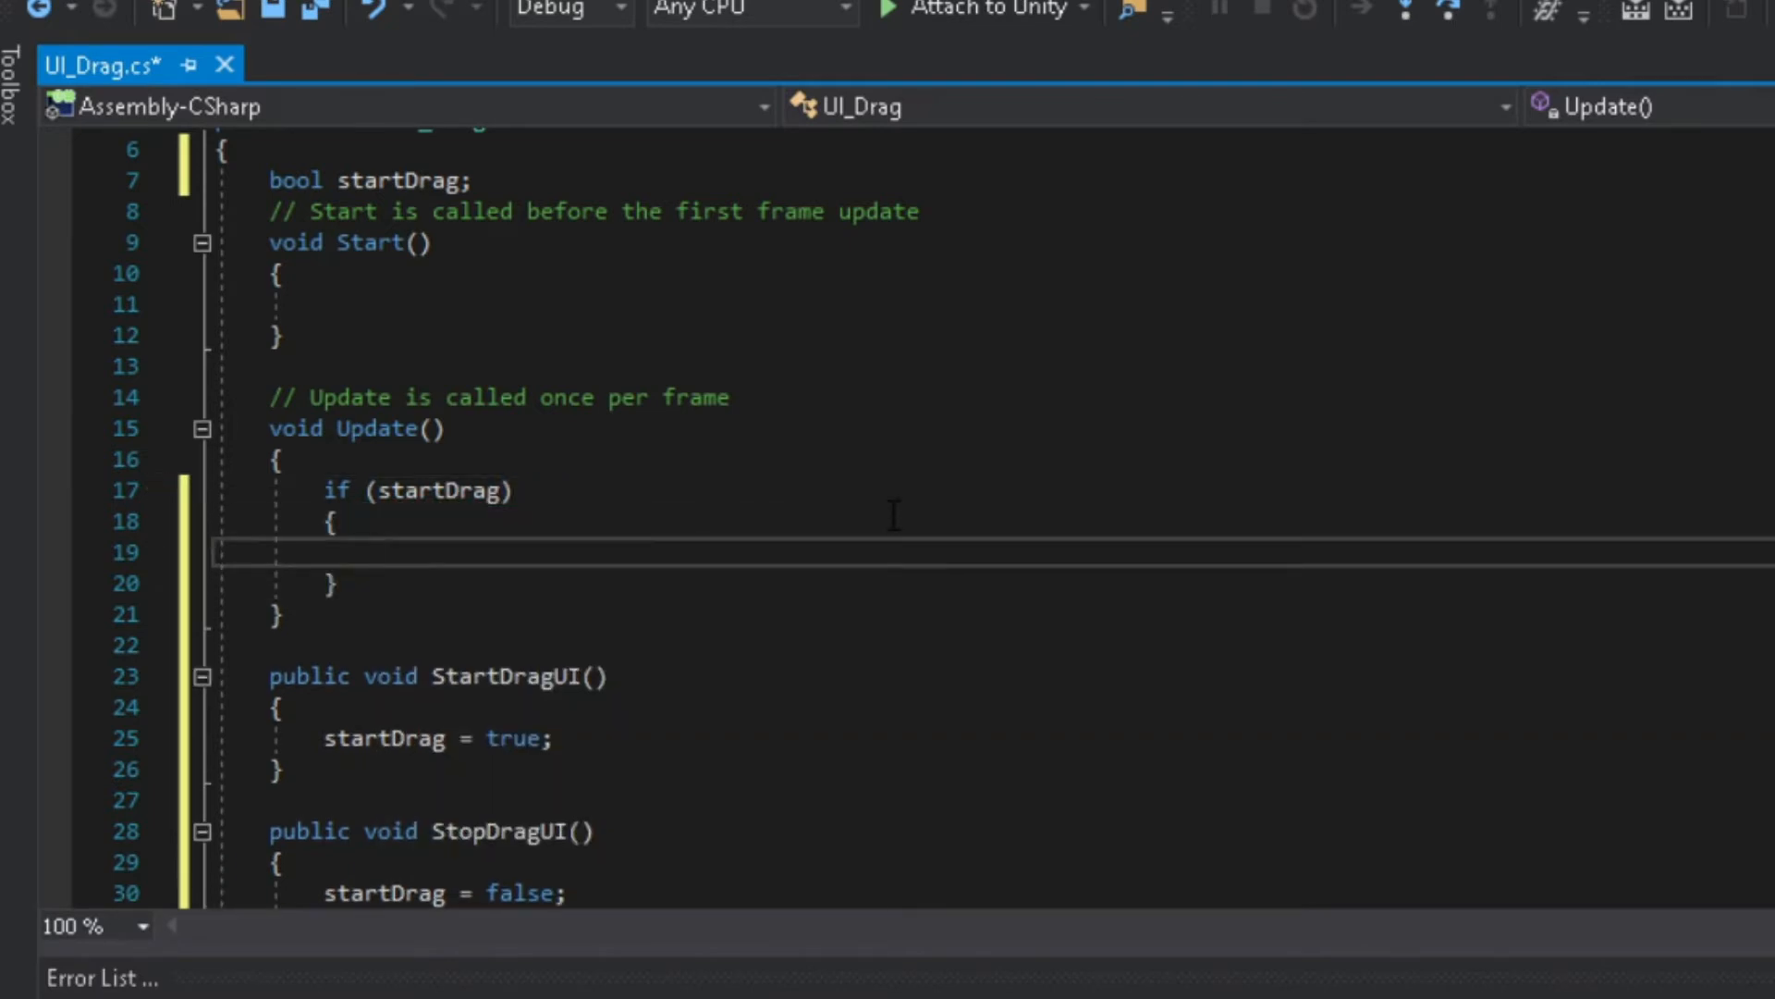
{"action": "type", "text": "true"}
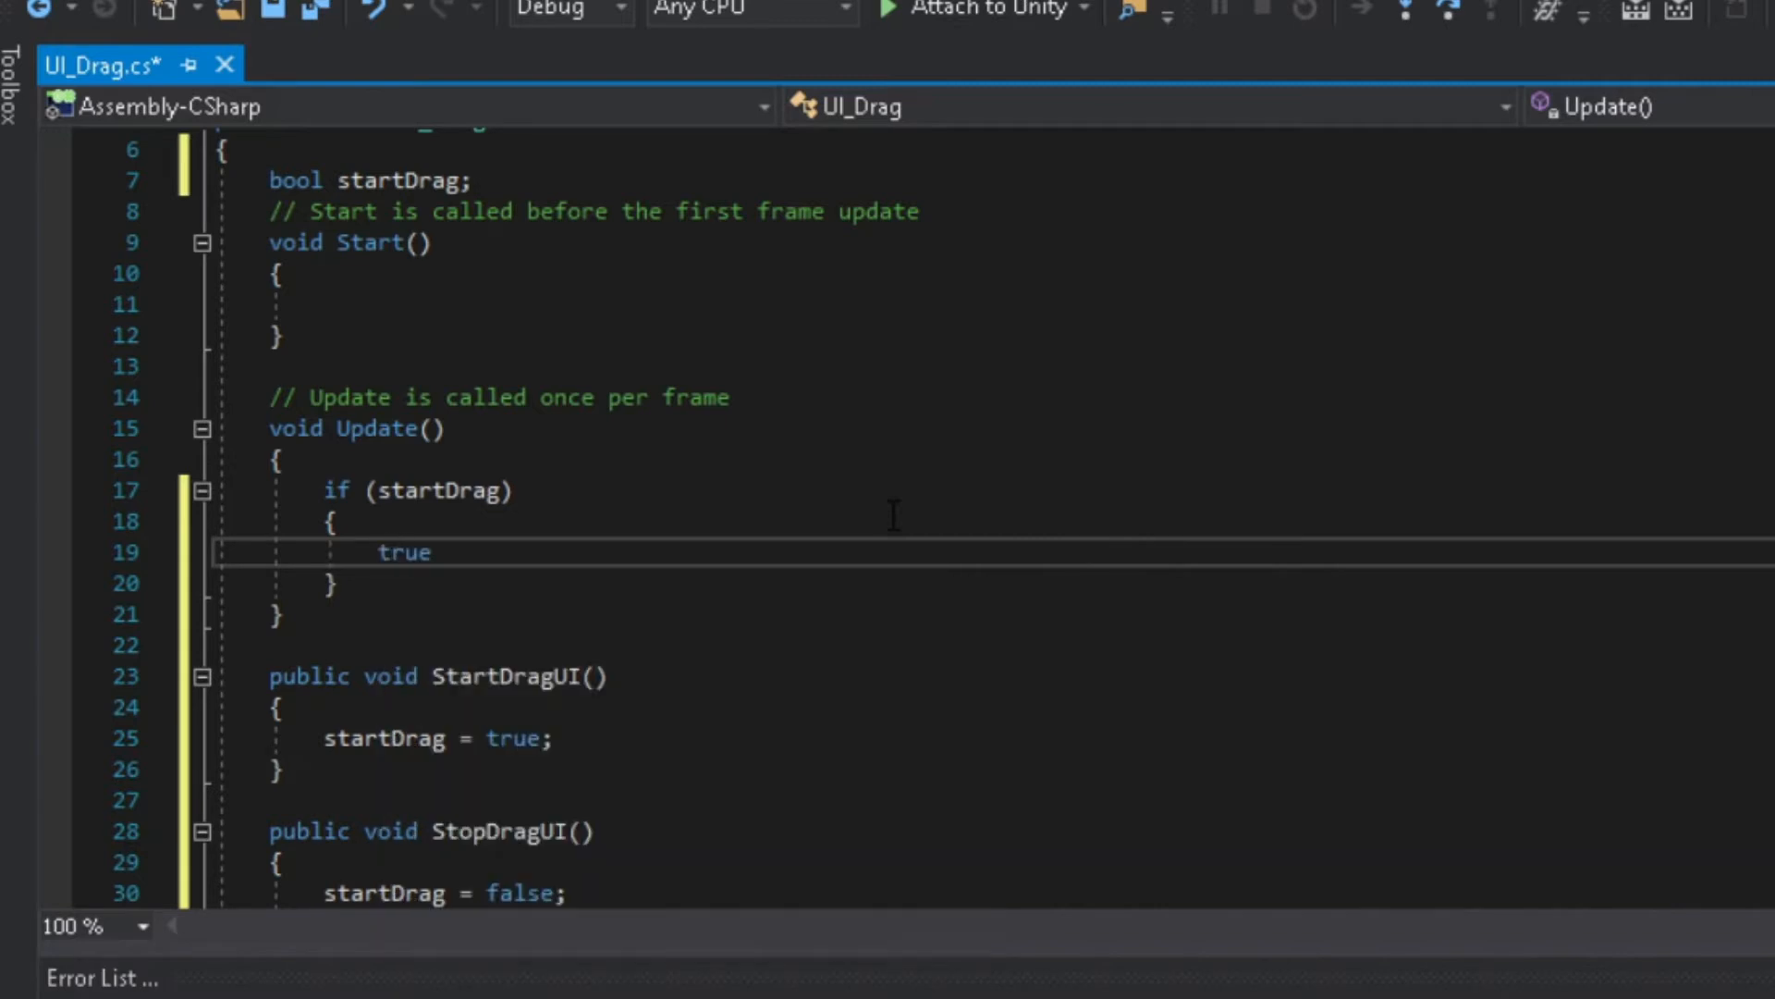
{"action": "key", "text": "Backspace"}
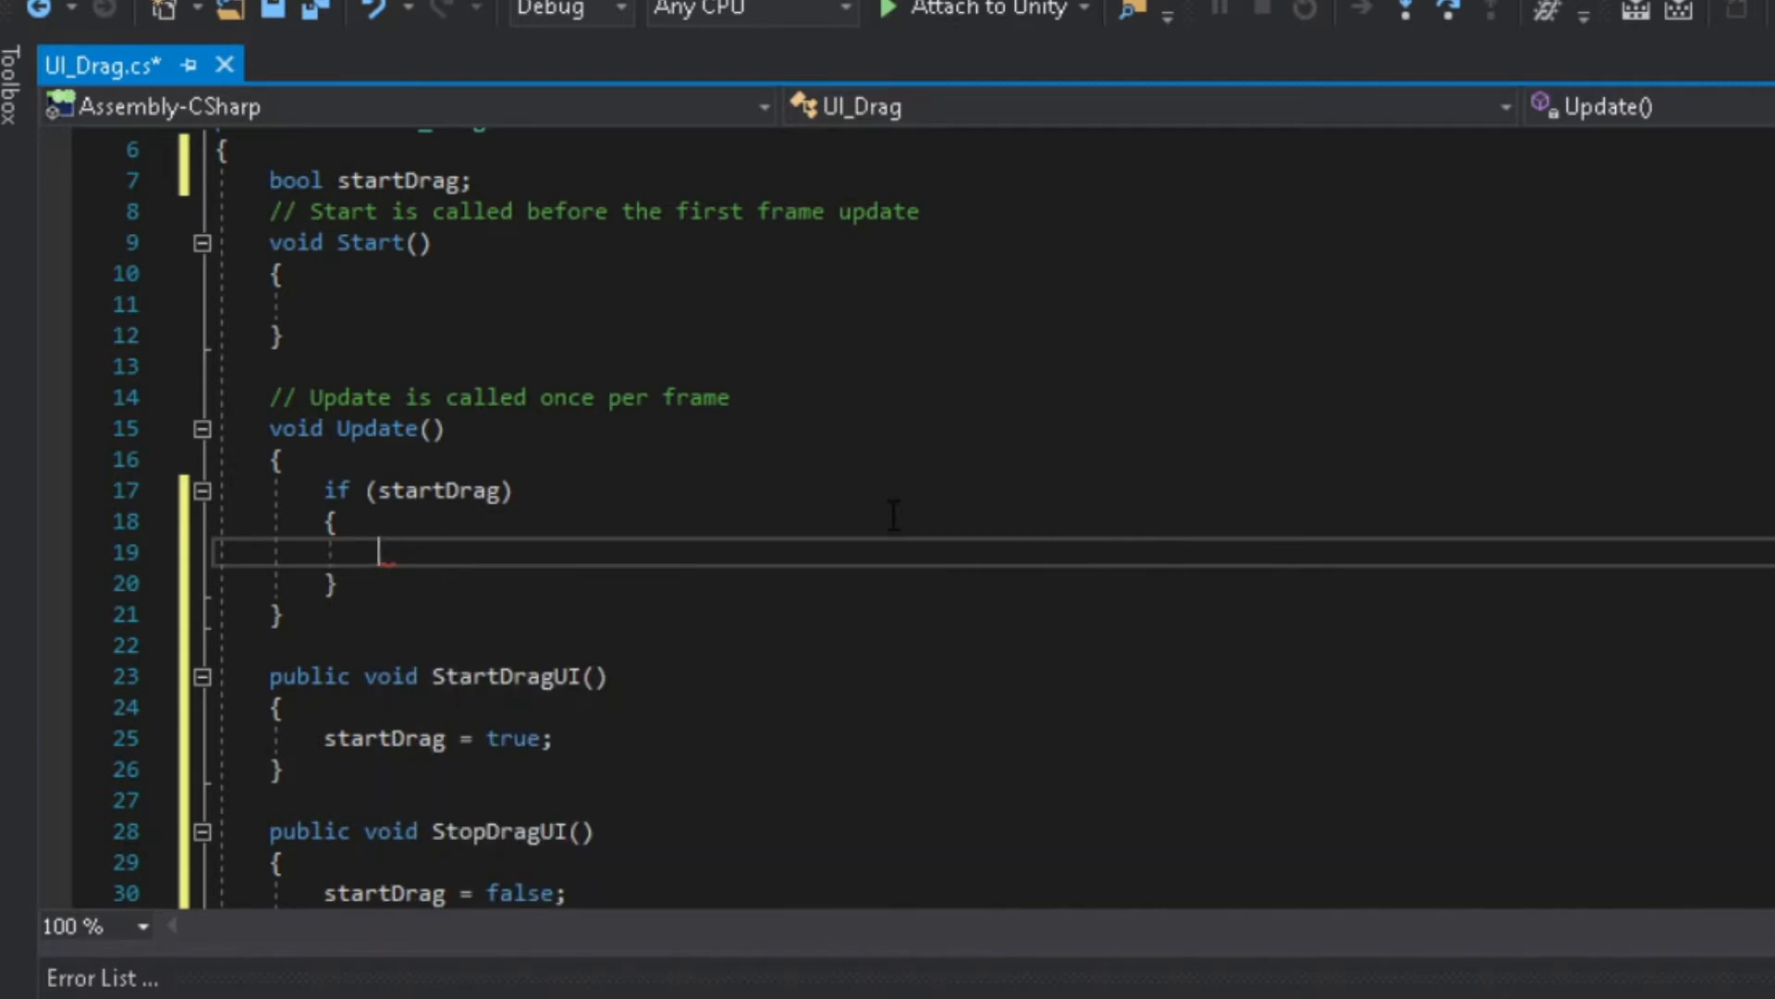
Set transform.position = Input.mousePosition inside the block and save the script.
{"action": "type", "text": "transform"}
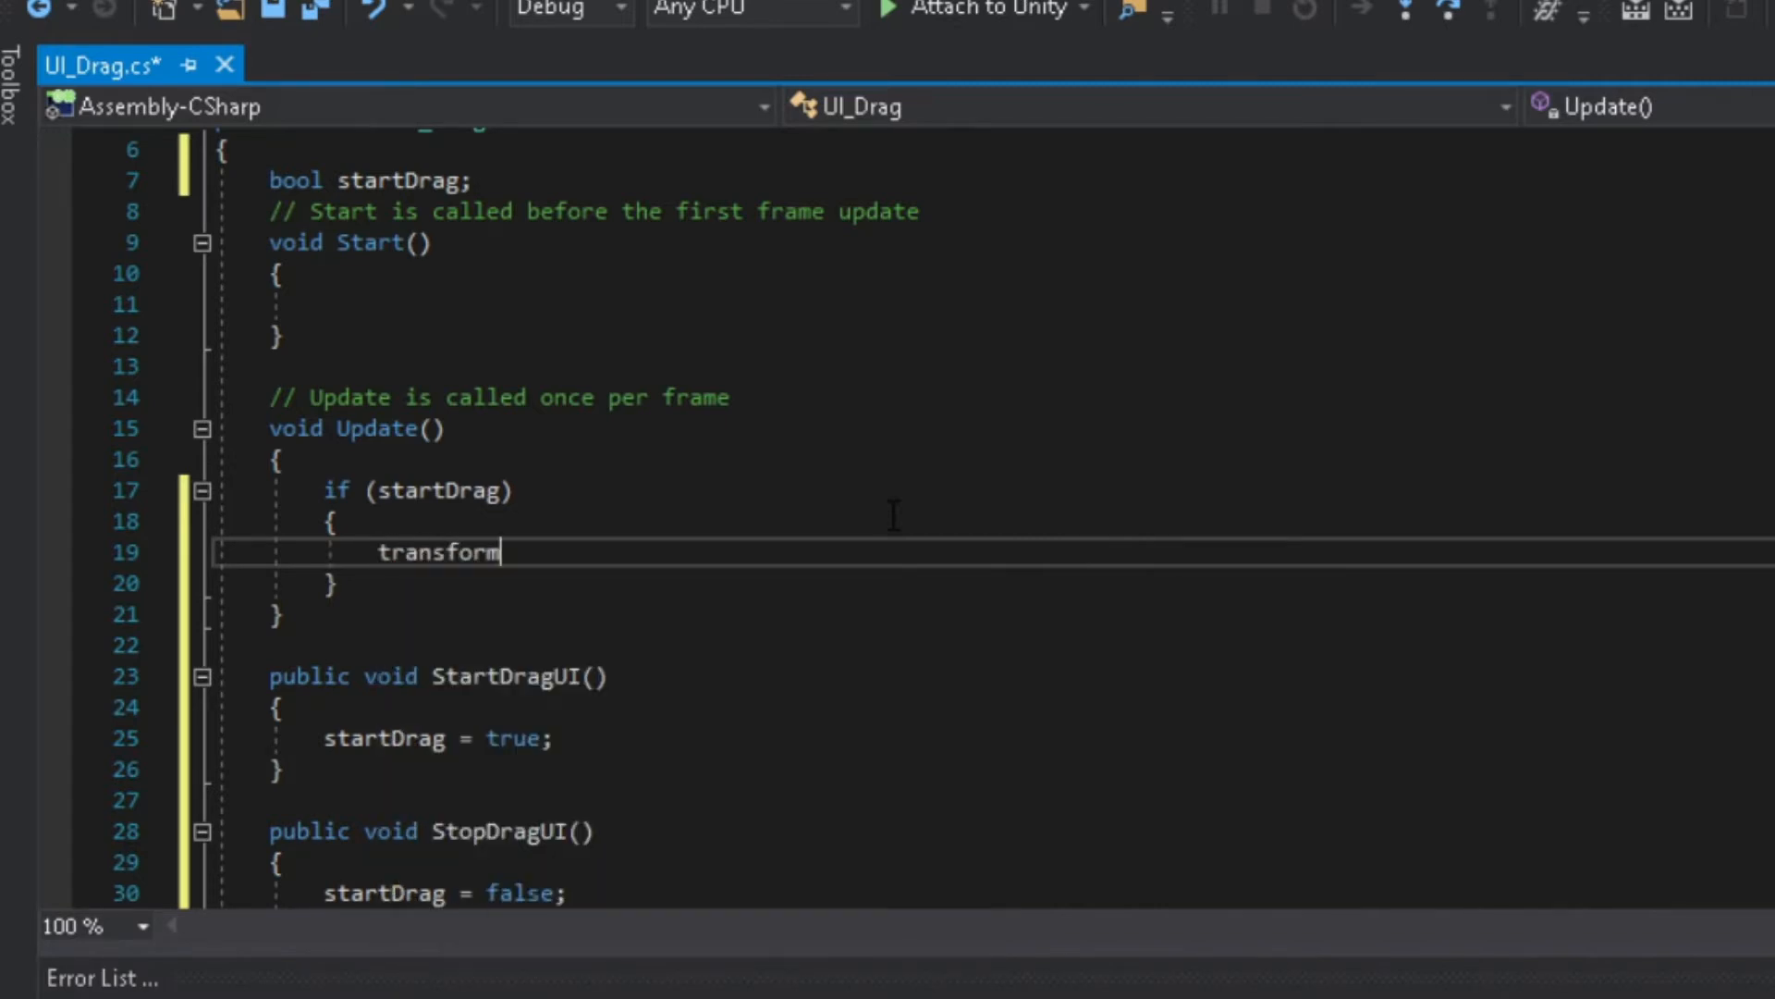
{"action": "type", "text": ".position ="}
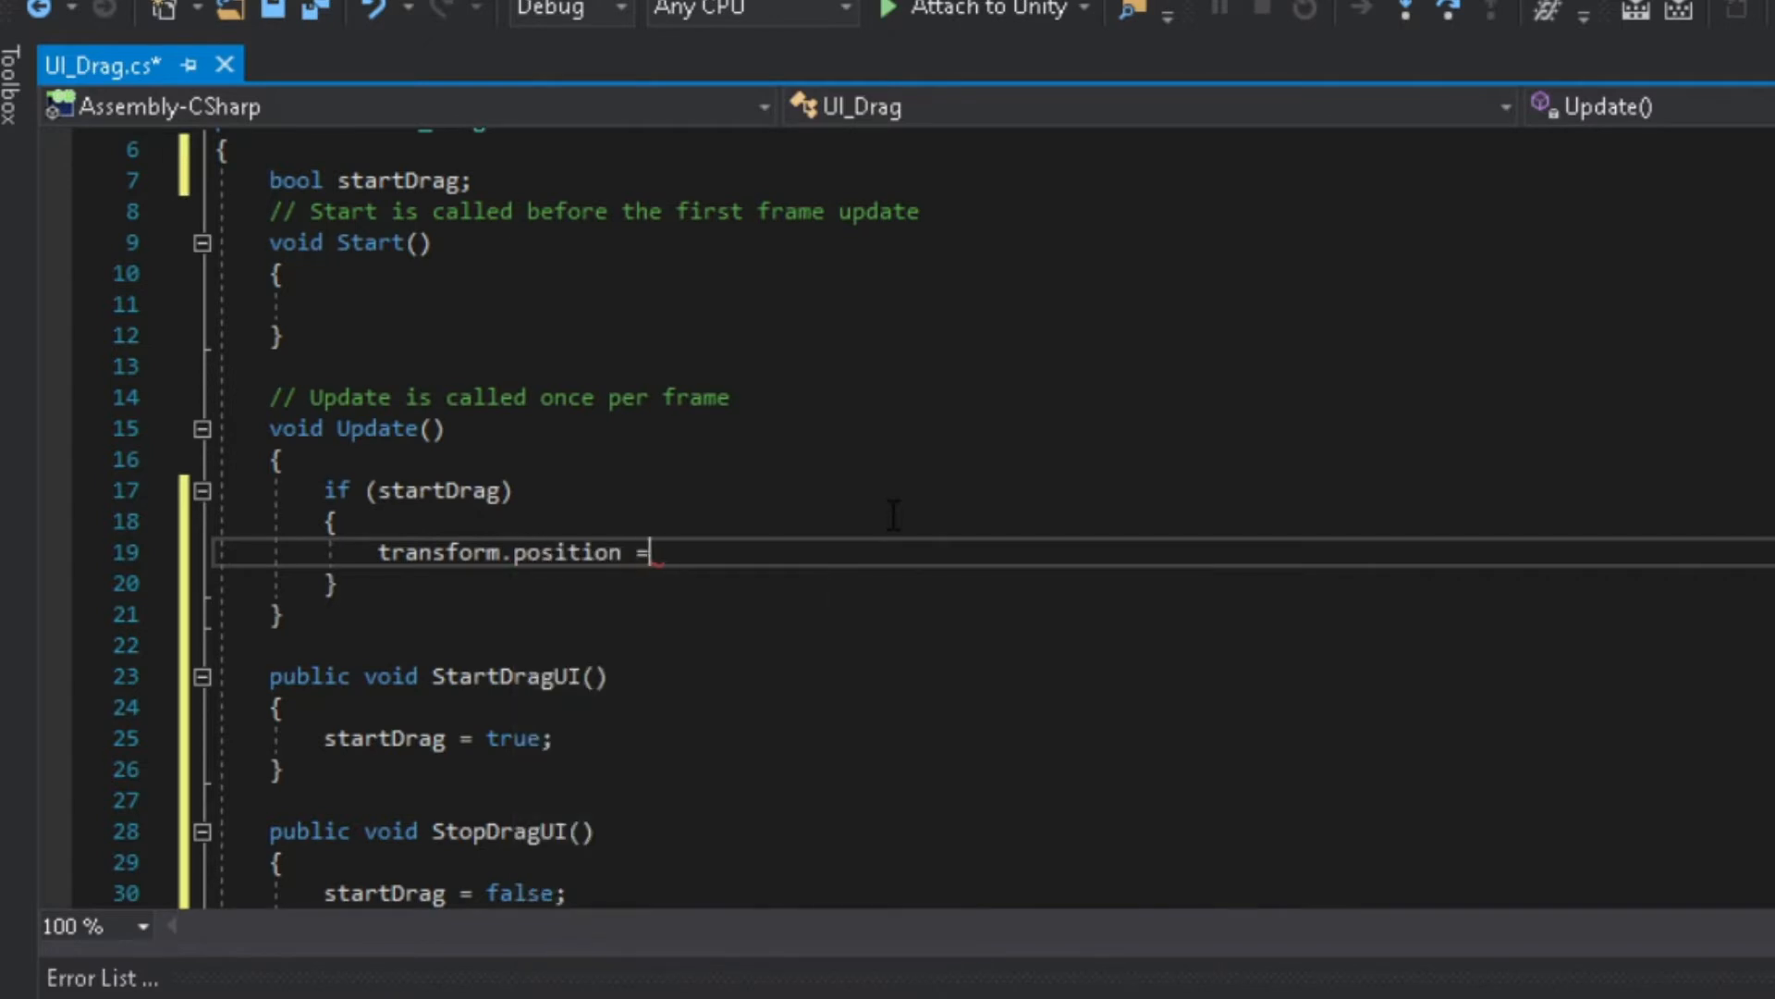
{"action": "type", "text": "Input"}
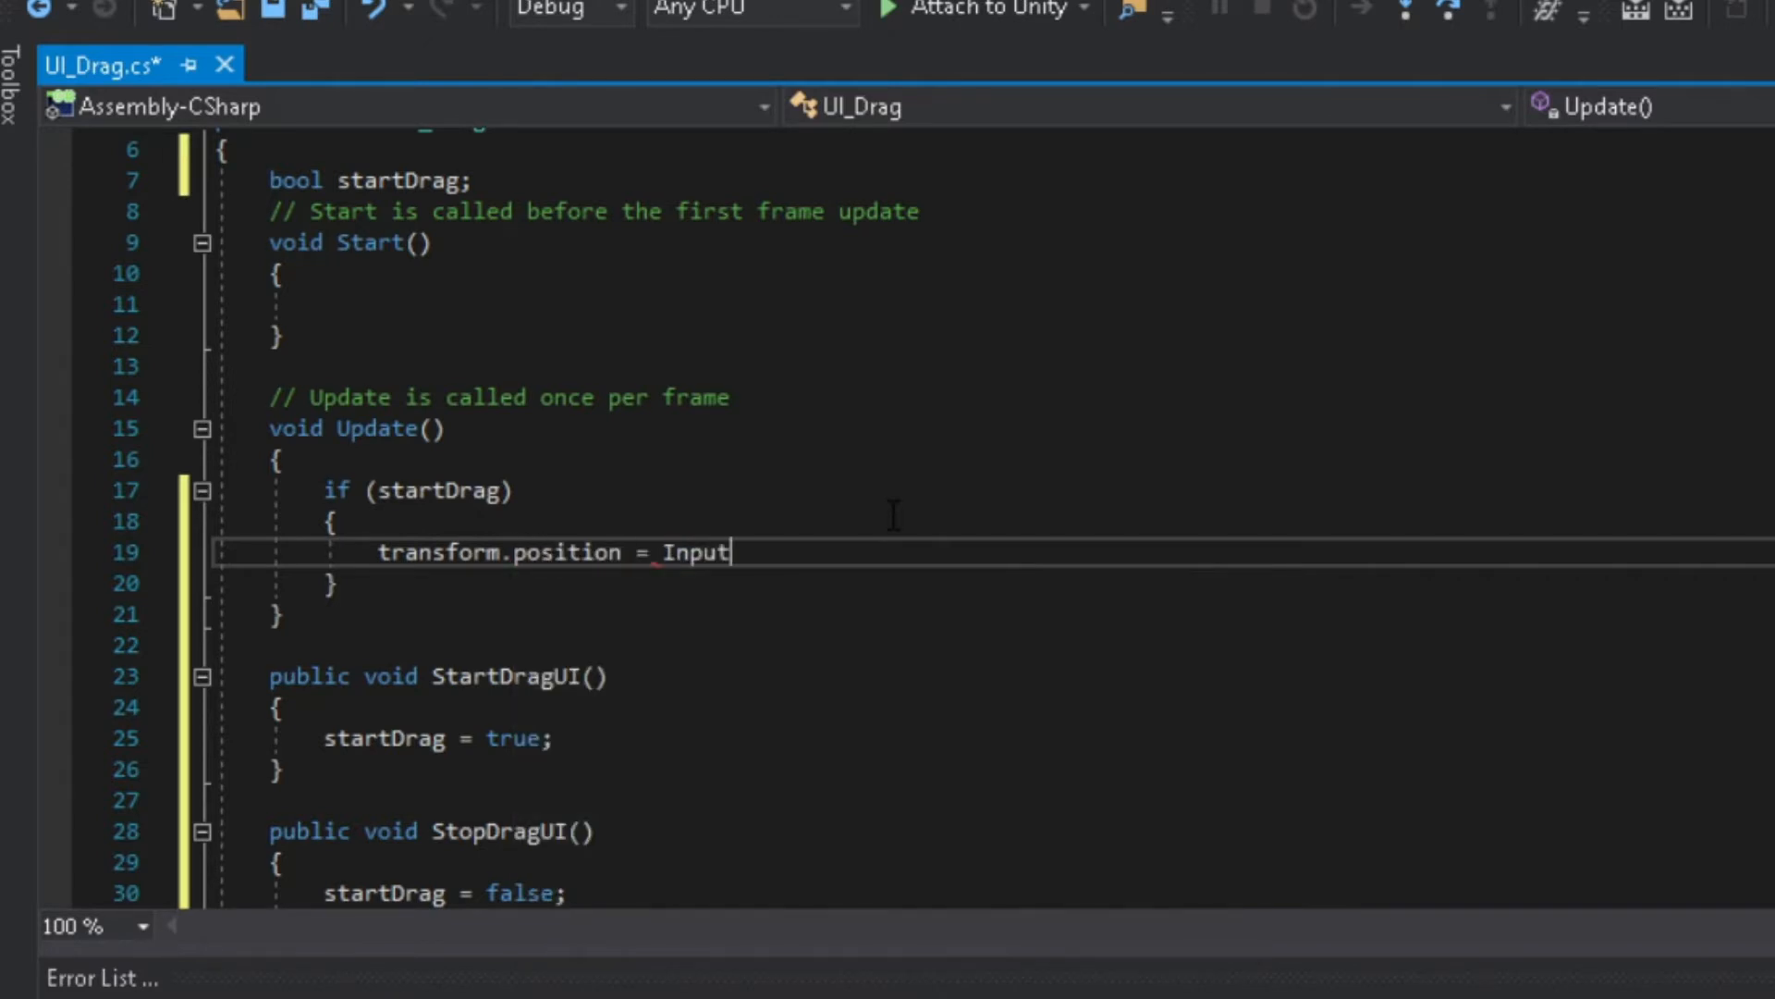
{"action": "type", "text": ".mousePosition"}
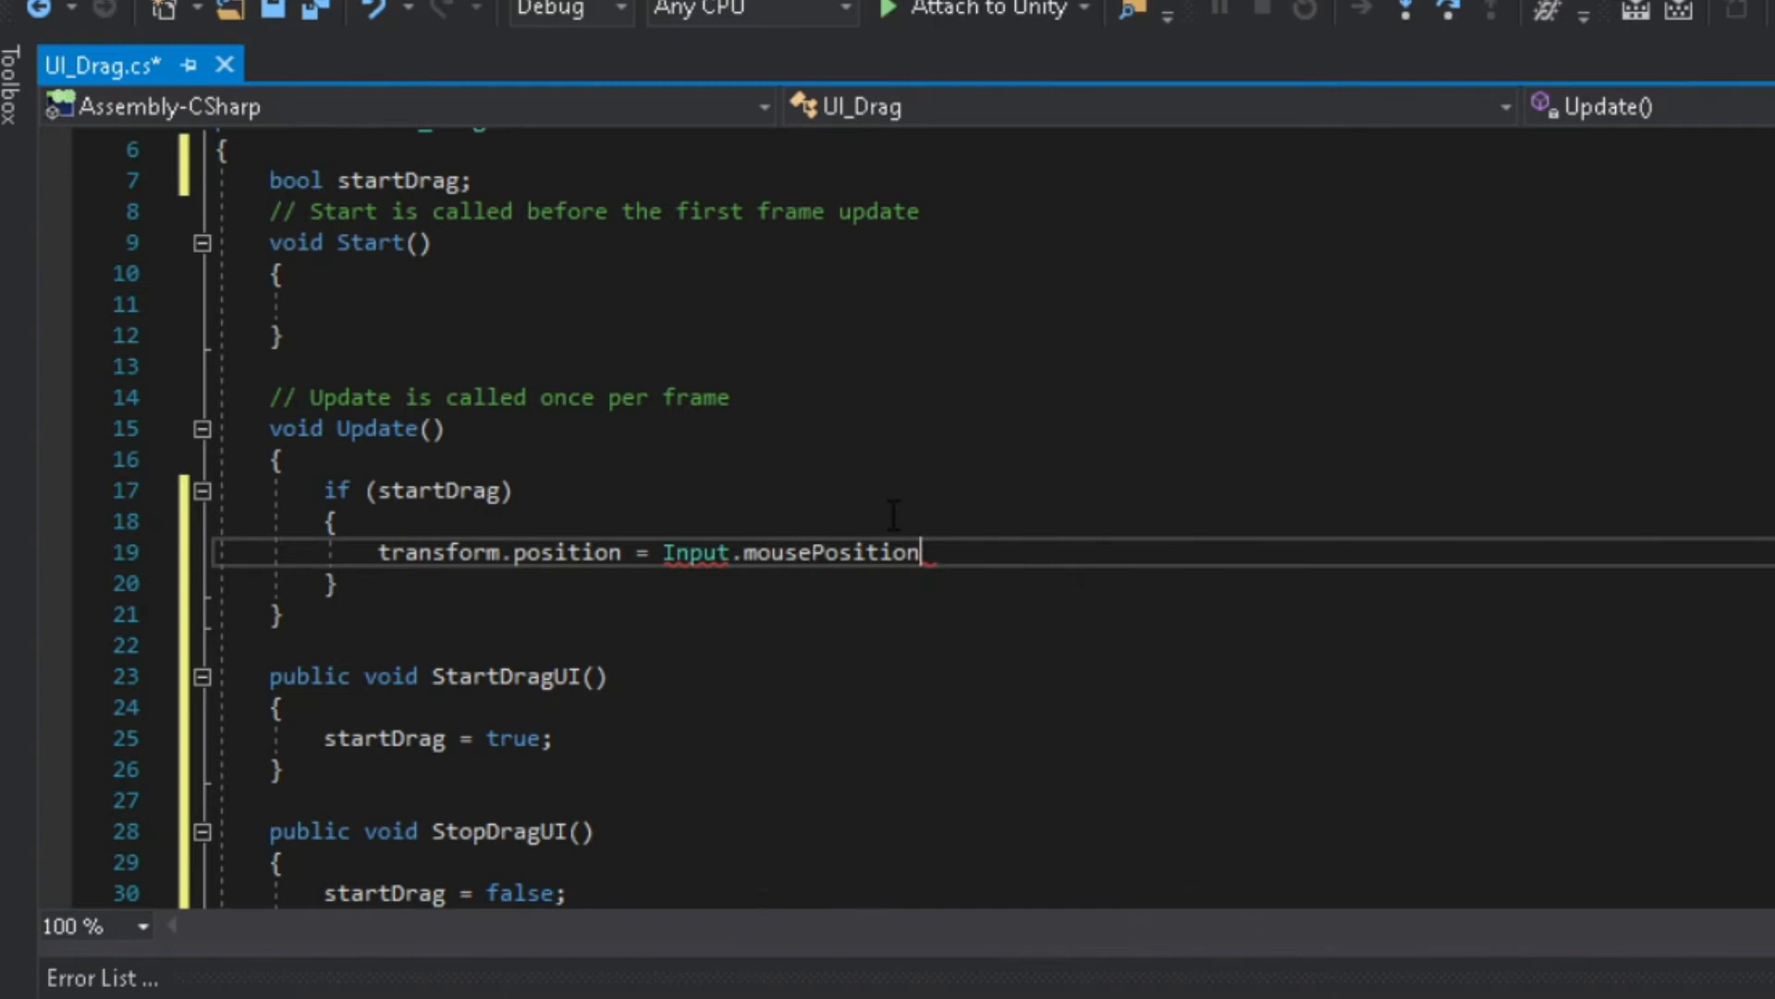
{"action": "type", "text": ";"}
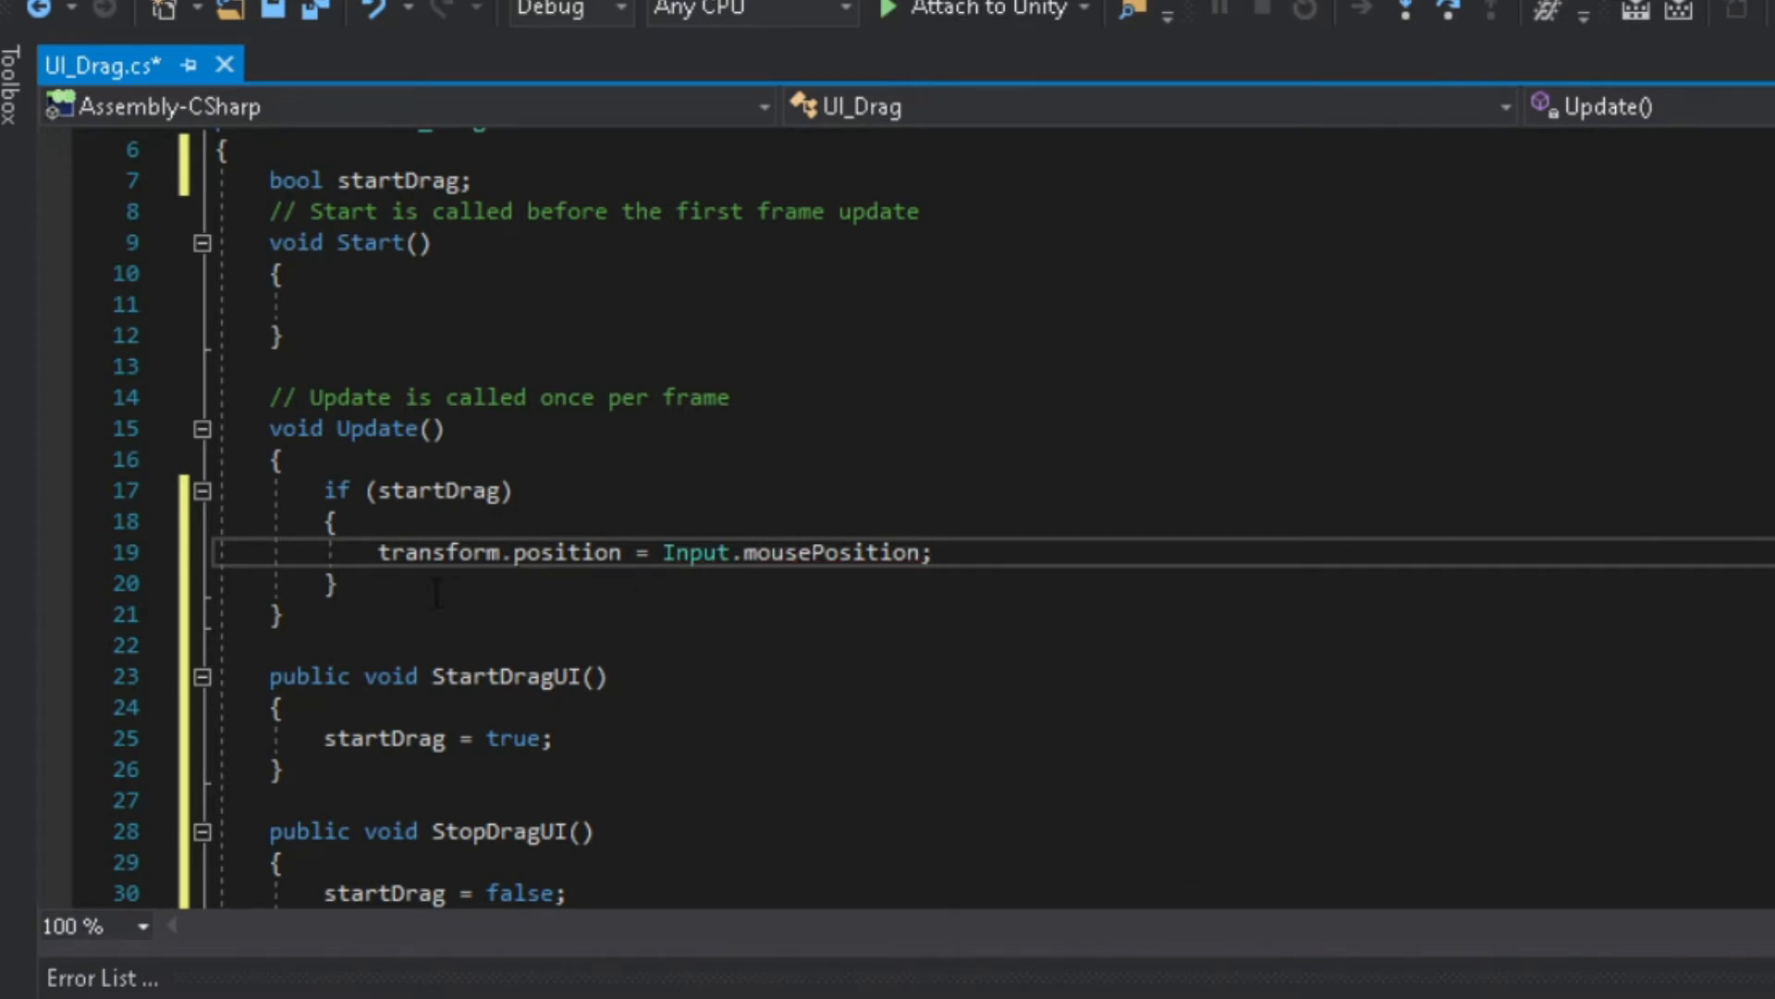
{"action": "key", "text": "ctrl+s"}
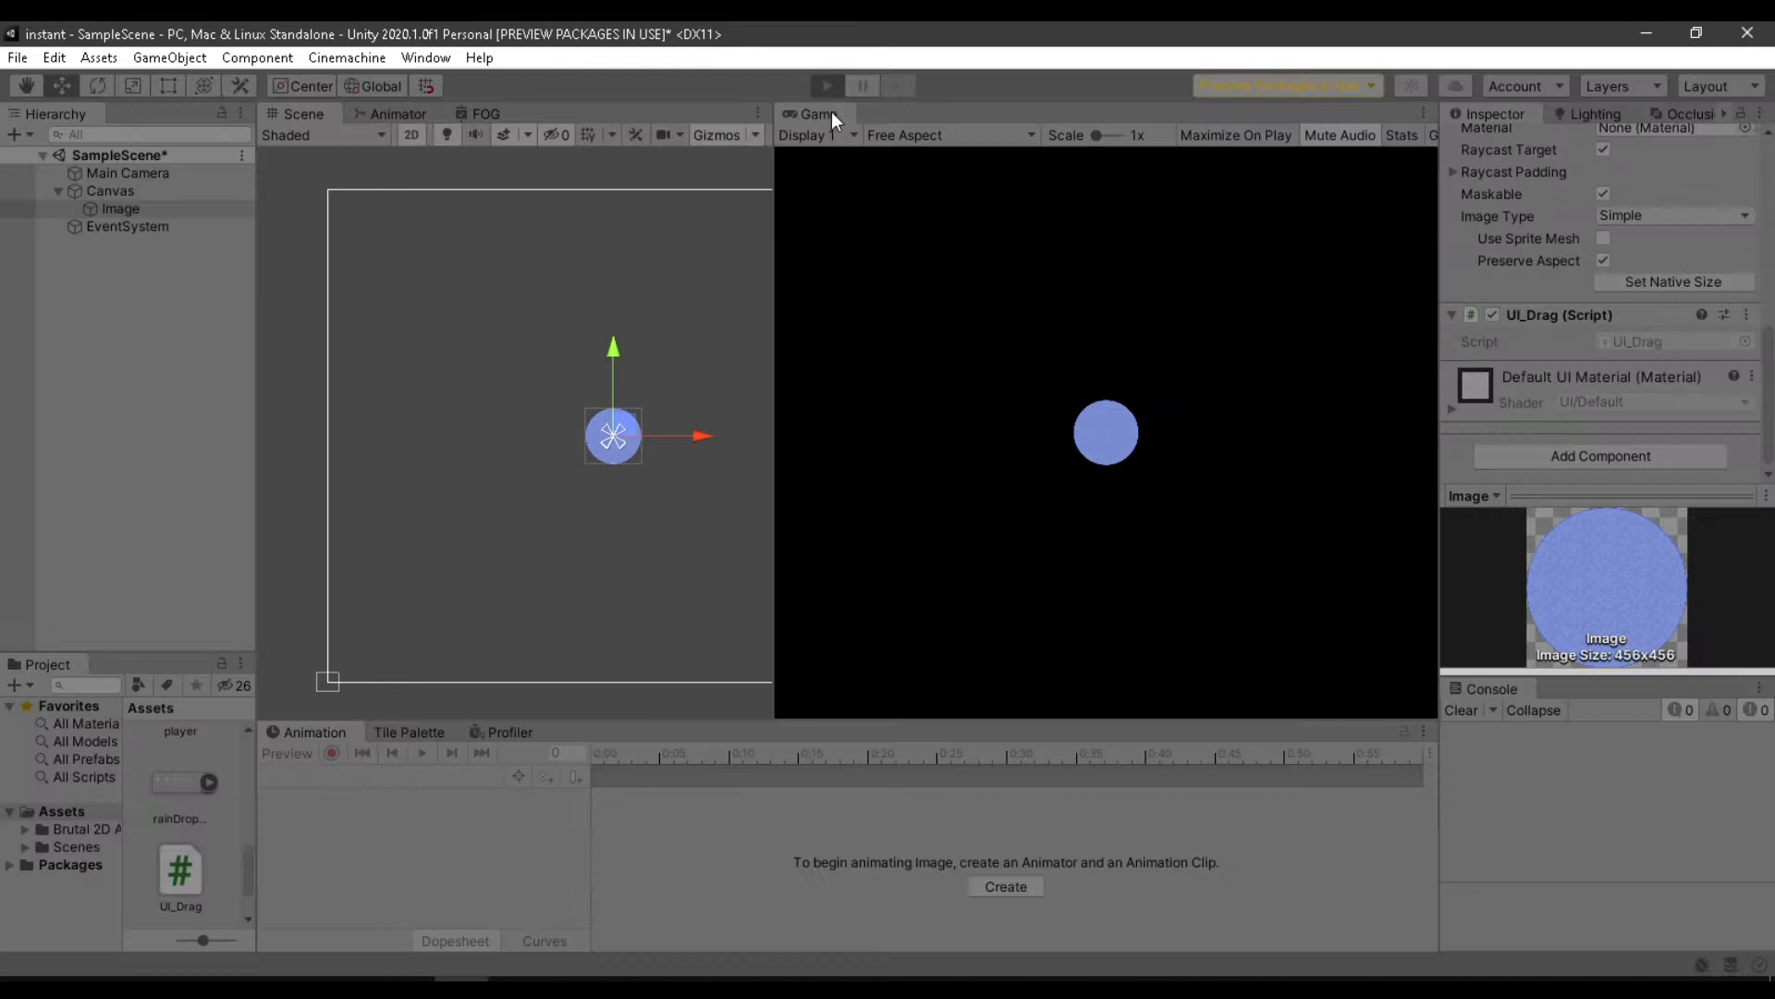
{"action": "mouse_move", "coordinate": [1258, 642]}
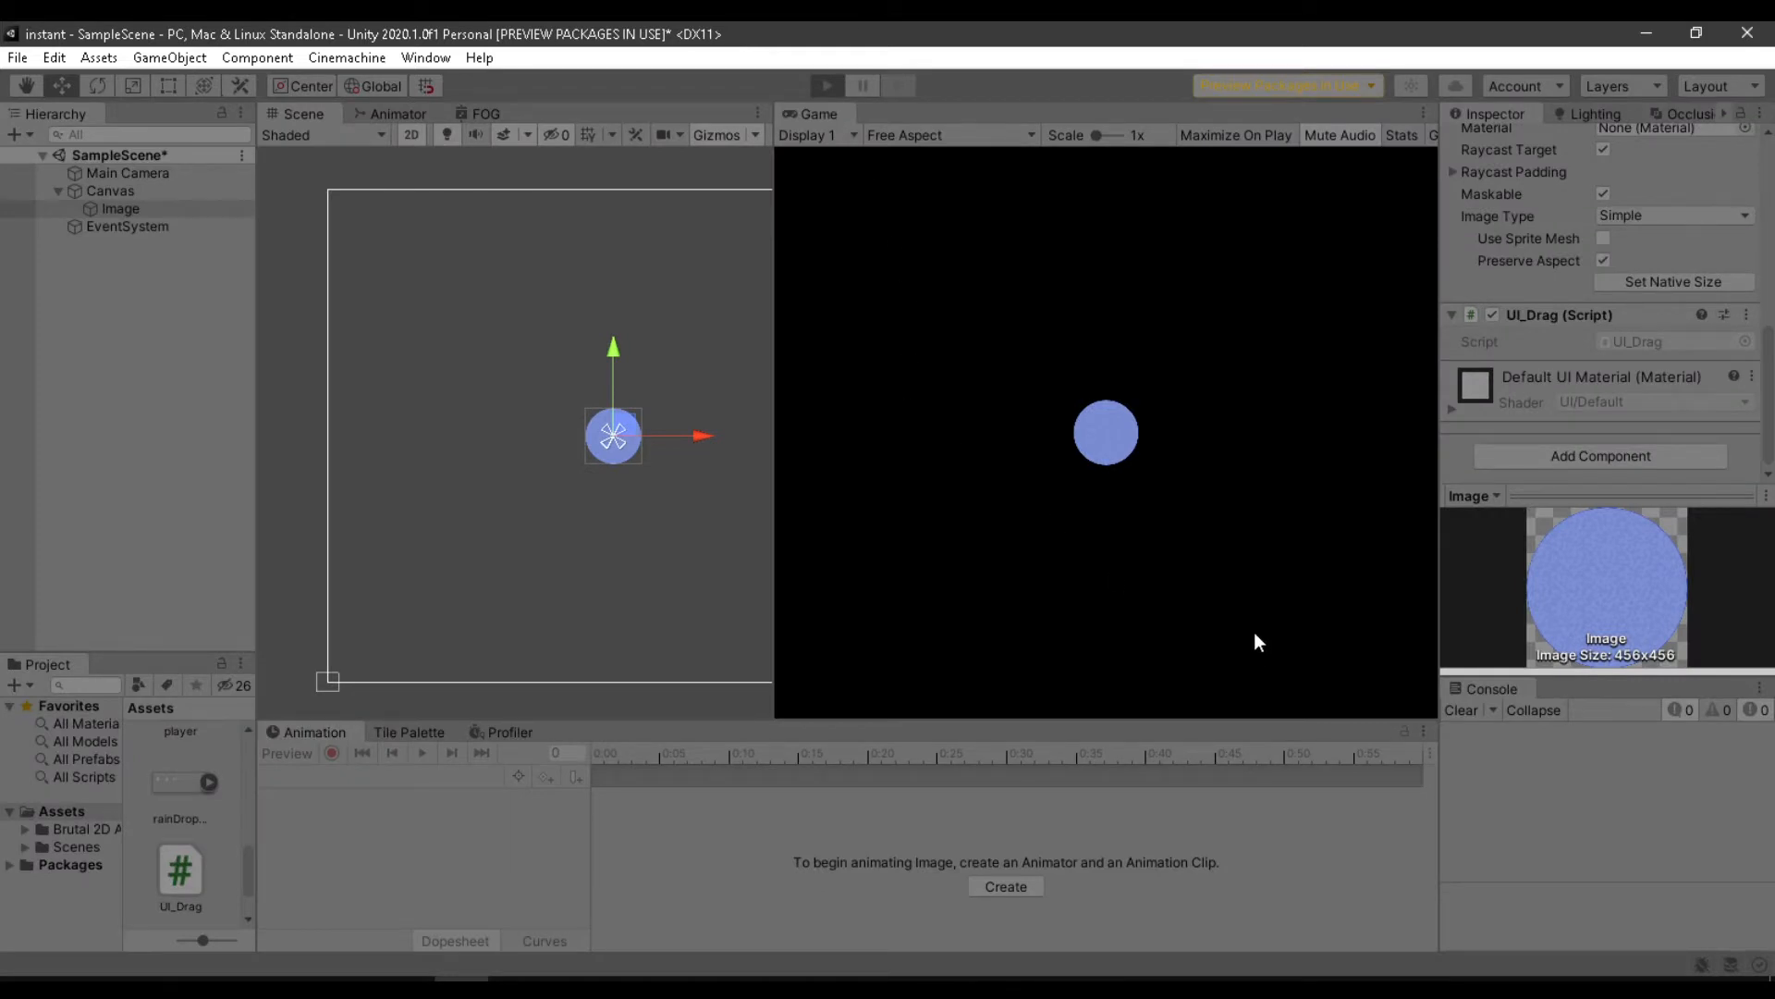
{"action": "left_click", "coordinate": [830, 84]}
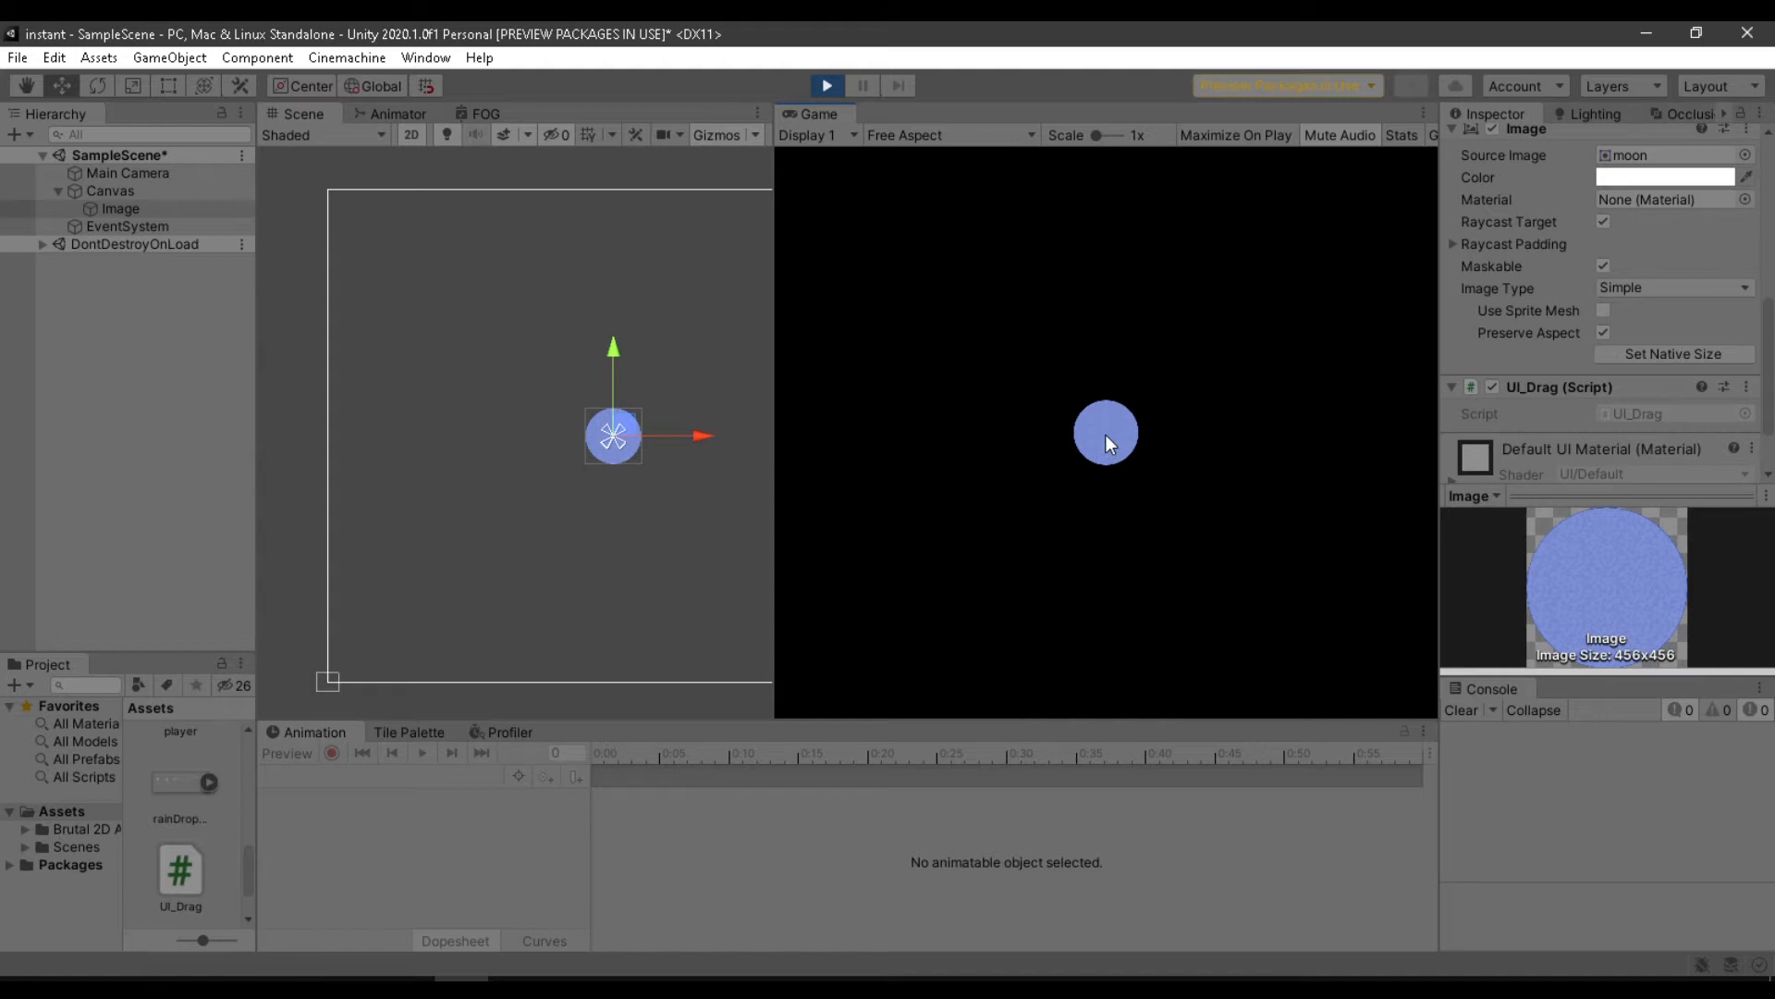
{"action": "mouse_move", "coordinate": [1099, 447]}
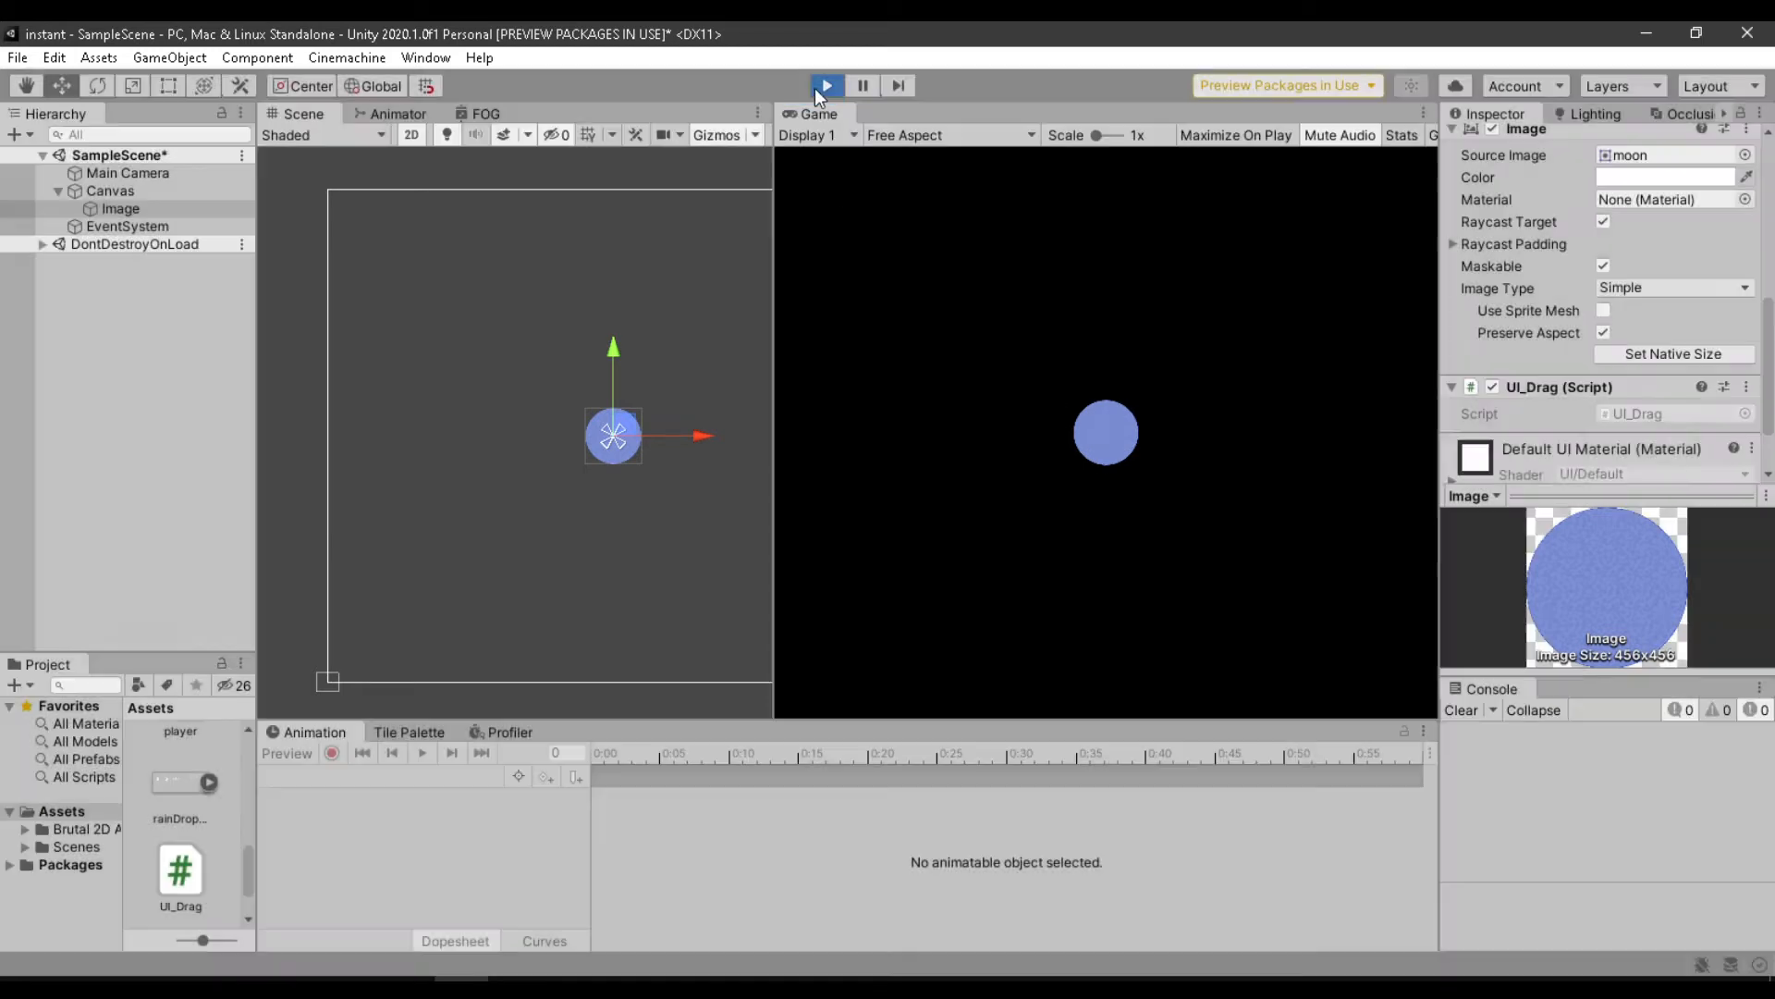
{"action": "left_click", "coordinate": [825, 84]}
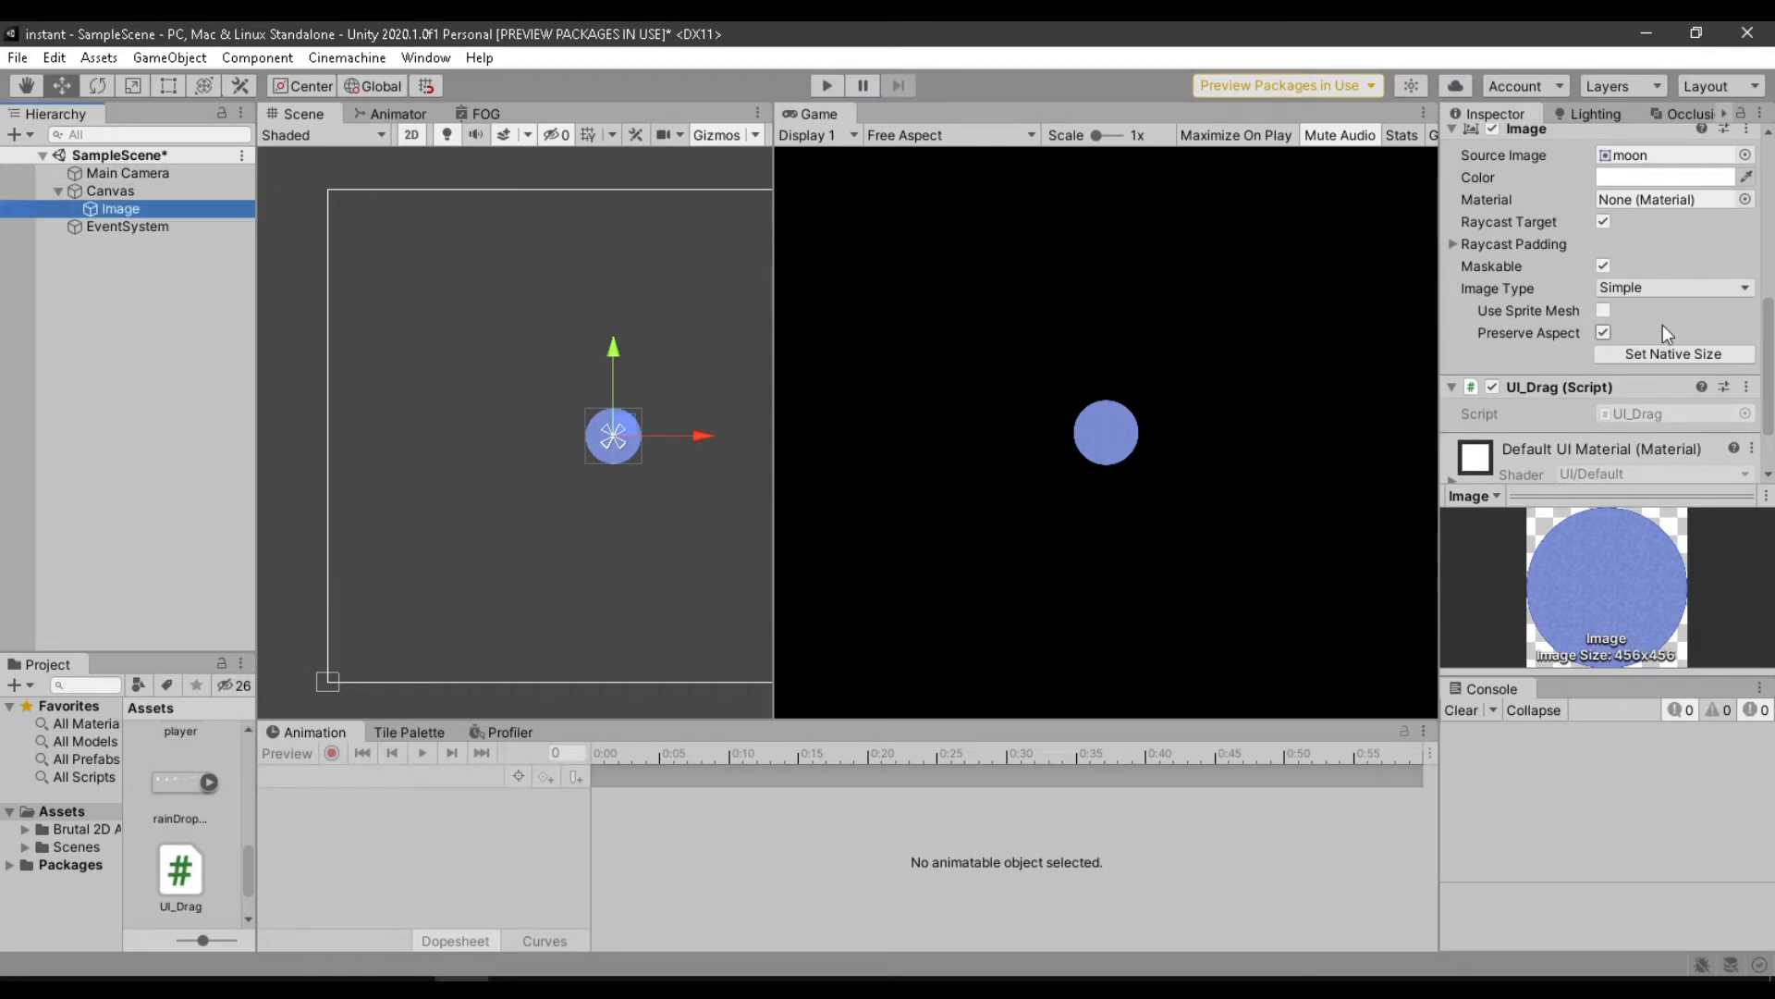
{"action": "scroll", "scroll_direction": "down", "scroll_amount": 3}
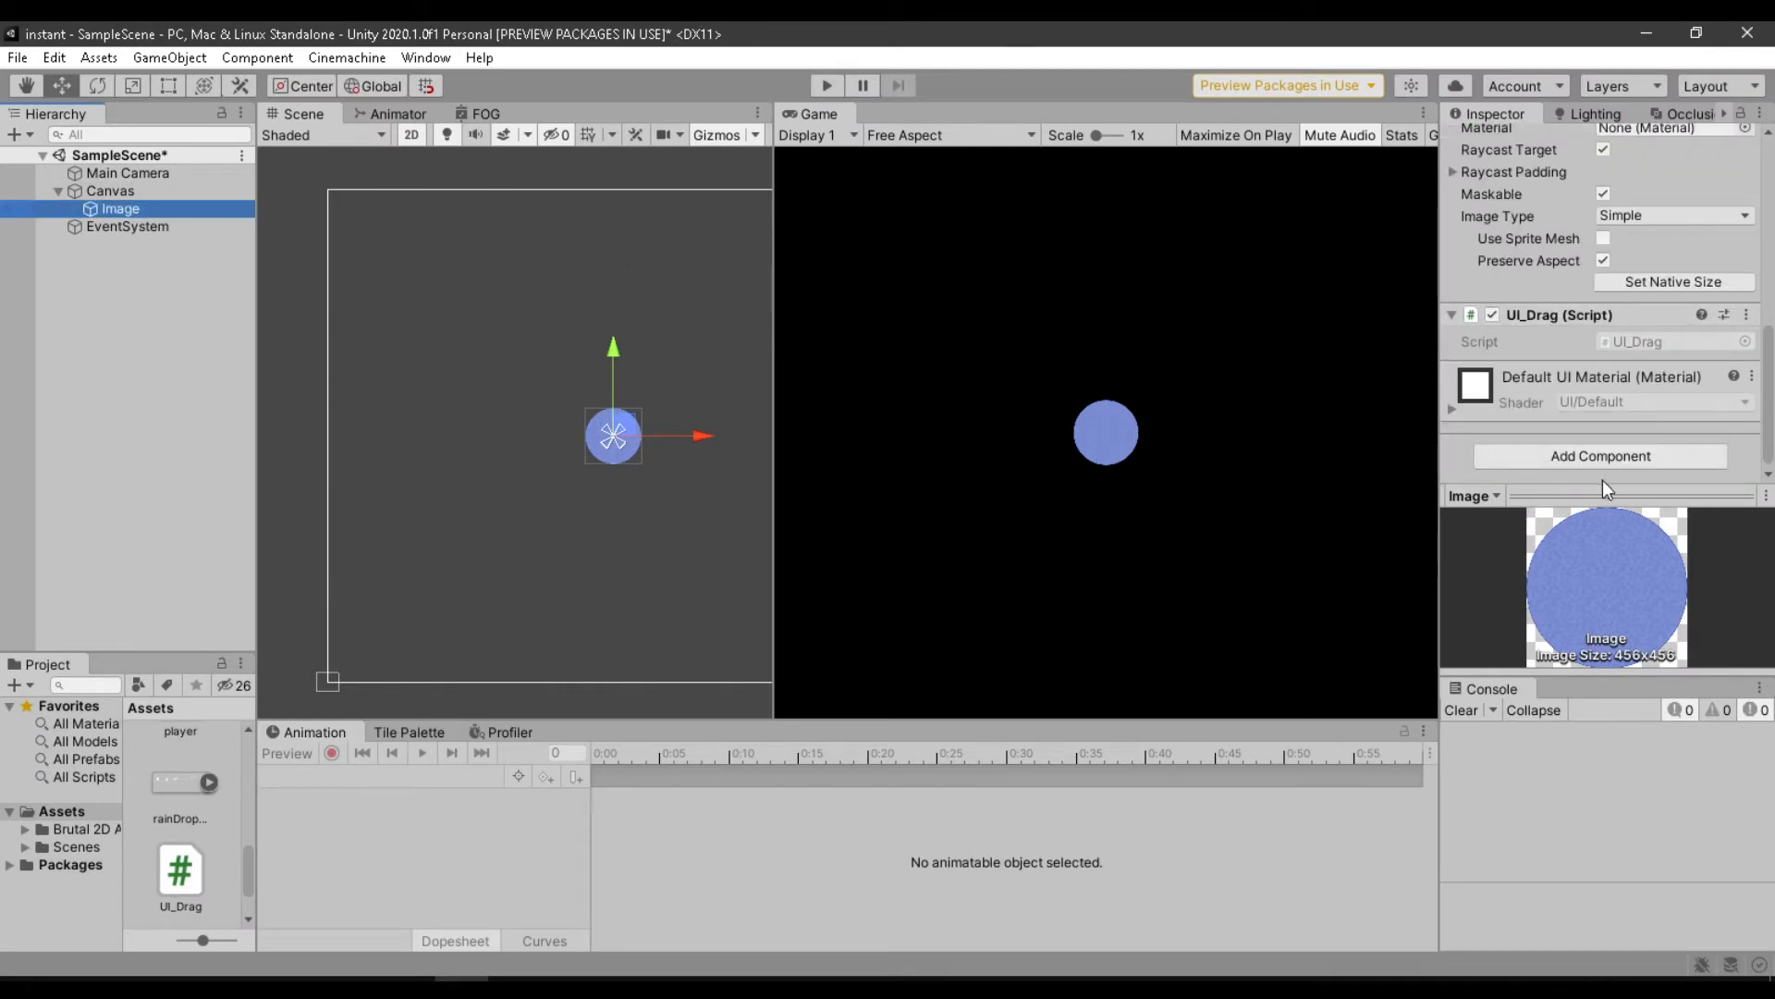
Add an Event Trigger component to the circle Image.
{"action": "left_click", "coordinate": [1599, 456]}
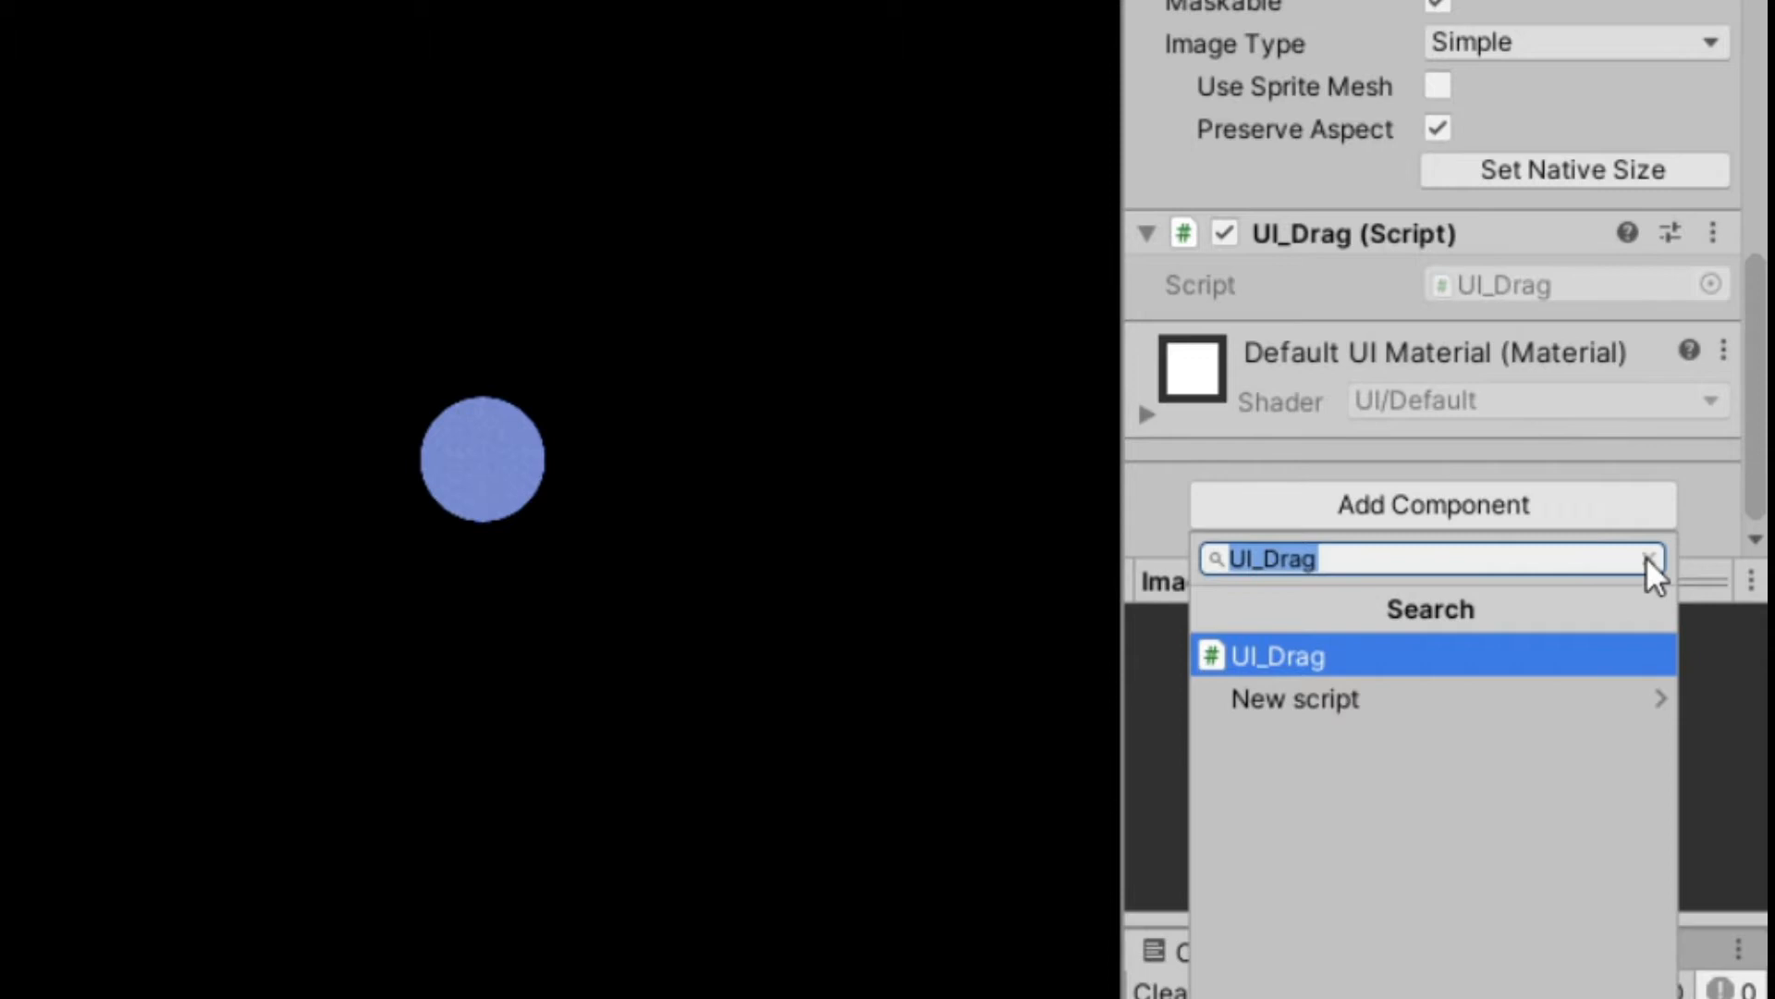
{"action": "left_click", "coordinate": [1651, 560]}
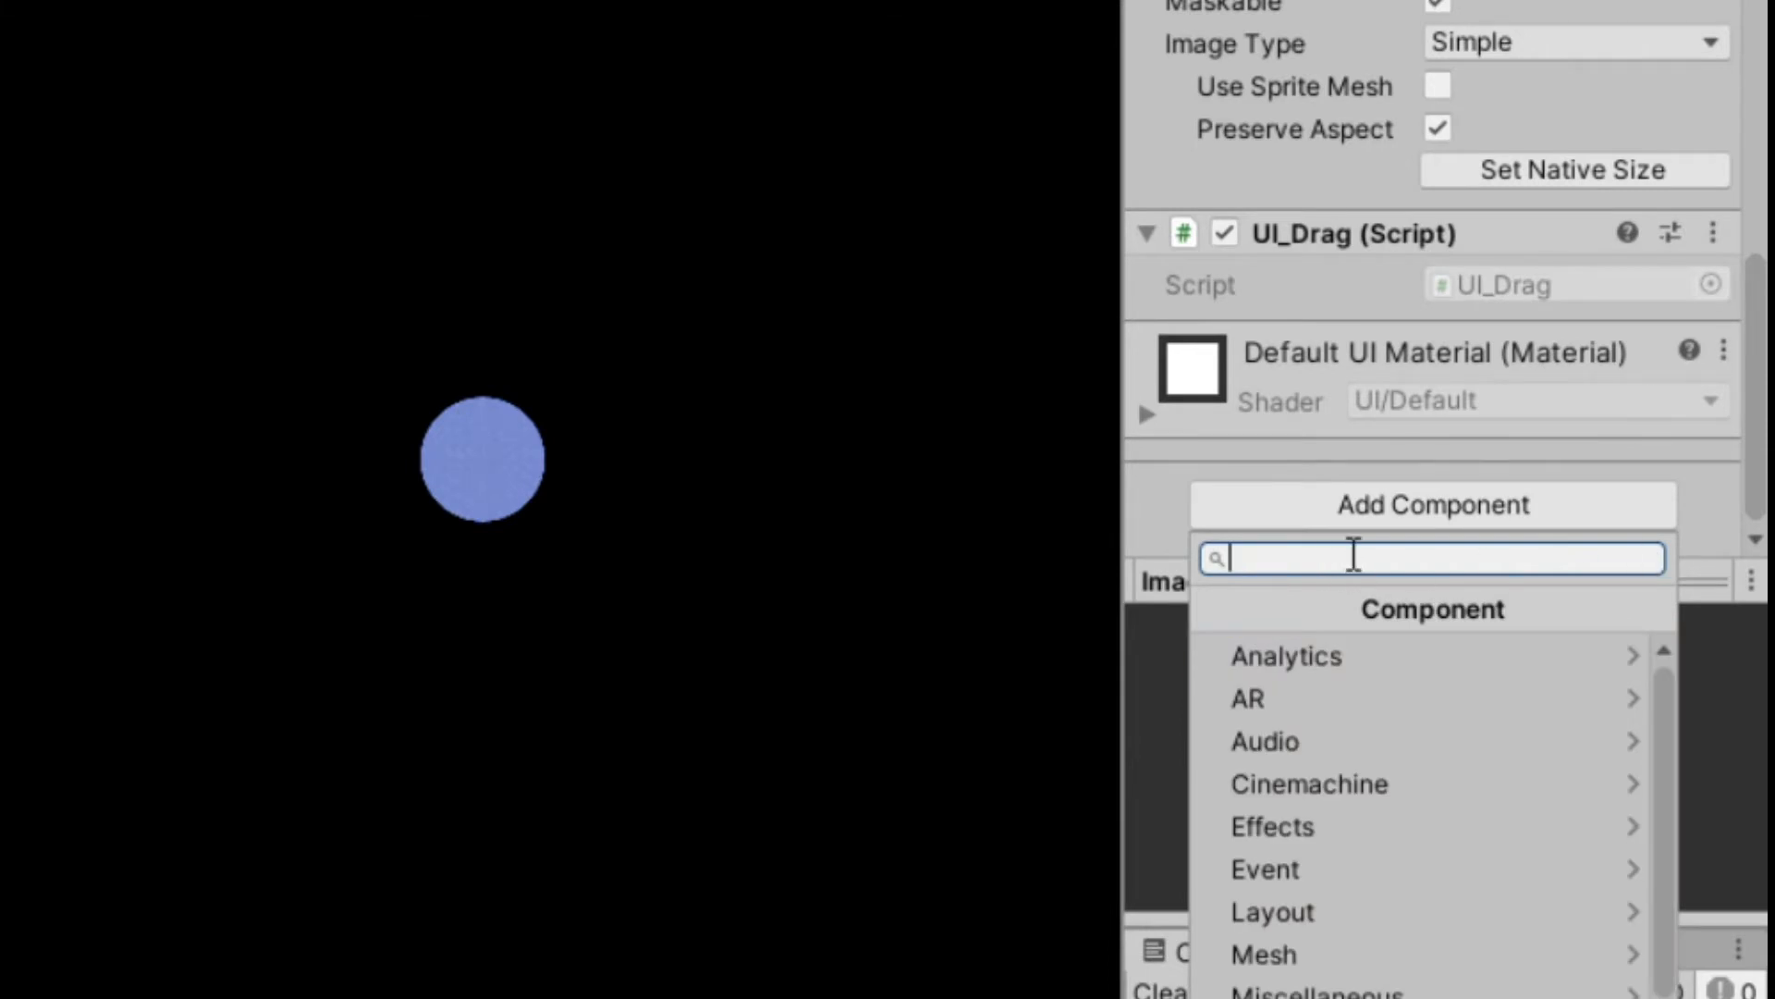
{"action": "type", "text": "even"}
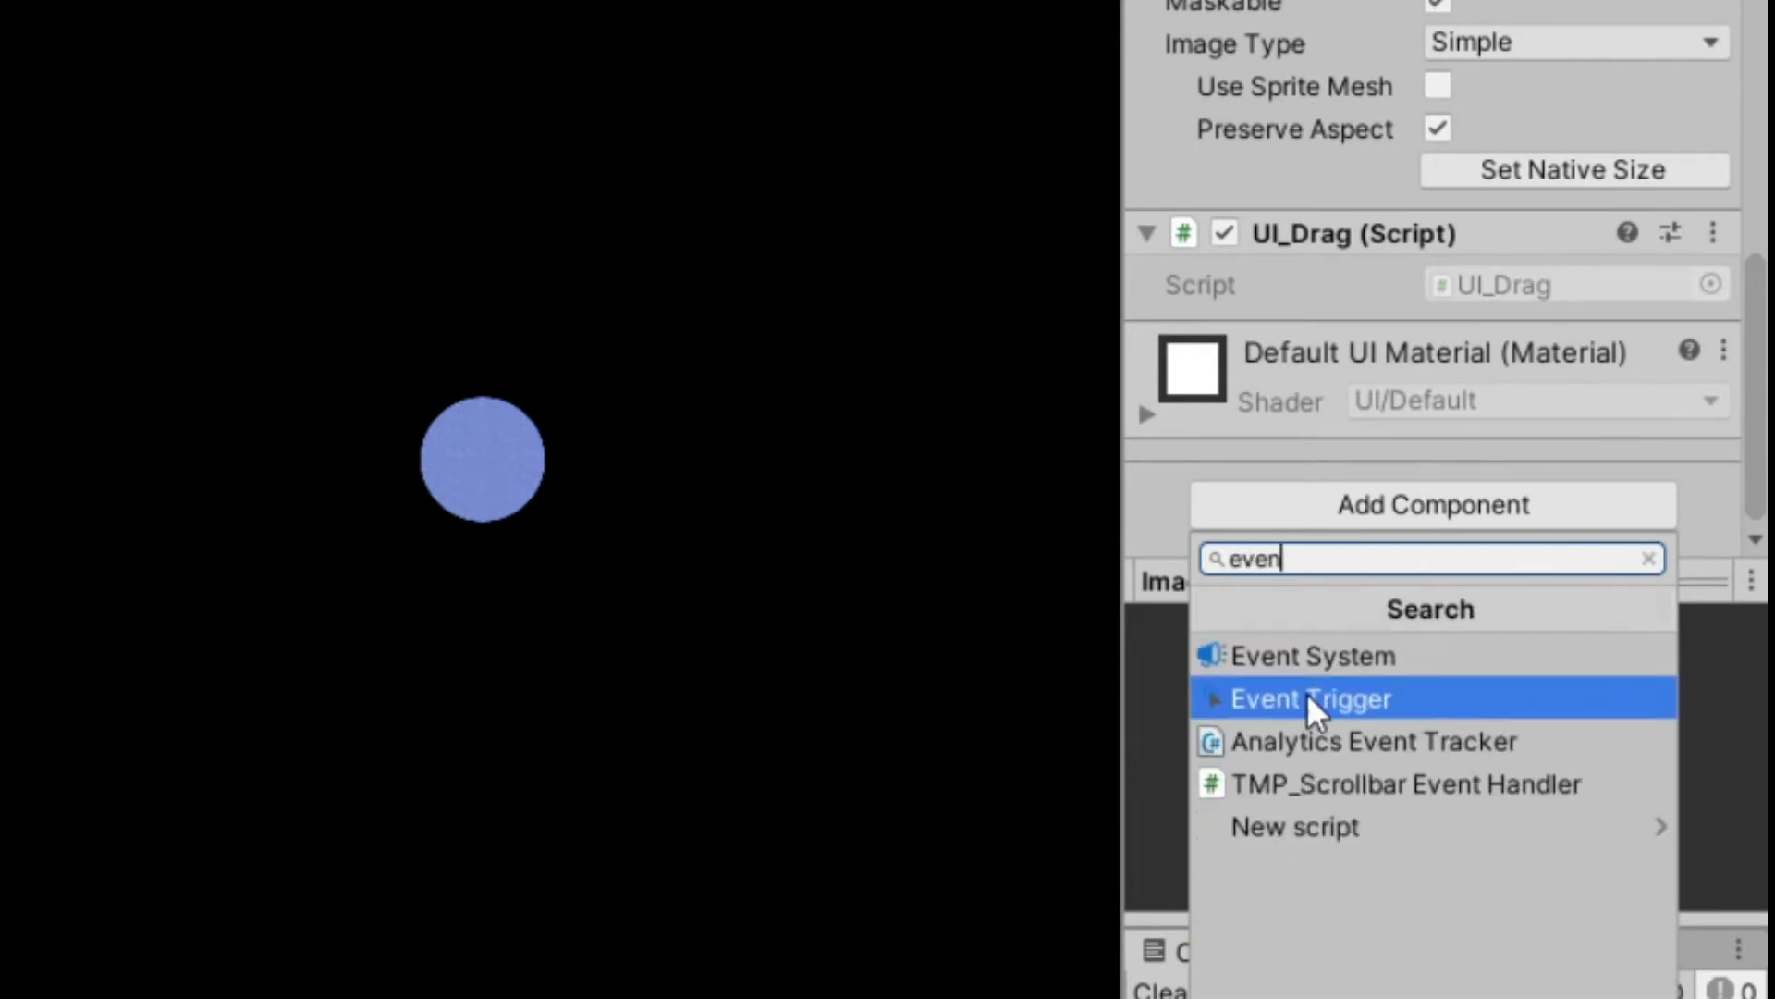
{"action": "left_click", "coordinate": [1312, 698]}
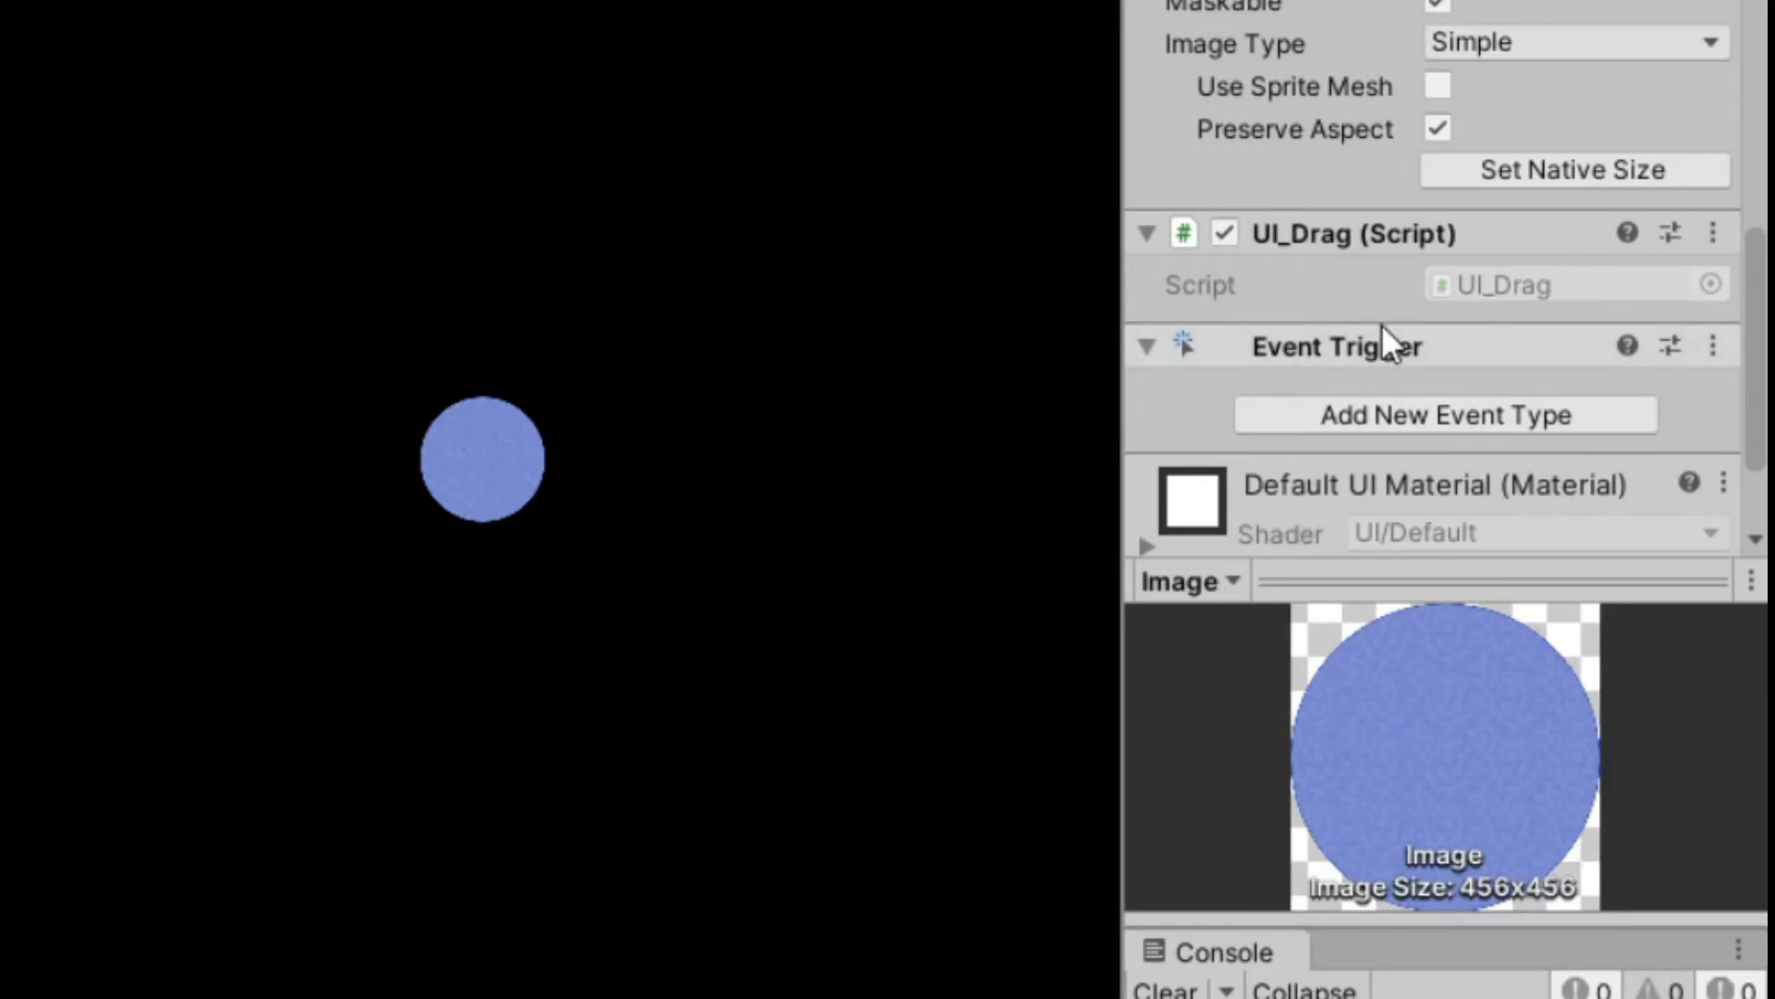
Add a PointerDown event that calls UI_Drag.StartDragUI.
{"action": "left_click", "coordinate": [1446, 415]}
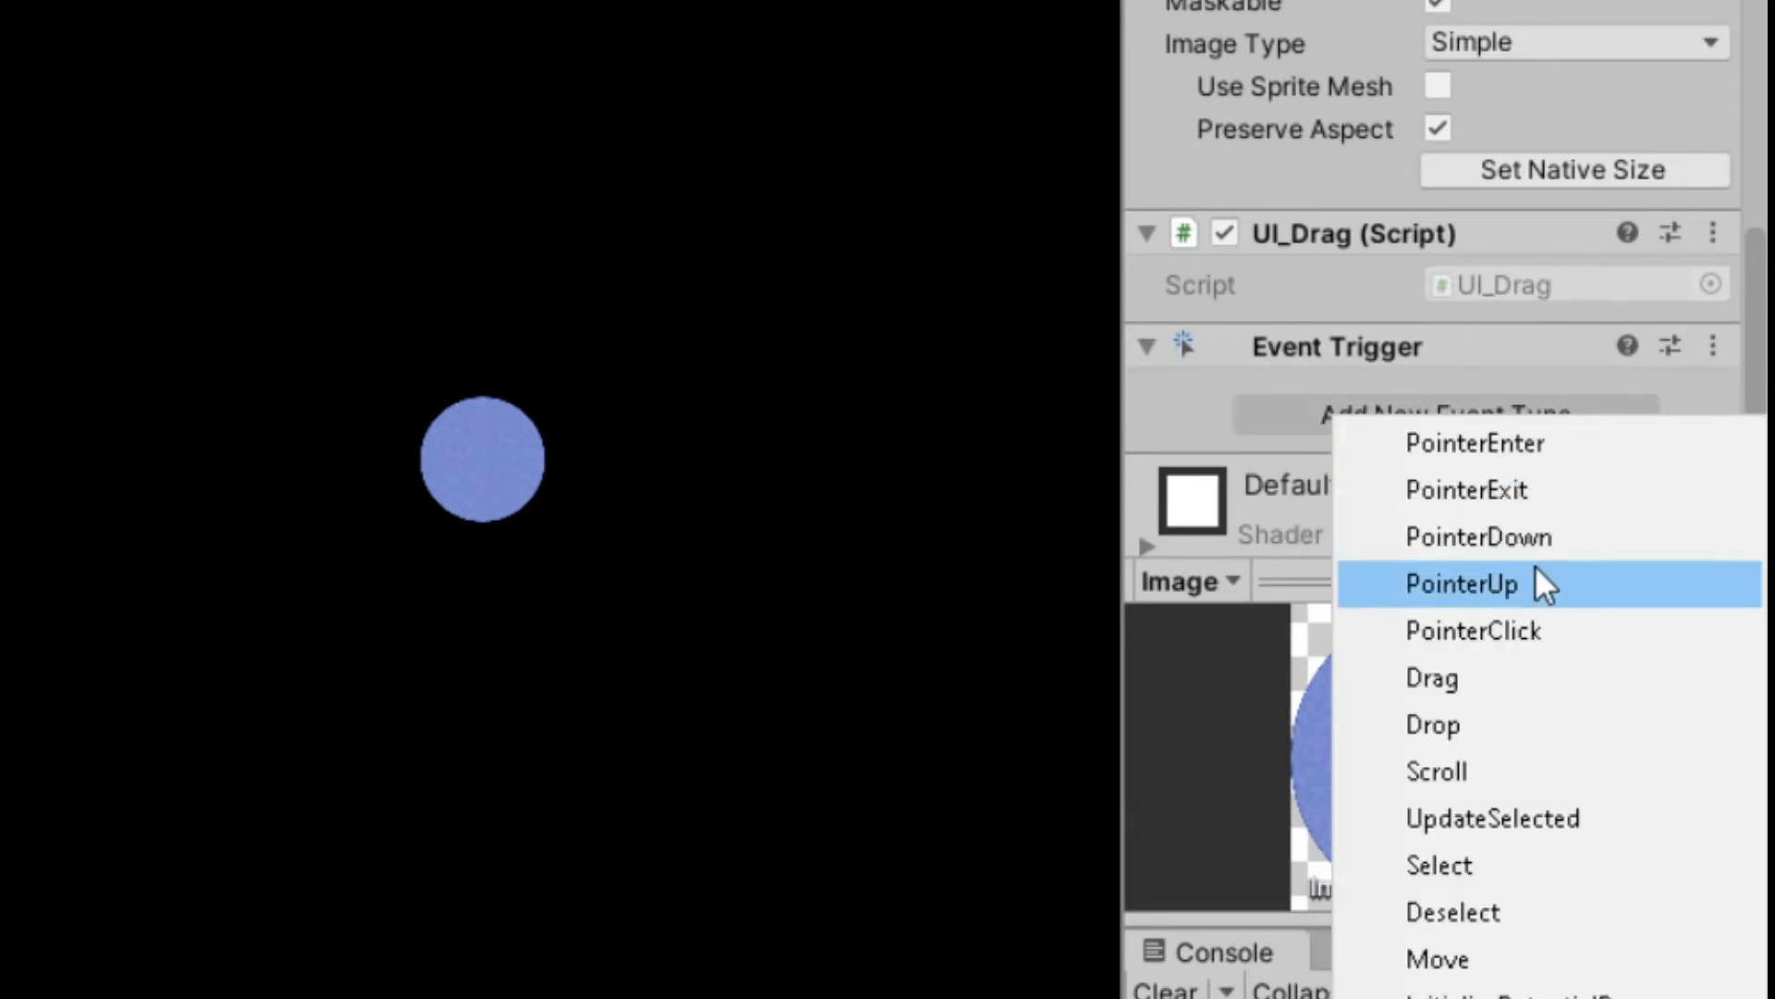
{"action": "left_click", "coordinate": [1479, 537]}
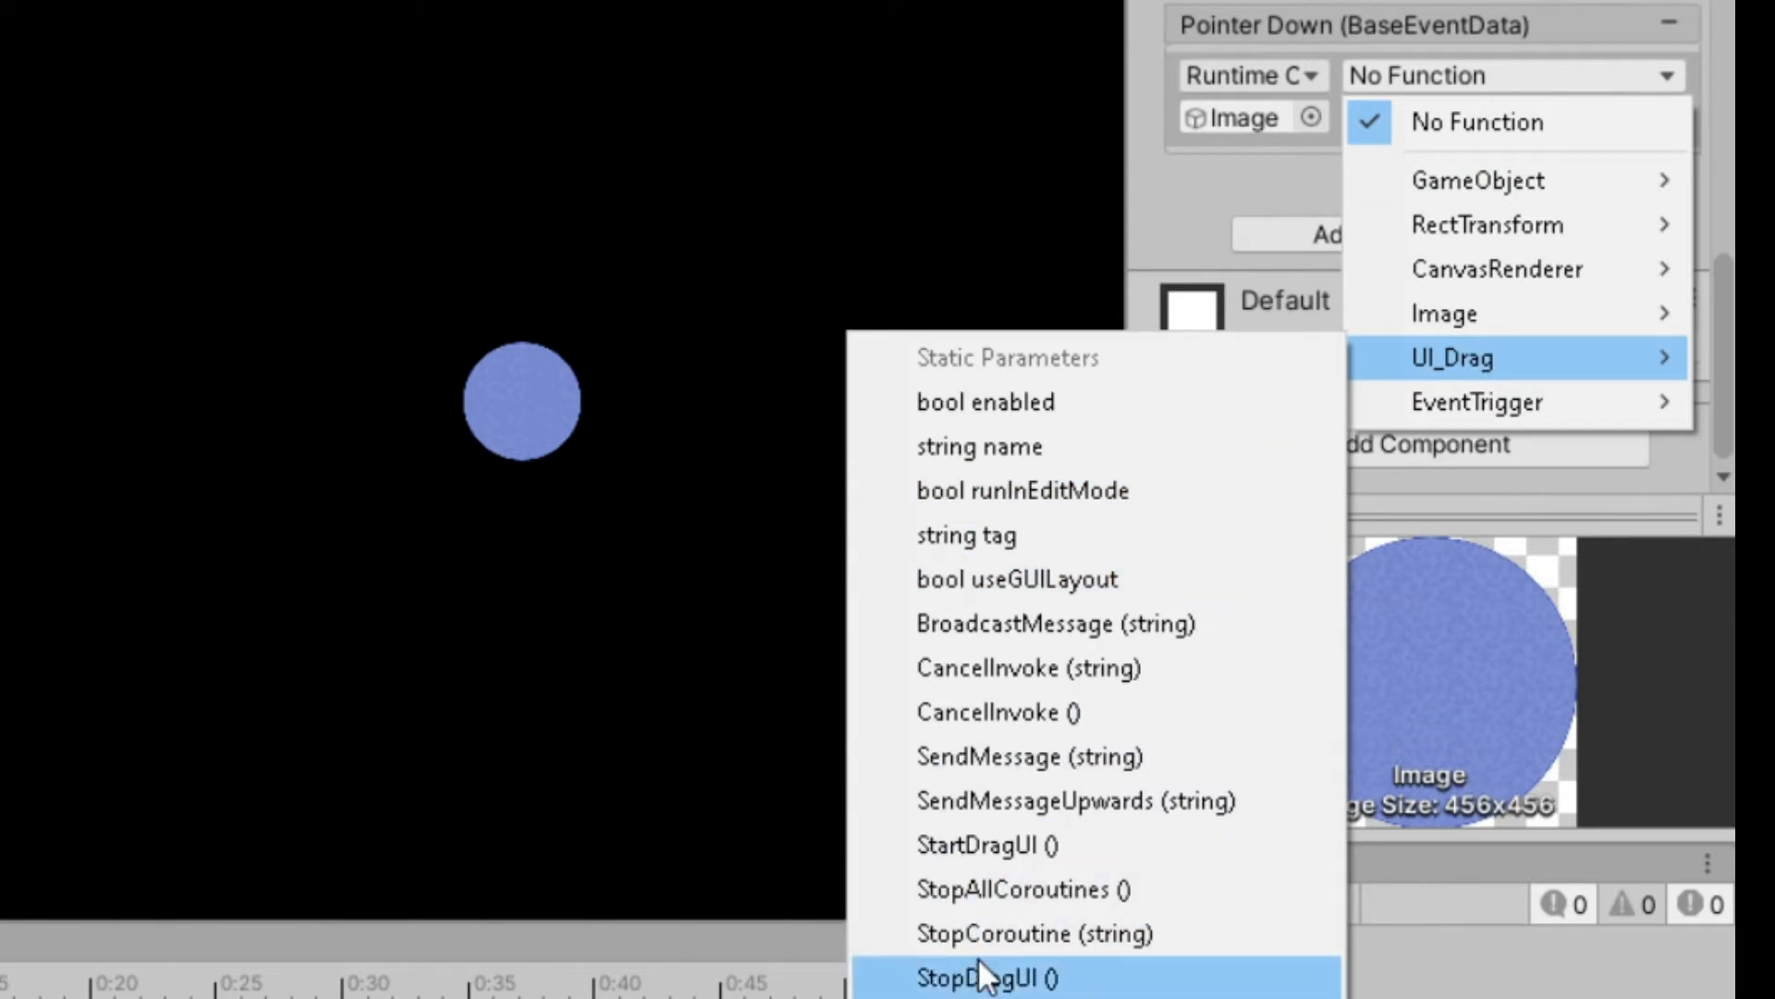
{"action": "mouse_move", "coordinate": [1021, 860]}
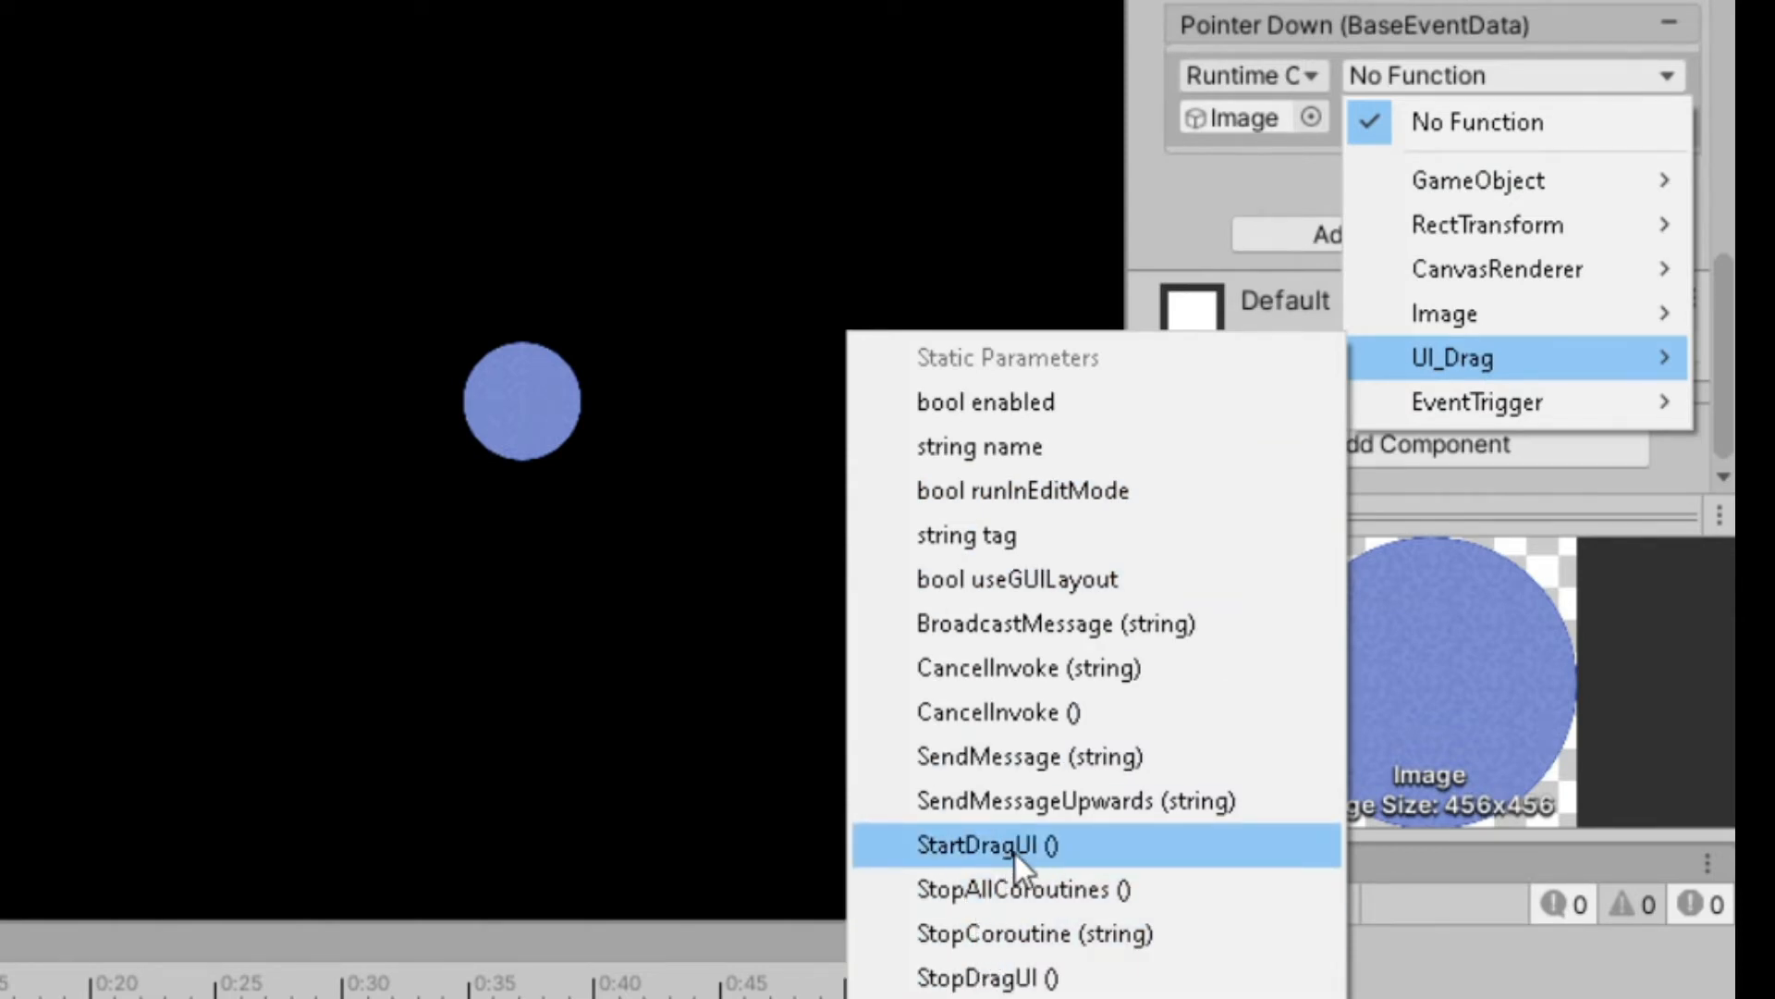
{"action": "left_click", "coordinate": [990, 845]}
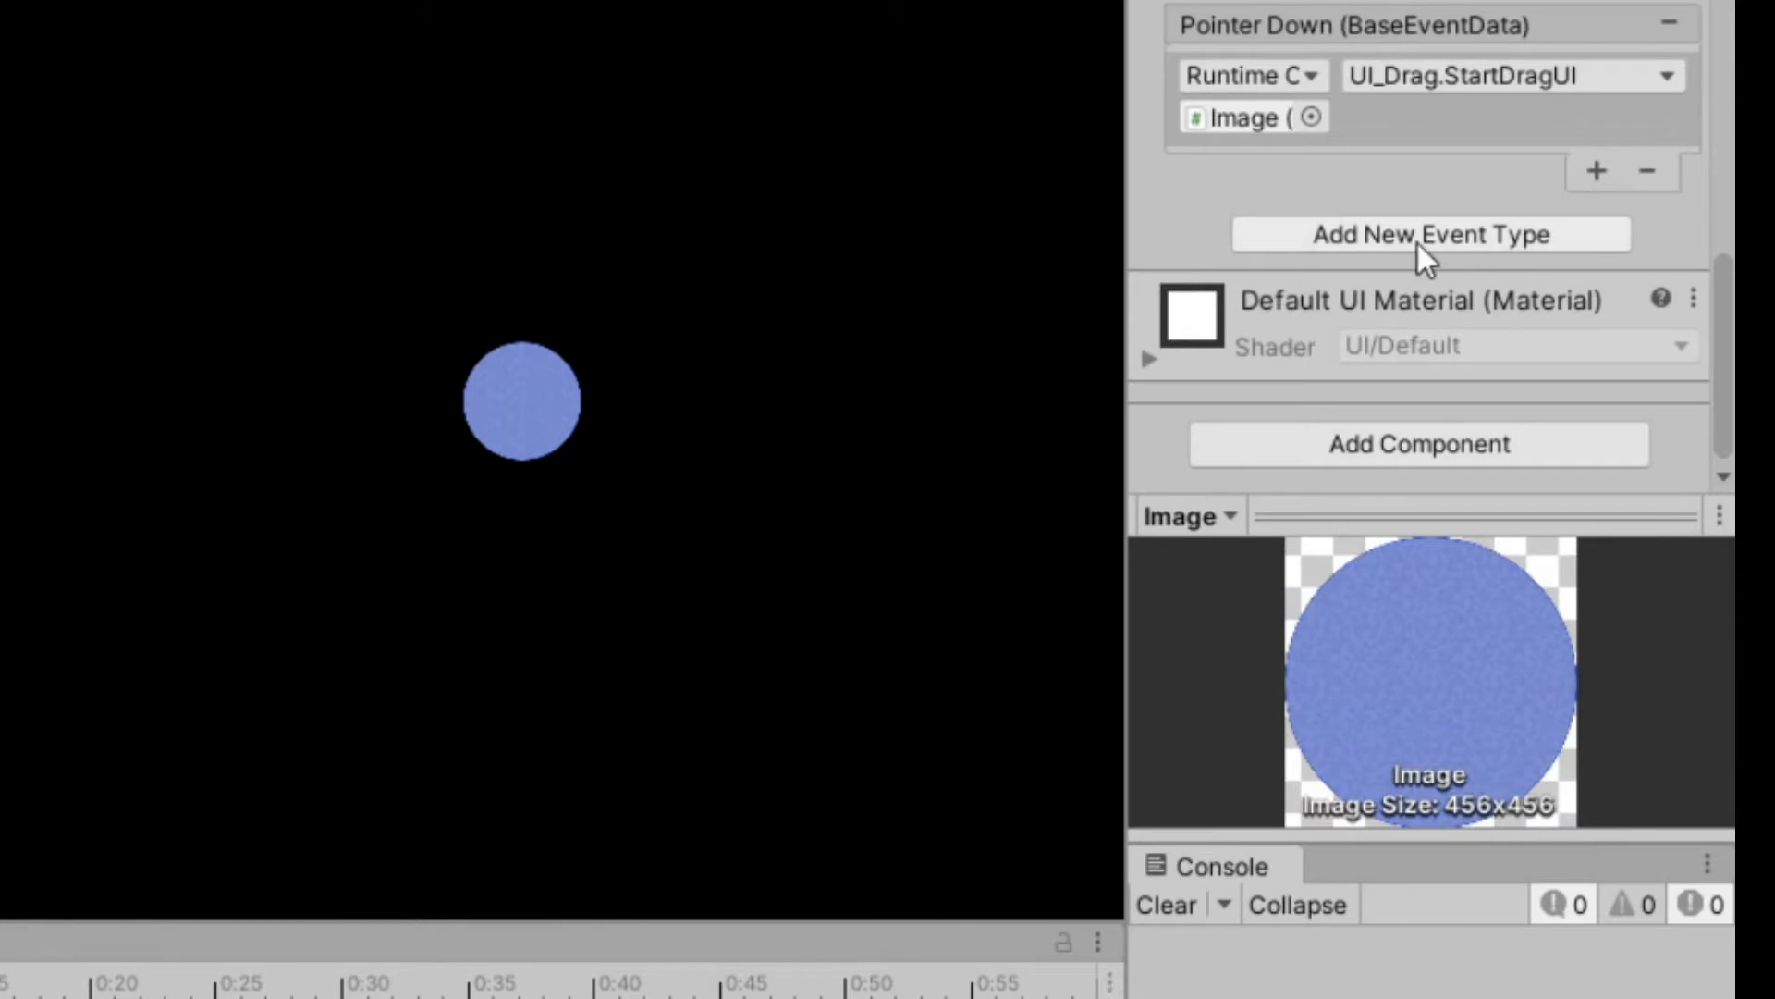
Add a PointerUp event on the Event Trigger that calls UI_Drag.StopDragUI.
{"action": "left_click", "coordinate": [1432, 234]}
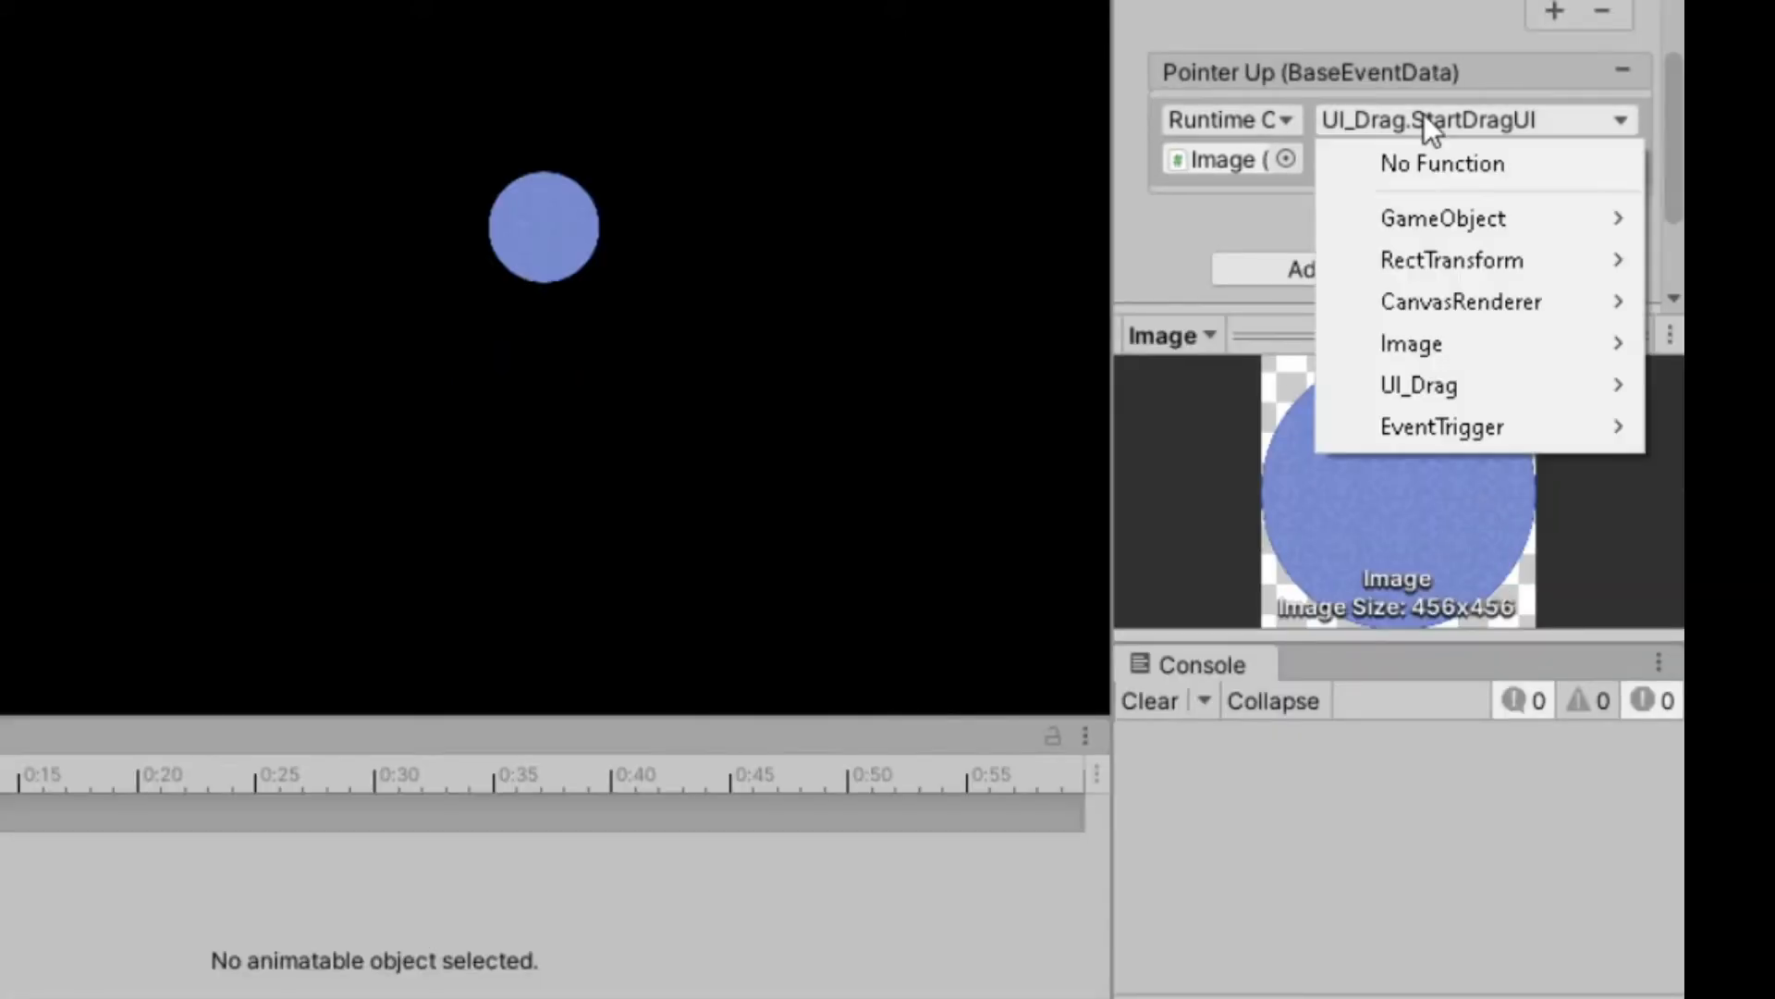
{"action": "left_click", "coordinate": [1420, 385]}
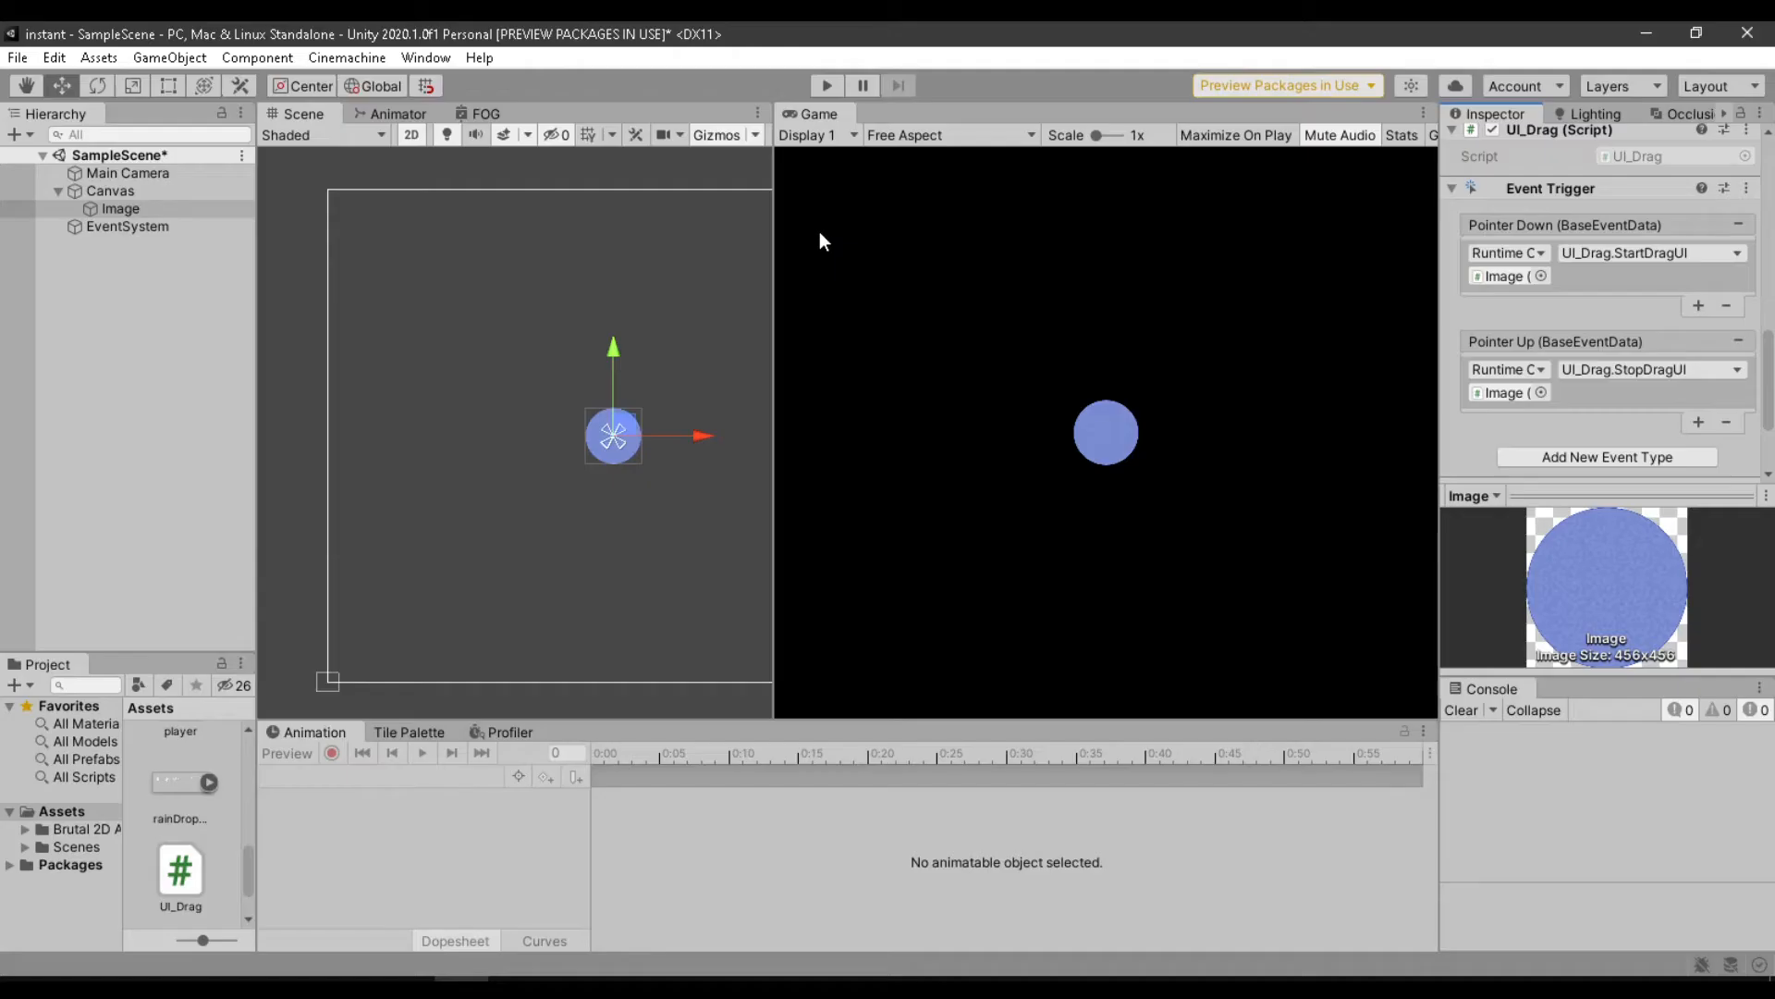
Play the scene and drag the blue circle to several spots in the Game view.
{"action": "left_click", "coordinate": [831, 84]}
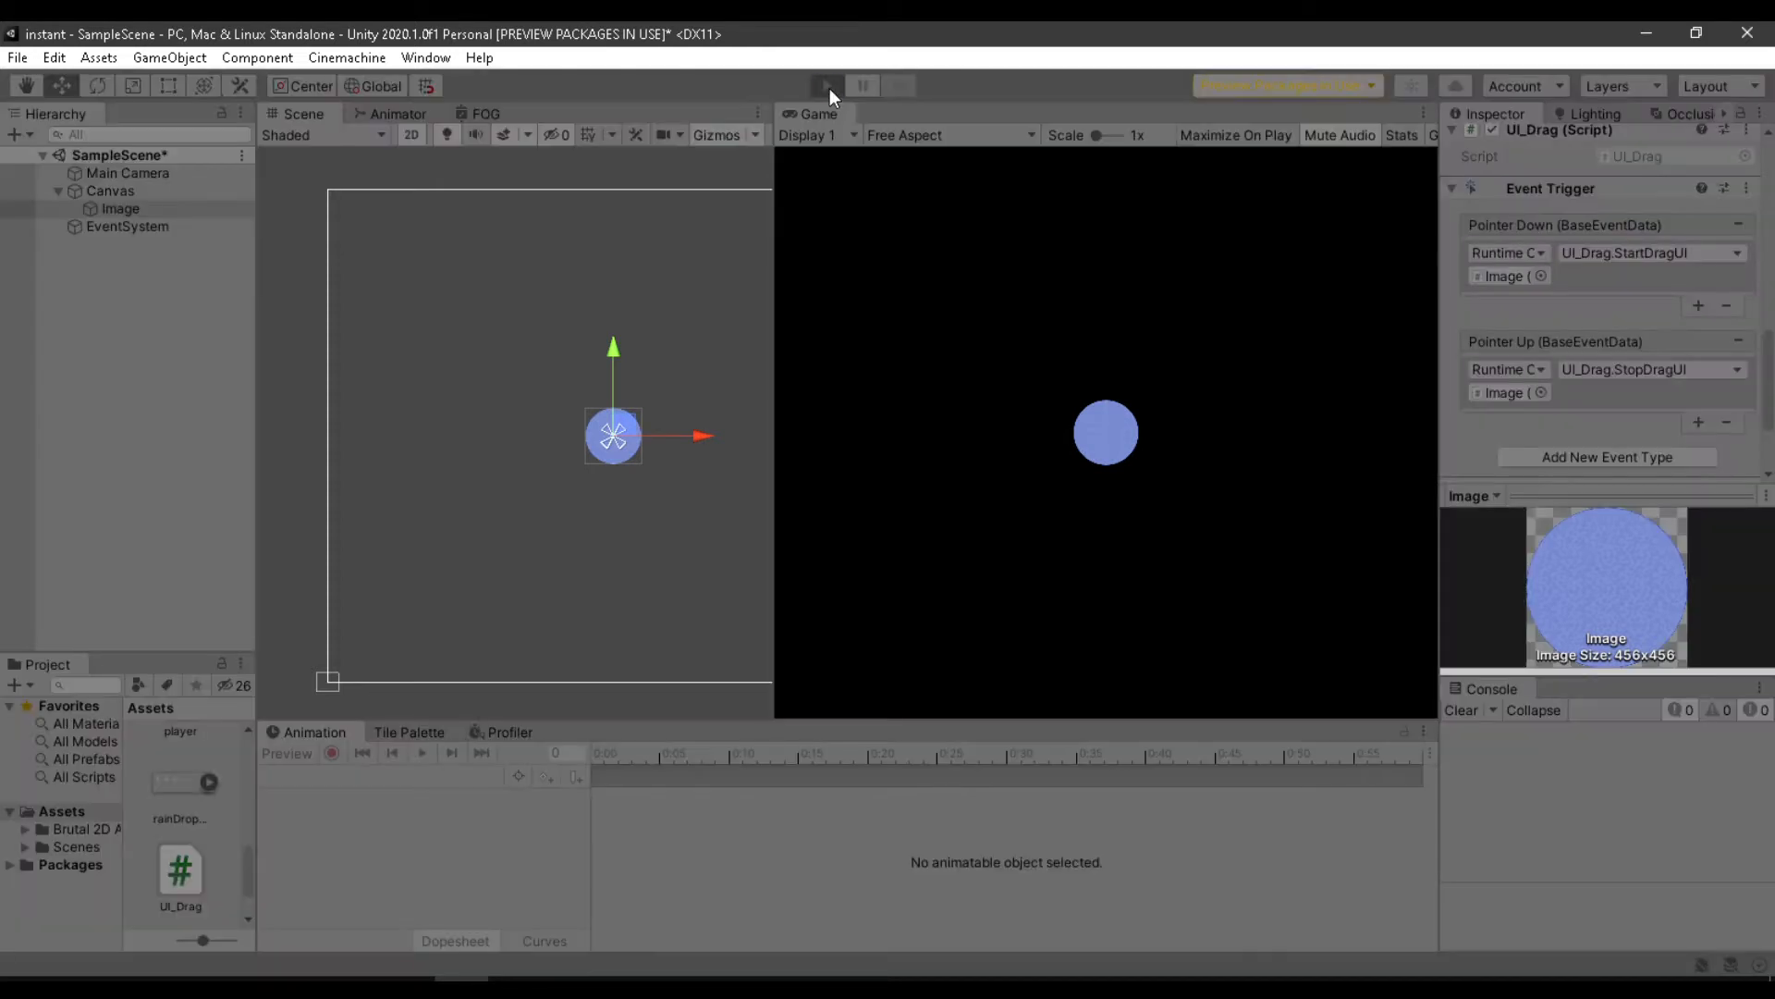
{"action": "mouse_move", "coordinate": [960, 465]}
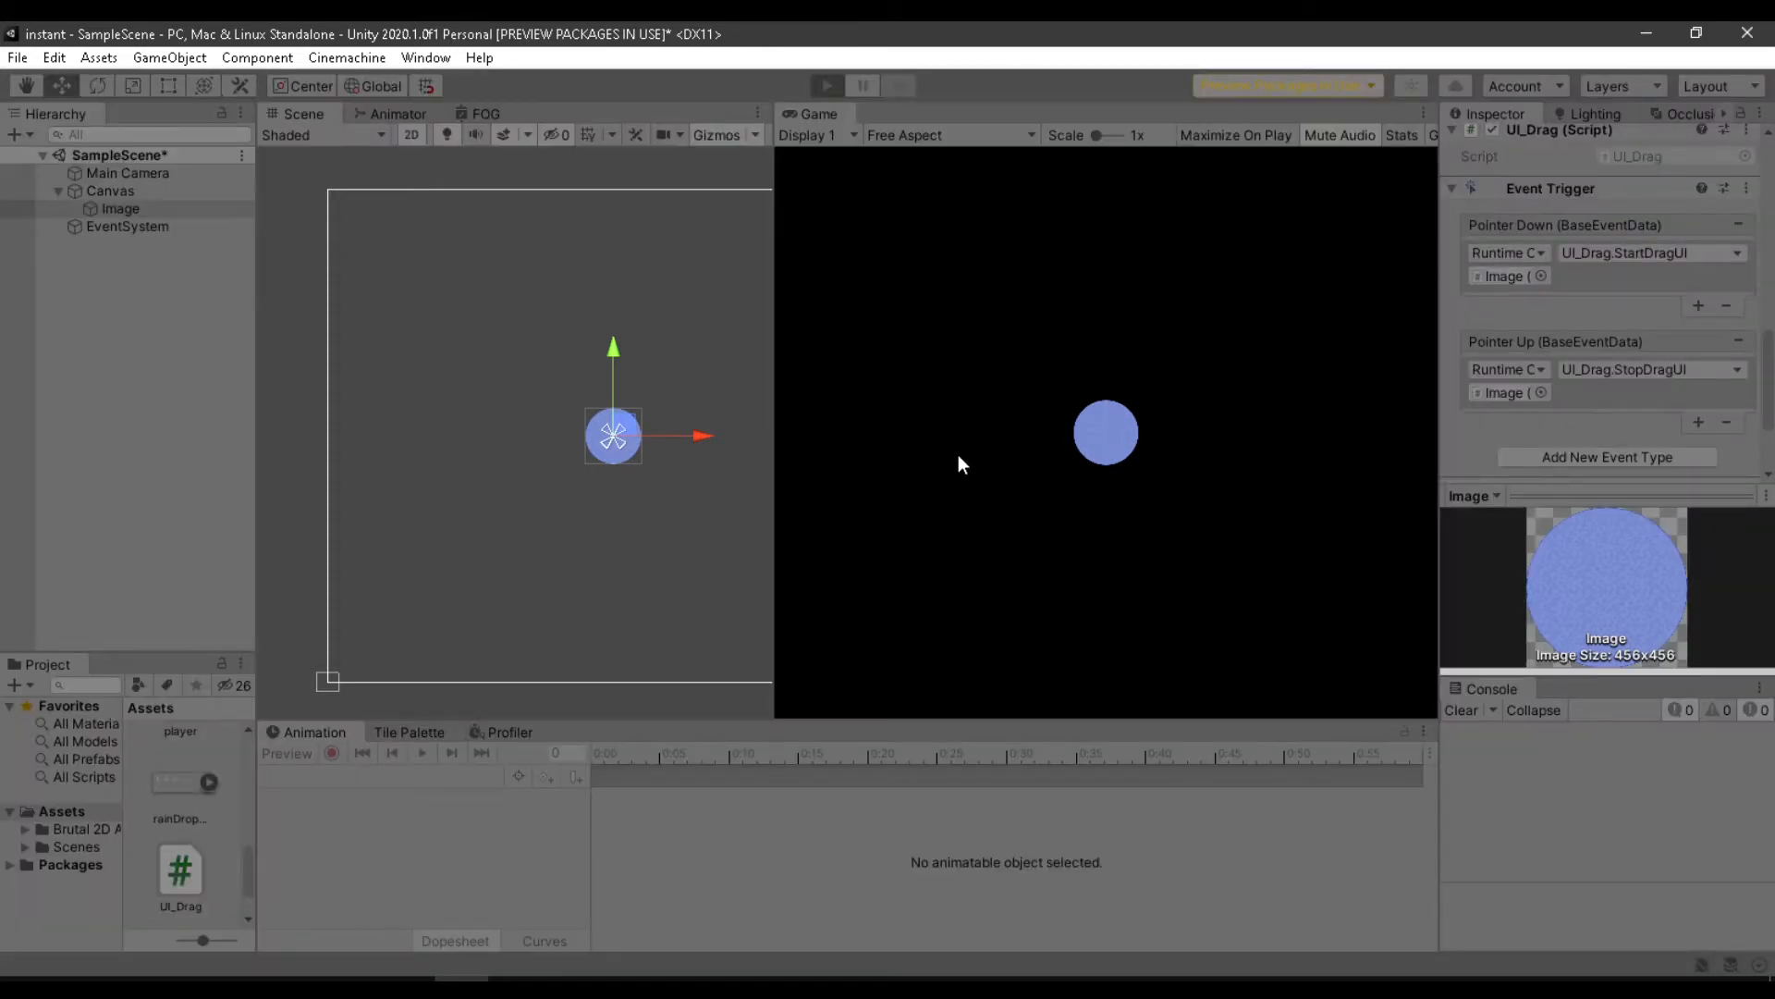
{"action": "left_click", "coordinate": [831, 85]}
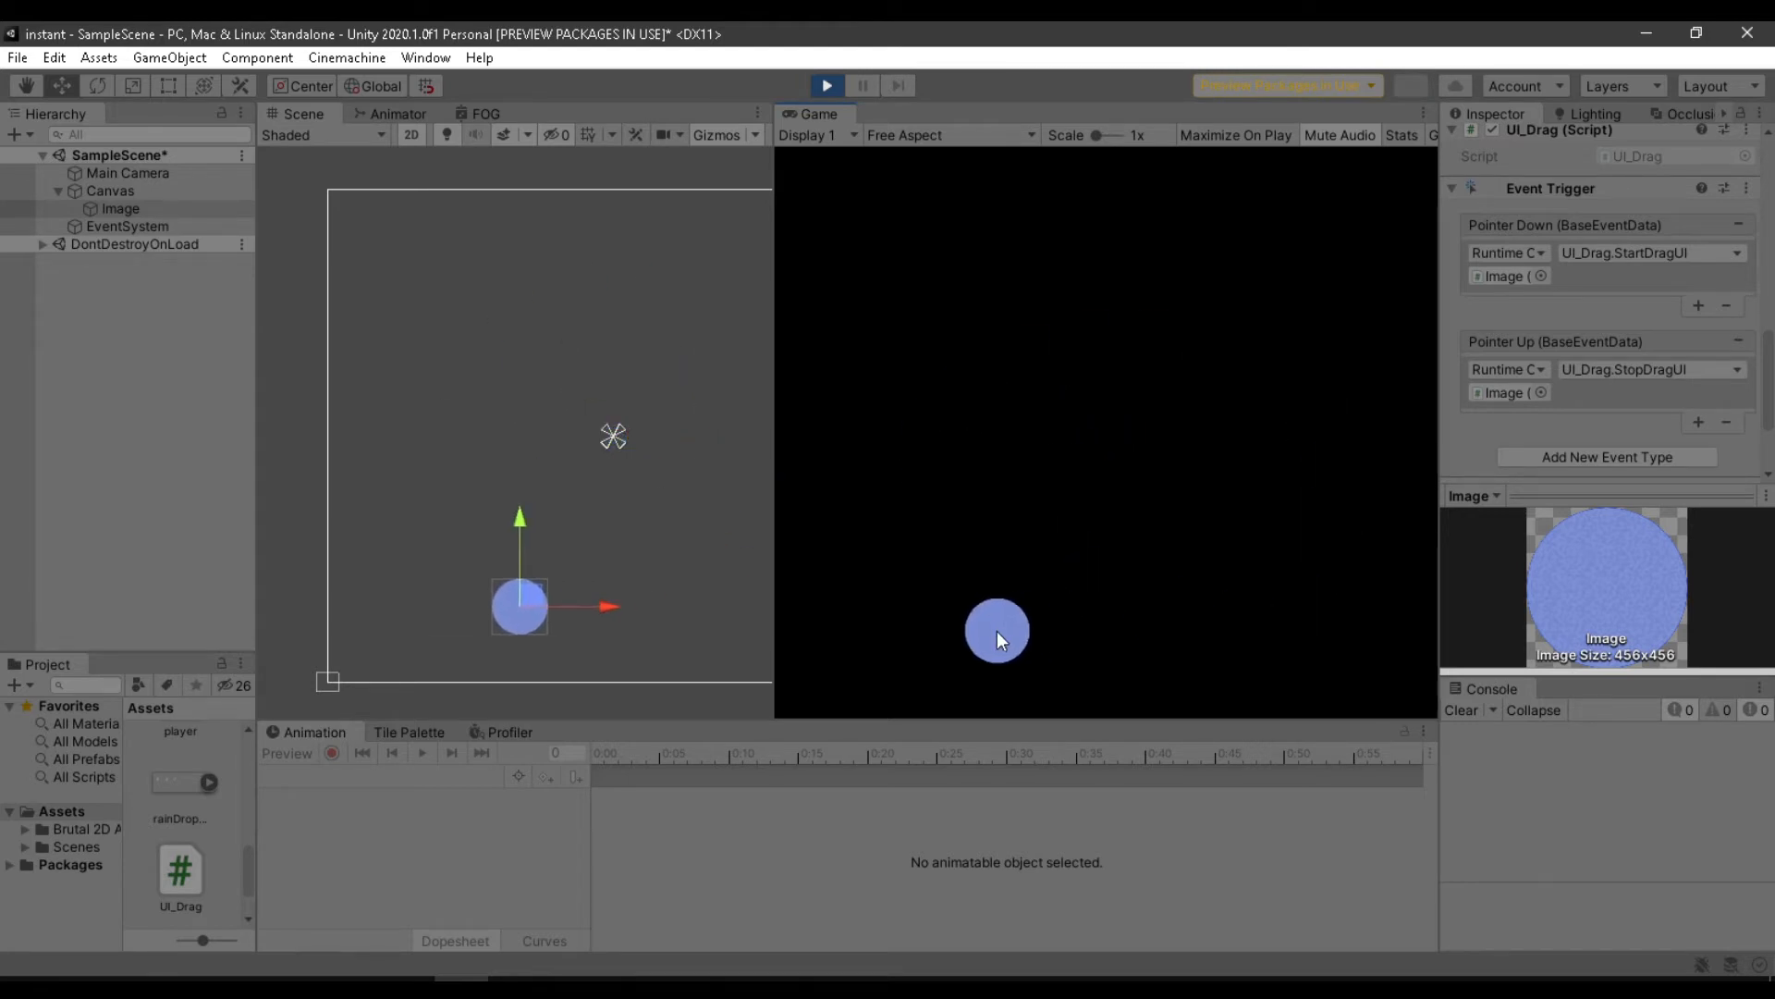
{"action": "left_click_drag", "start_coordinate": [997, 631], "coordinate": [922, 294]}
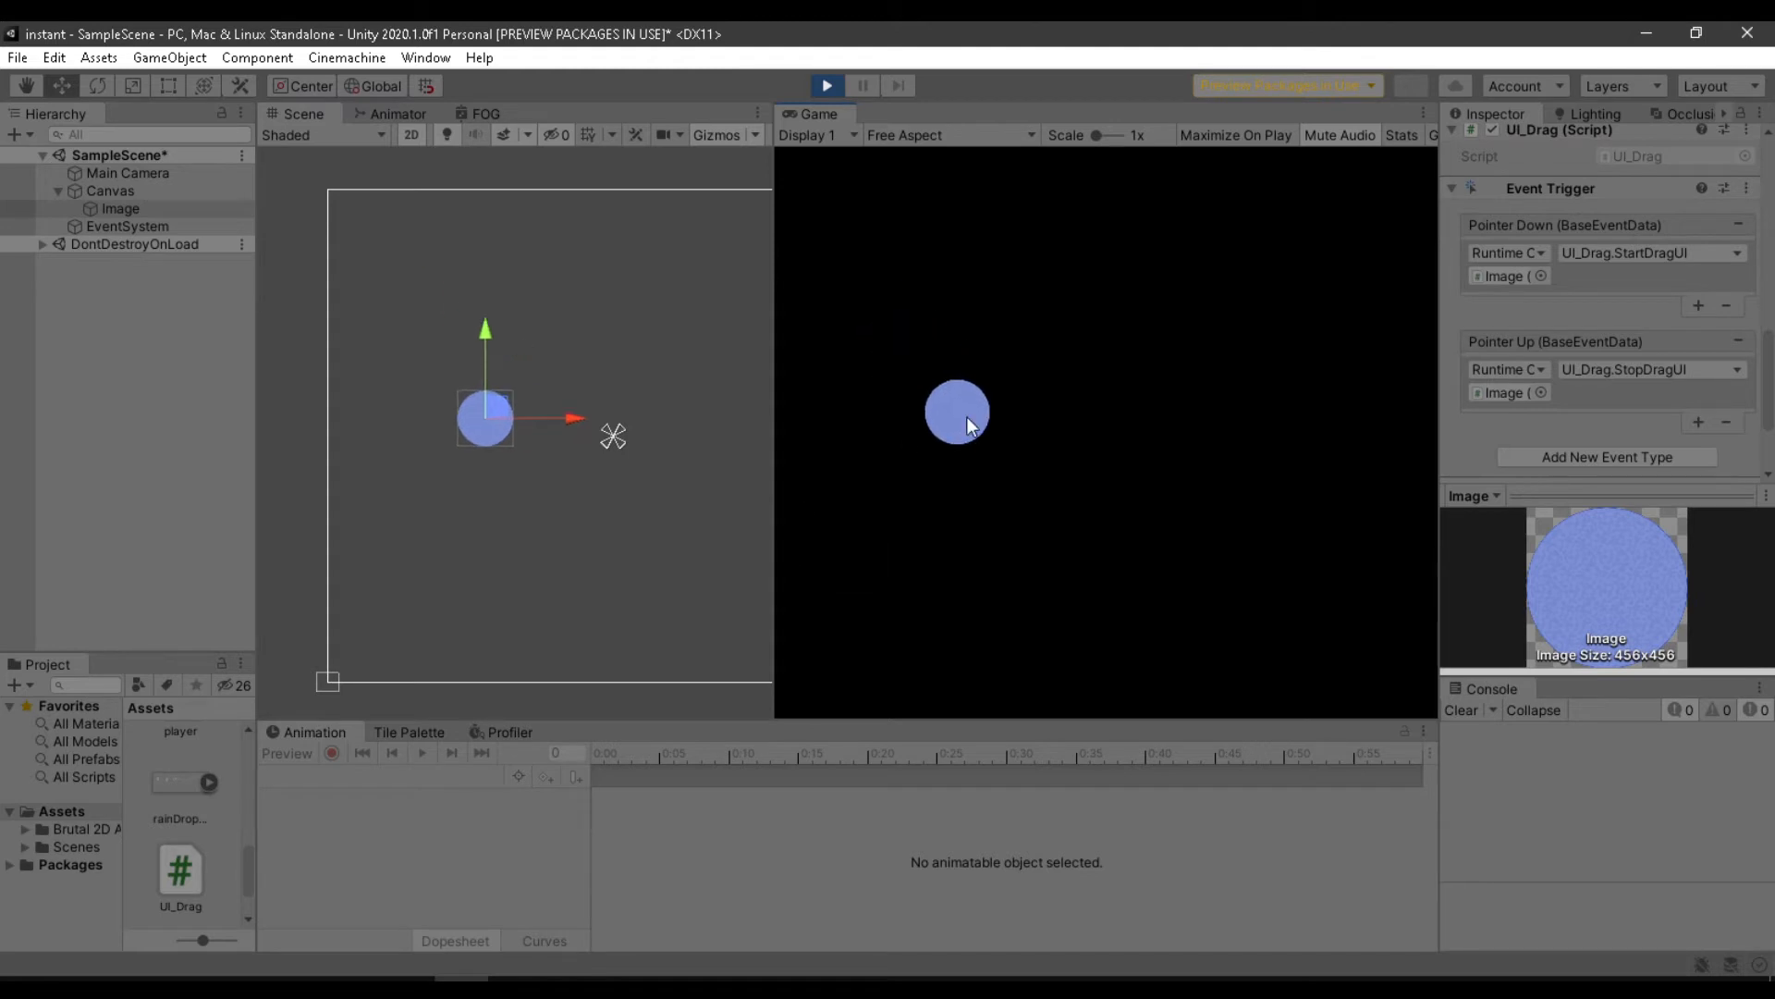
{"action": "left_click_drag", "start_coordinate": [957, 411], "coordinate": [1141, 326]}
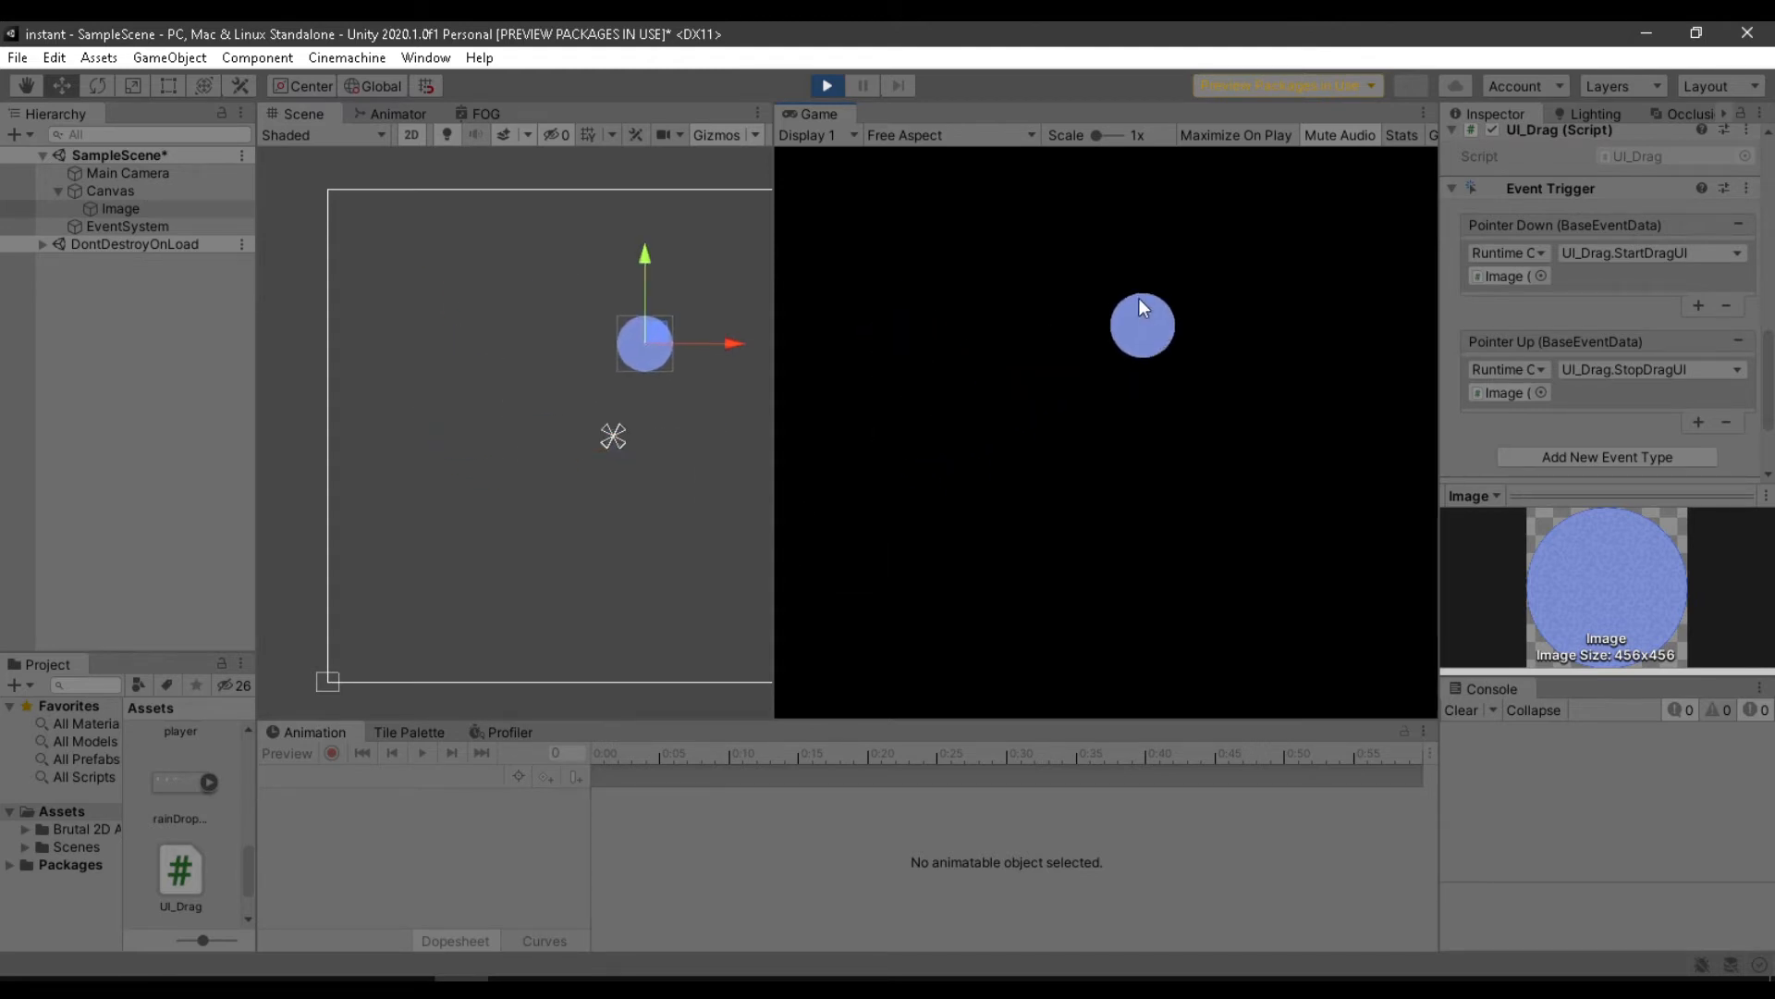
{"action": "left_click_drag", "start_coordinate": [1141, 327], "coordinate": [959, 441]}
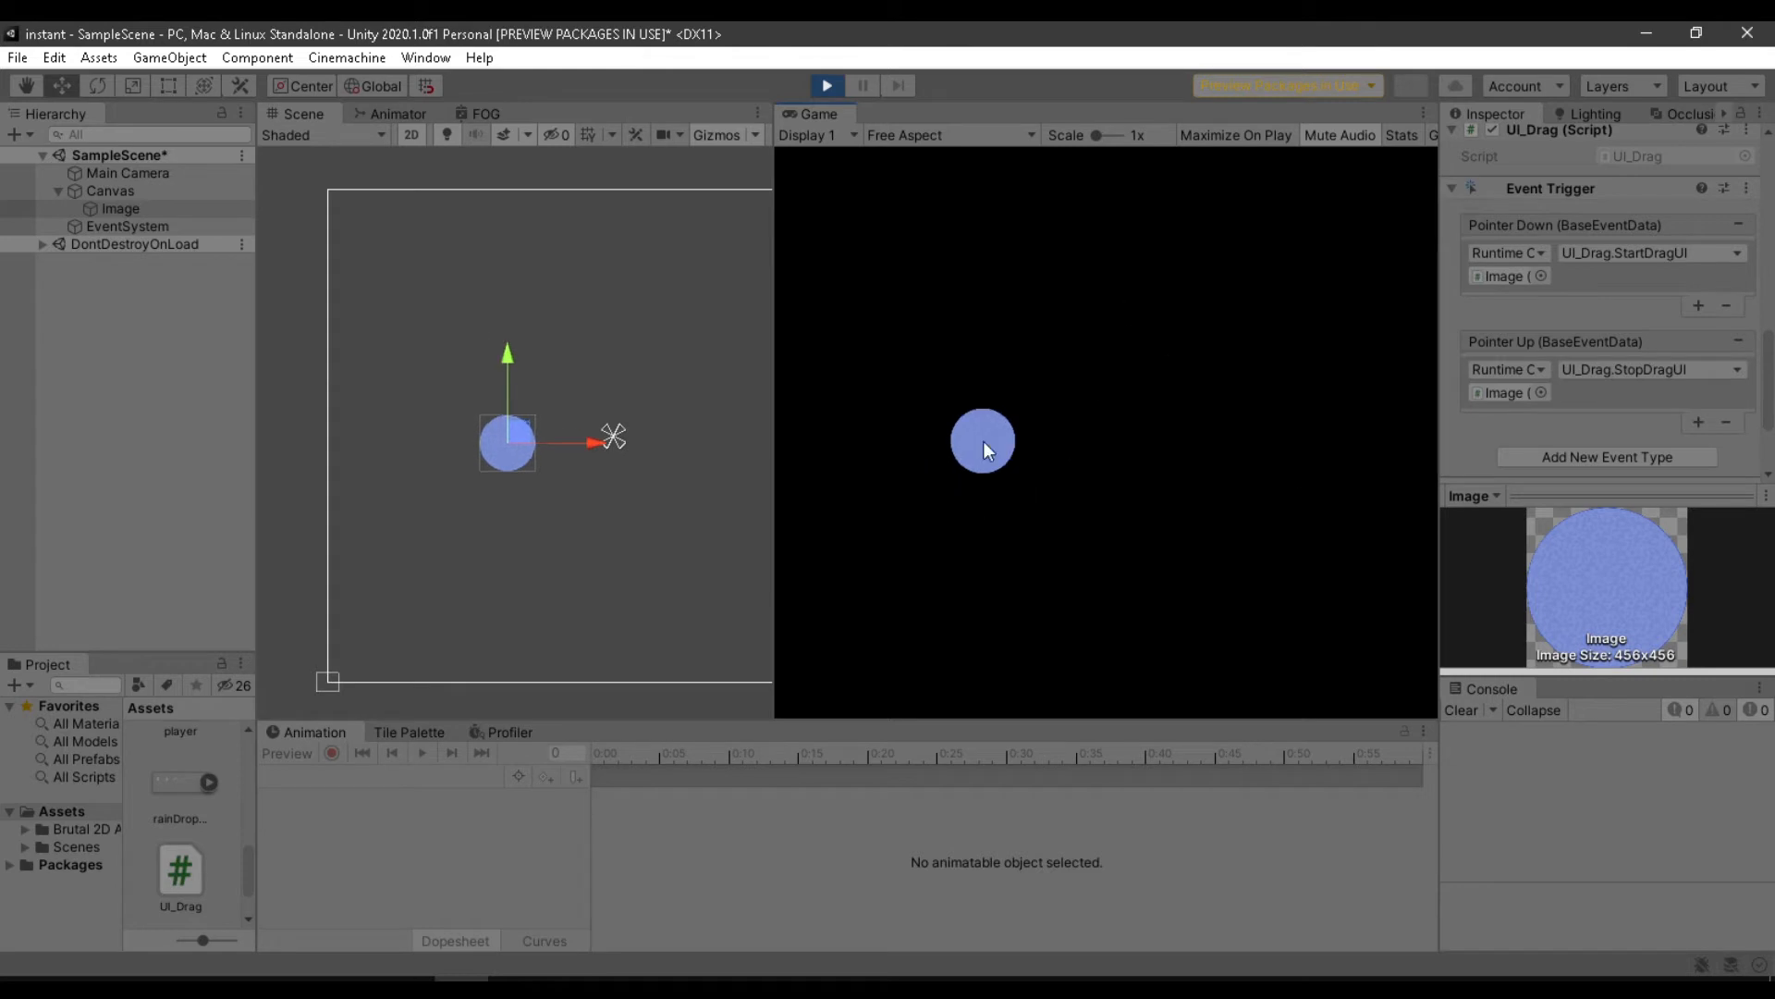
{"action": "left_click_drag", "start_coordinate": [982, 440], "coordinate": [1002, 629]}
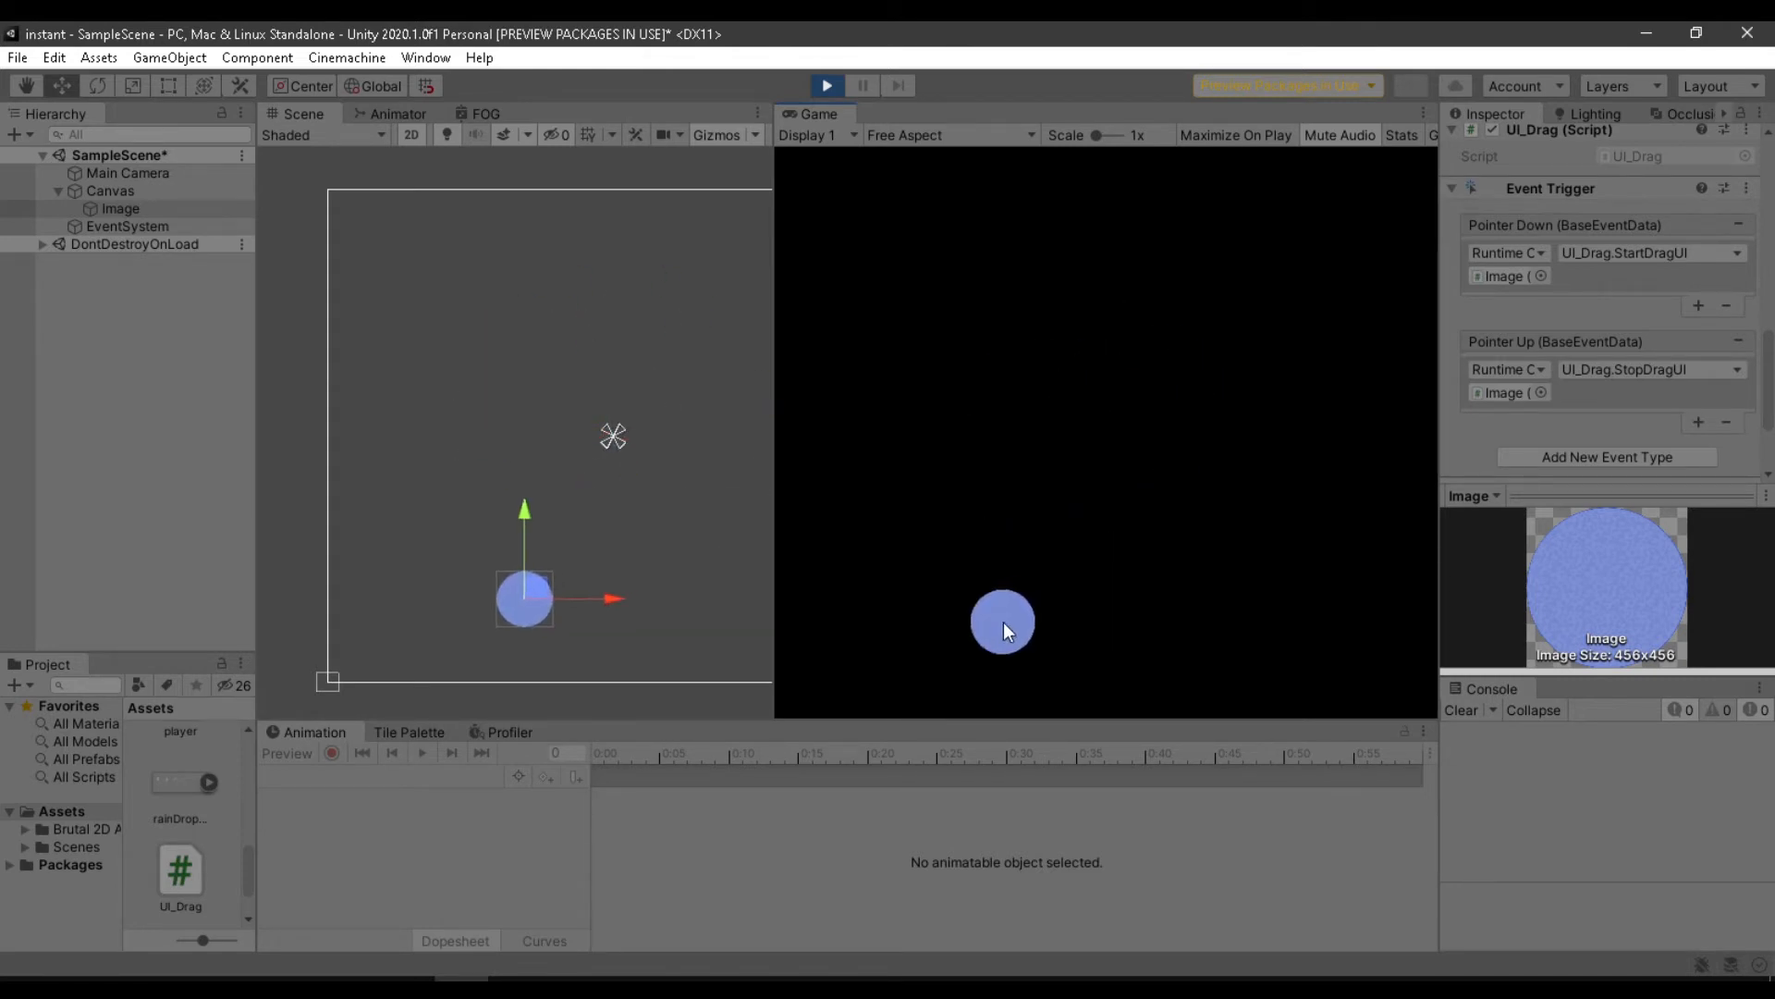
{"action": "left_click", "coordinate": [826, 85]}
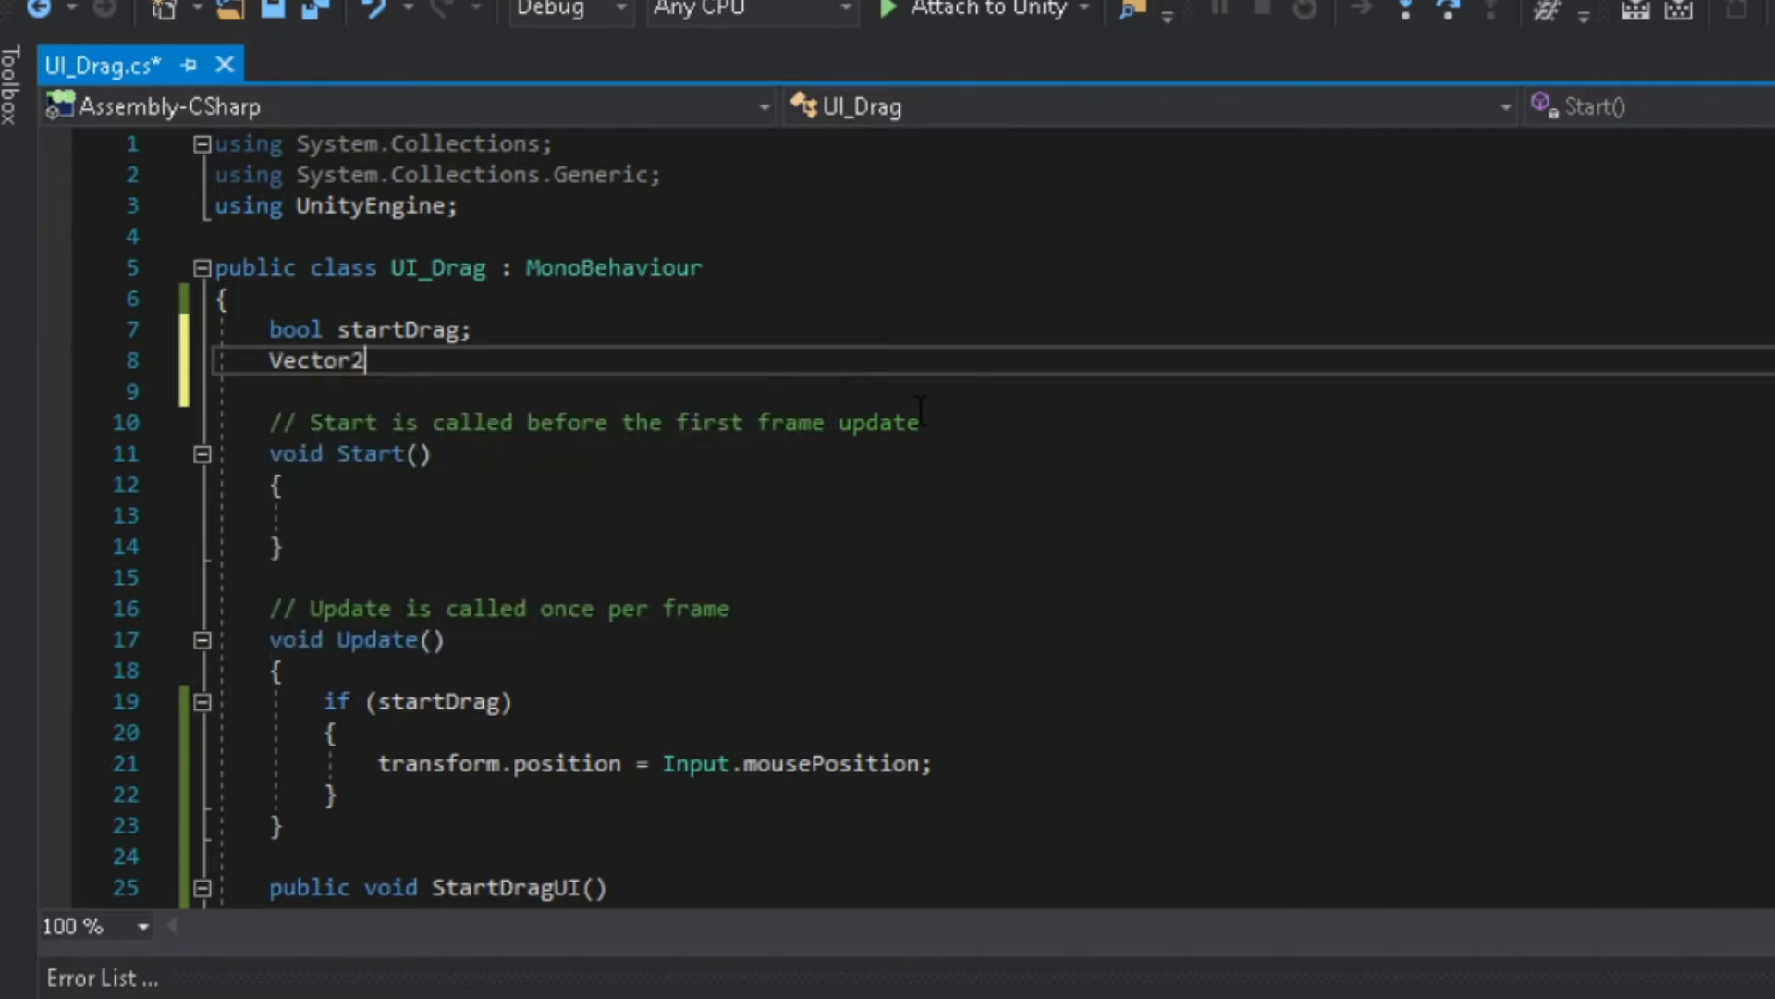
Add a startPos field assigned transform.position in Start().
{"action": "type", "text": "s"}
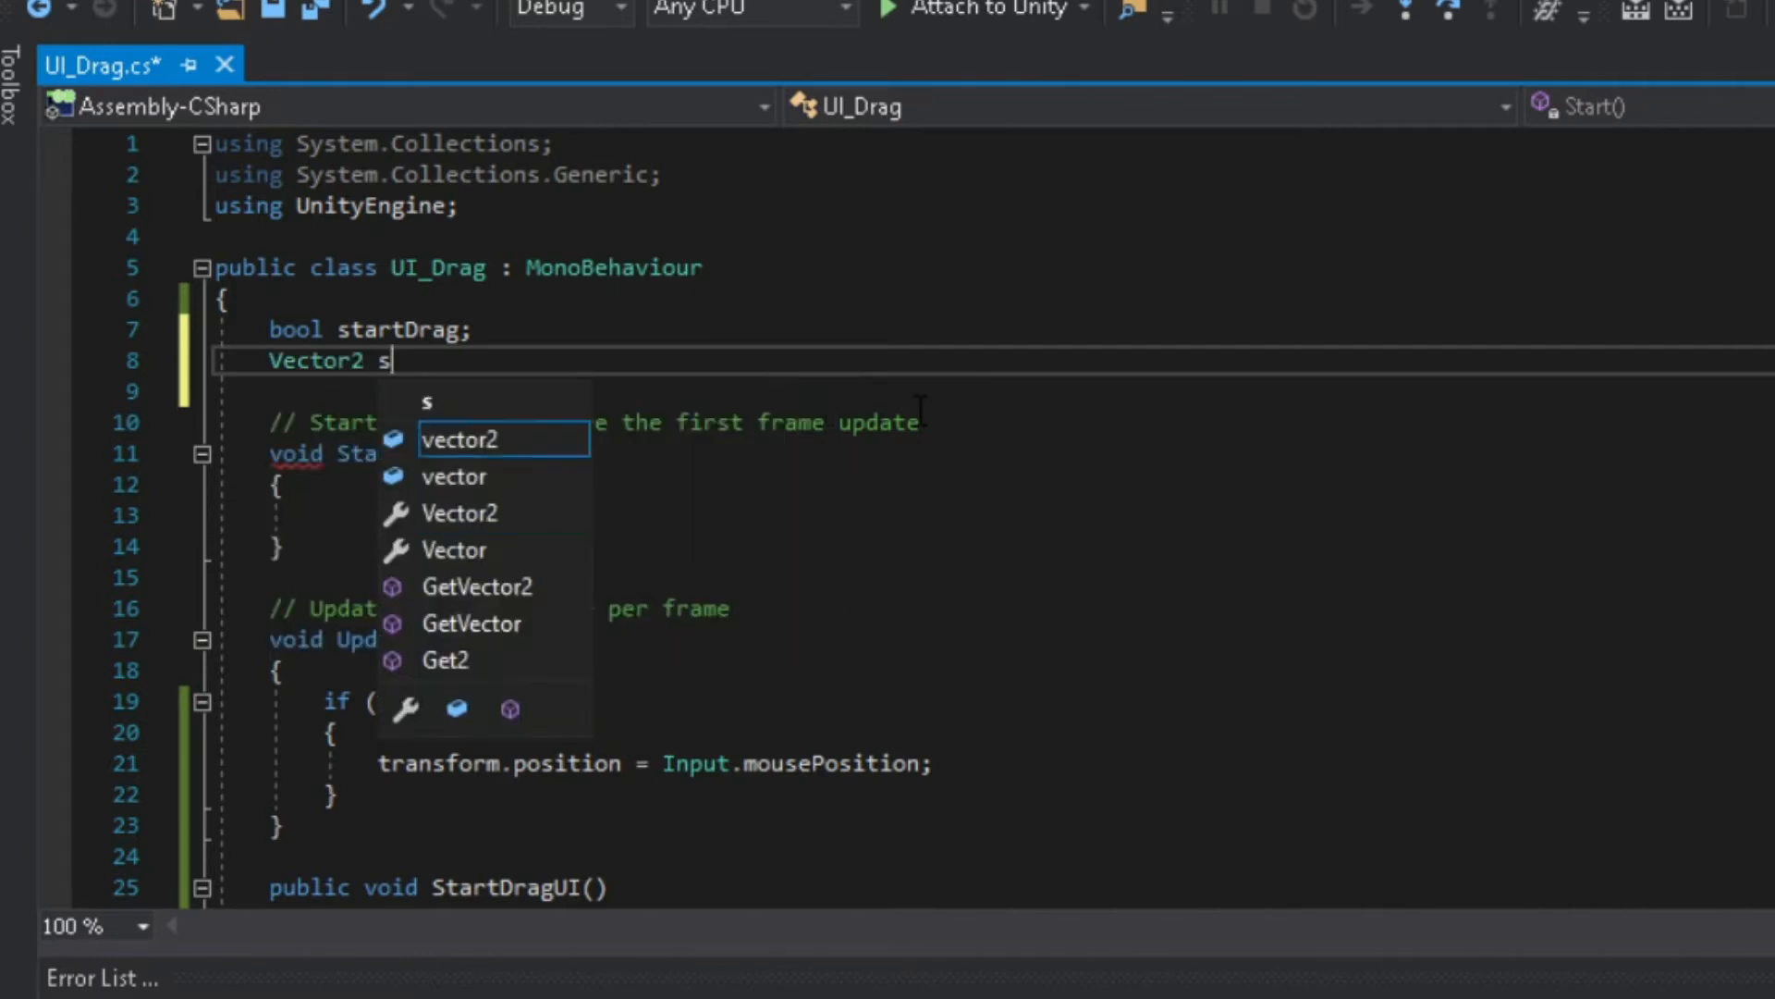
{"action": "type", "text": "tartPos;"}
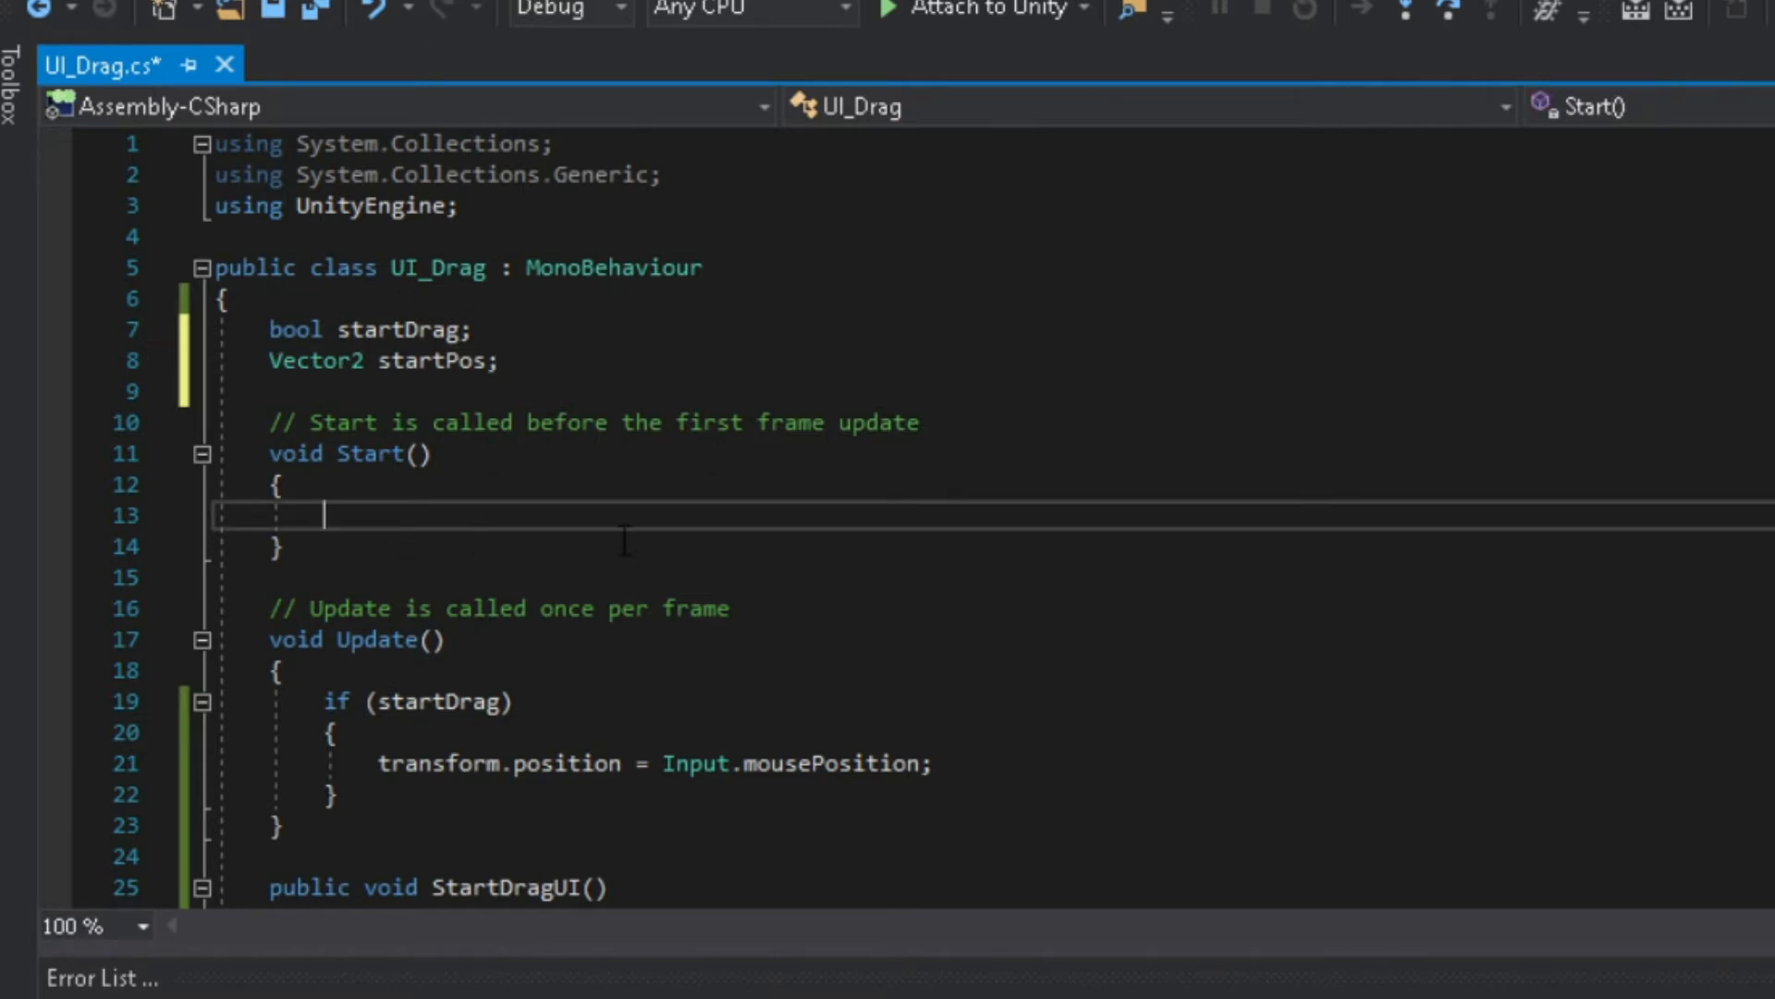
{"action": "type", "text": "startPos ="}
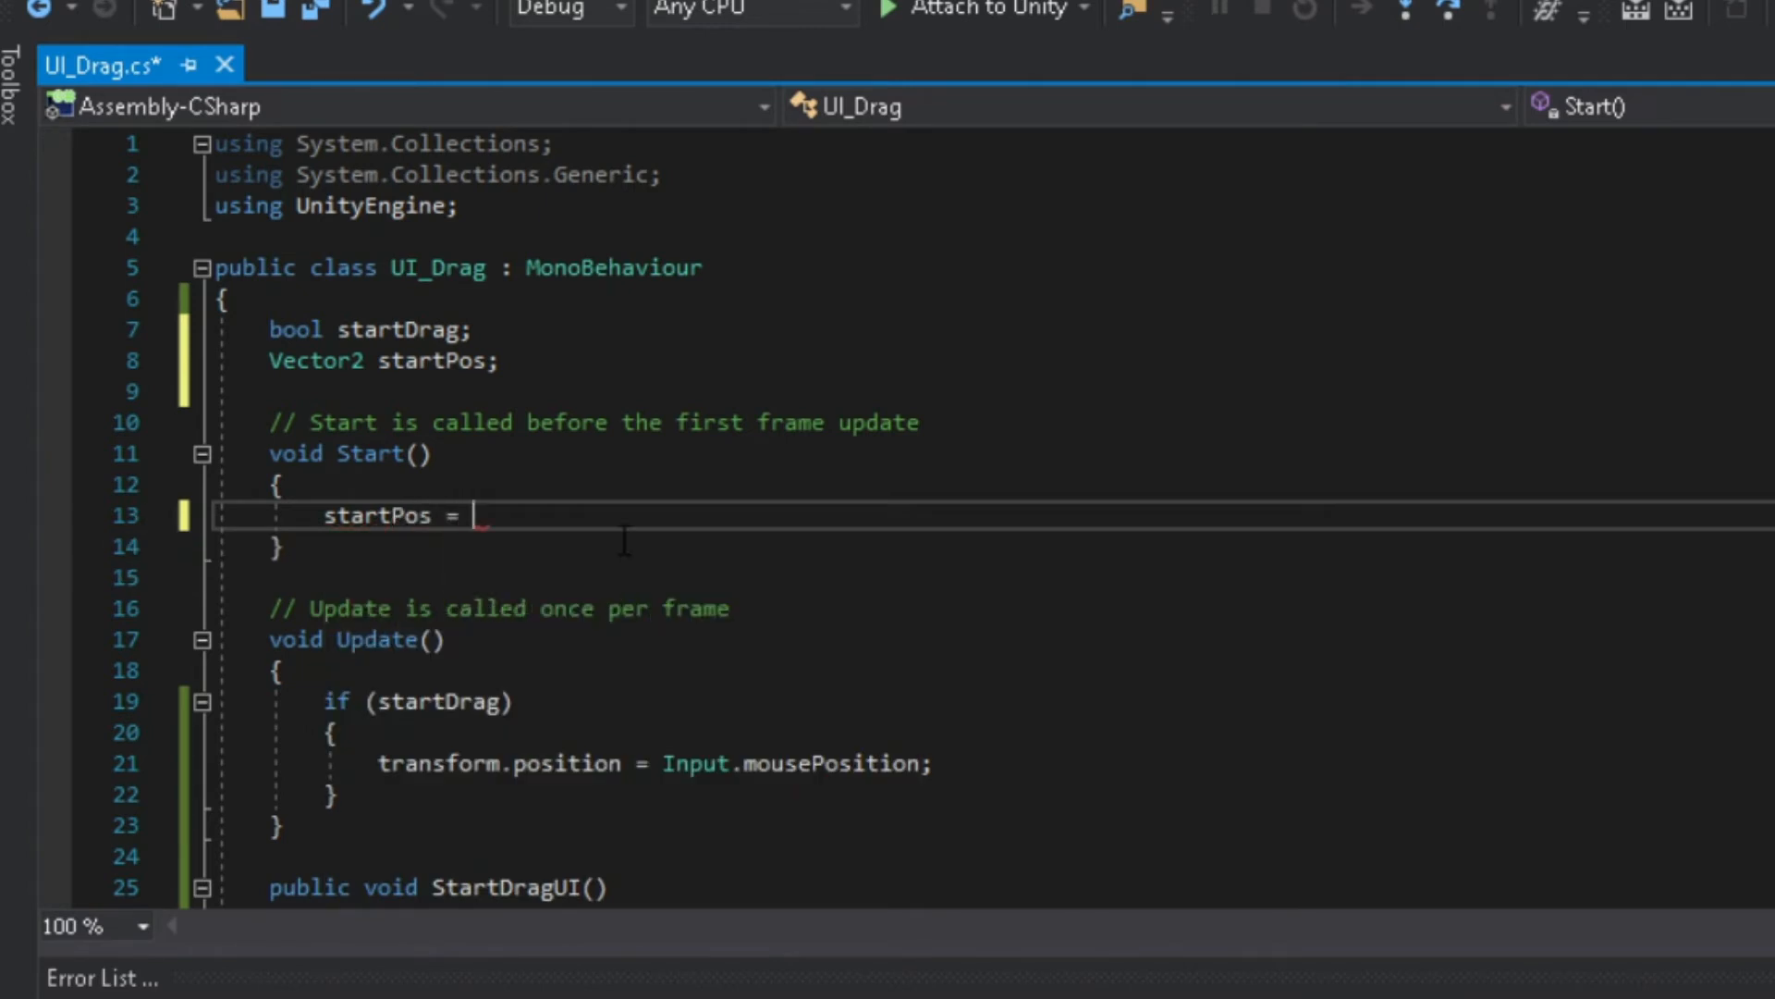
{"action": "type", "text": "transform"}
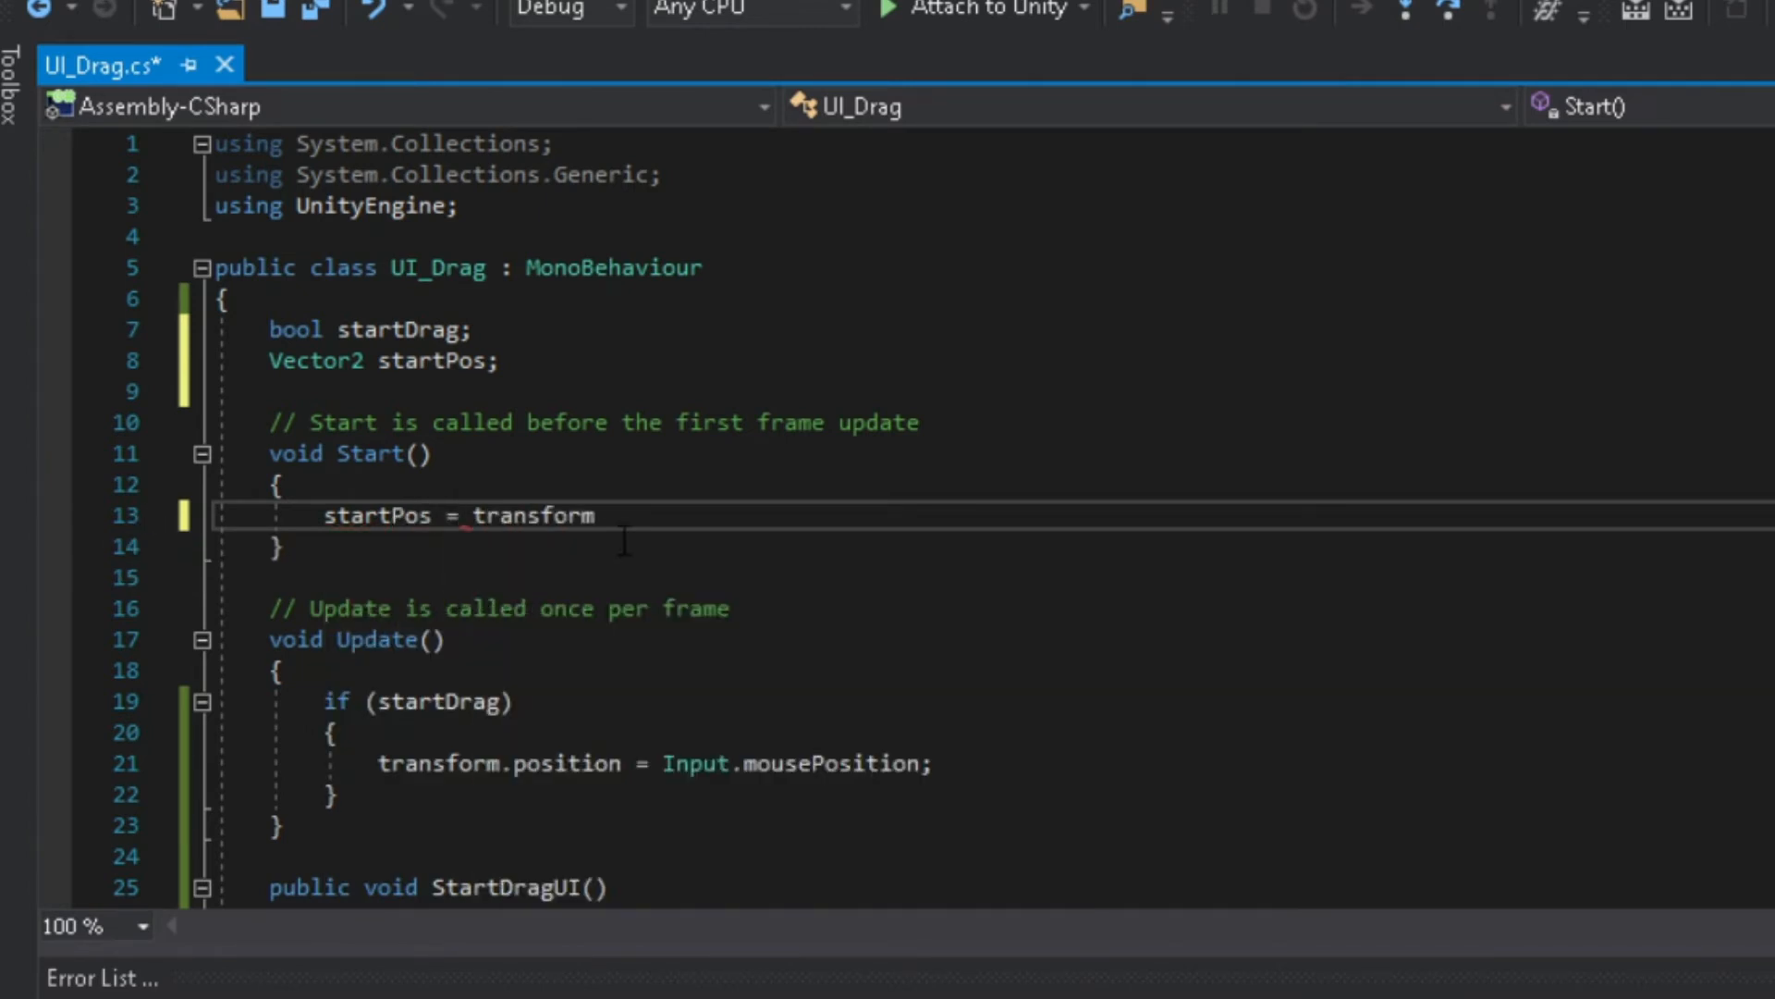
{"action": "type", "text": ".position;"}
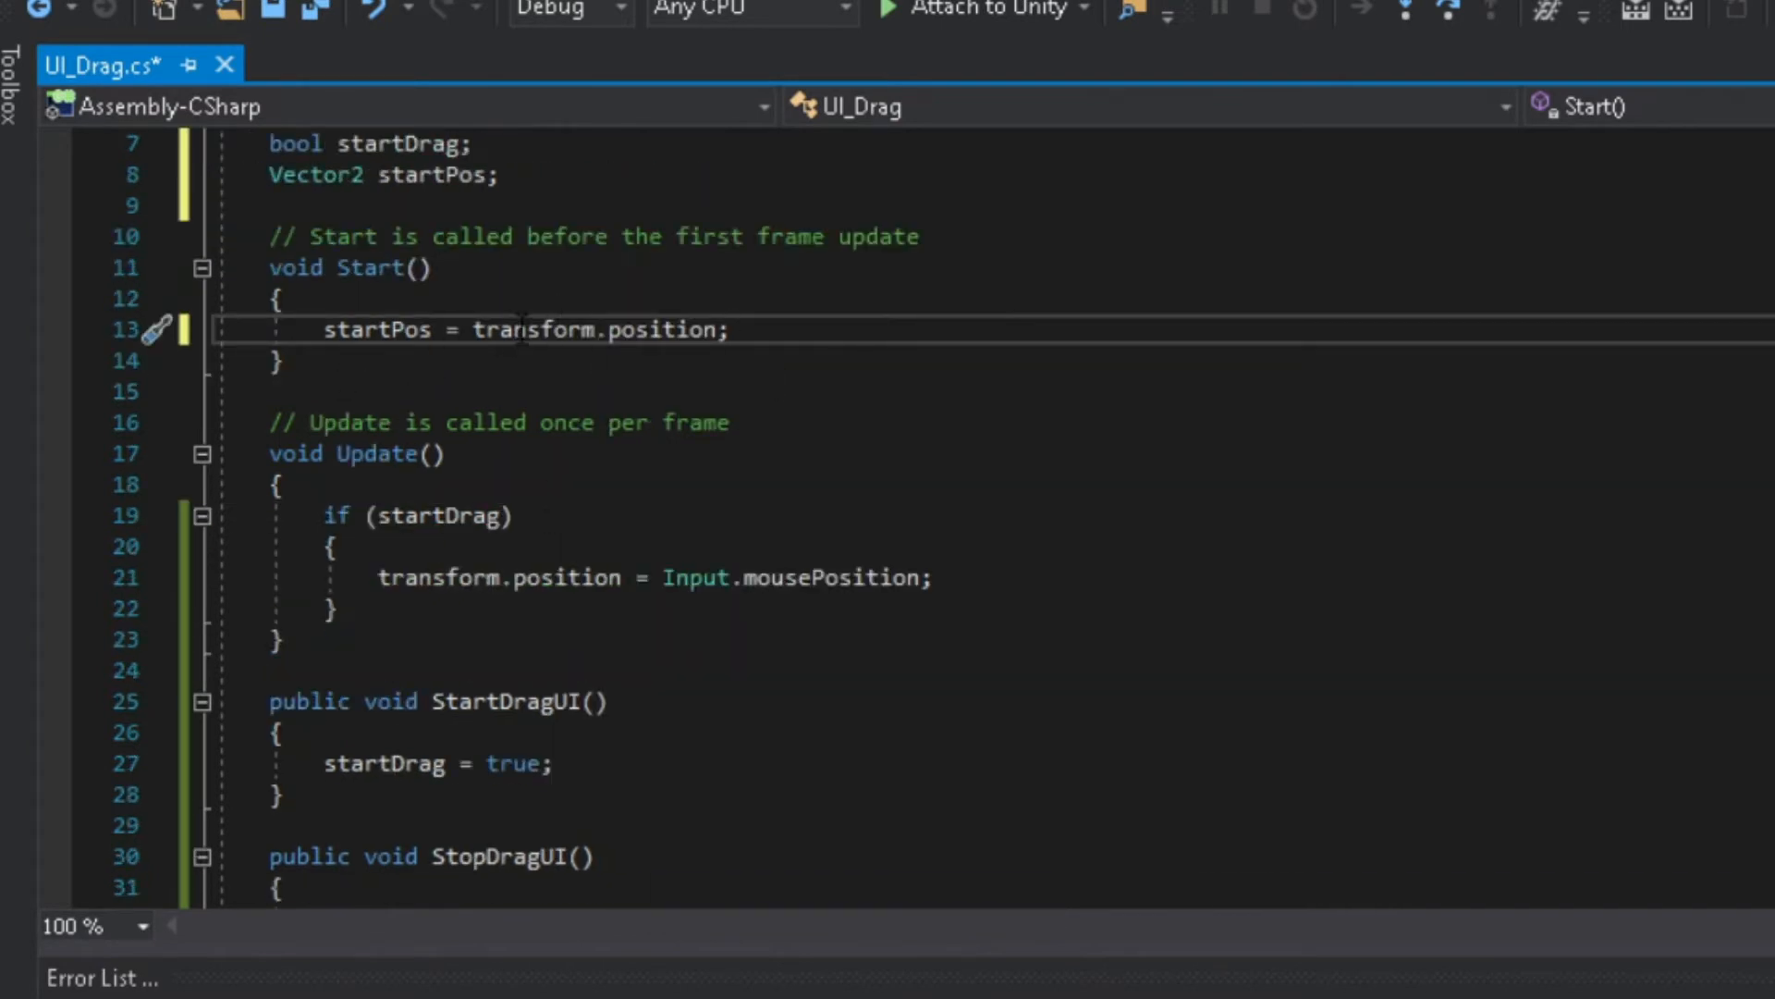
Add a transform.position line inside StopDragUI().
{"action": "scroll", "scroll_direction": "down", "scroll_amount": 3}
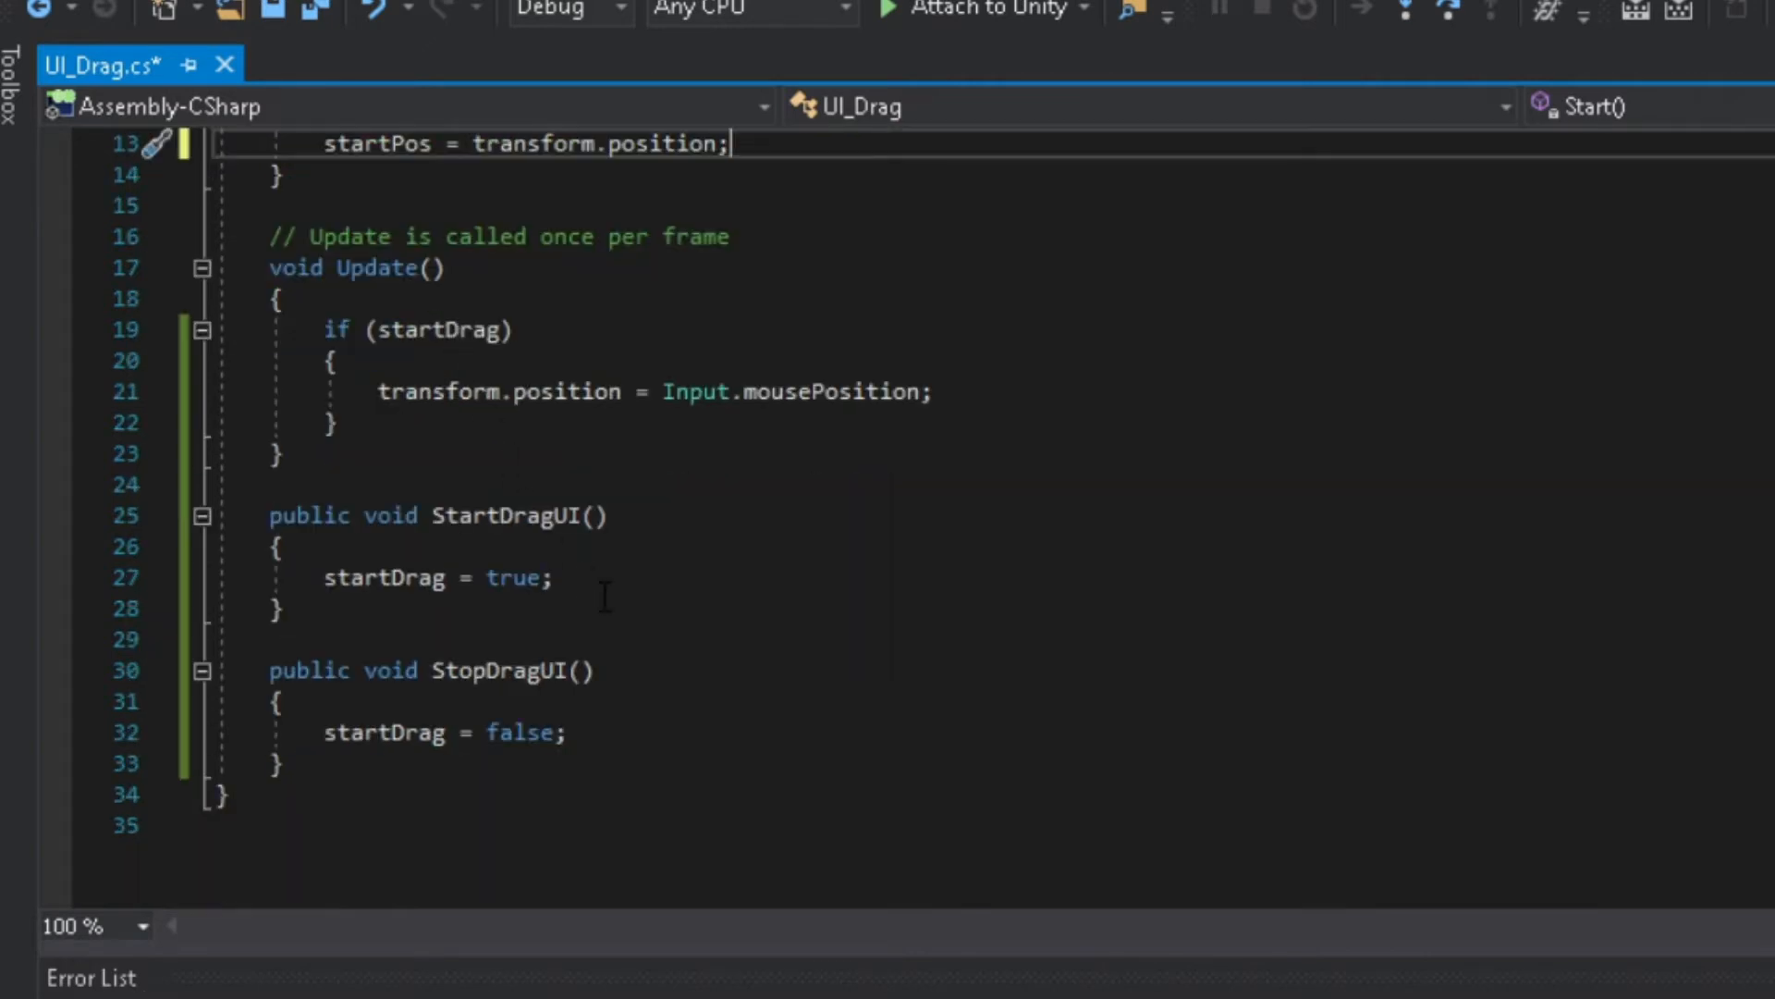
{"action": "left_click", "coordinate": [568, 732]}
{"action": "type", "text": "transform"}
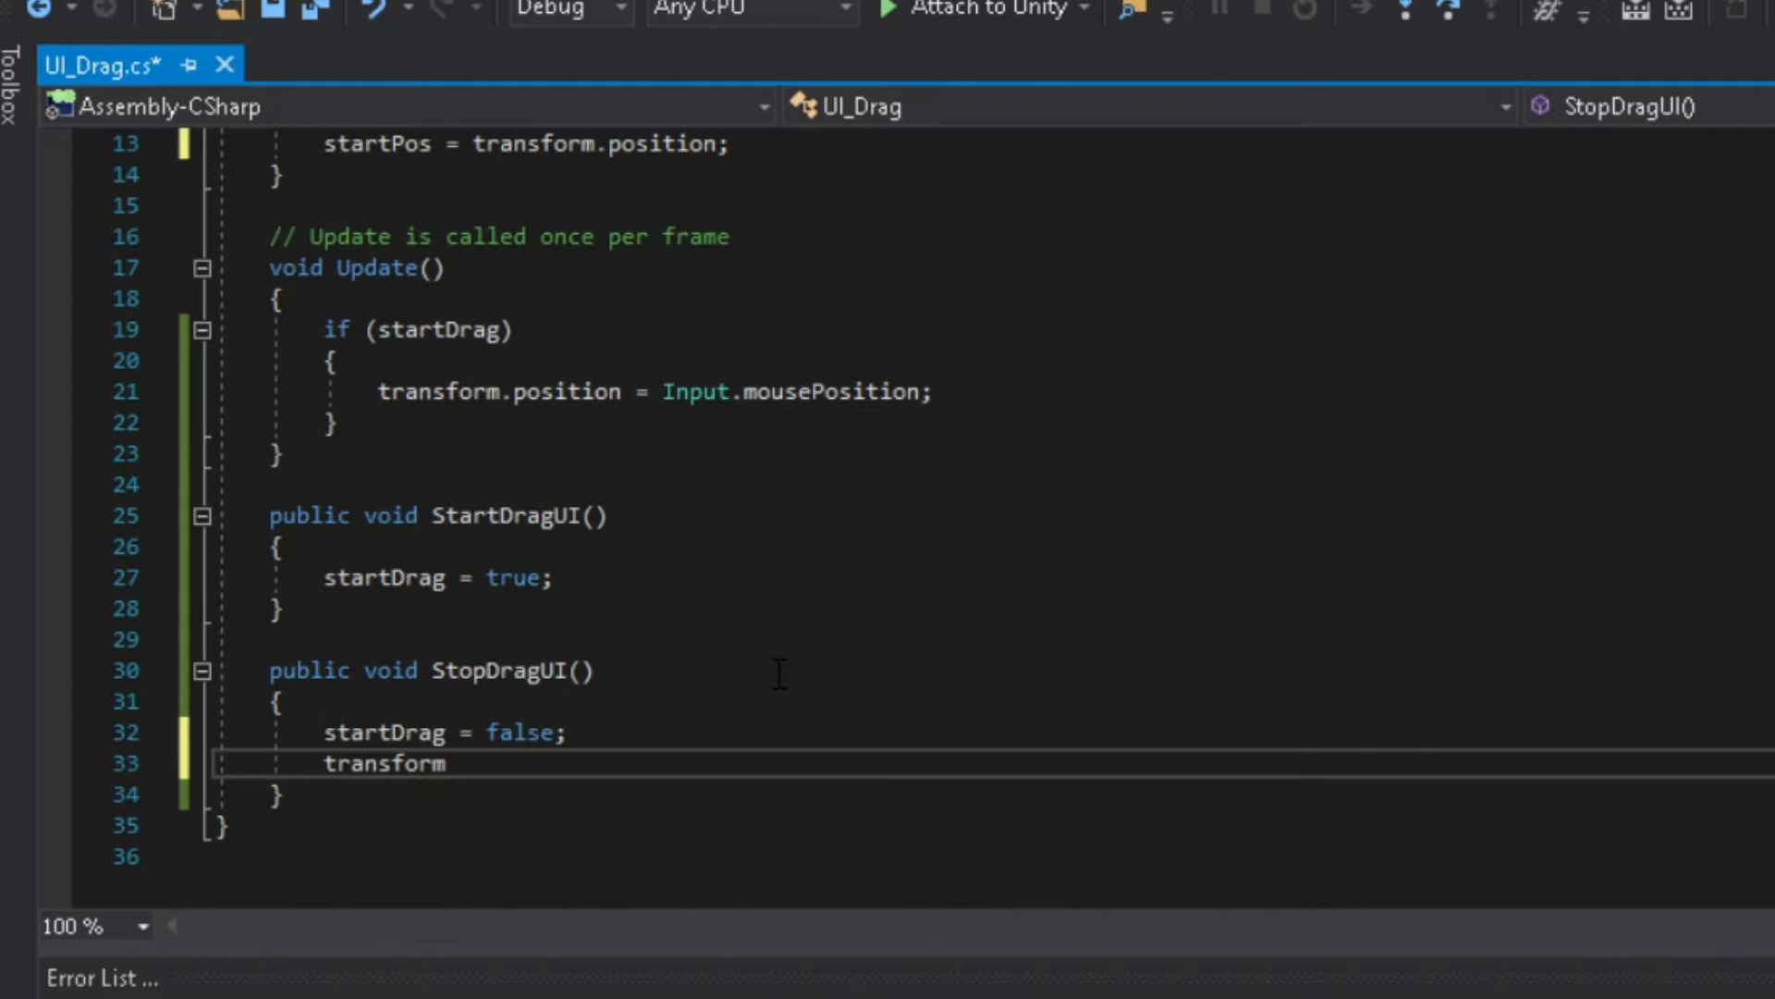
{"action": "type", "text": ".position"}
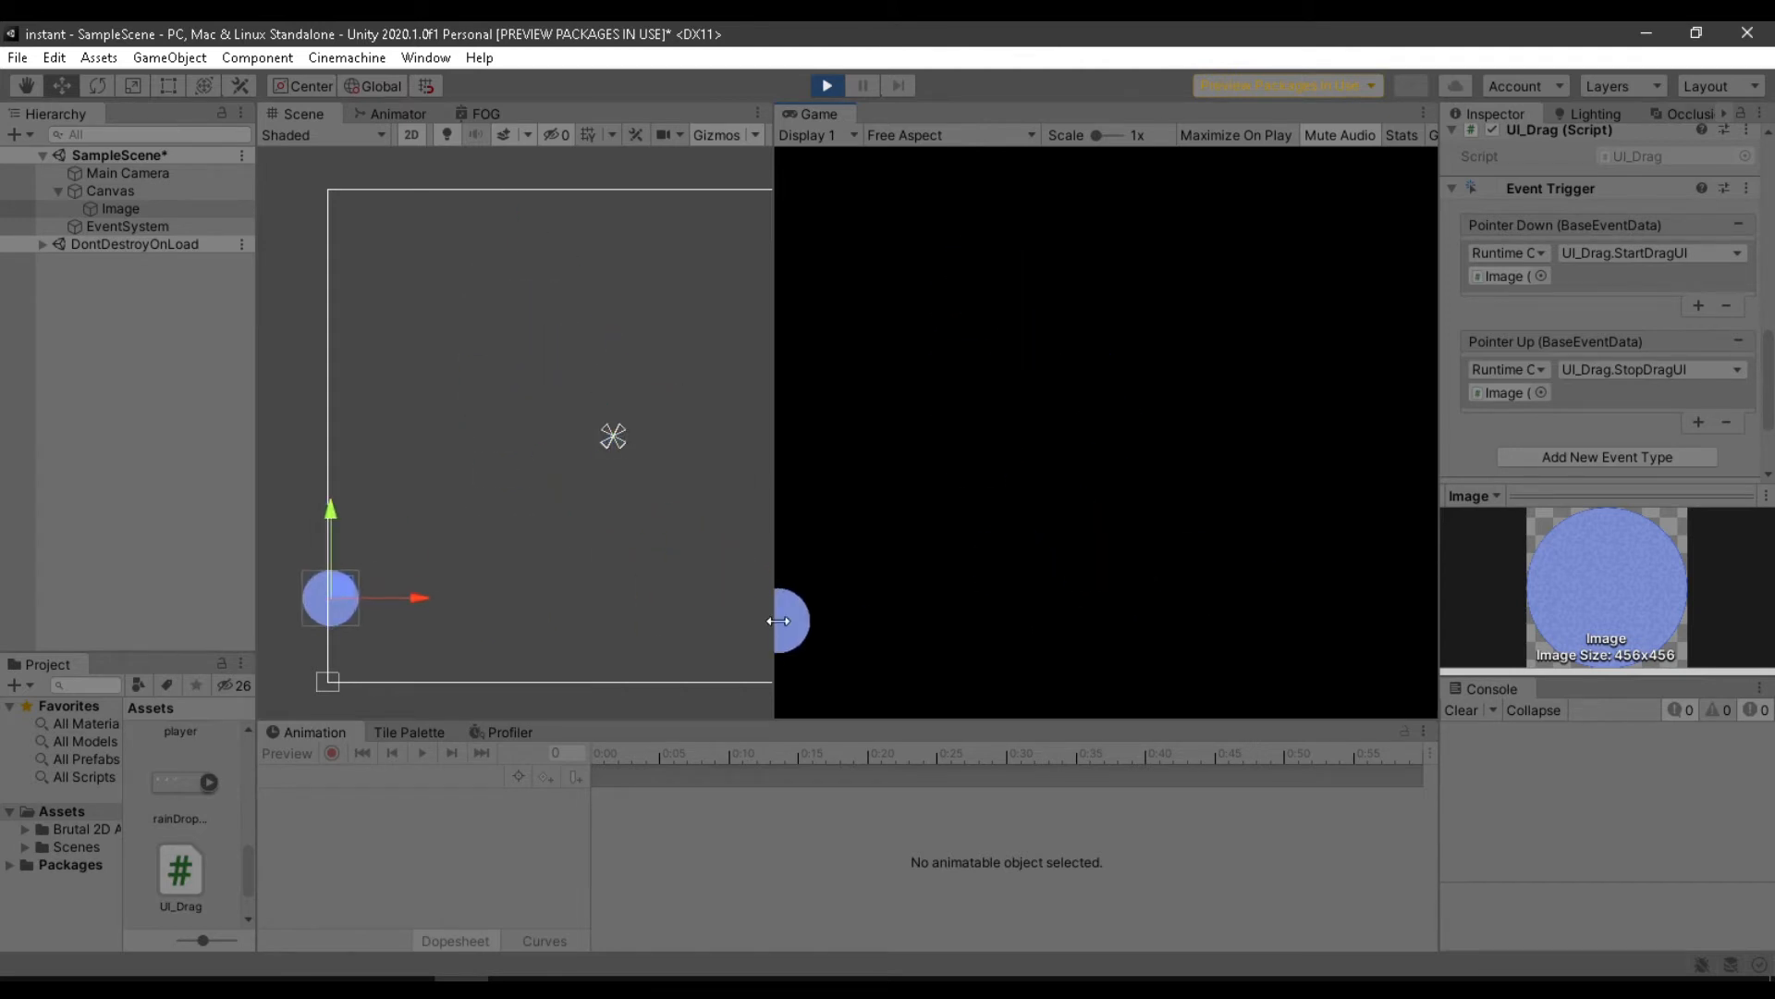
Drag the blue circle around the running game, then stop Play.
{"action": "left_click_drag", "start_coordinate": [785, 620], "coordinate": [1153, 626]}
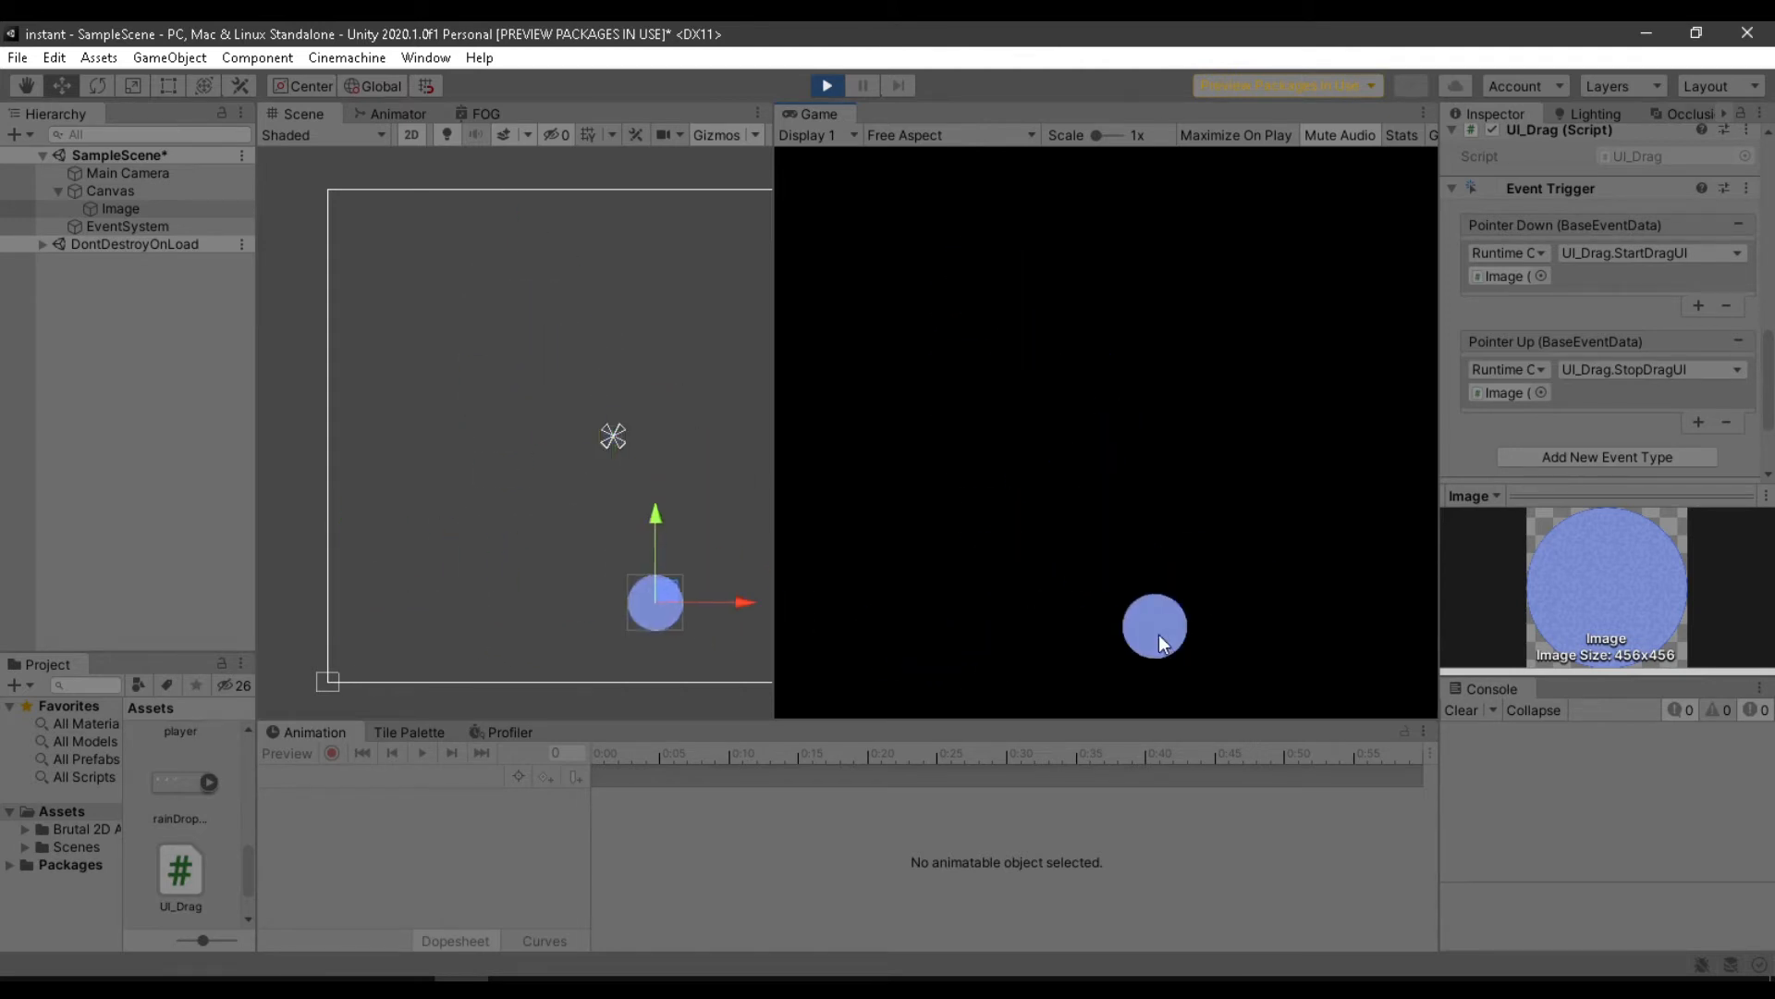
{"action": "left_click_drag", "start_coordinate": [1153, 626], "coordinate": [1217, 370]}
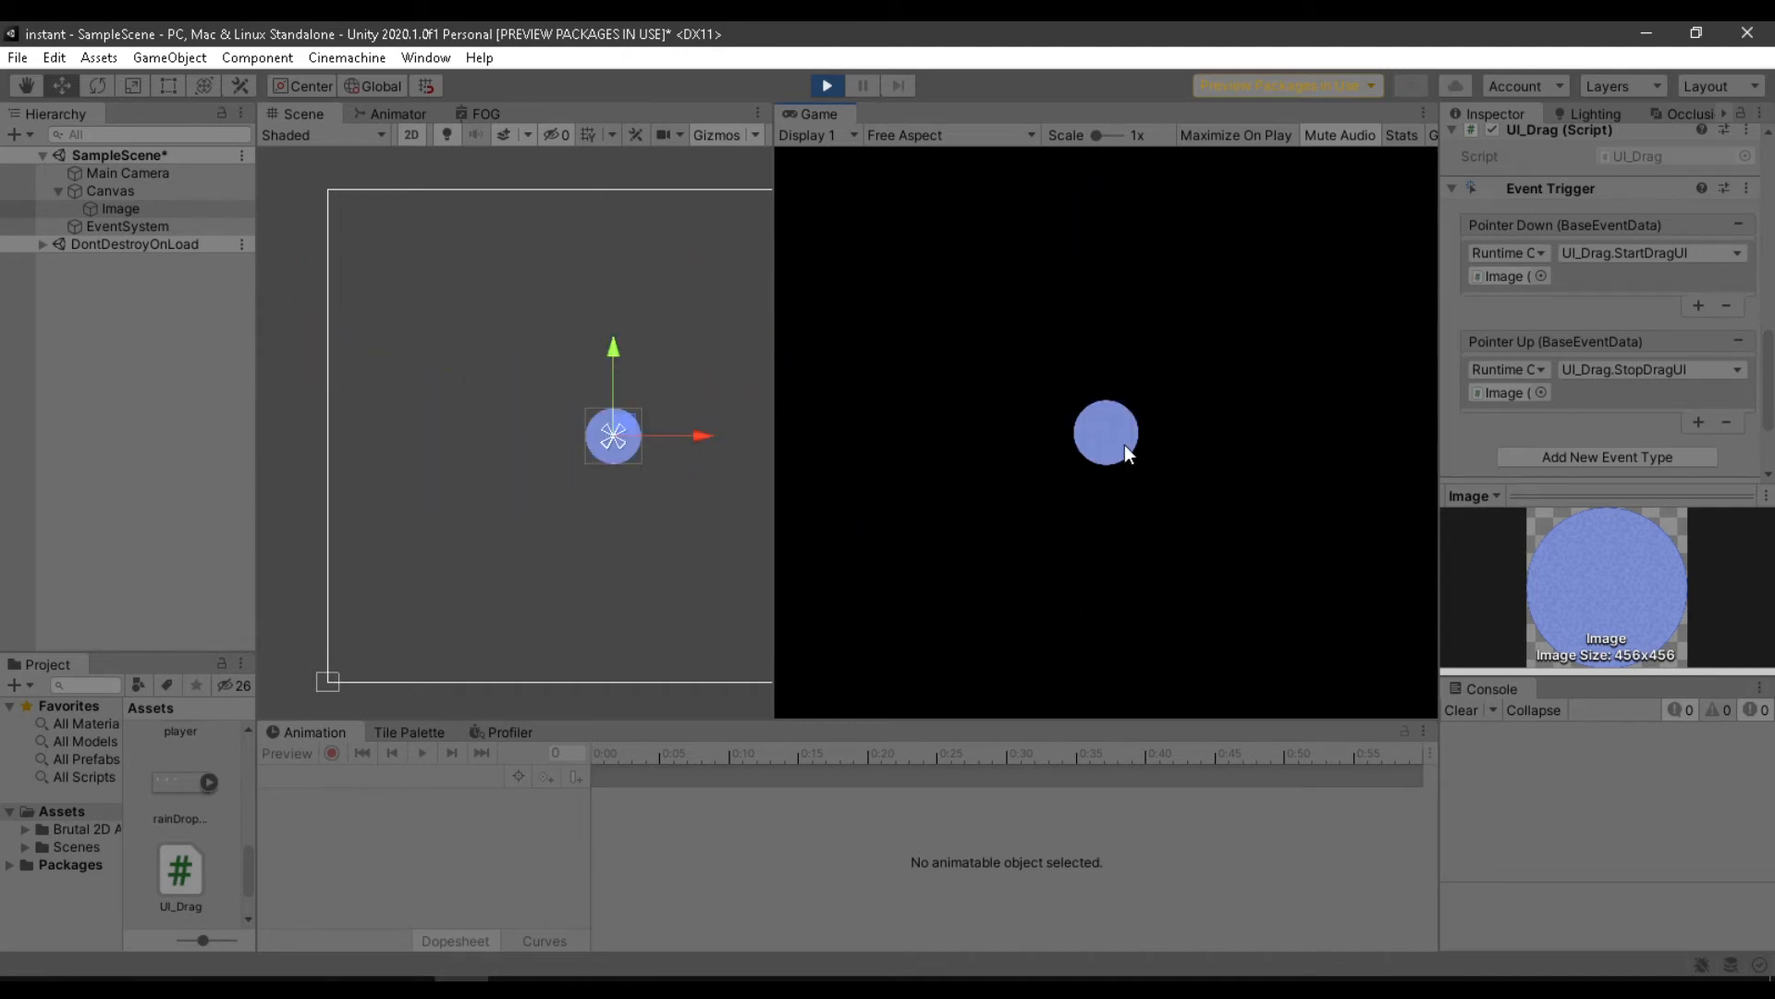
{"action": "mouse_move", "coordinate": [1181, 376]}
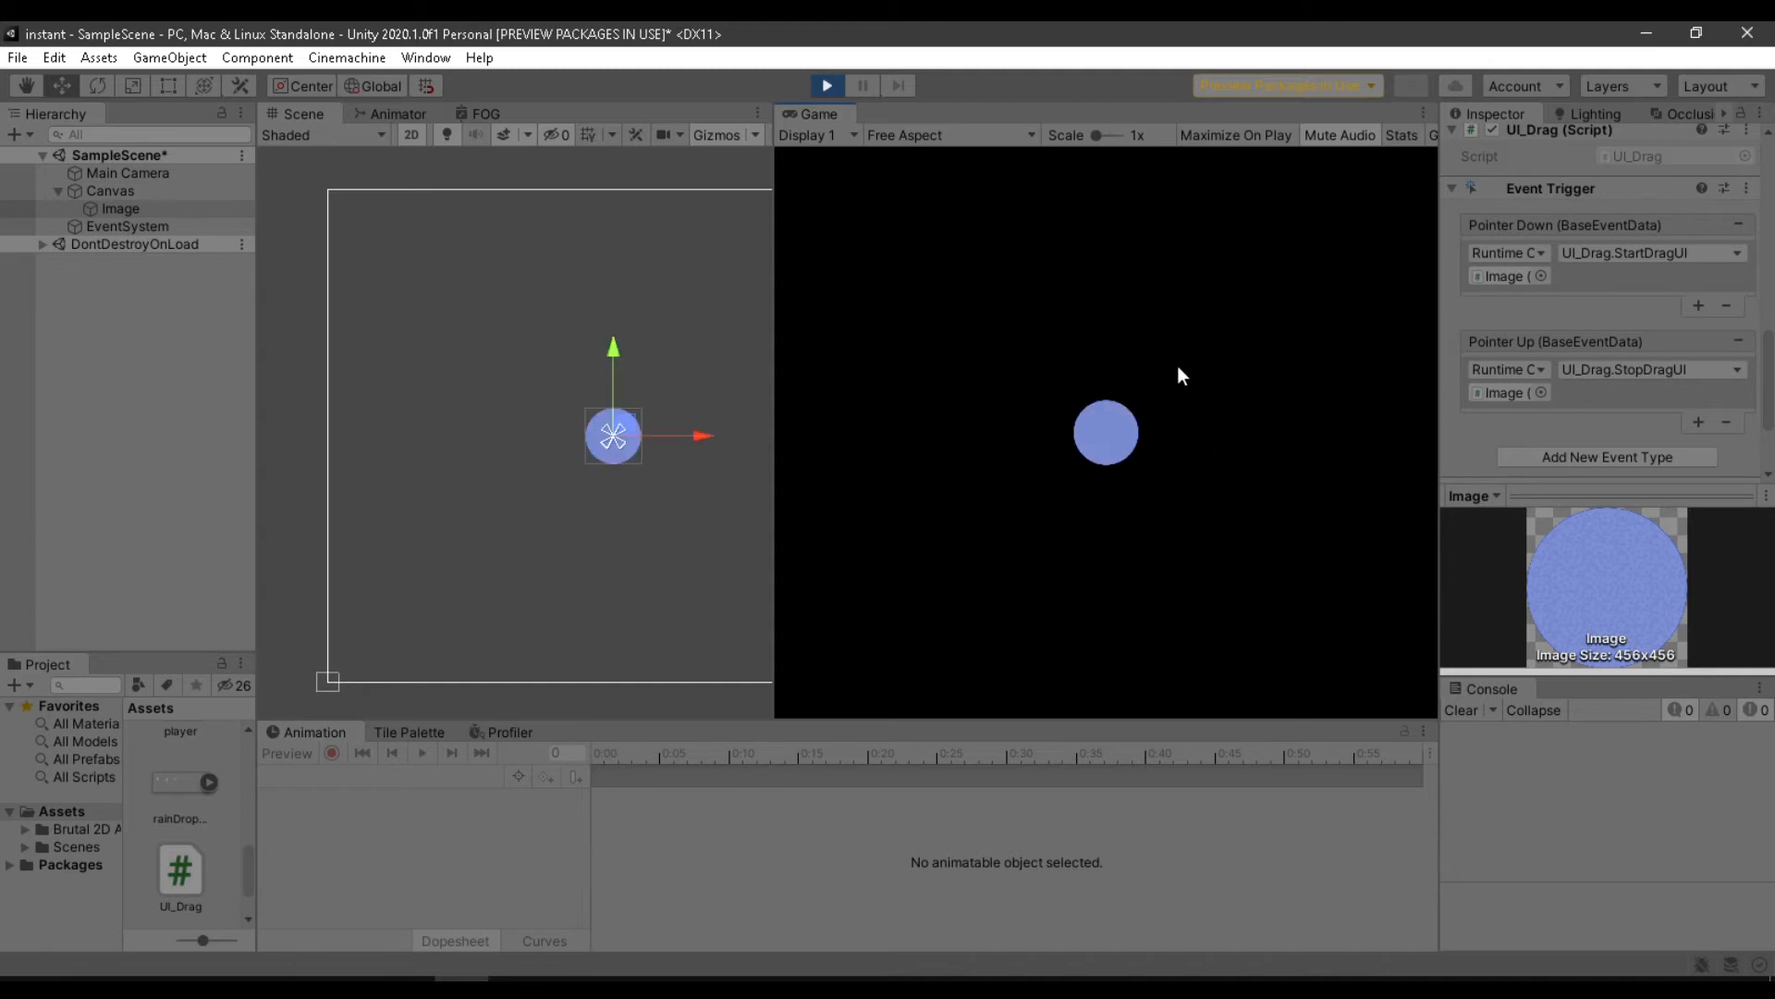
{"action": "mouse_move", "coordinate": [1074, 441]}
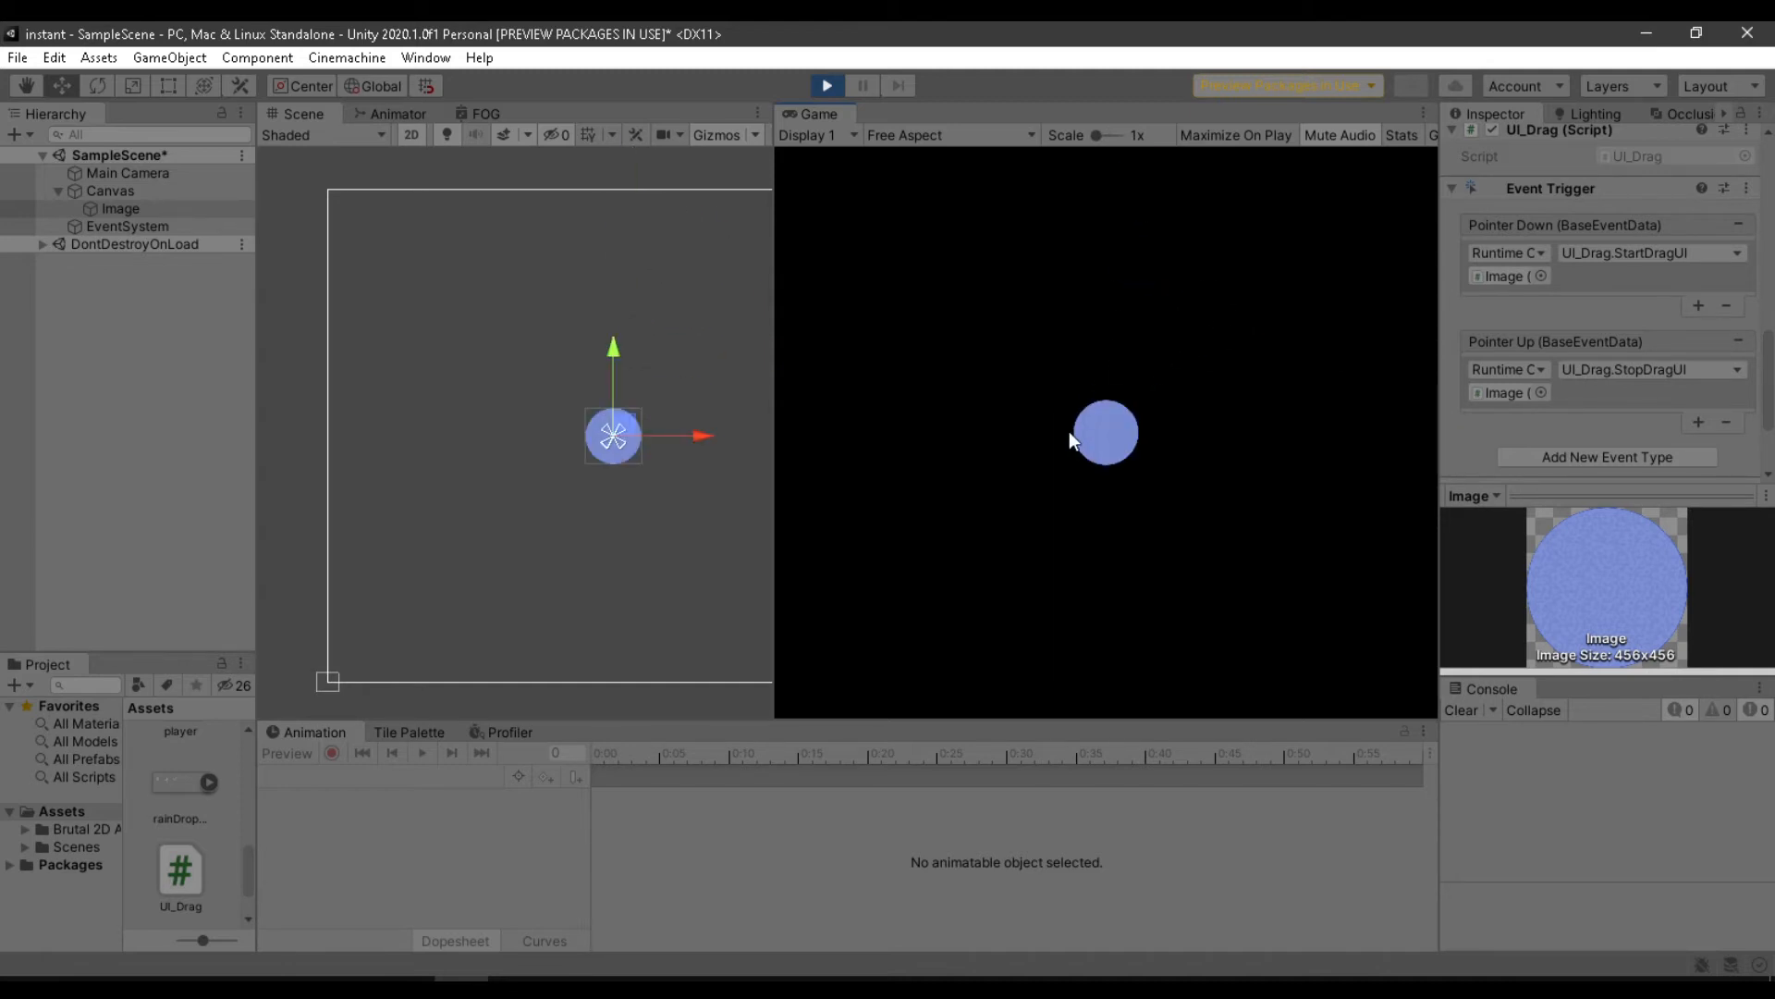
{"action": "left_click", "coordinate": [829, 85]}
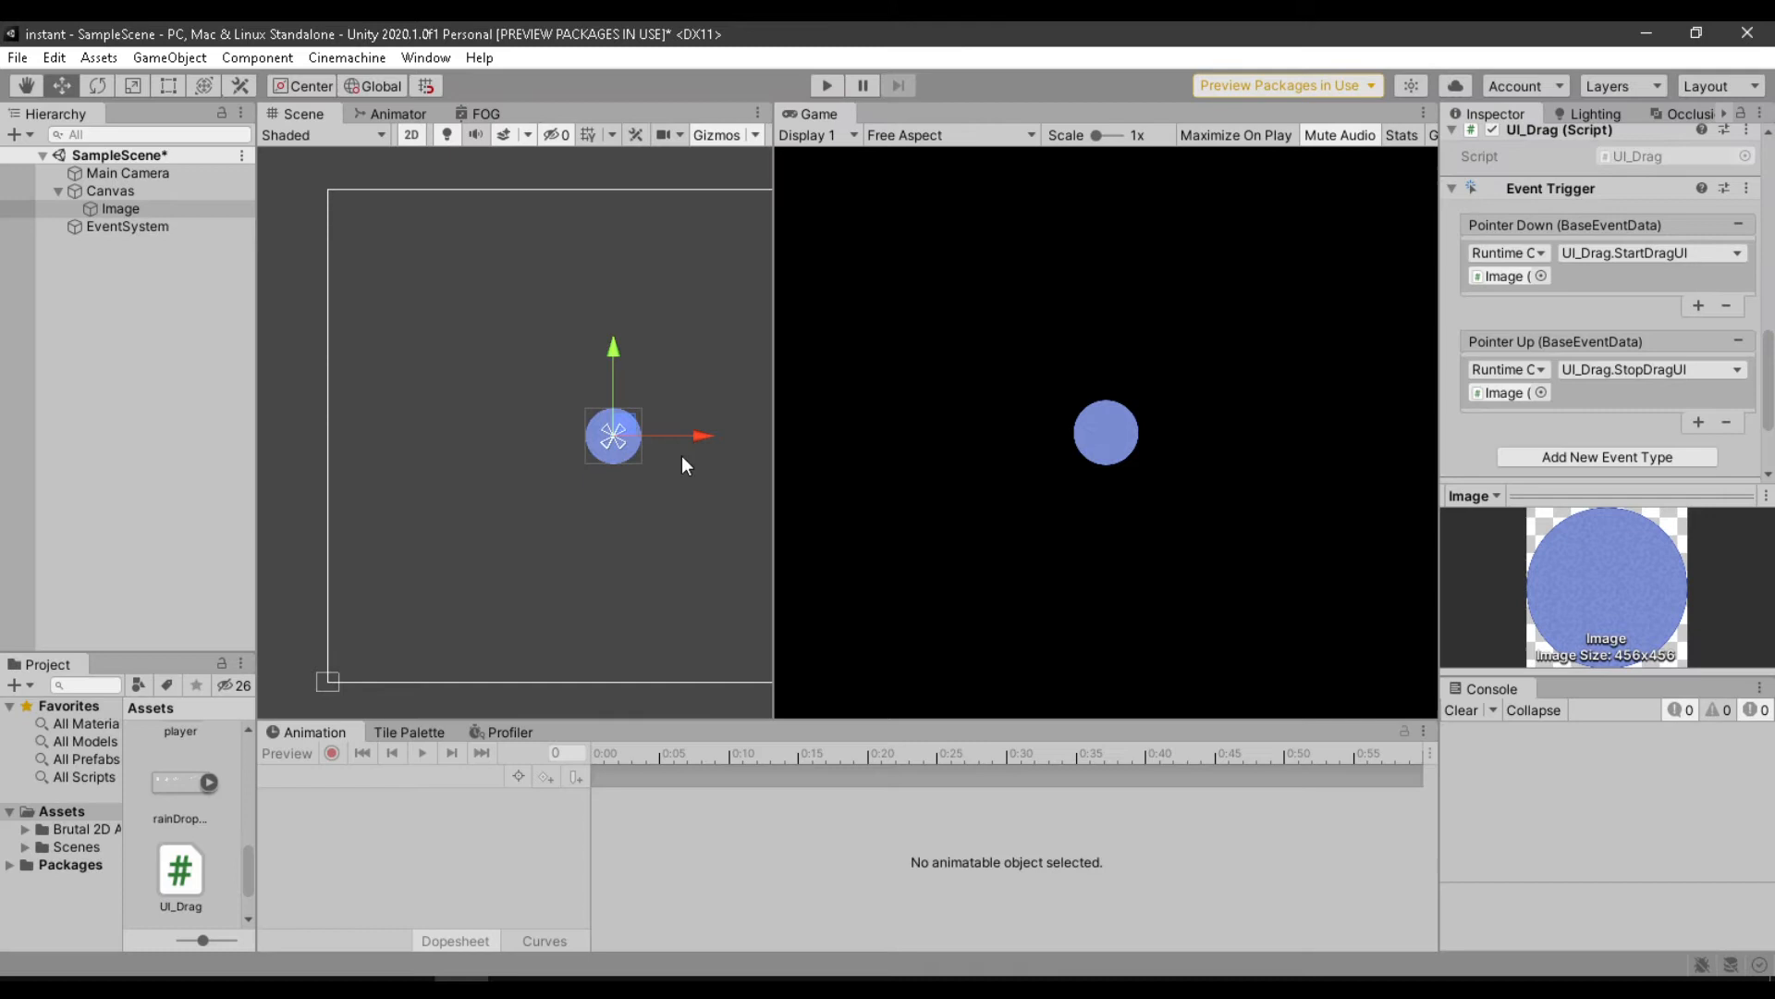
Move the circle Image to the canvas's left side and test dragging again.
{"action": "left_click_drag", "start_coordinate": [612, 434], "coordinate": [387, 435]}
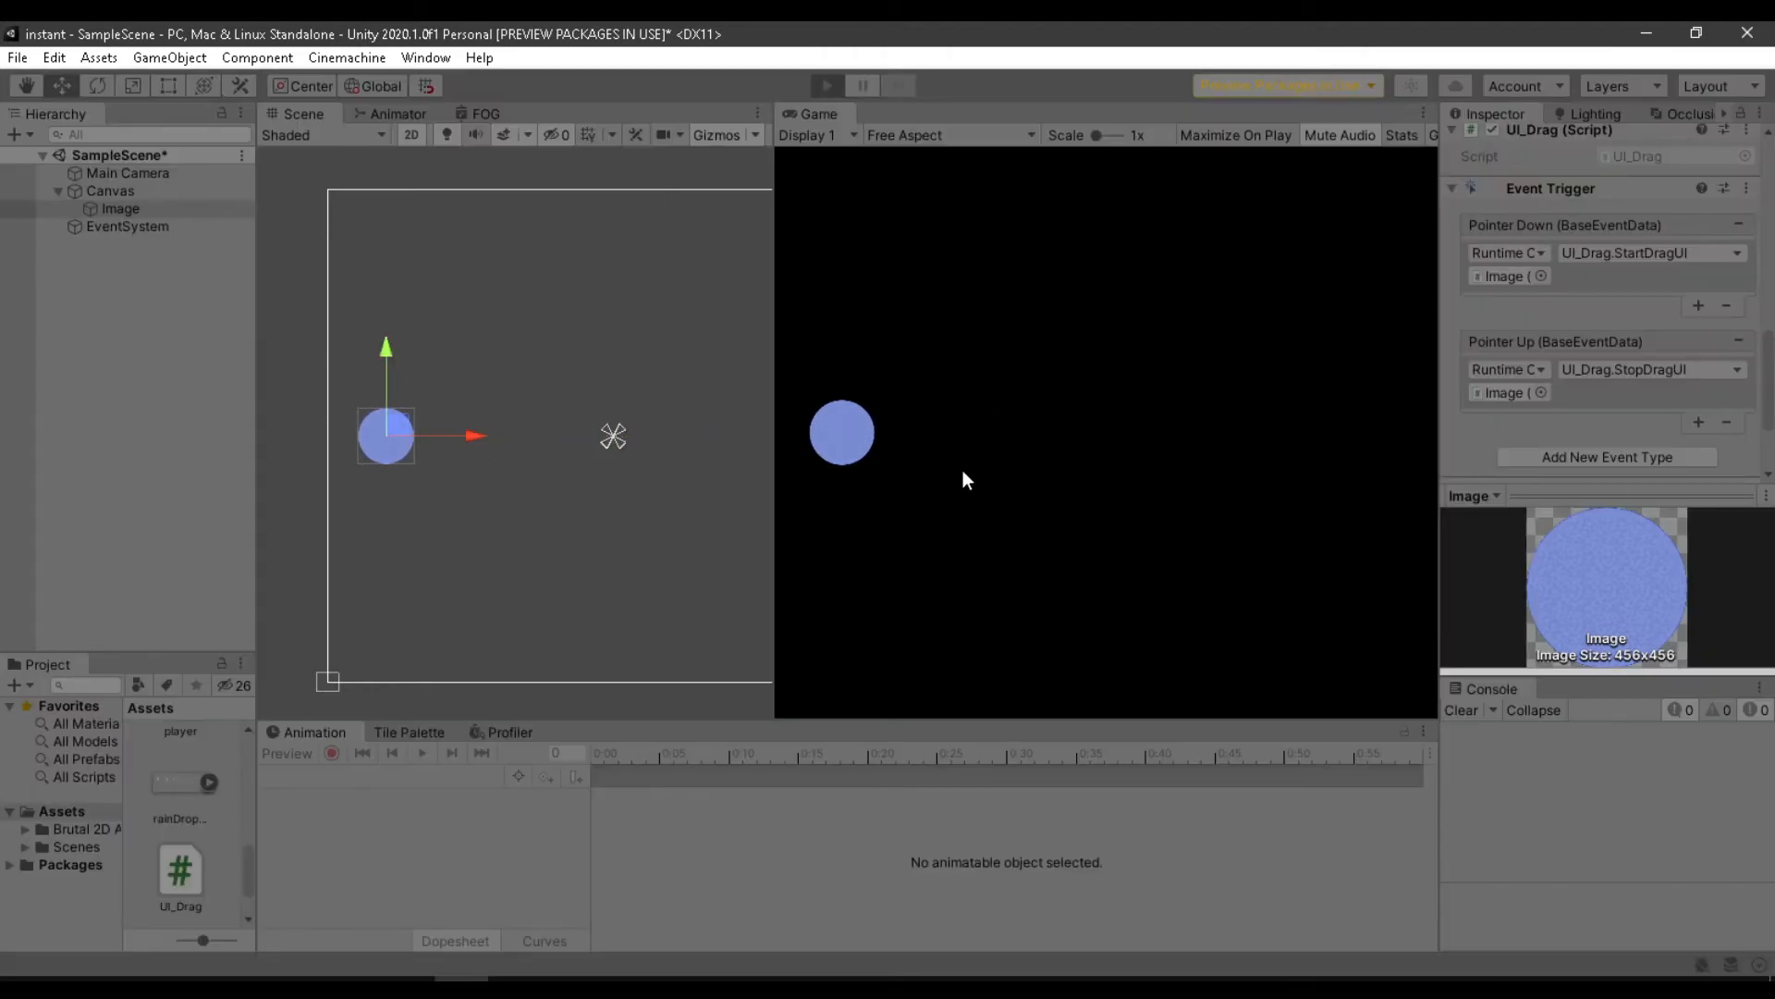
{"action": "mouse_move", "coordinate": [958, 491]}
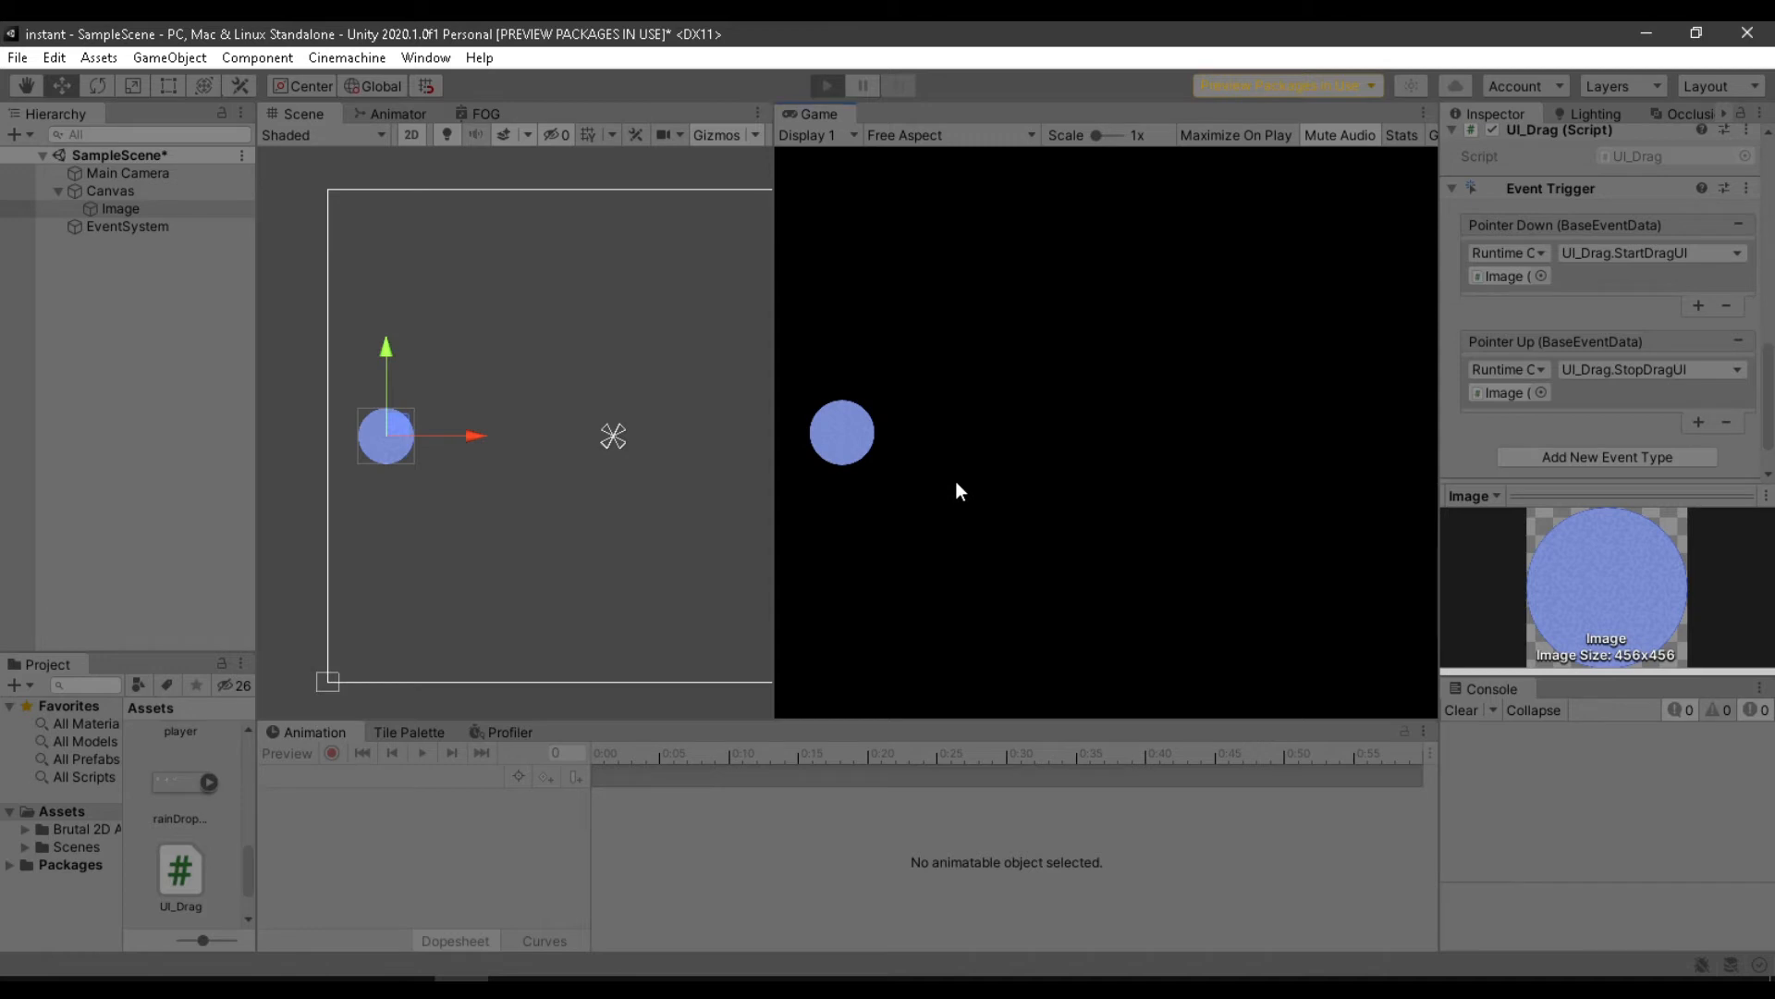
{"action": "left_click", "coordinate": [827, 85]}
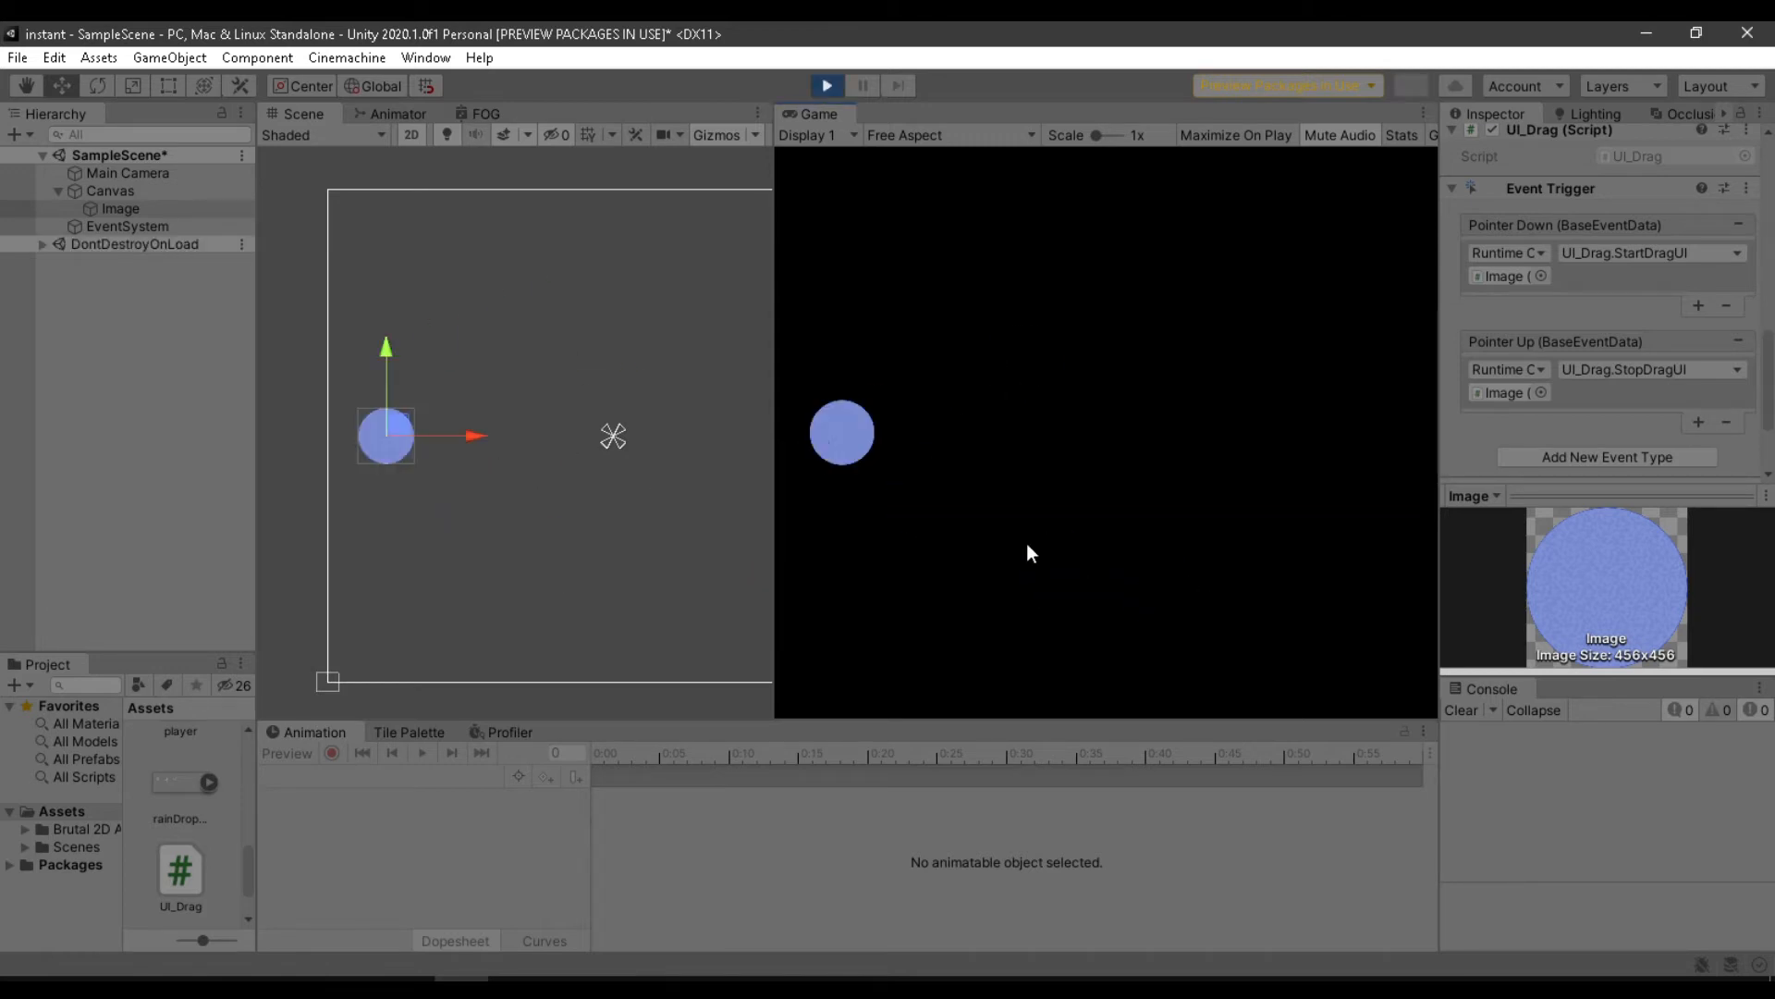
{"action": "left_click_drag", "start_coordinate": [842, 432], "coordinate": [854, 533]}
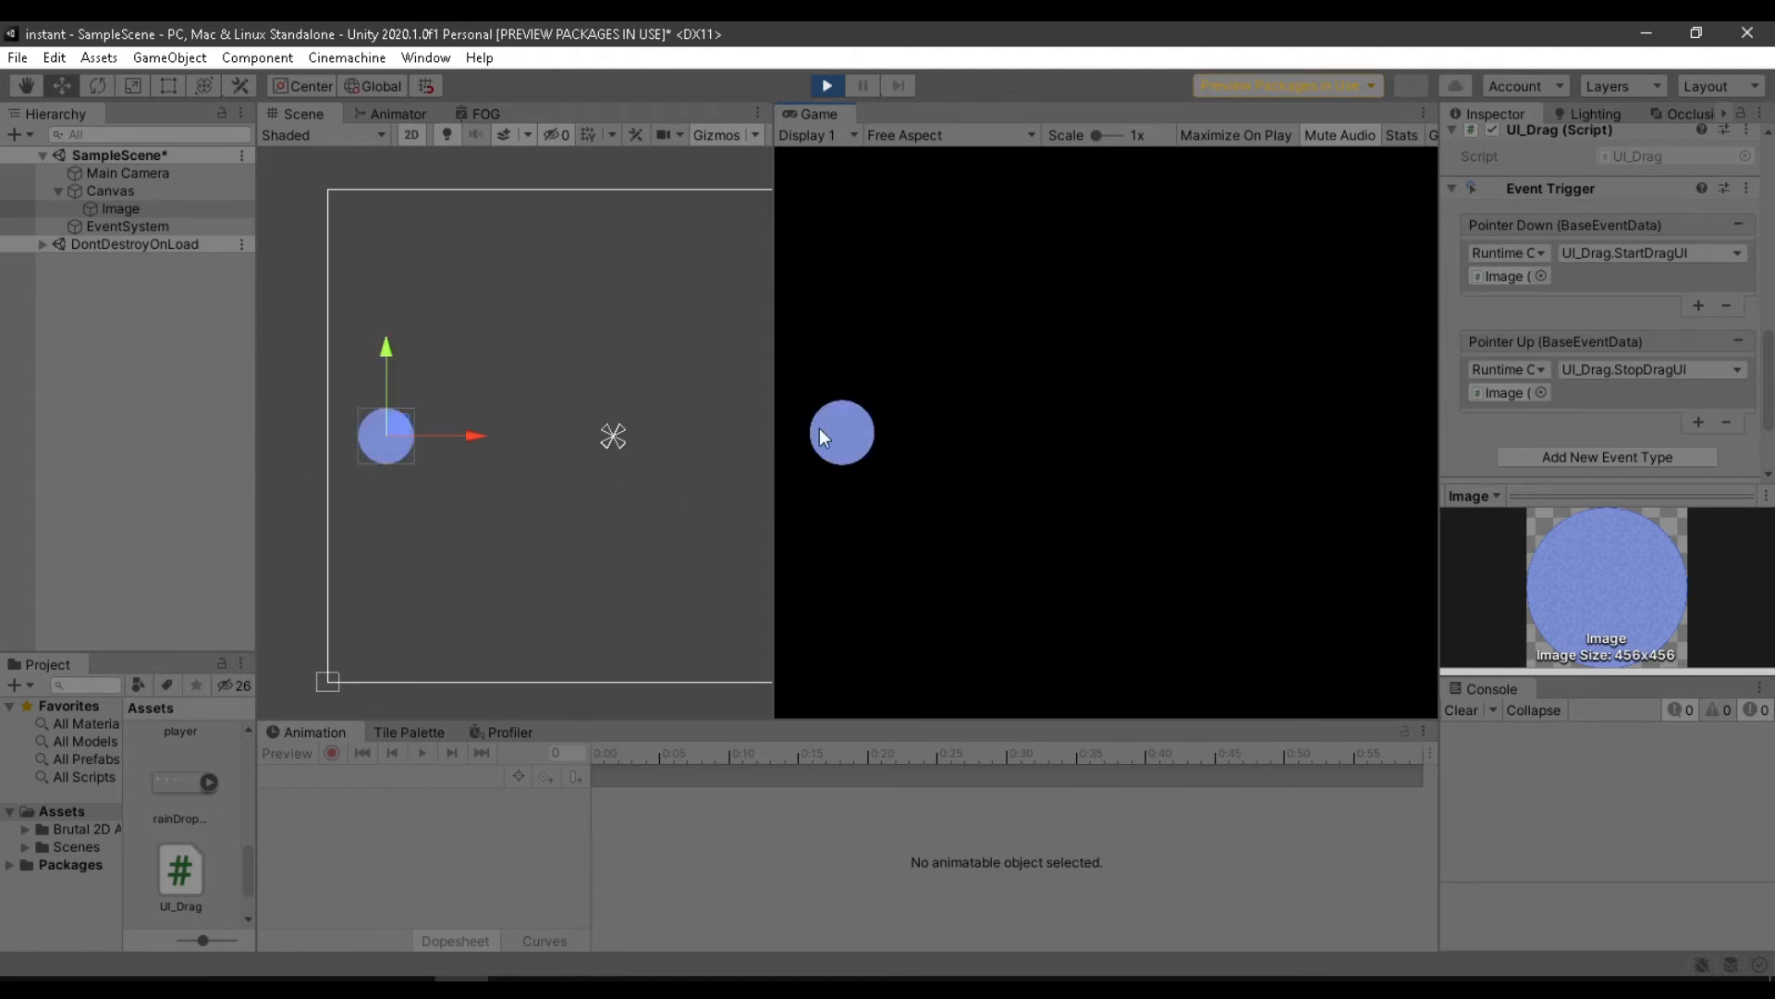
{"action": "mouse_move", "coordinate": [883, 458]}
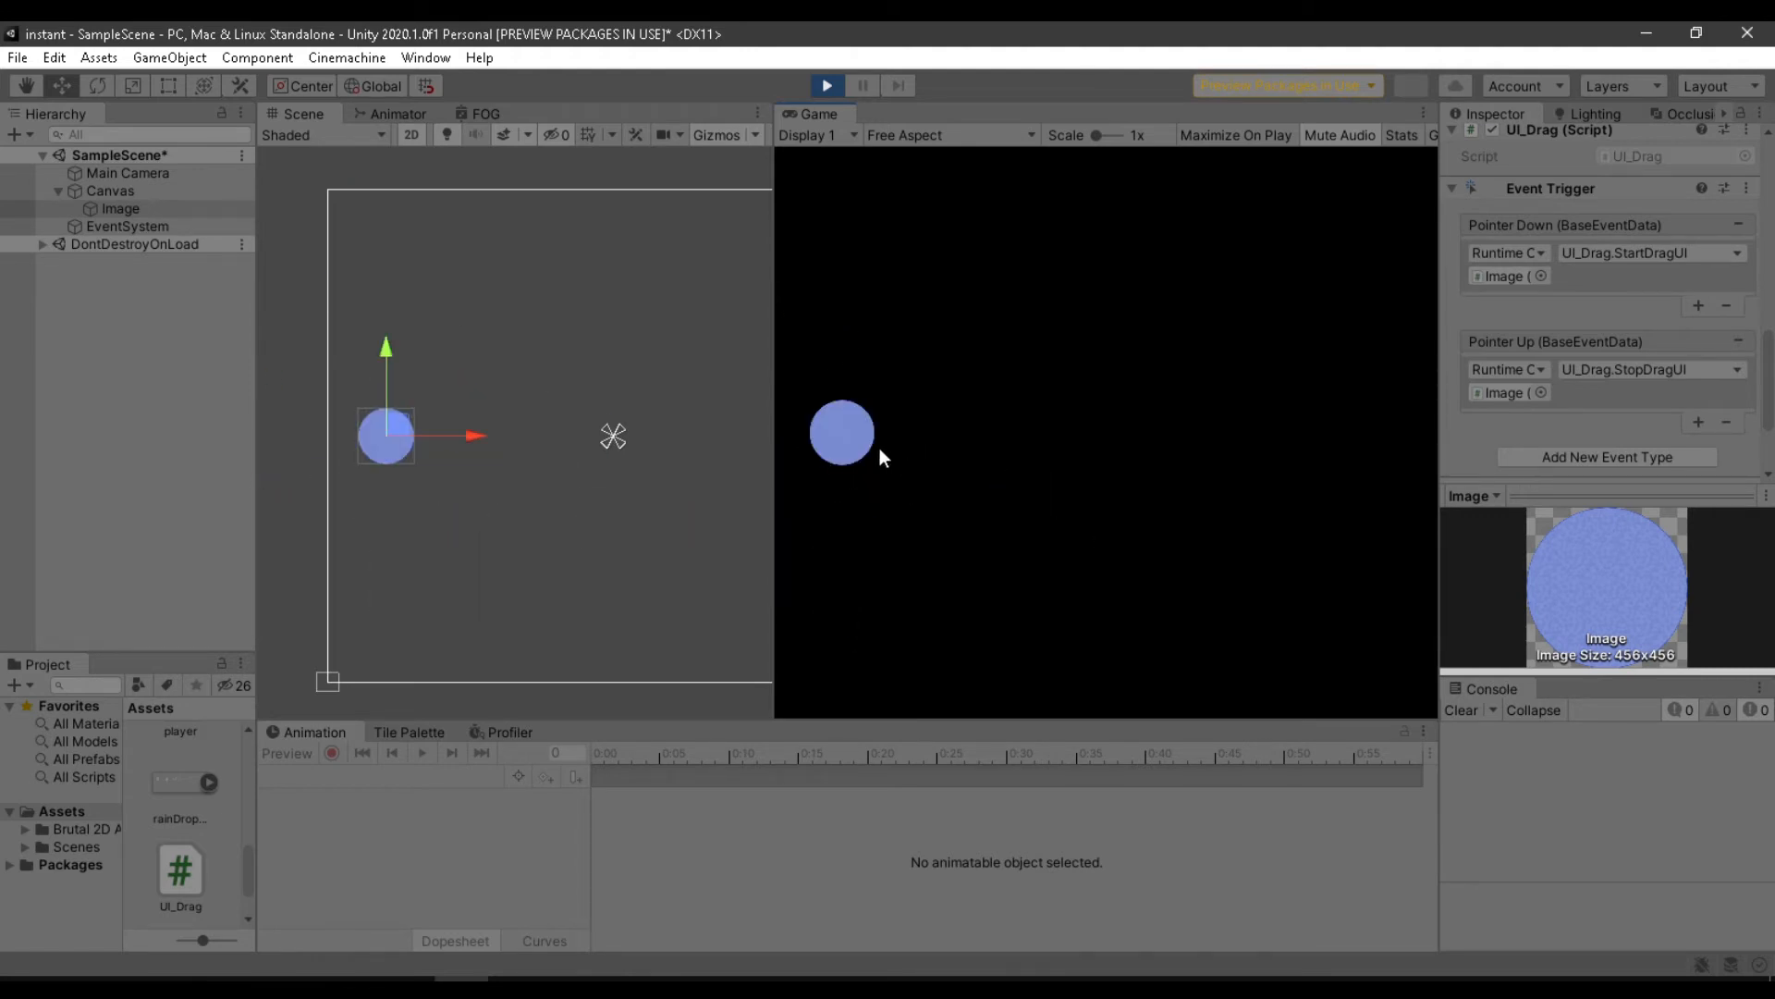
{"action": "left_click", "coordinate": [826, 85]}
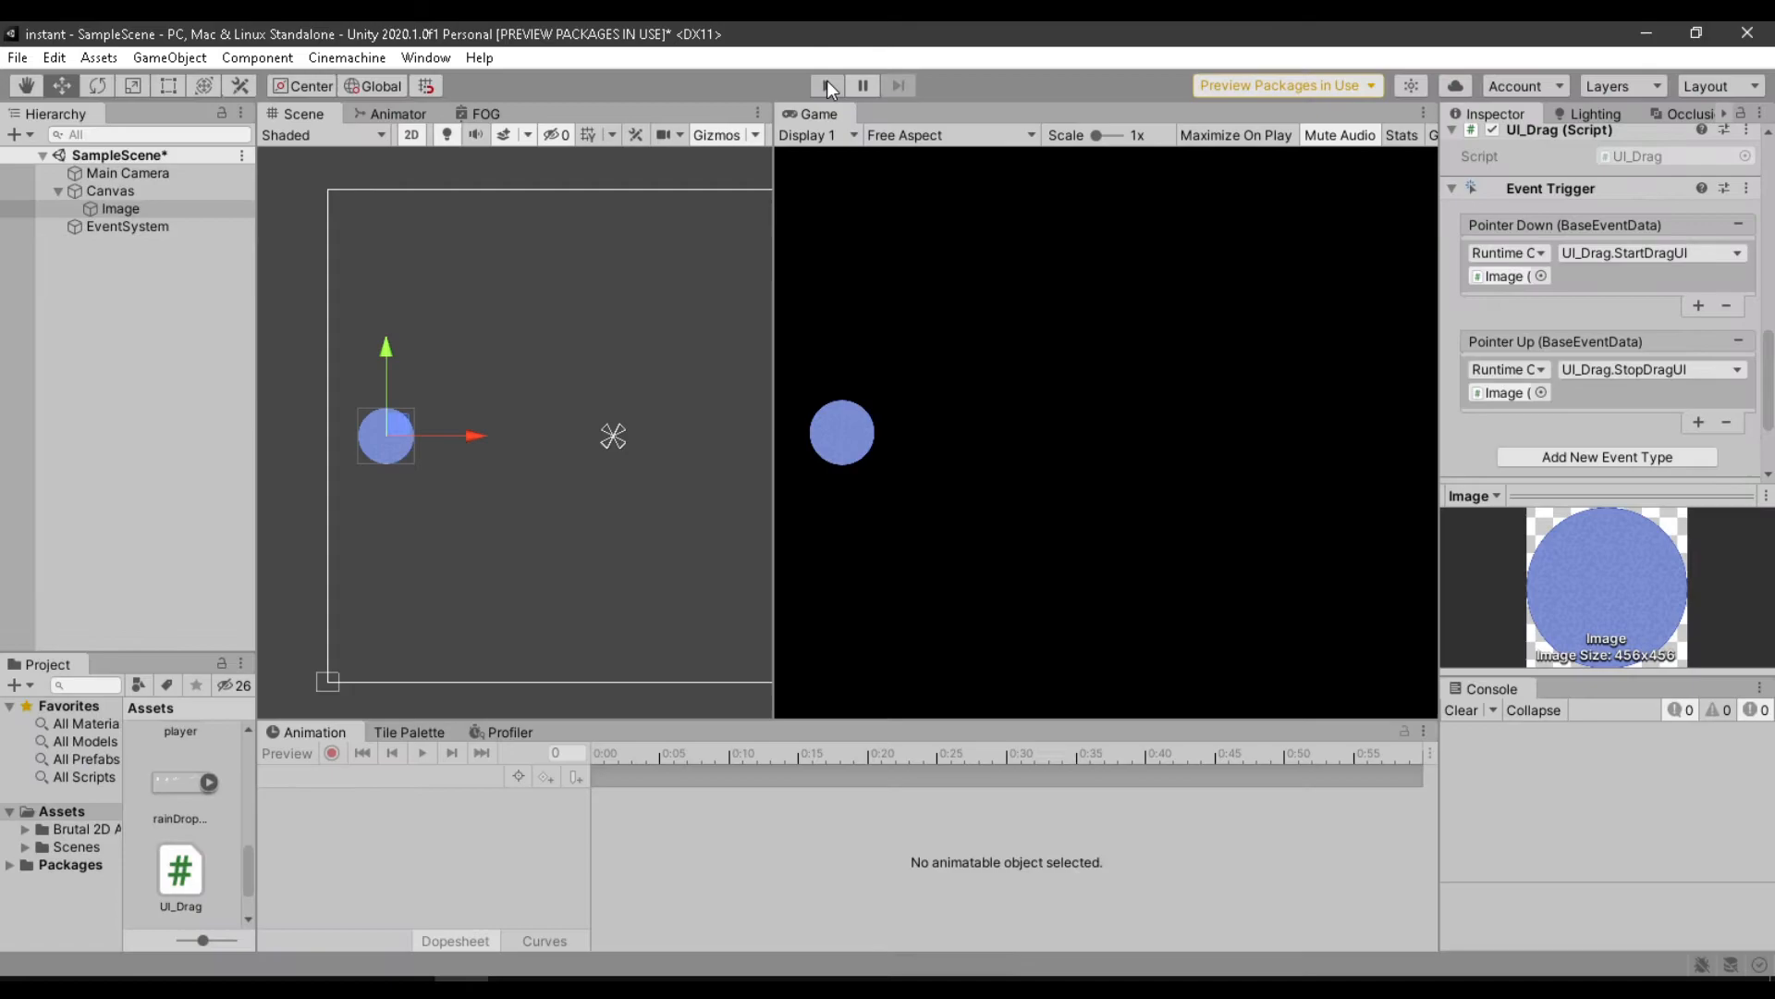
Create a UI Image under Canvas named Slot1, sized 200 by 200.
{"action": "right_click", "coordinate": [101, 190]}
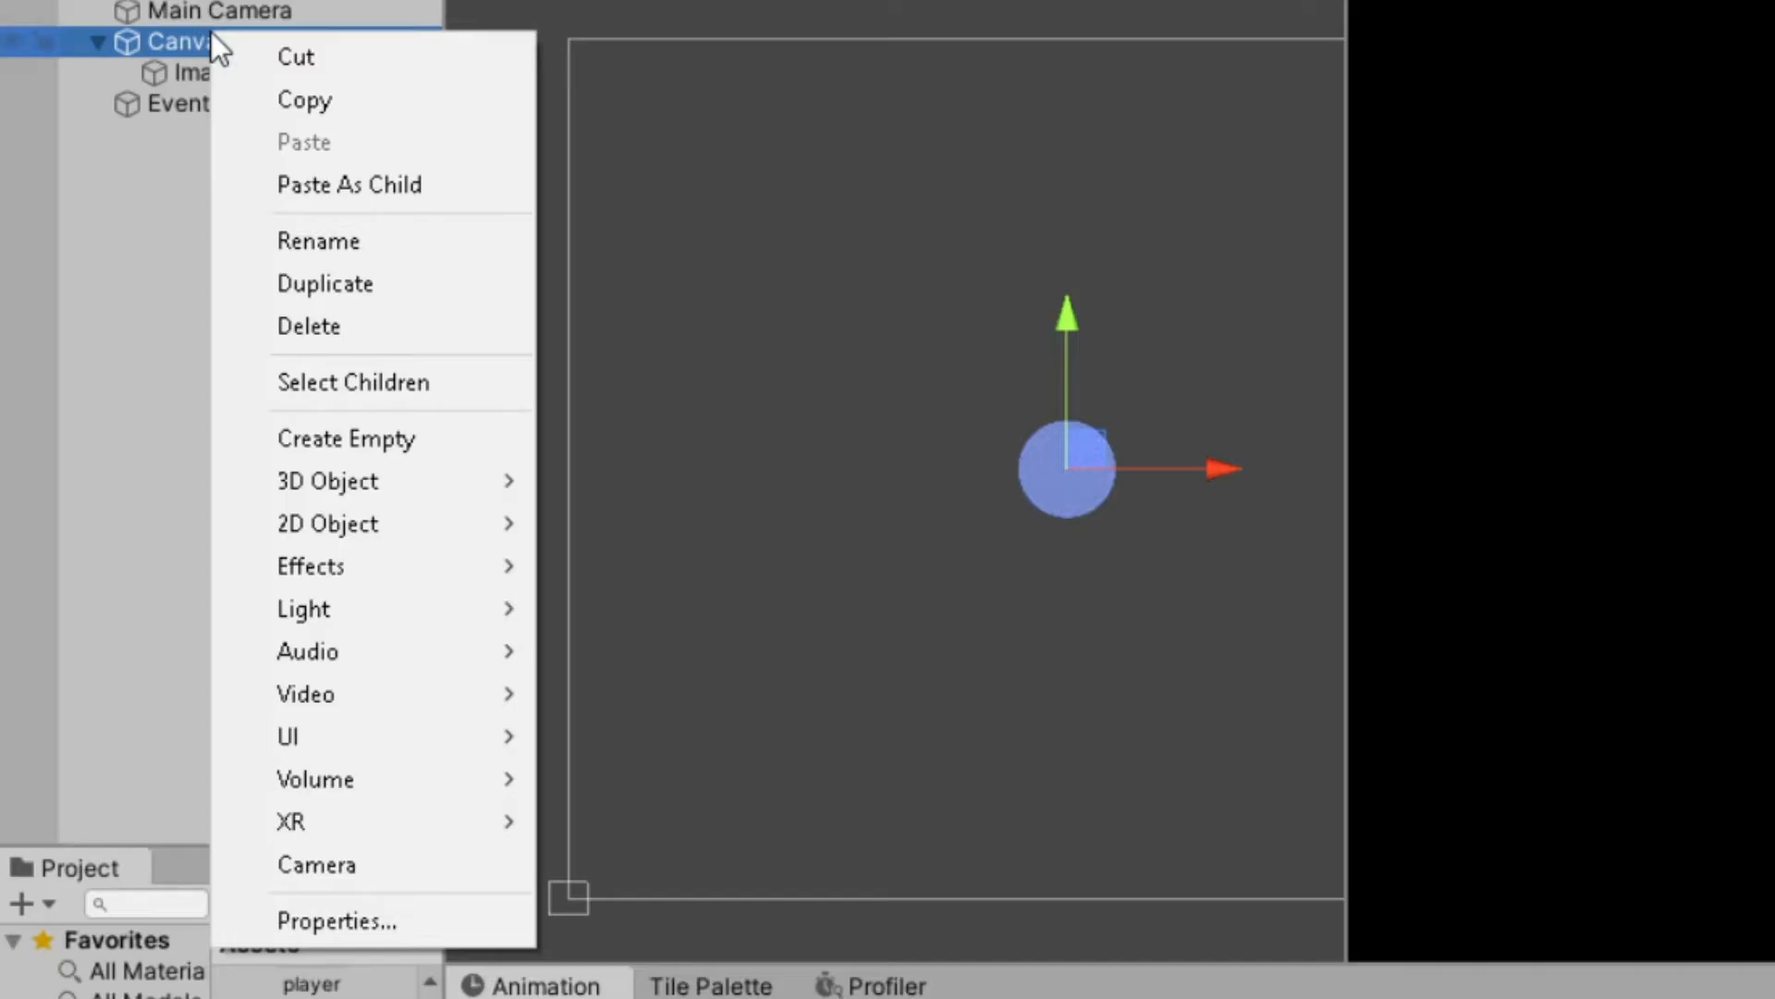
{"action": "mouse_move", "coordinate": [288, 737]}
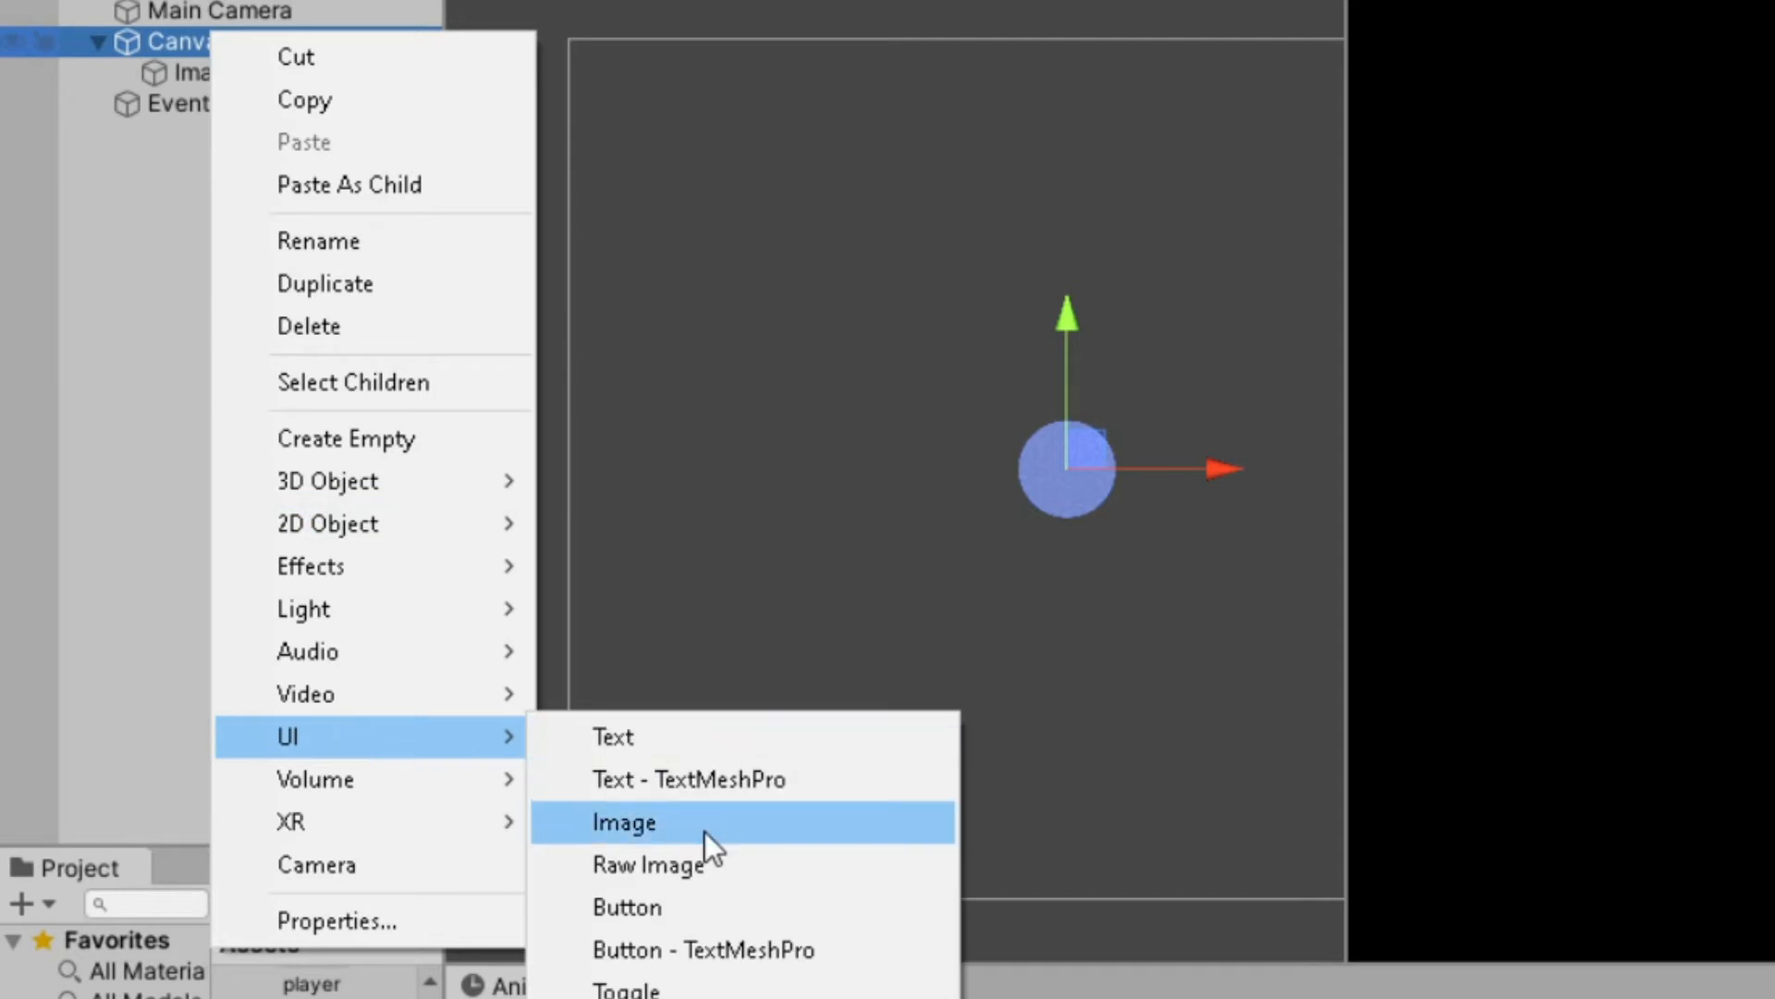
{"action": "left_click", "coordinate": [629, 823]}
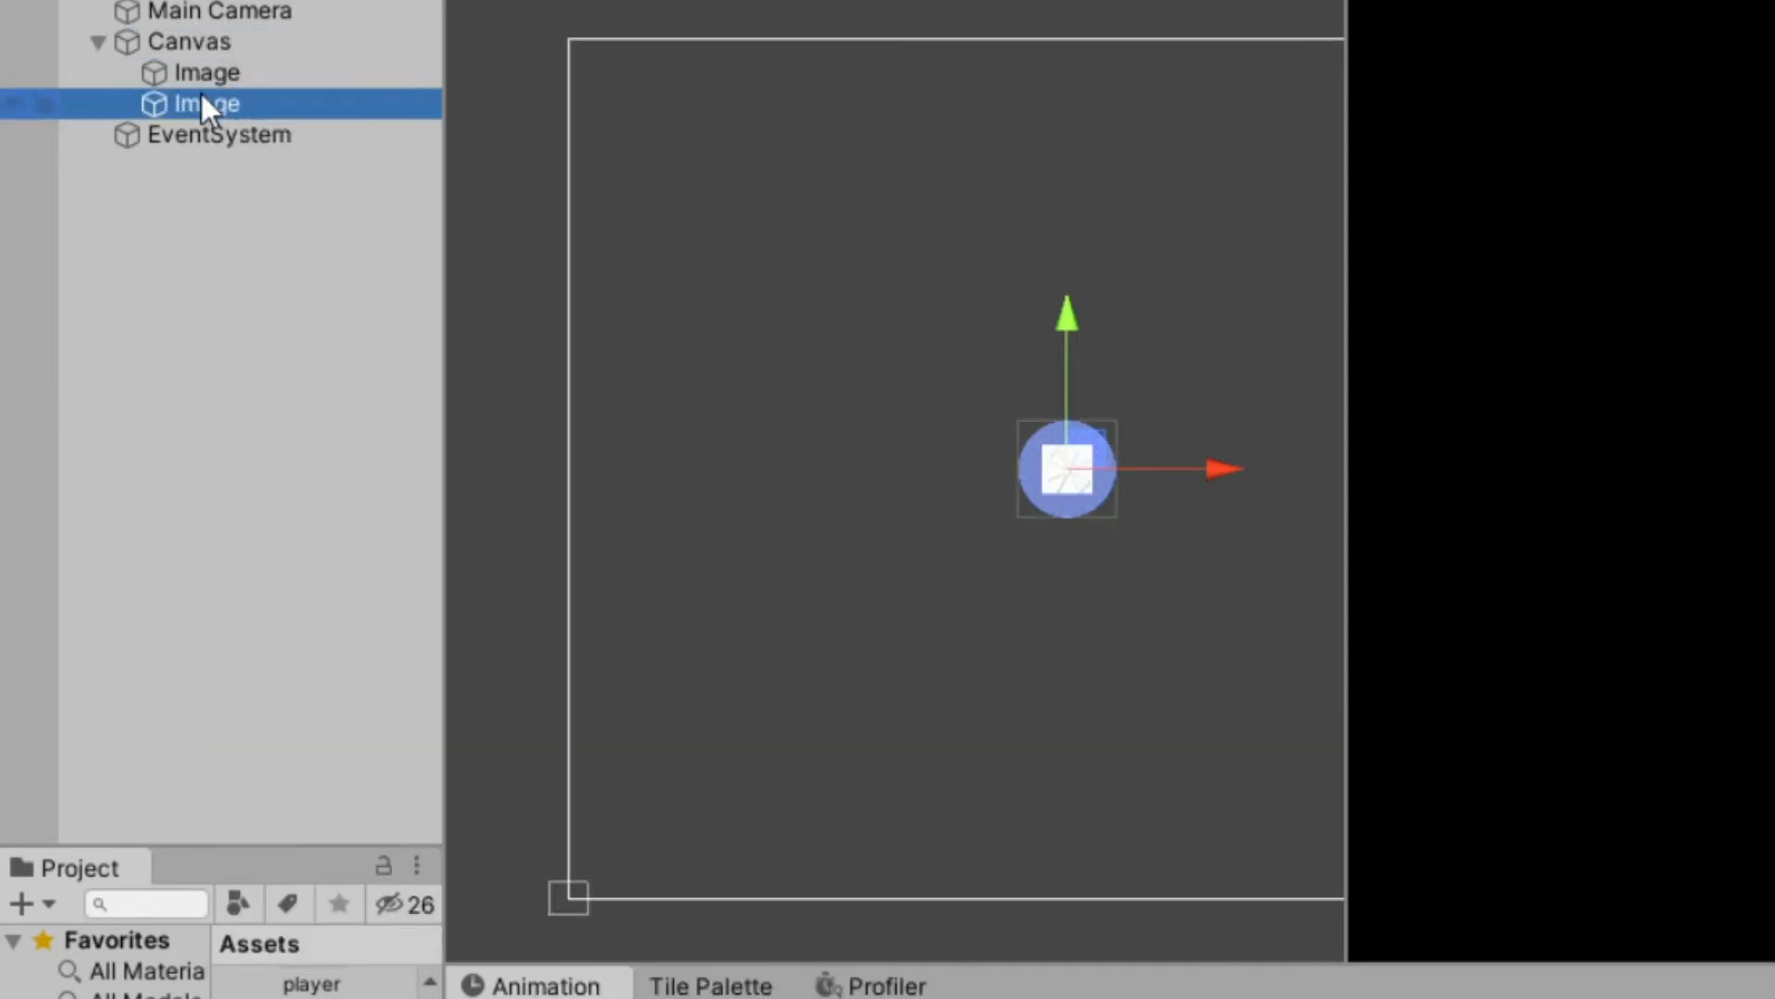
{"action": "type", "text": "Slot1"}
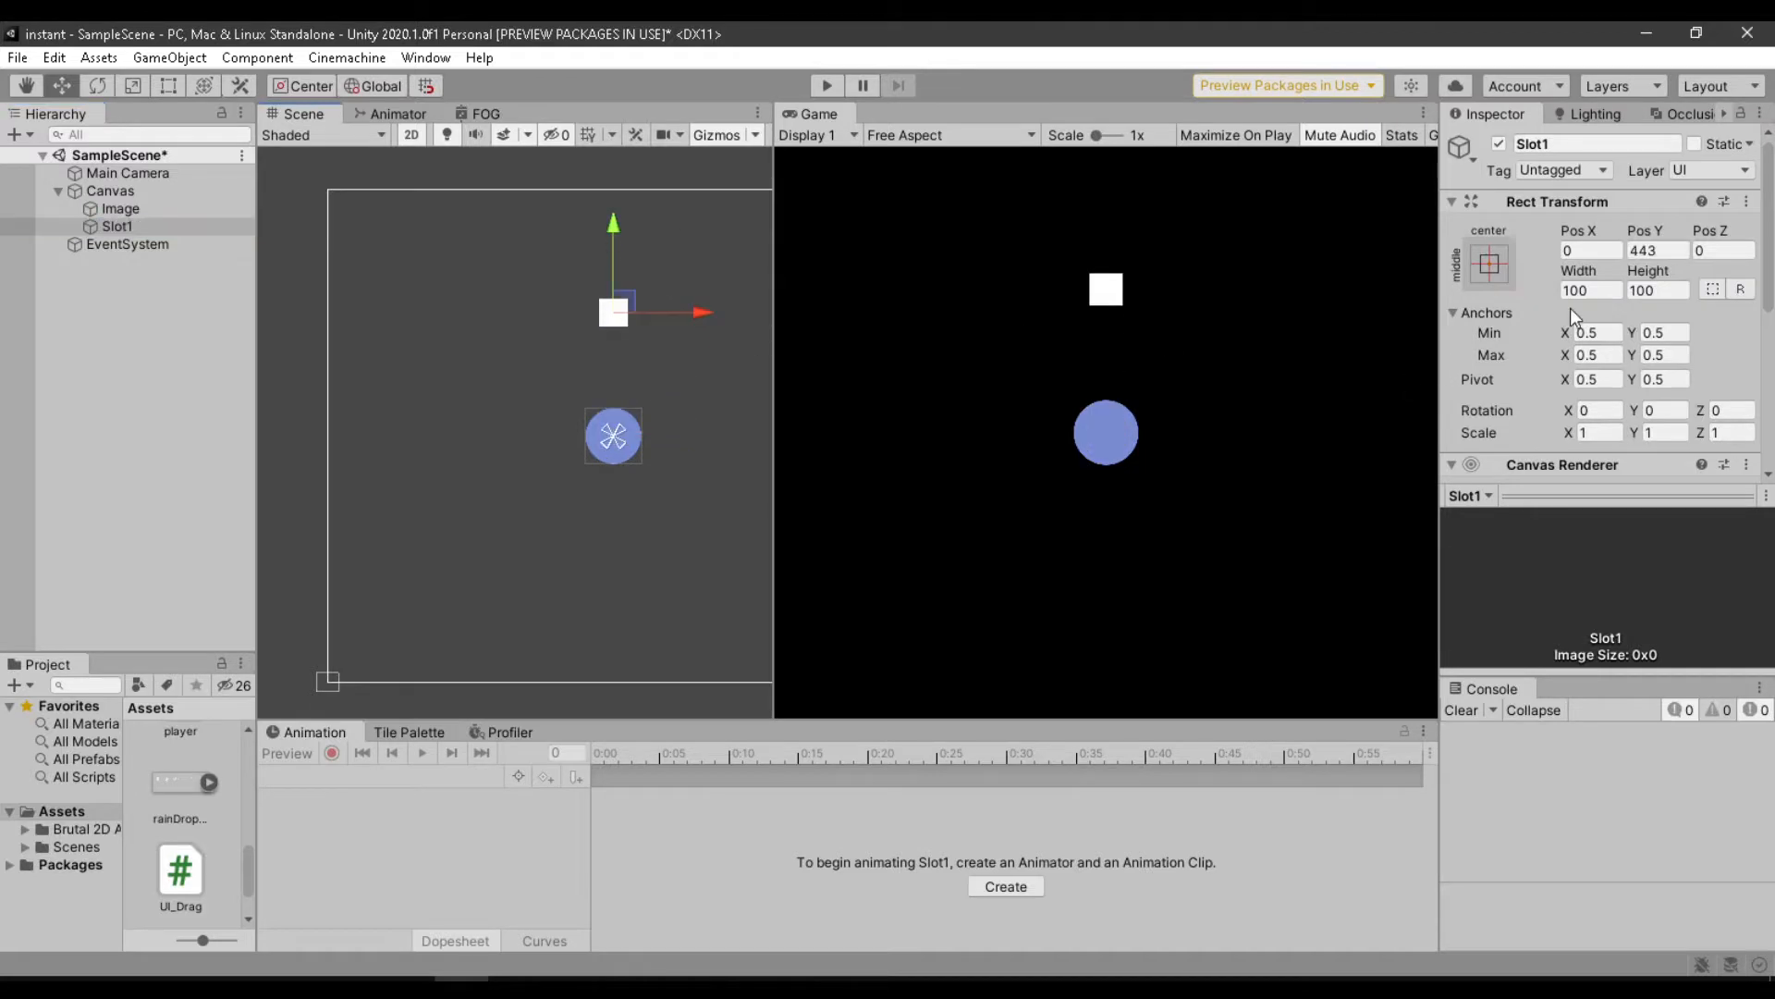
{"action": "type", "text": "300"}
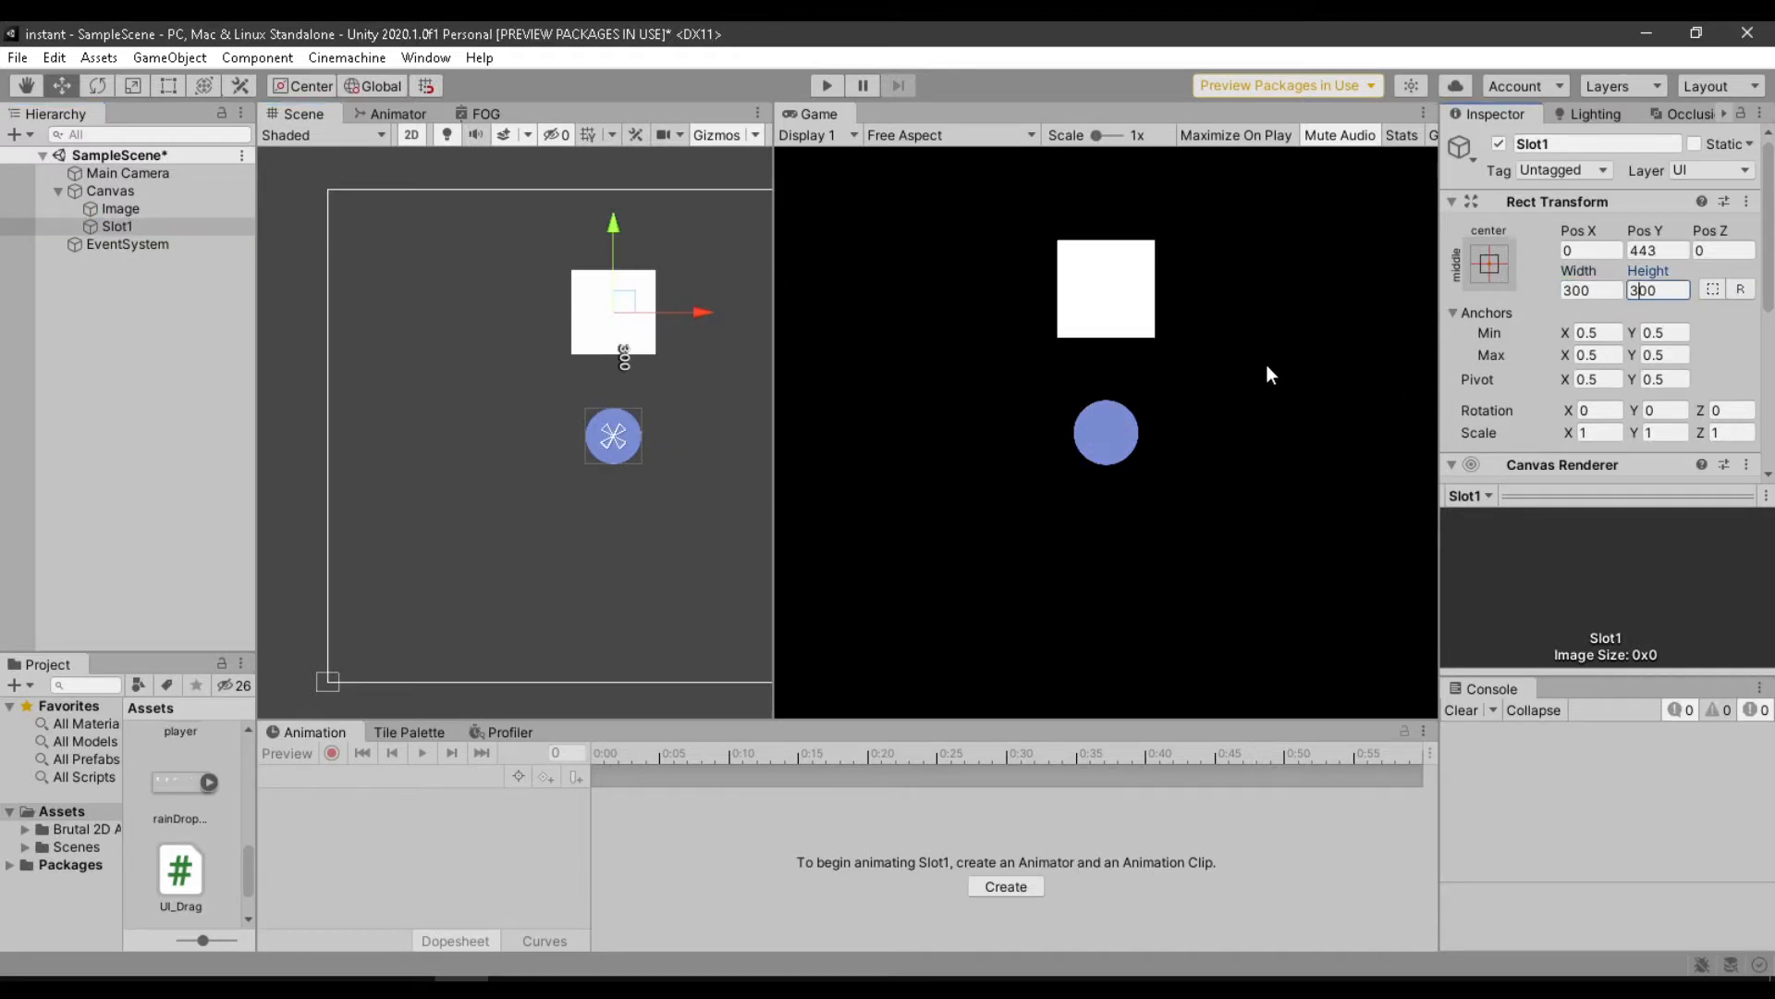
{"action": "type", "text": "200"}
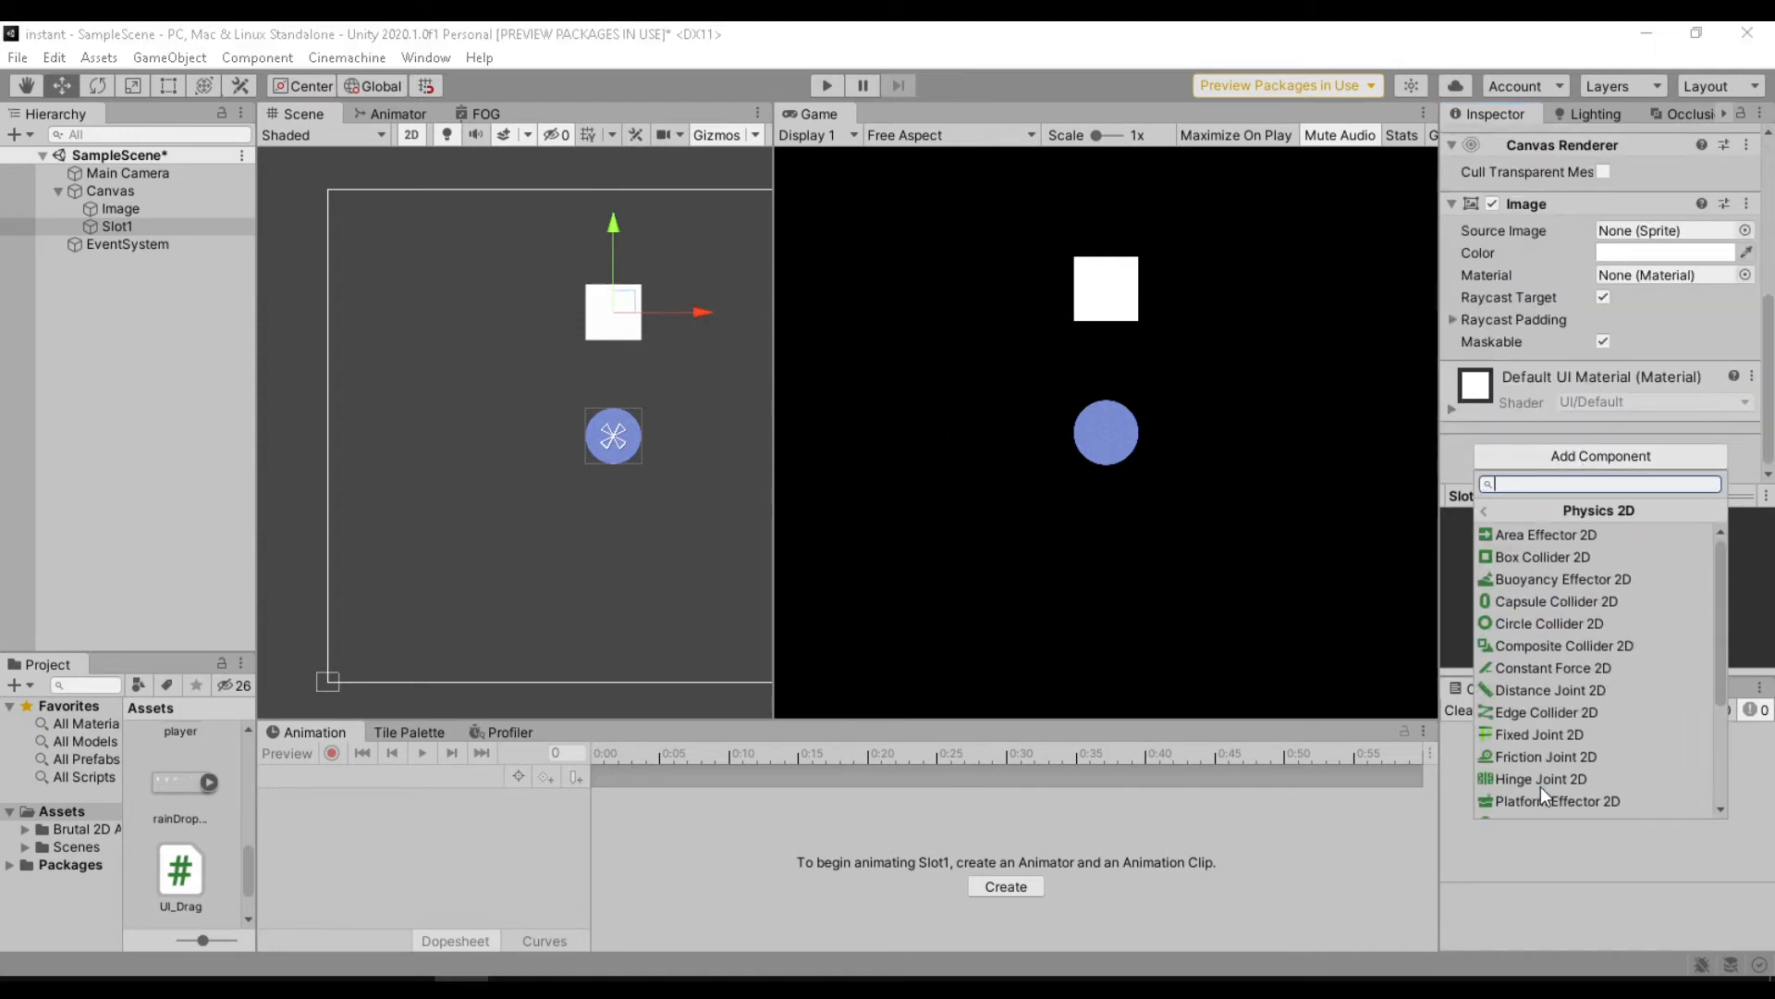
Add a Box Collider 2D to Slot1 with size 200 by 200.
{"action": "left_click", "coordinate": [1541, 557]}
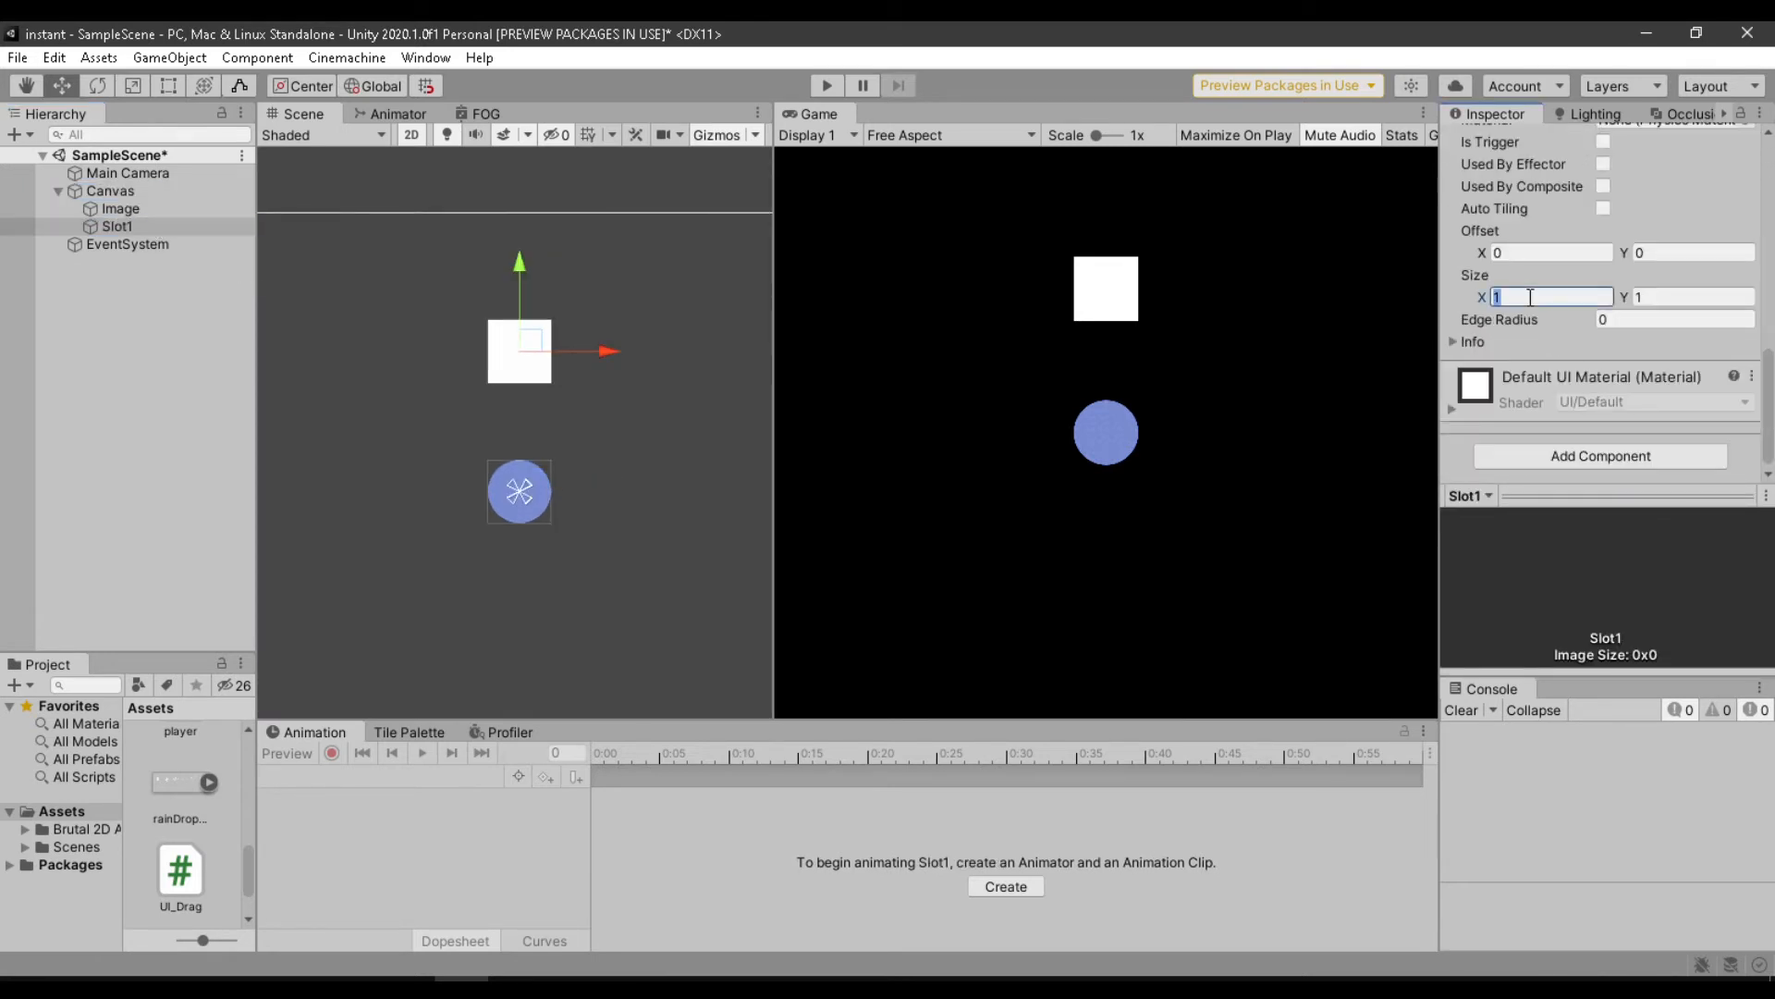
{"action": "type", "text": "5"}
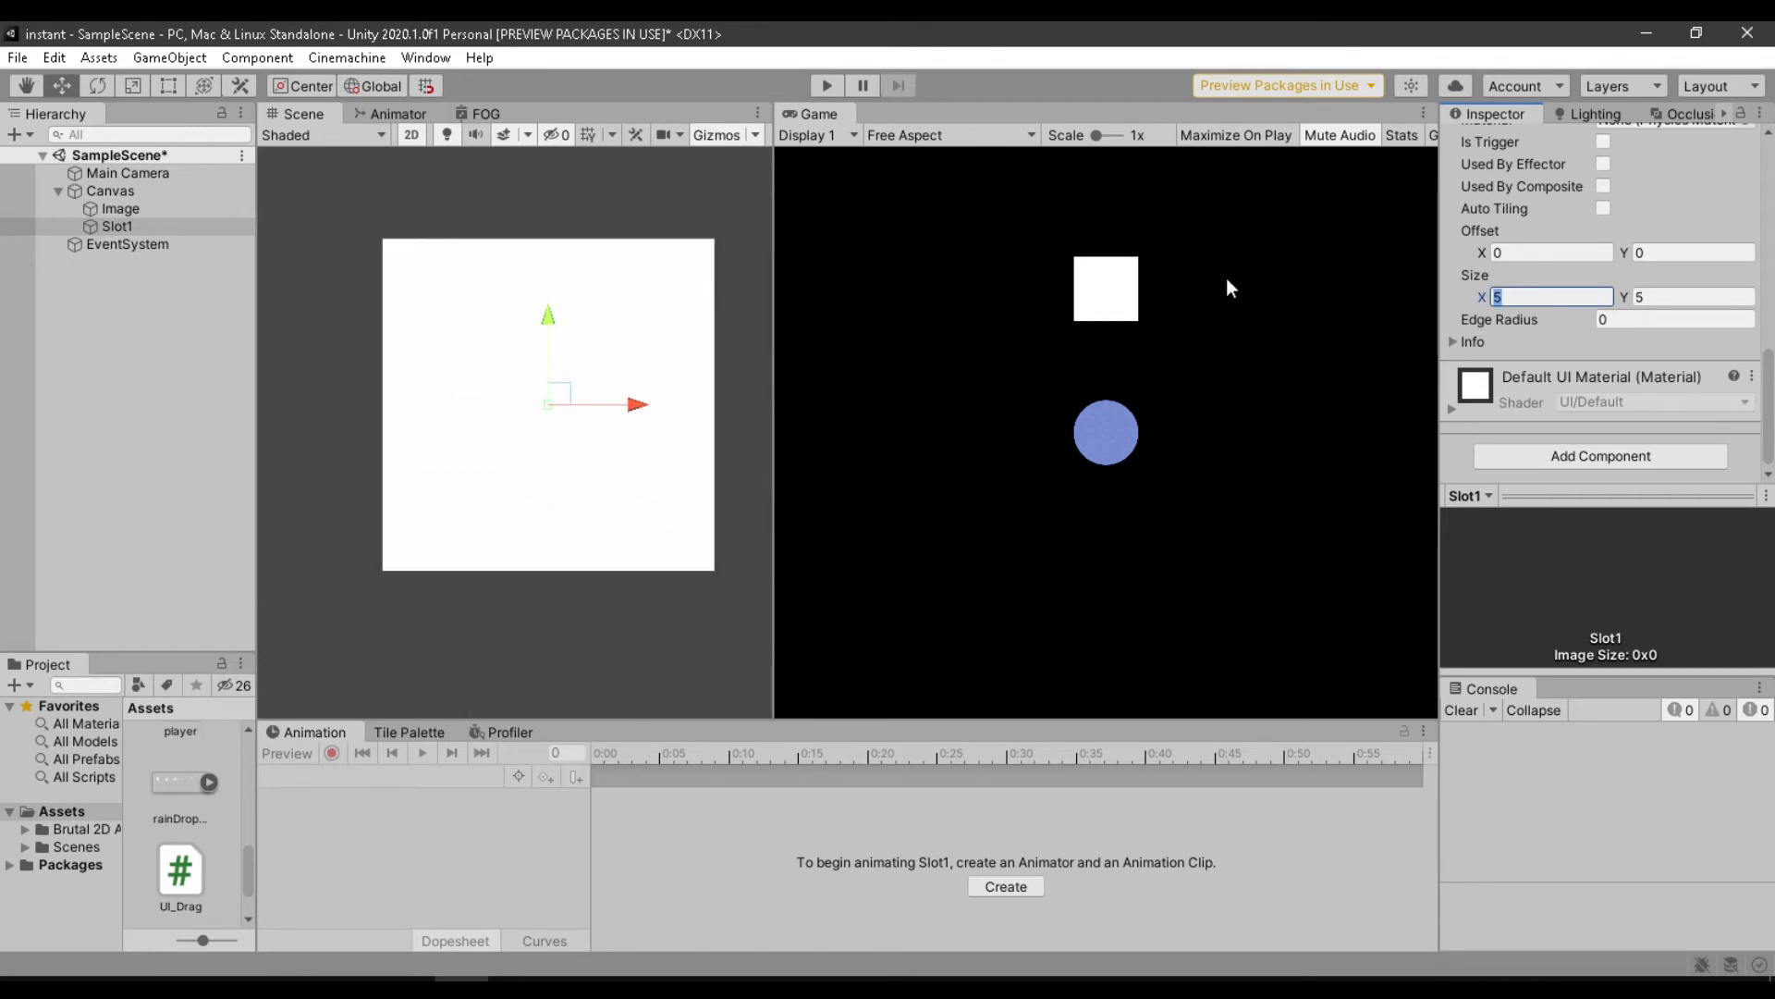
{"action": "type", "text": "200"}
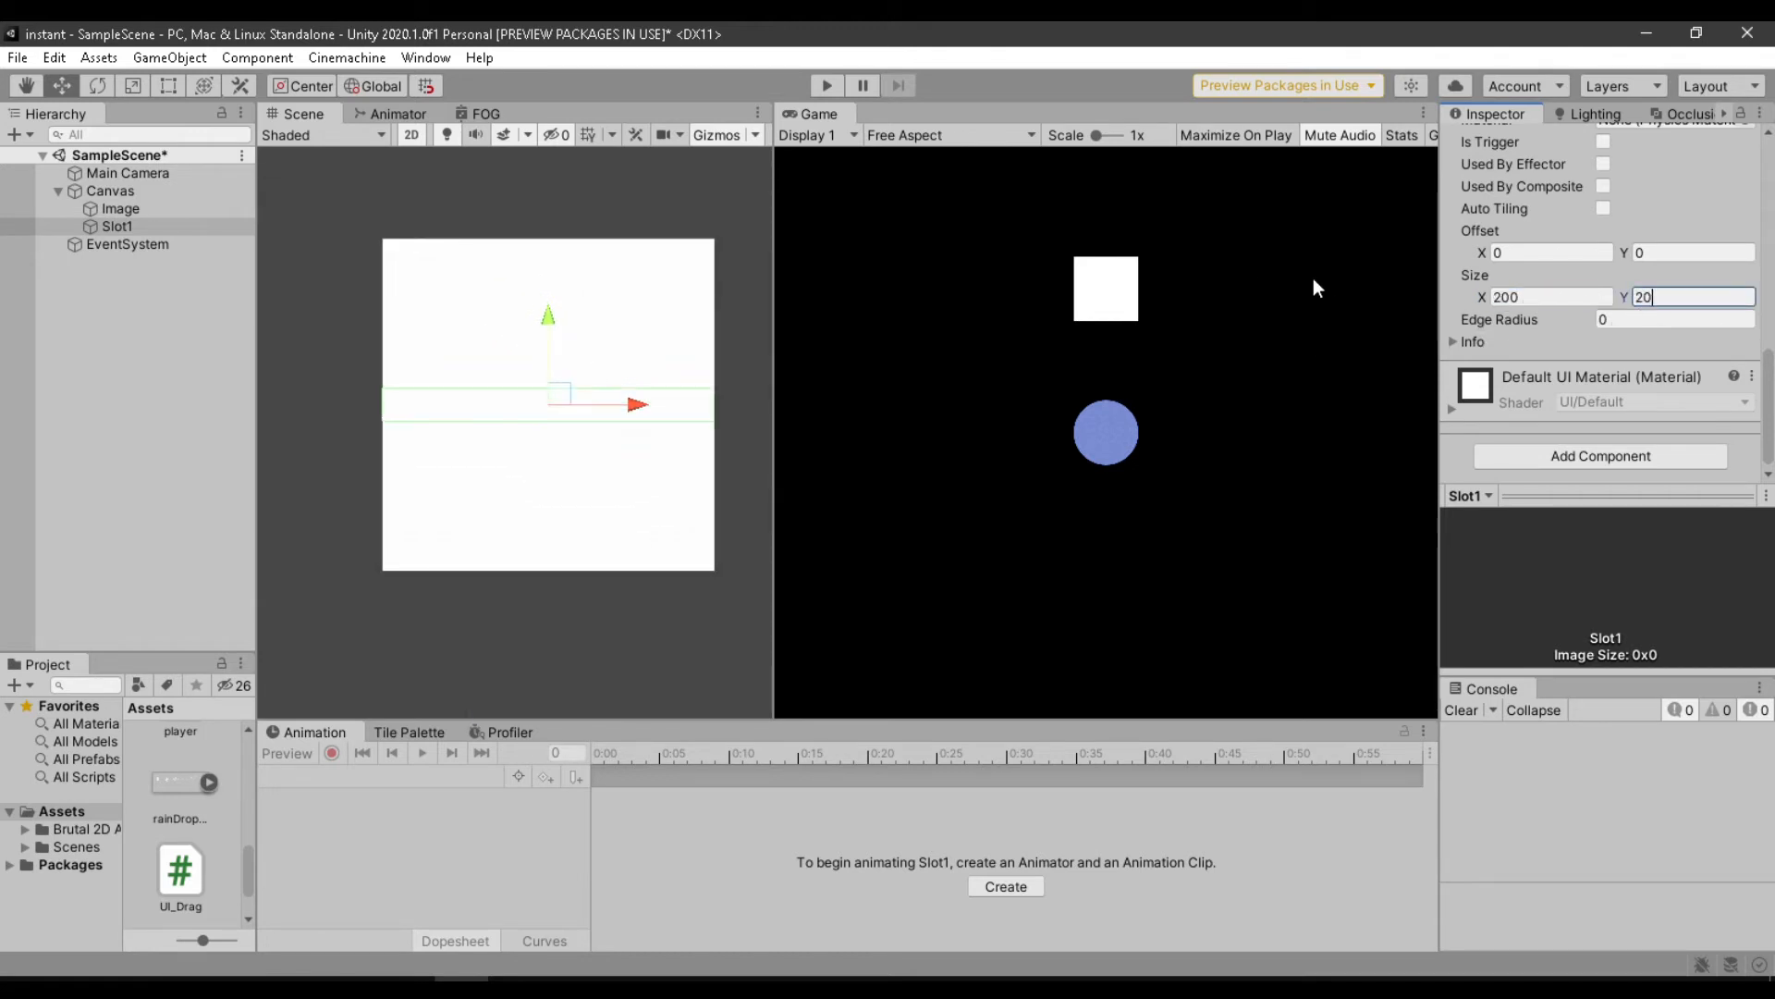
{"action": "left_click", "coordinate": [112, 227]}
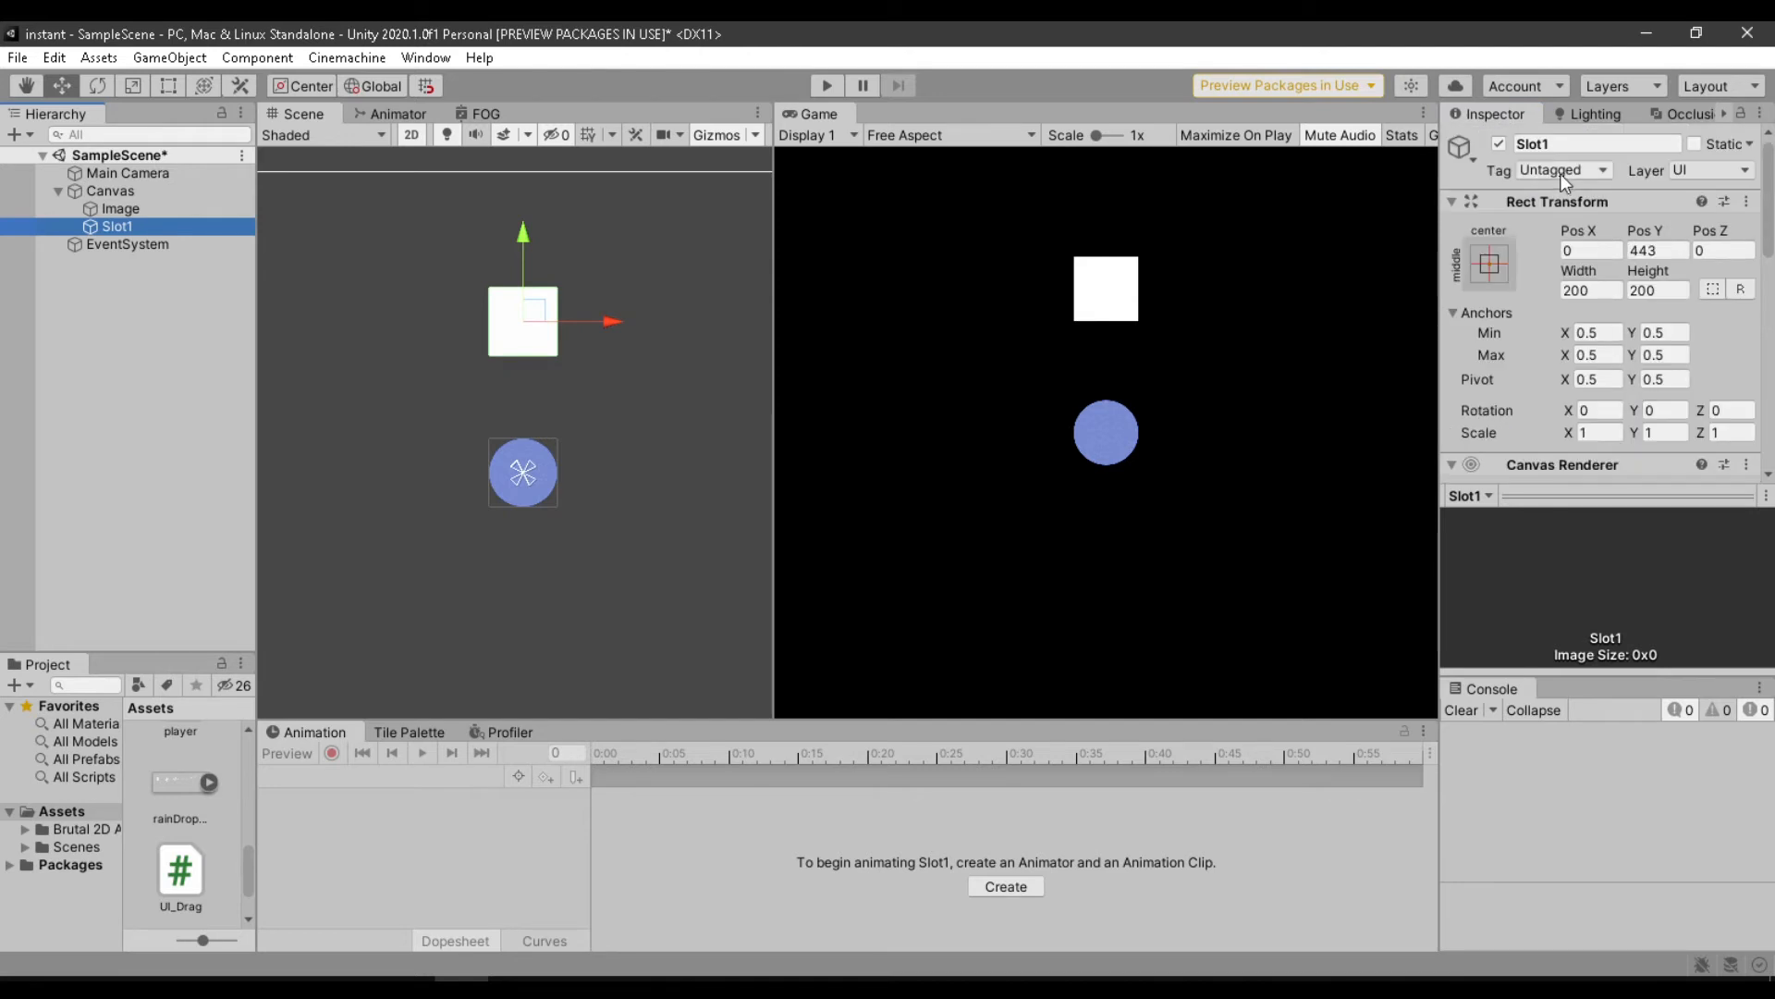
Add and save a new tag named 'Slot' from Slot1's Tag dropdown.
{"action": "left_click", "coordinate": [1562, 170]}
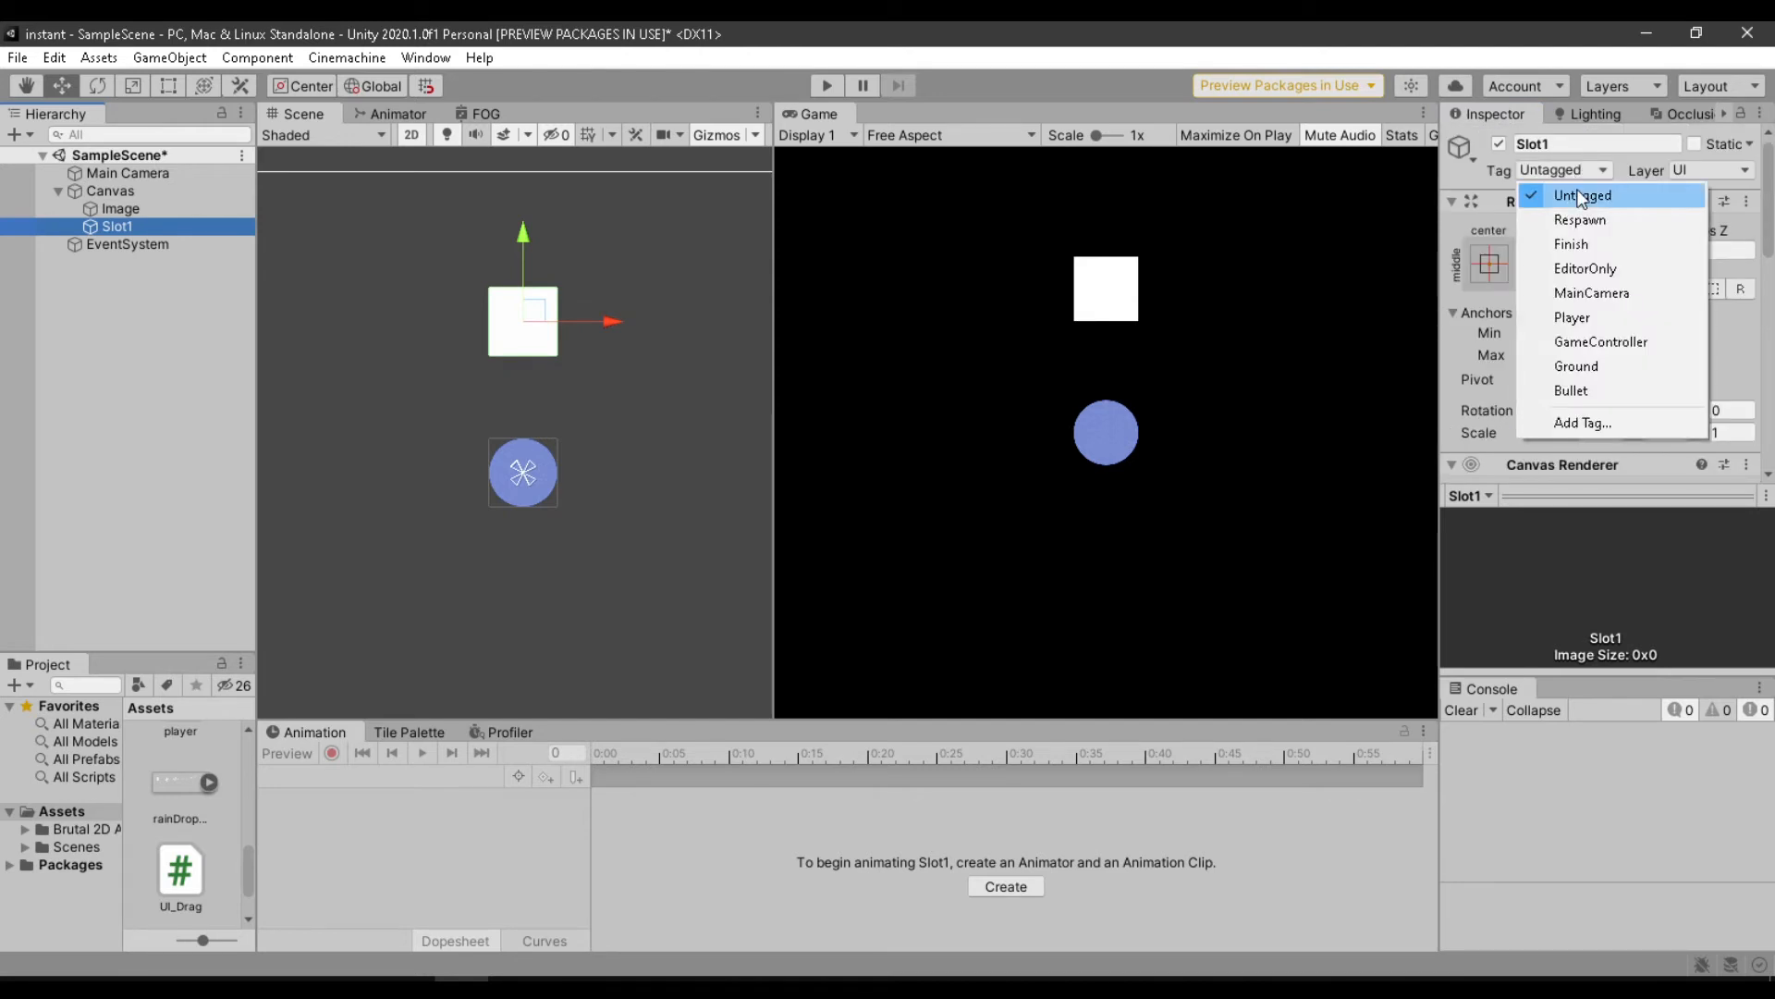
{"action": "left_click", "coordinate": [1583, 422]}
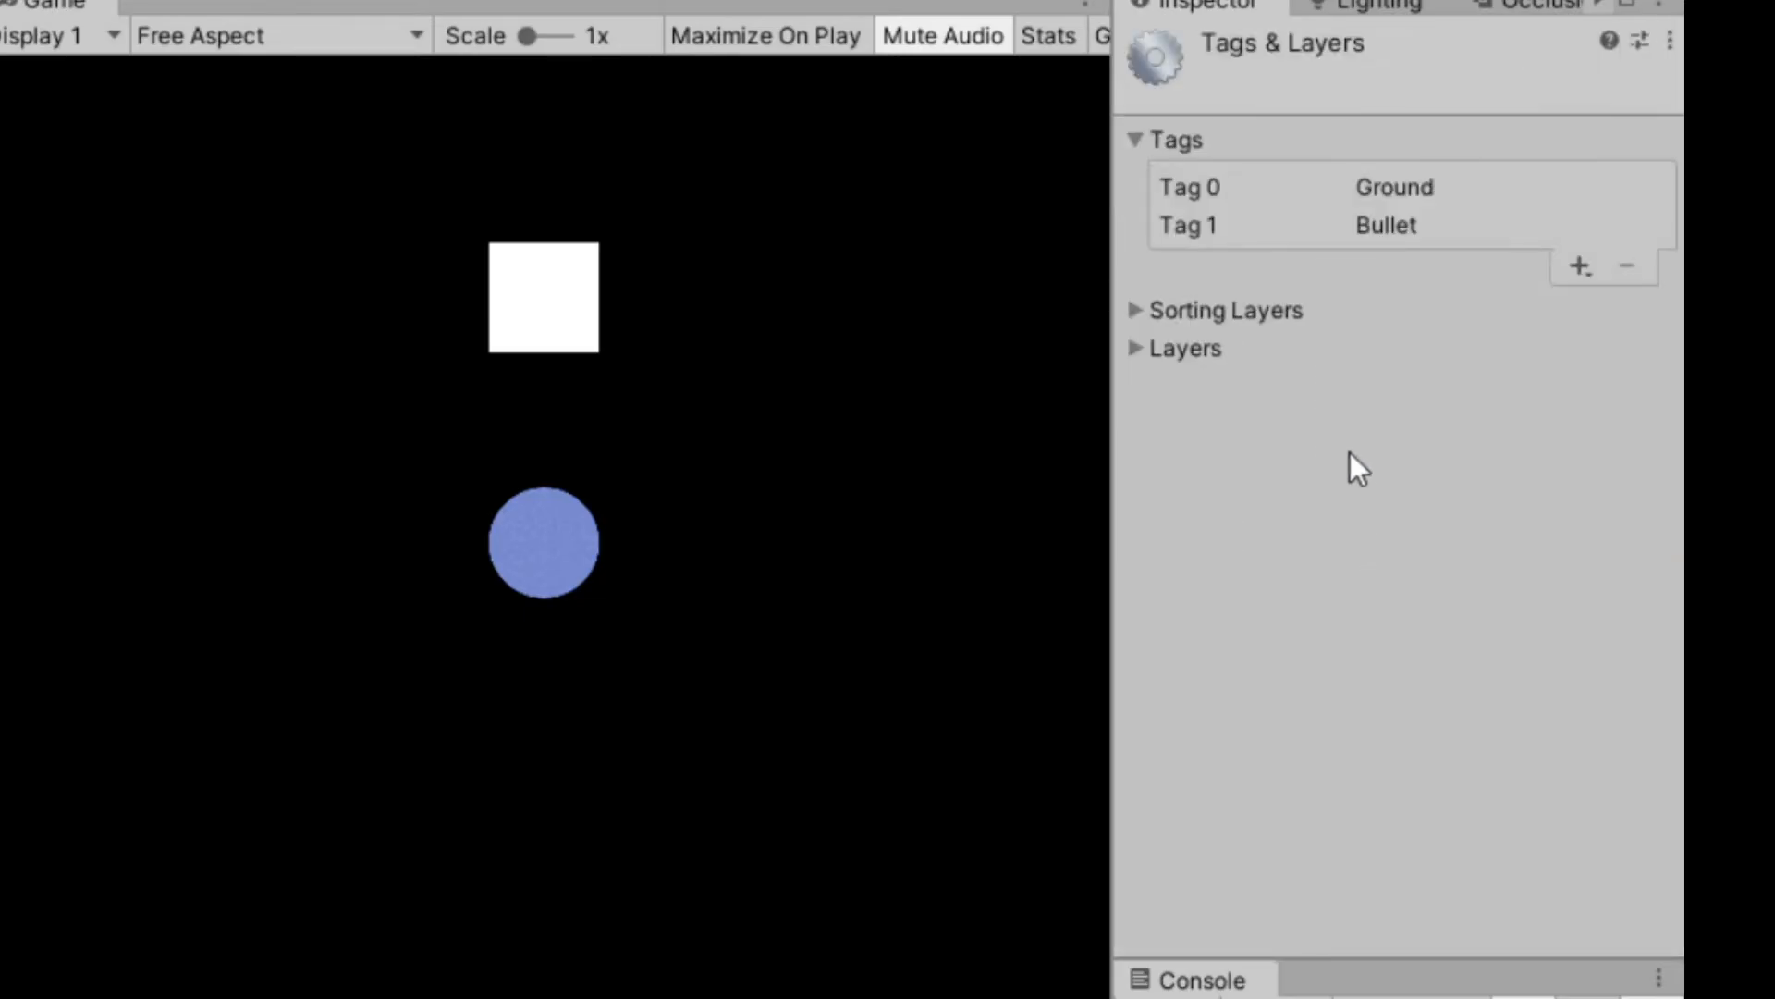
{"action": "left_click", "coordinate": [1581, 266]}
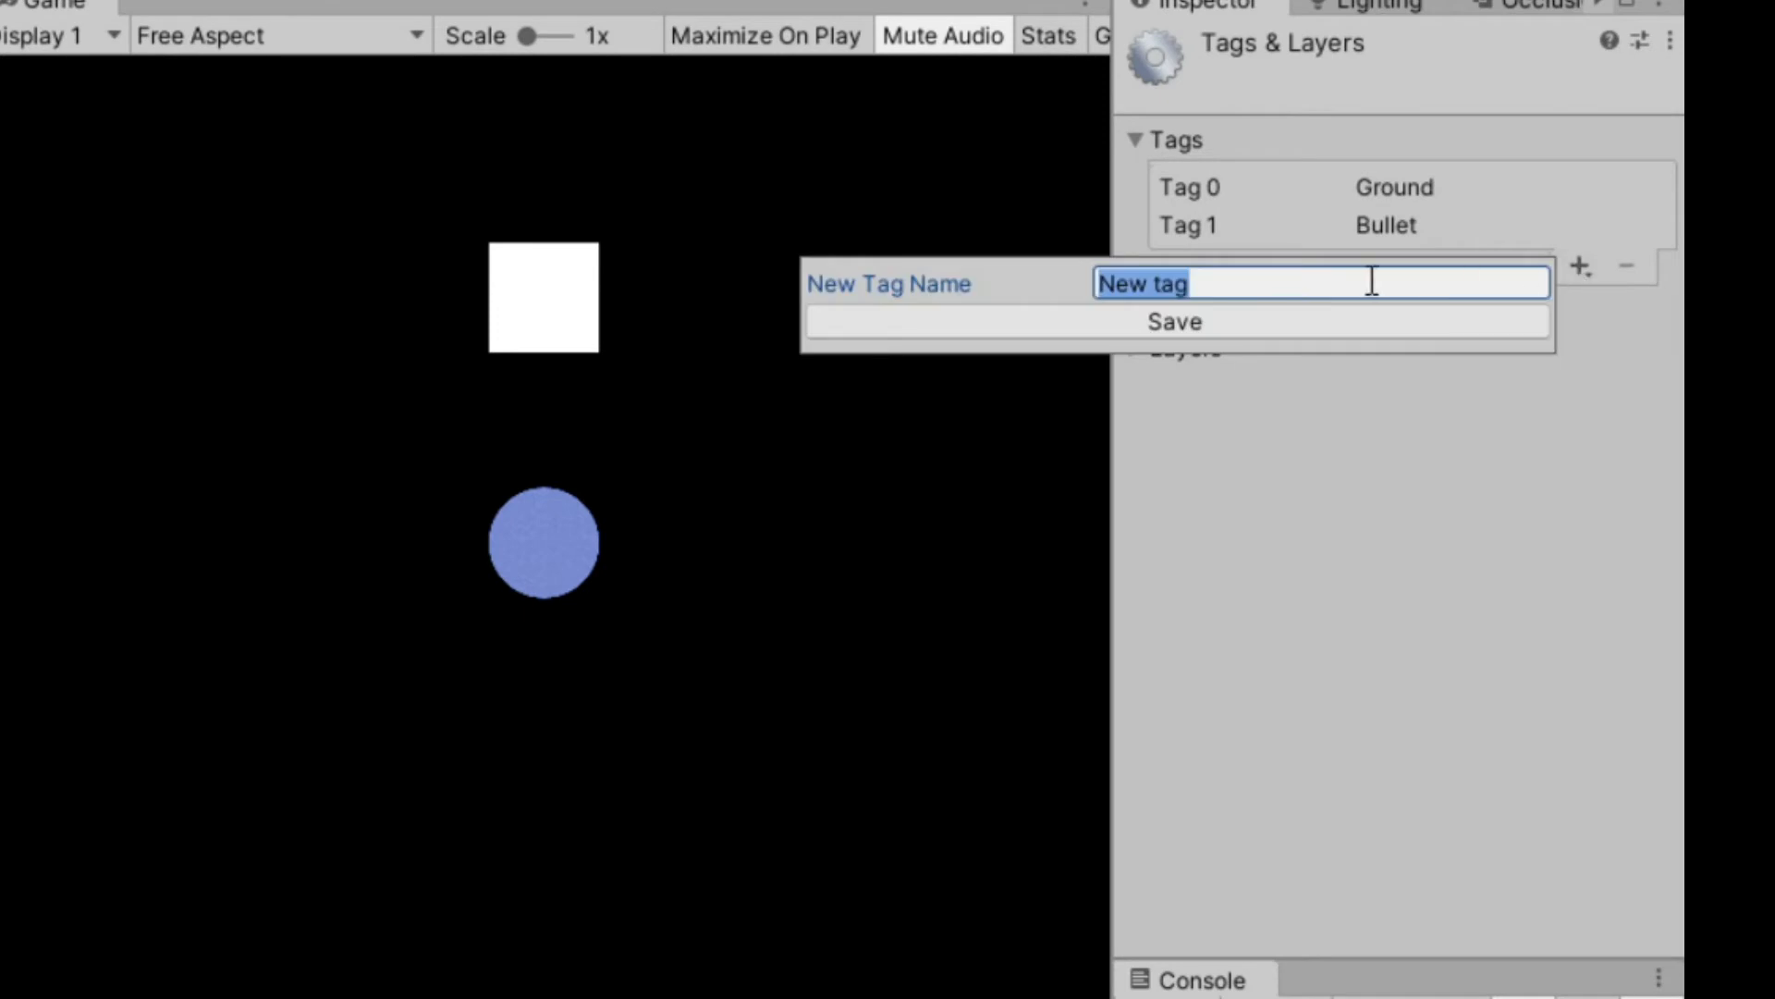
{"action": "type", "text": "Slot"}
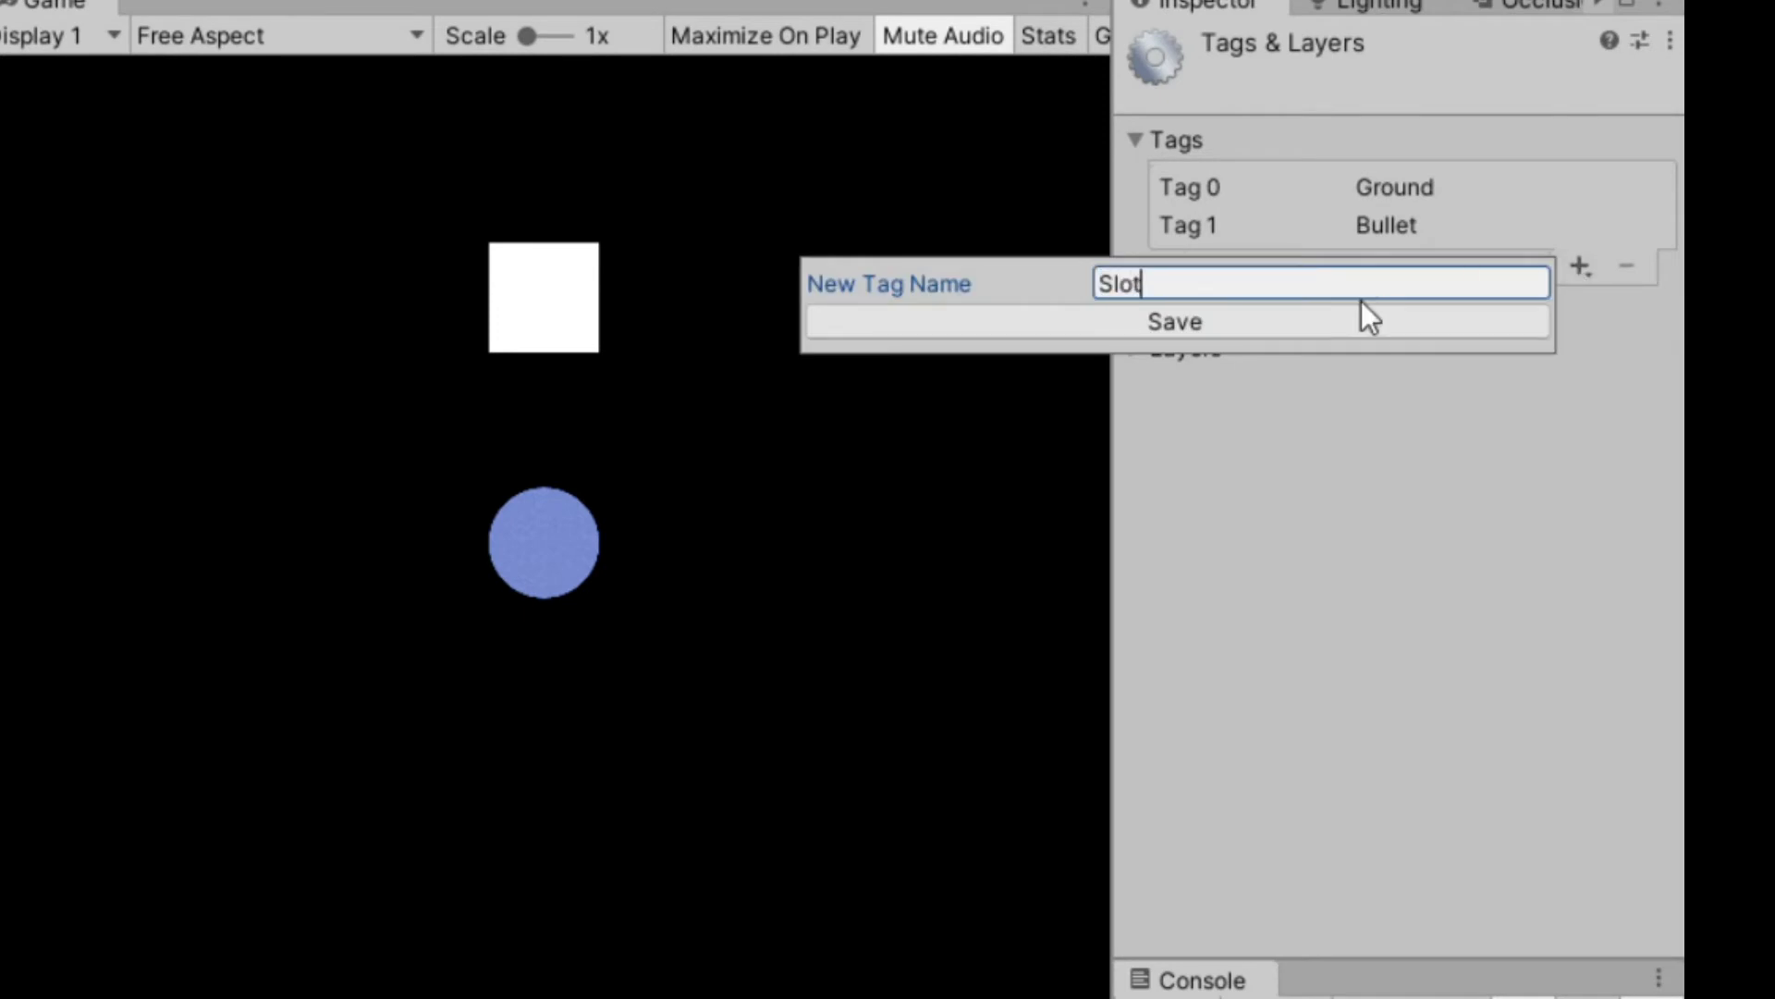
{"action": "left_click", "coordinate": [1176, 321]}
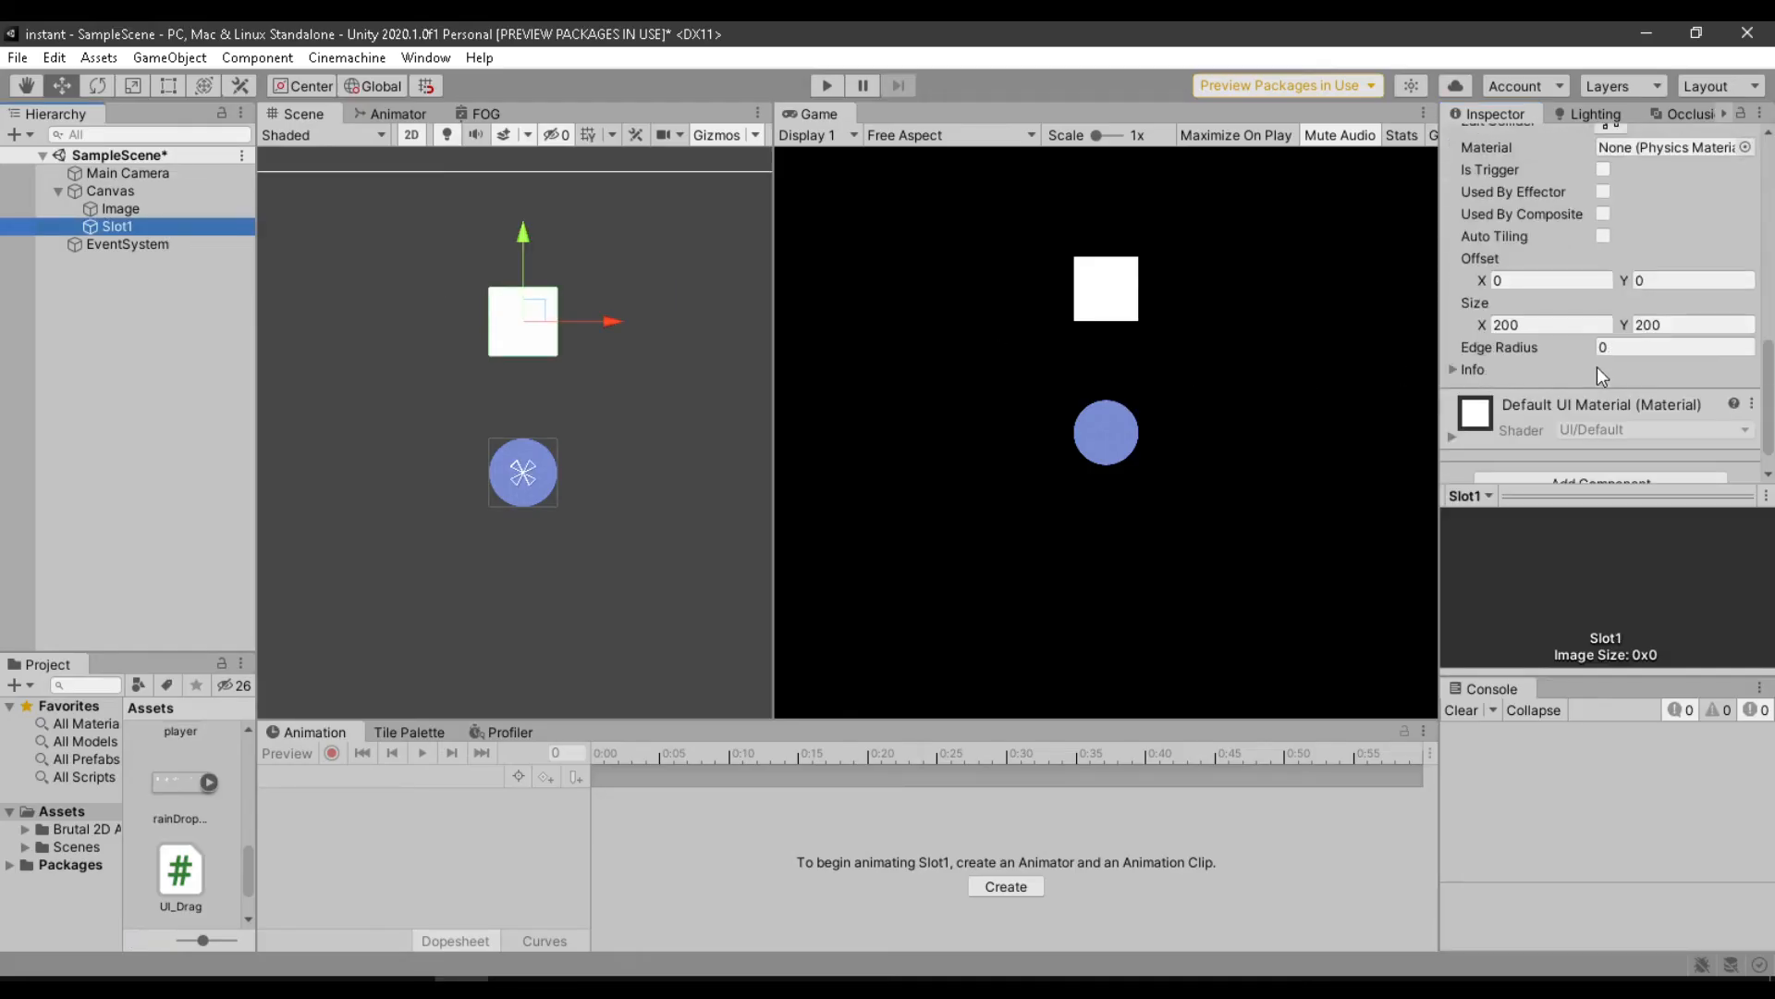
Give the Image a trigger Circle Collider 2D with radius 100, then select Slot1.
{"action": "left_click", "coordinate": [119, 208]}
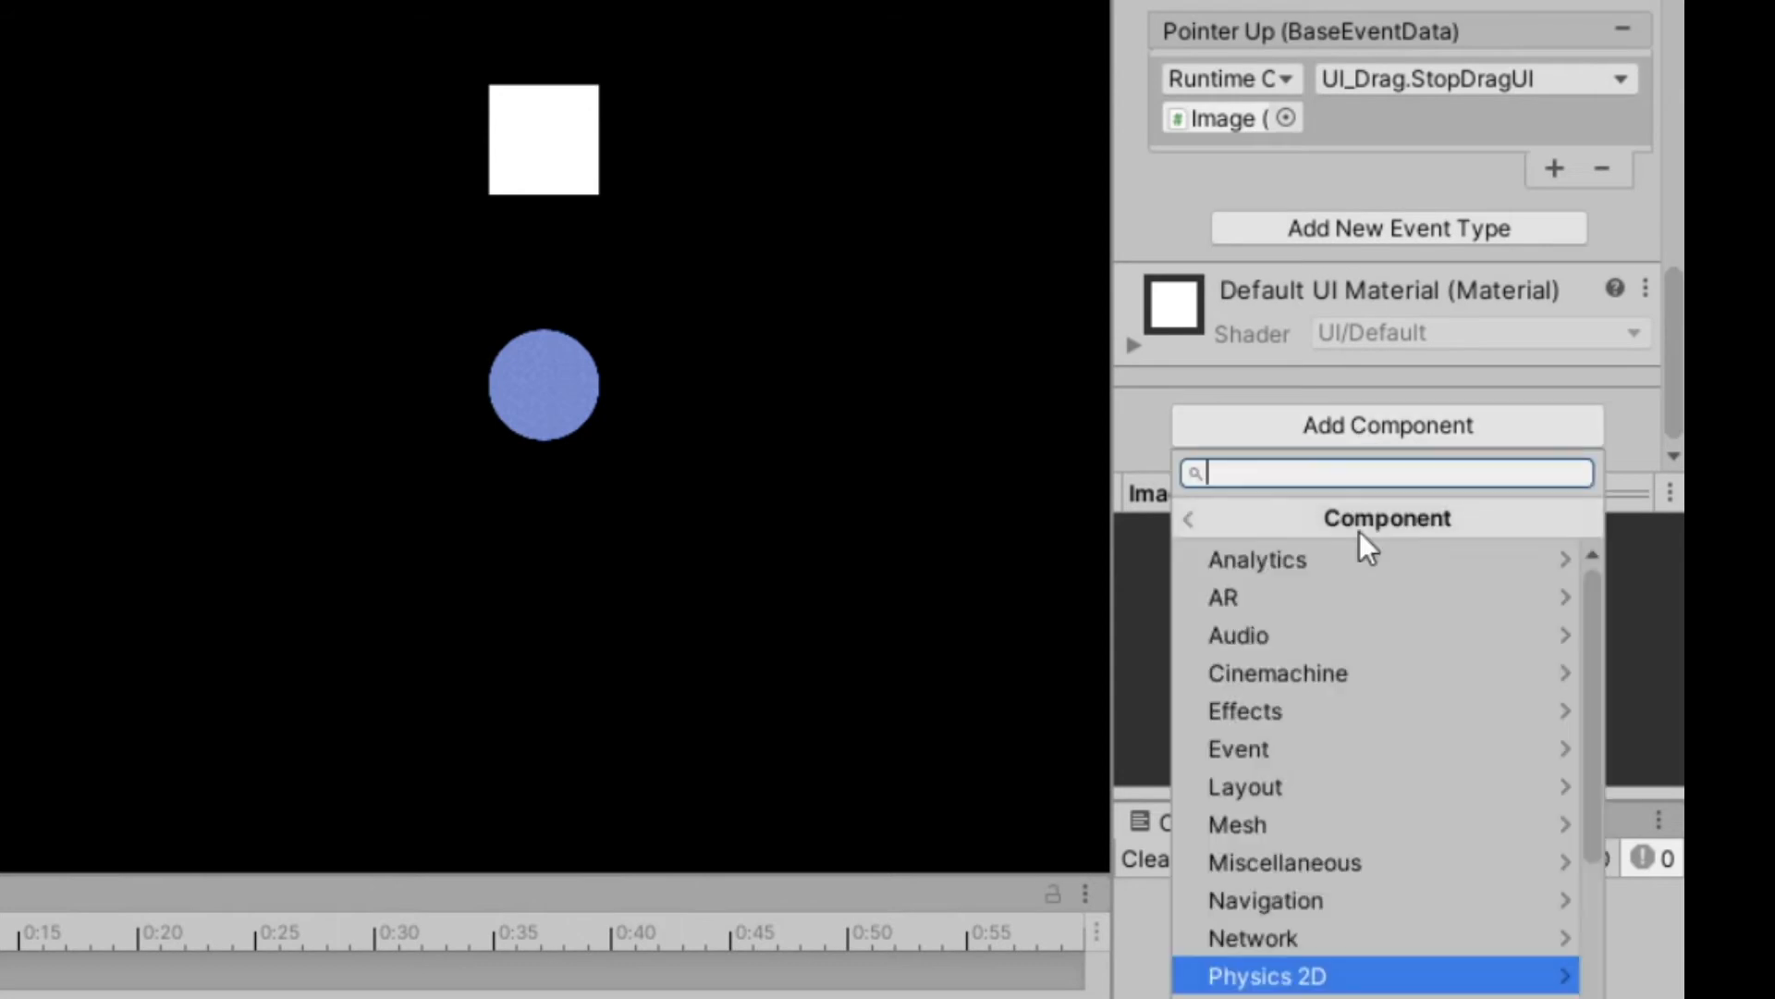
{"action": "left_click", "coordinate": [1301, 975]}
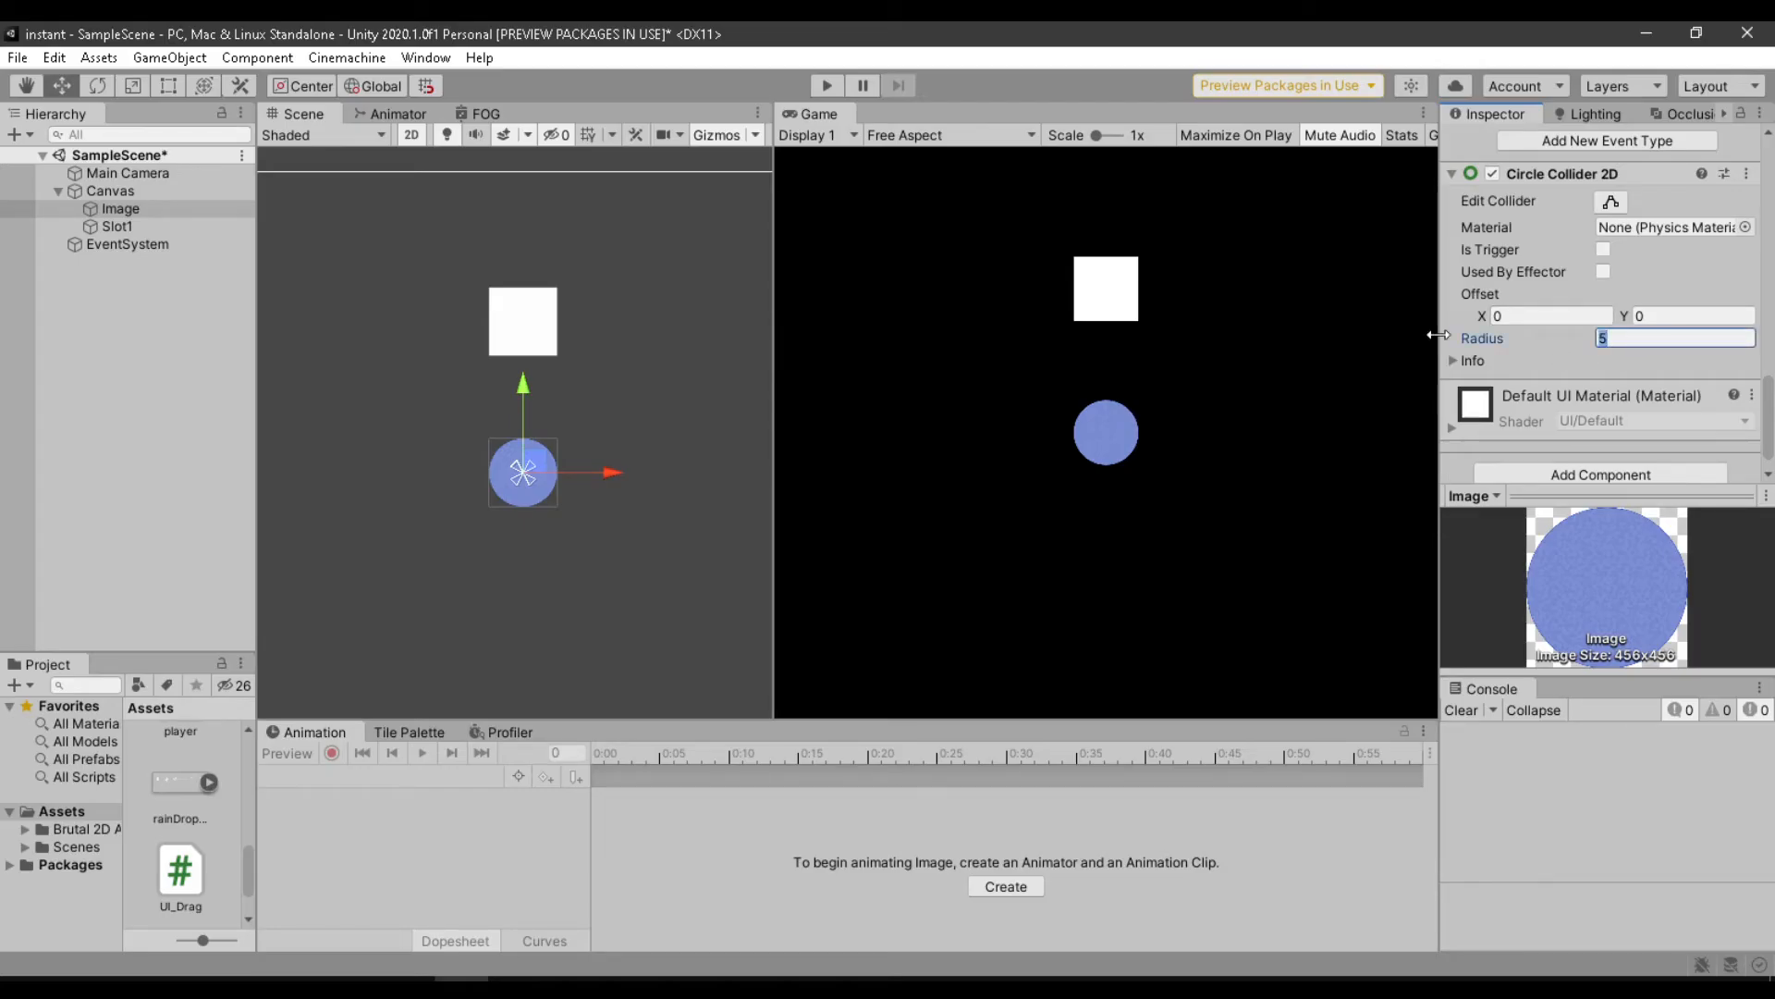
{"action": "type", "text": "100"}
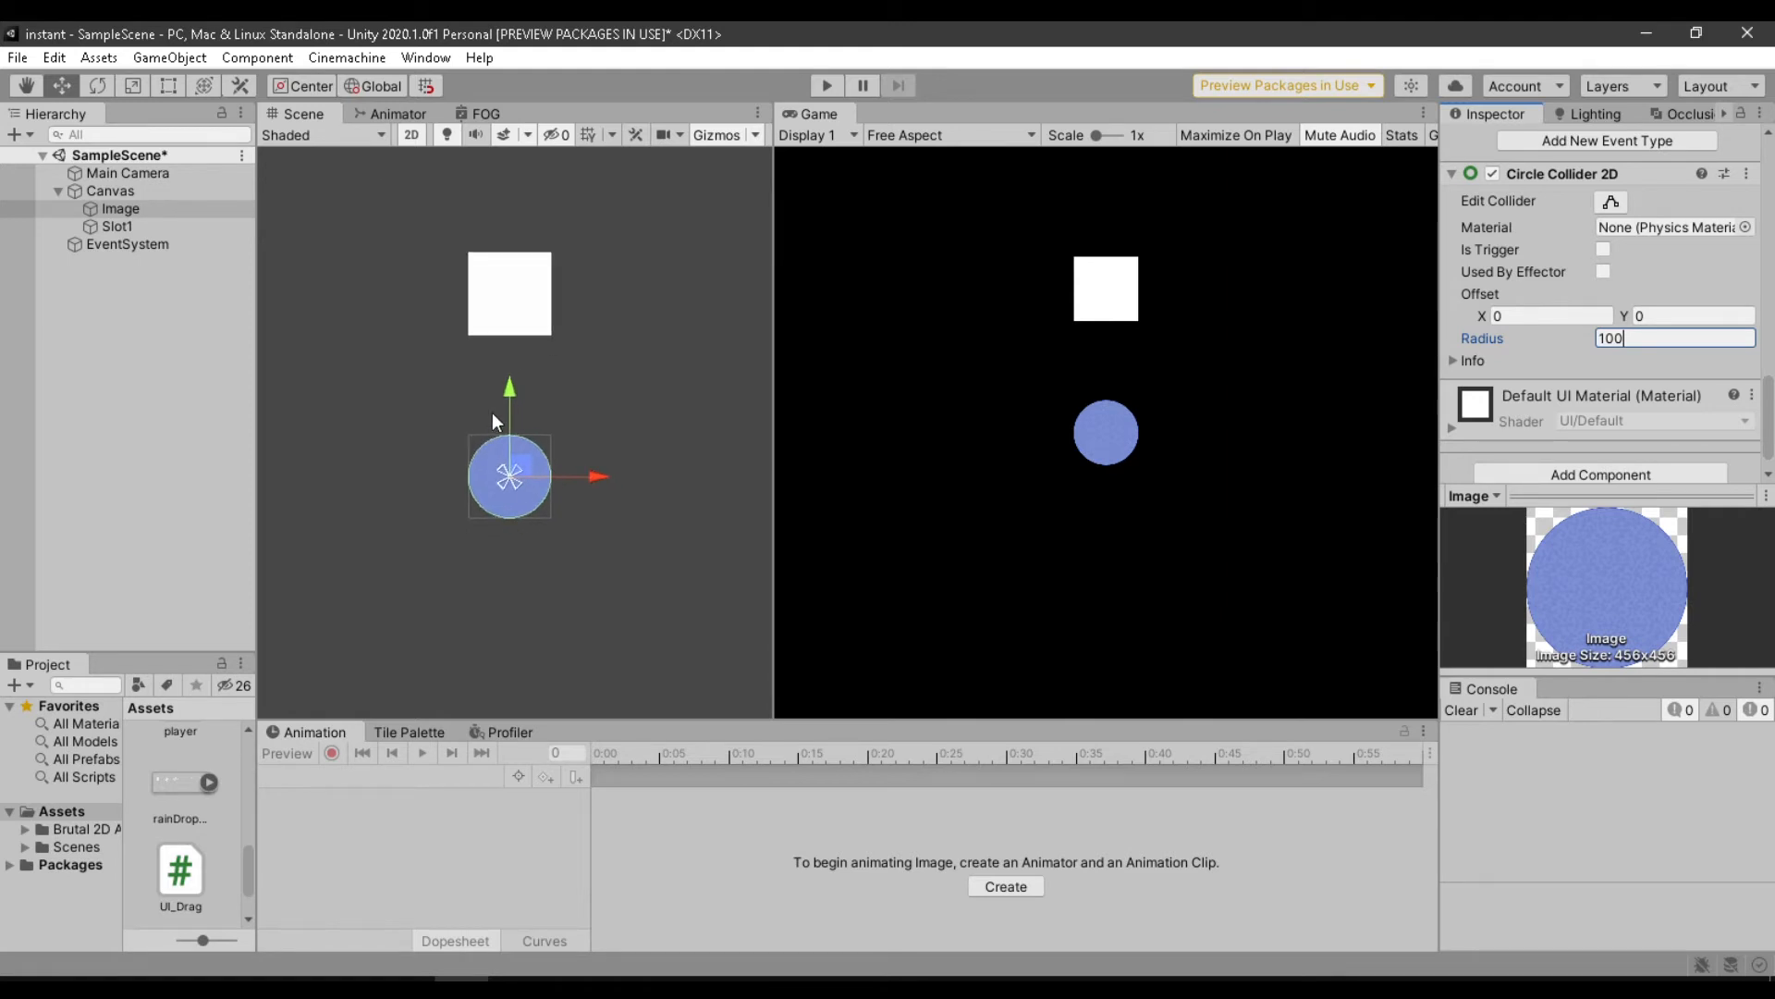
{"action": "left_click", "coordinate": [1603, 249]}
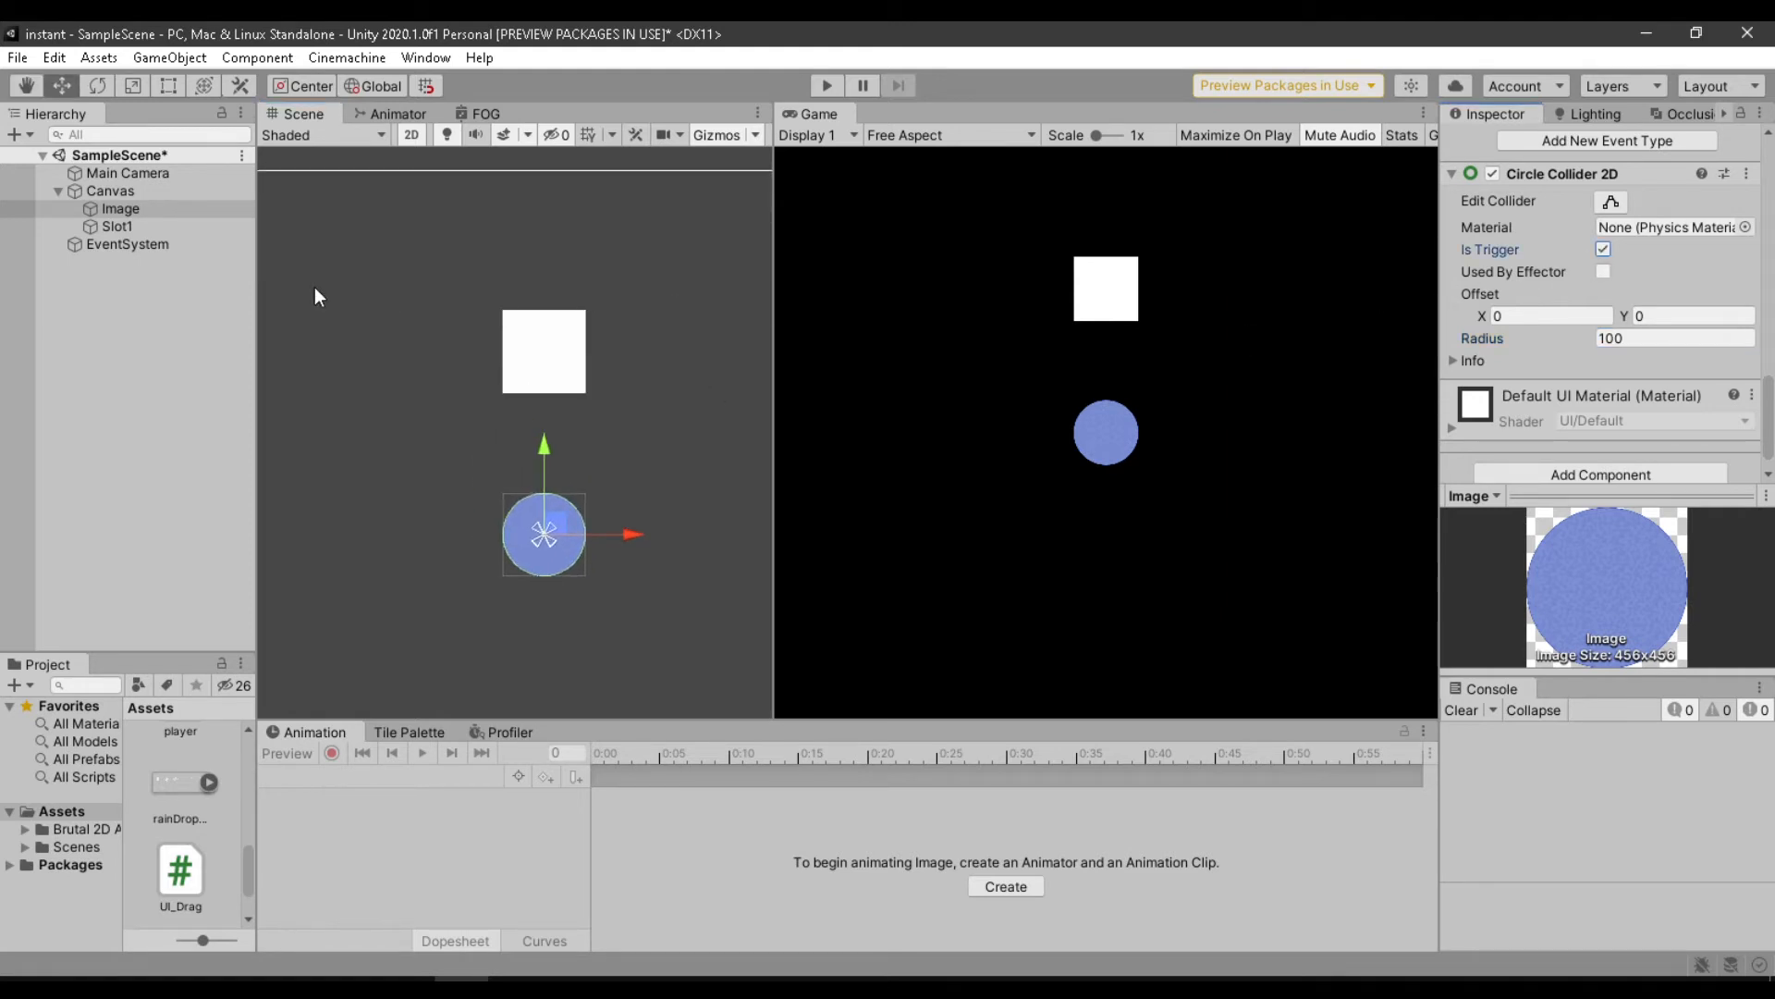
{"action": "left_click", "coordinate": [114, 226]}
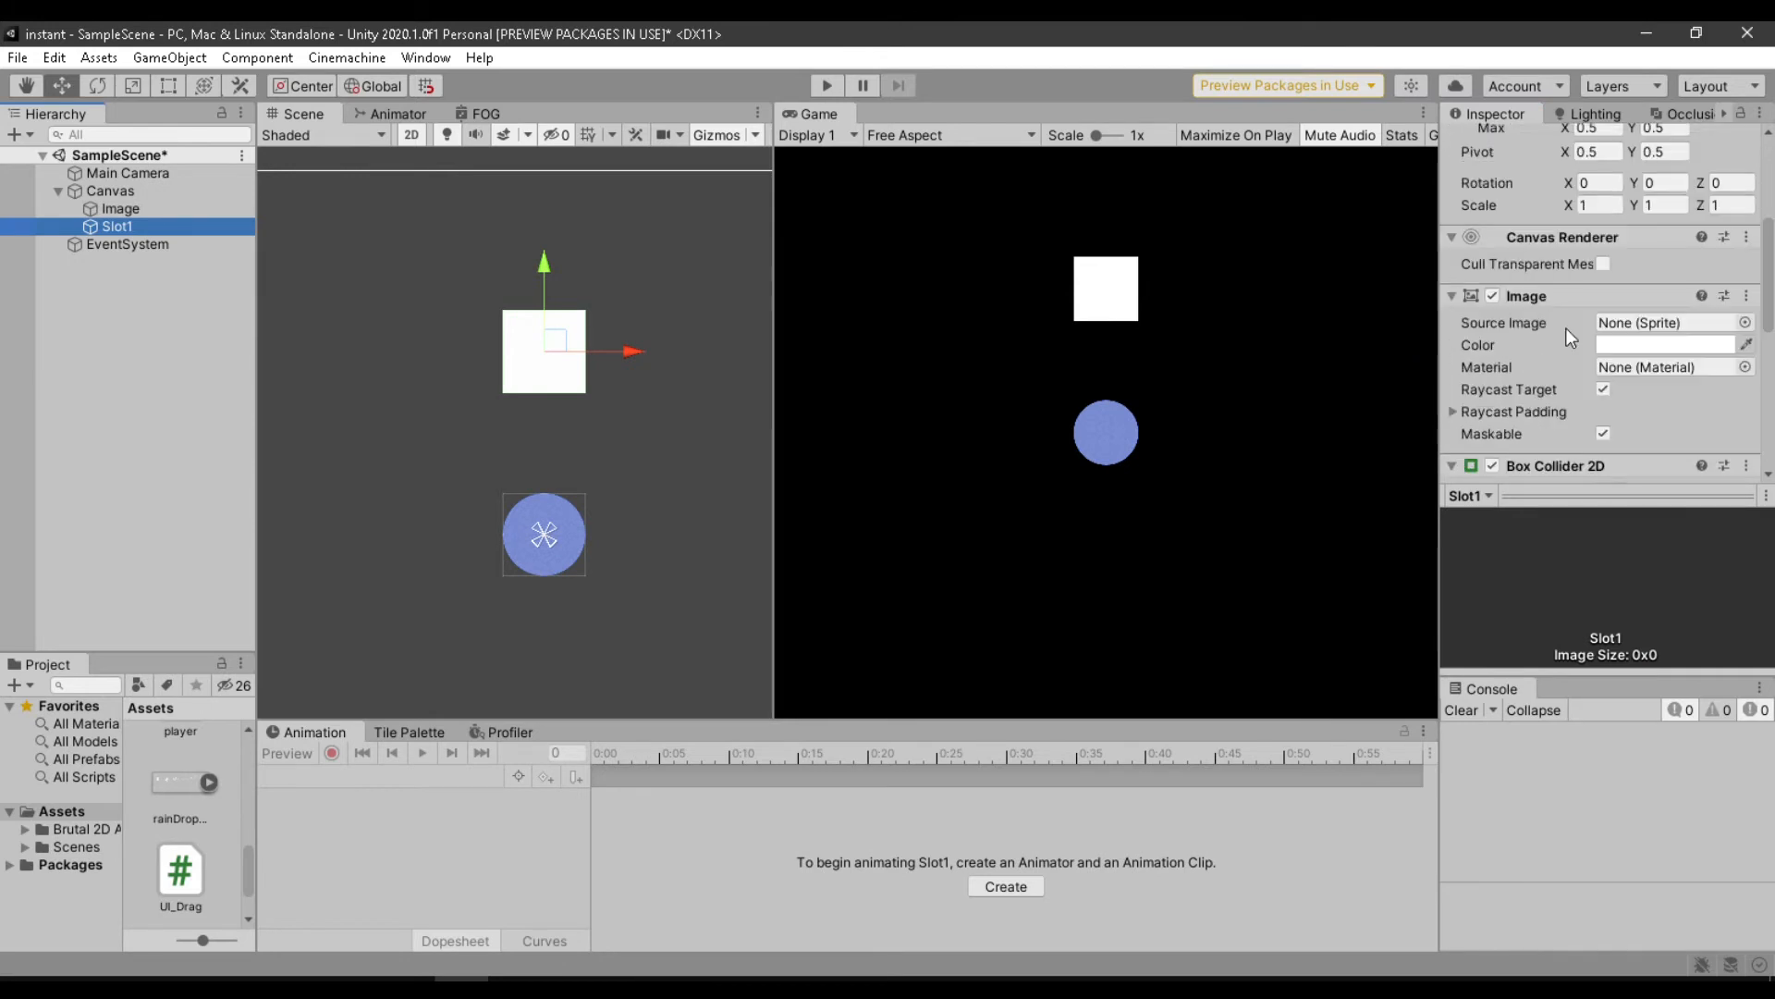
{"action": "left_click", "coordinate": [1602, 342]}
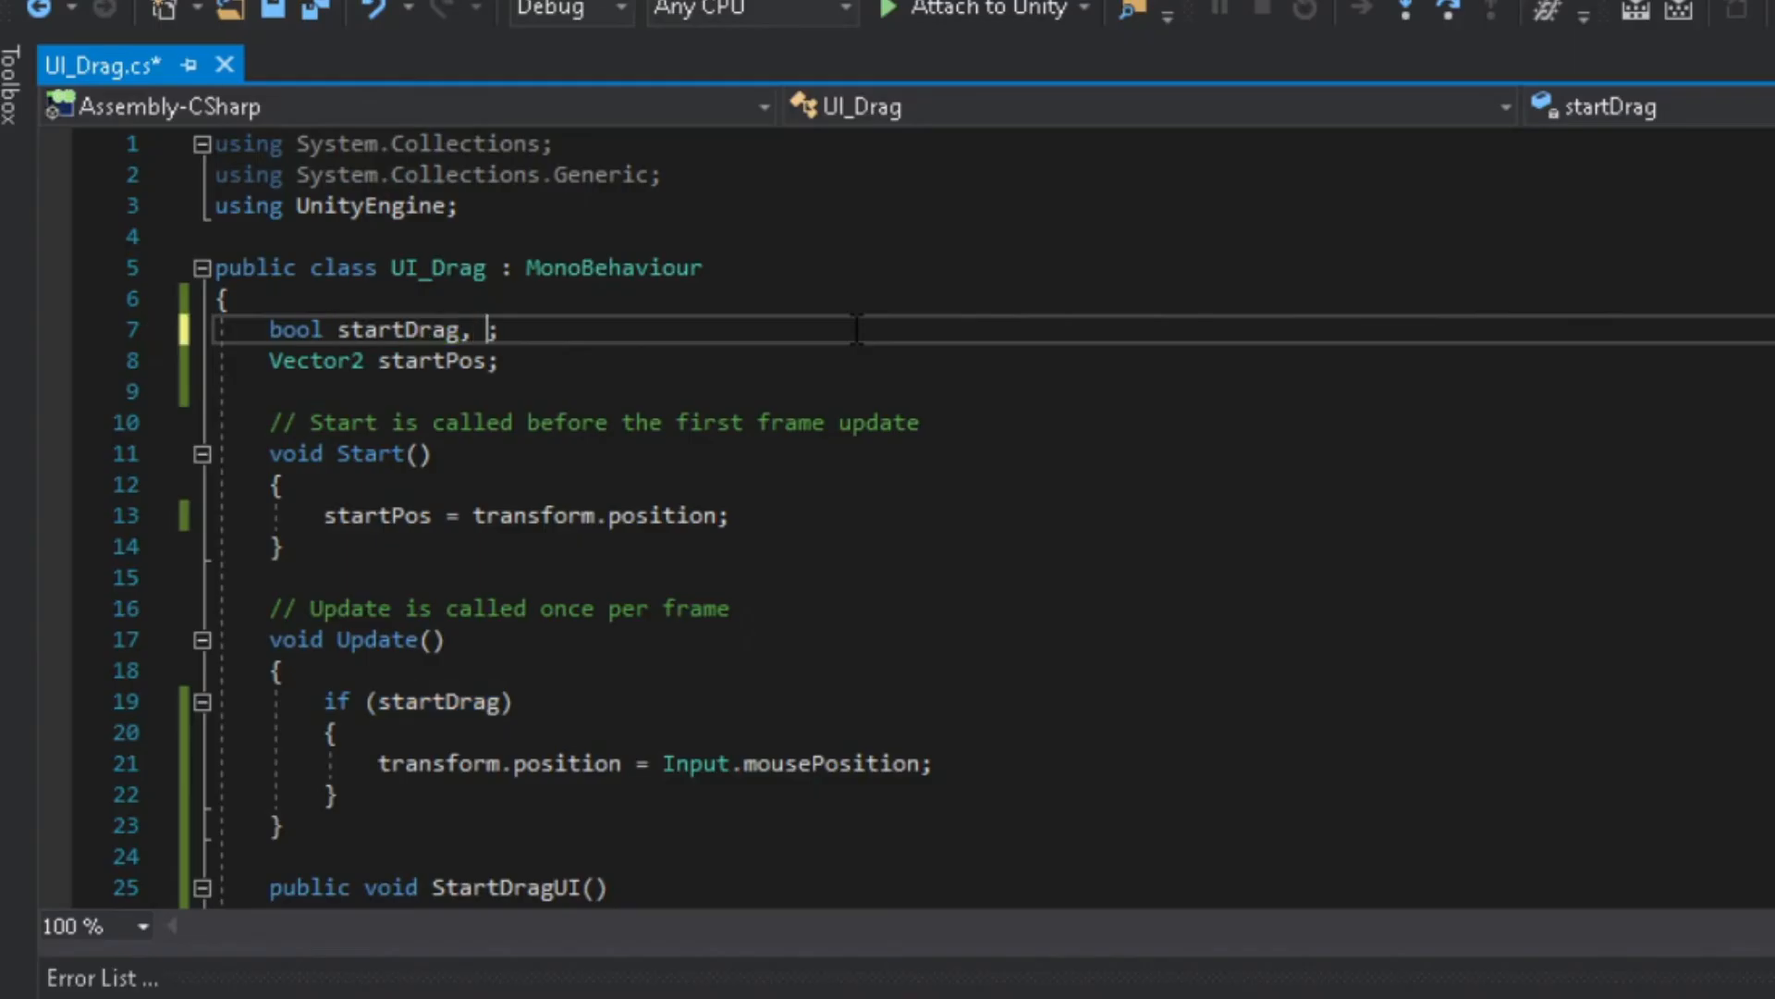
Declare a bool inUse and start an OnTriggerEnter2D method after StopDragUI.
{"action": "type", "text": "inUse"}
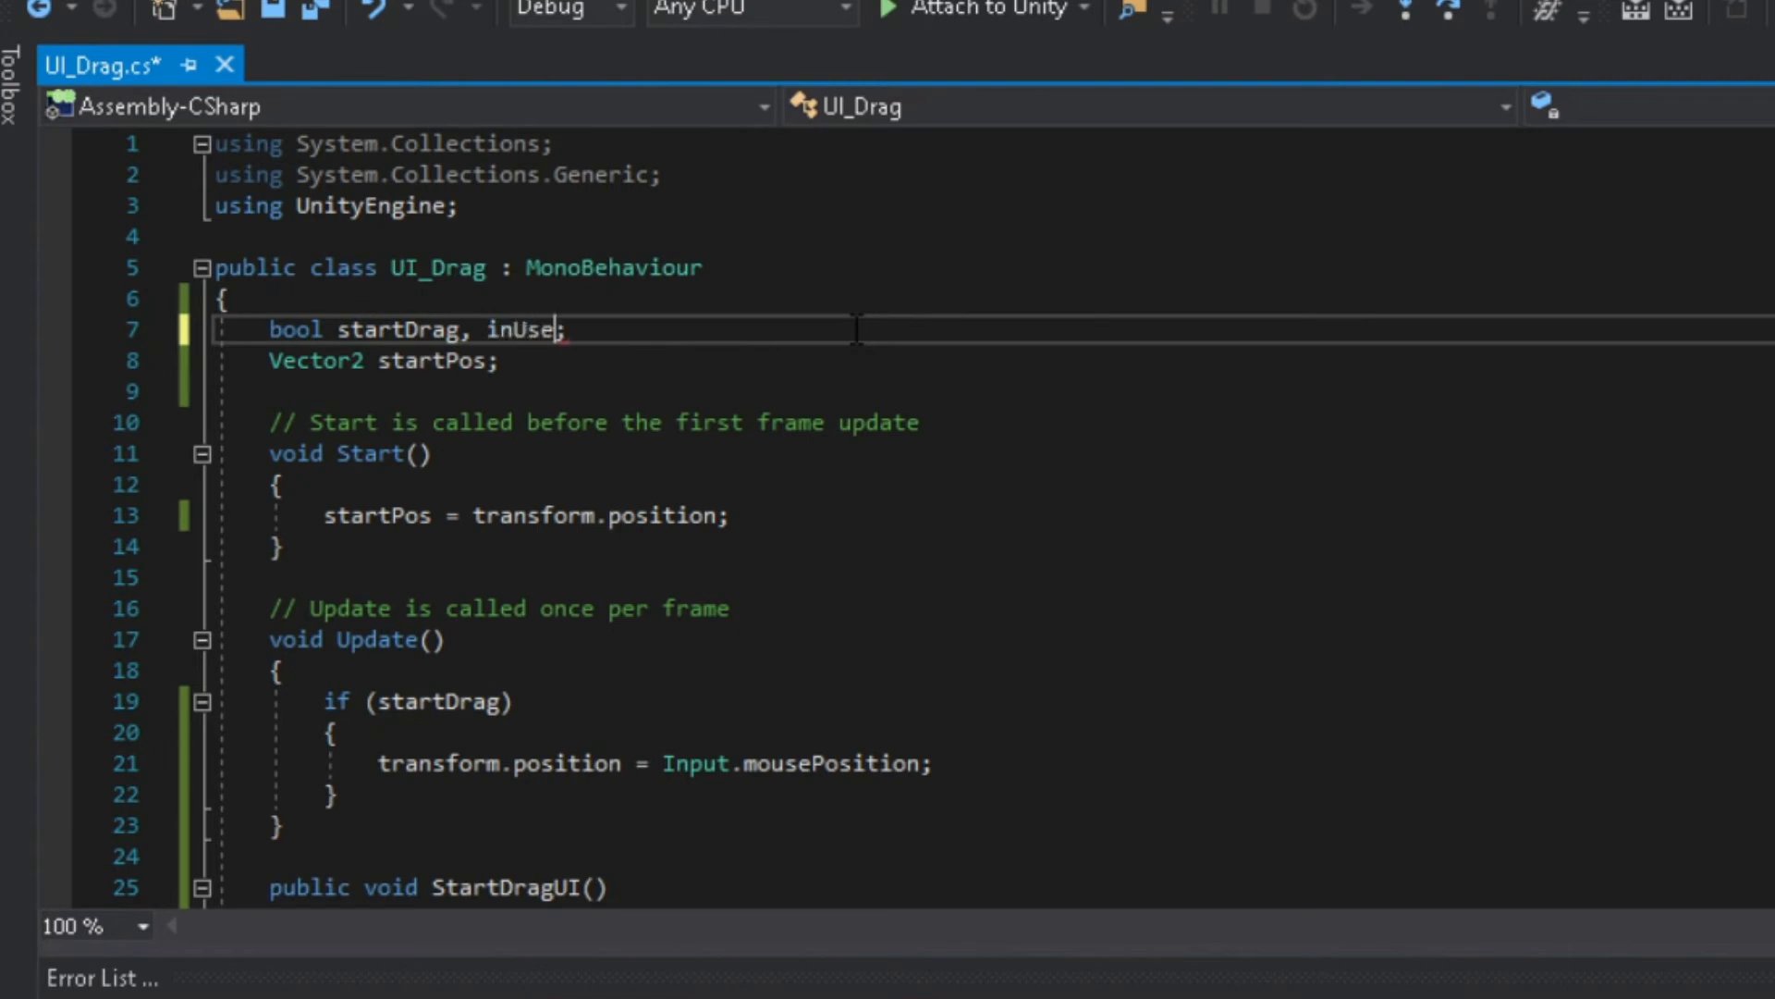
{"action": "double_click", "coordinate": [523, 330]}
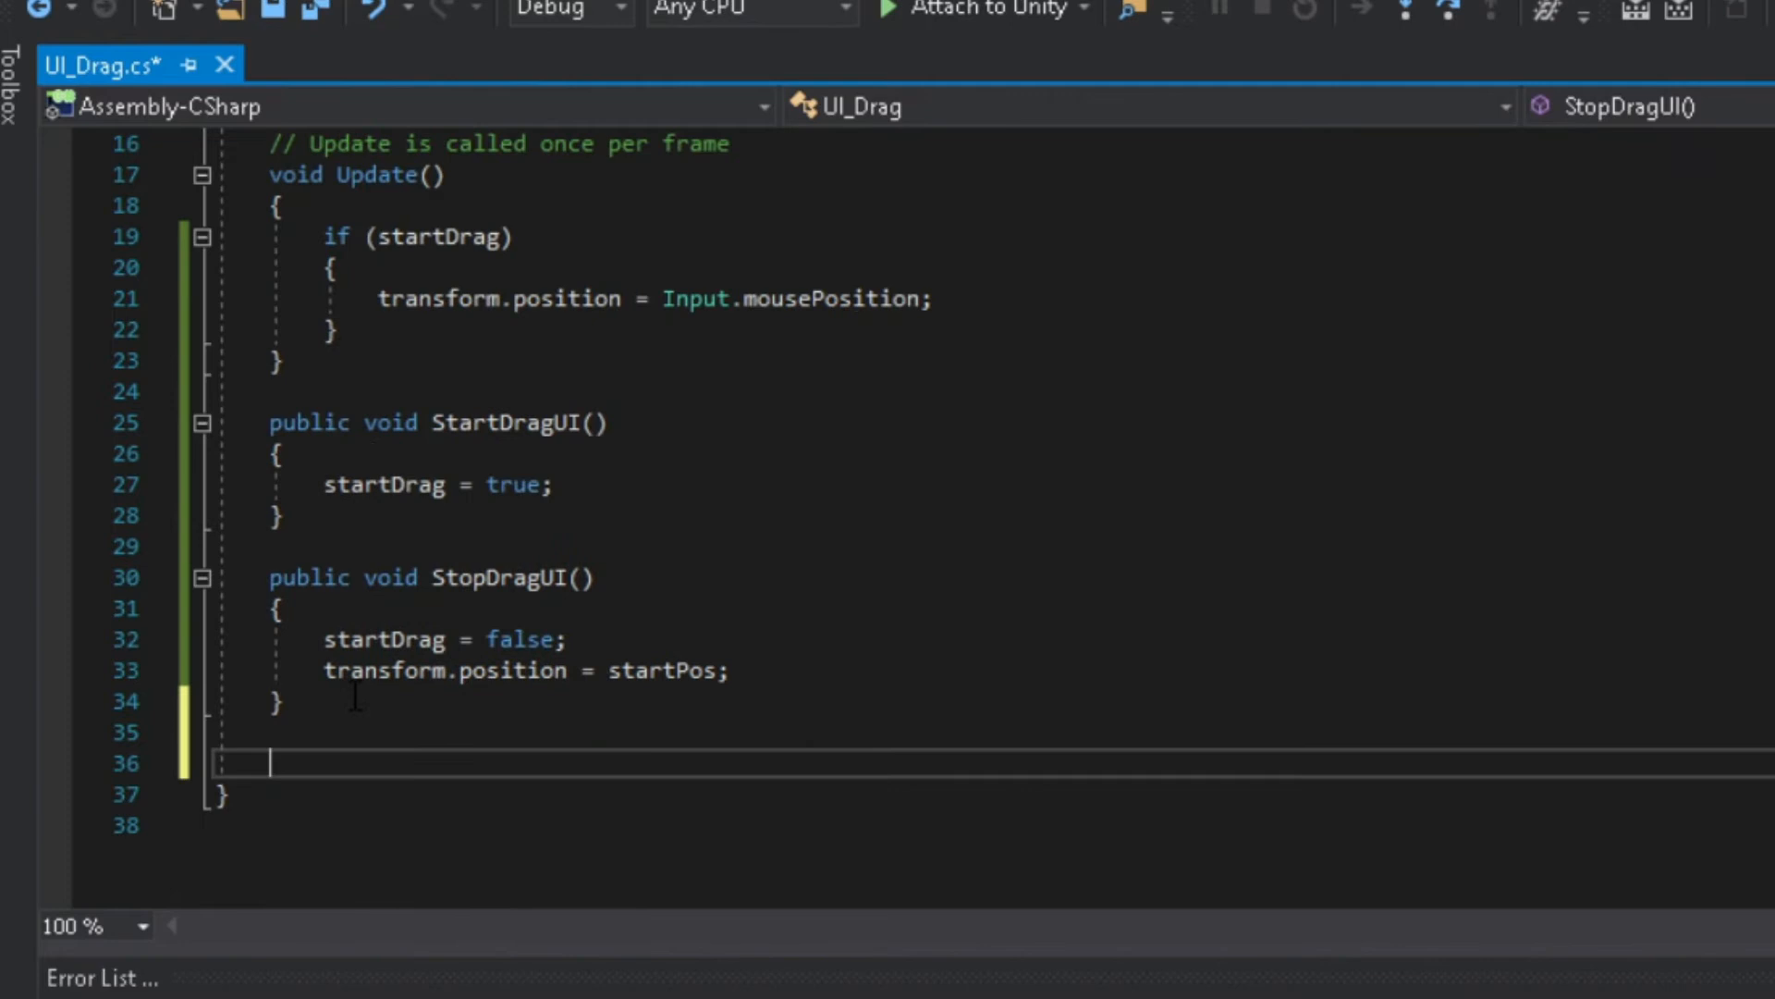
{"action": "type", "text": "void trigg"}
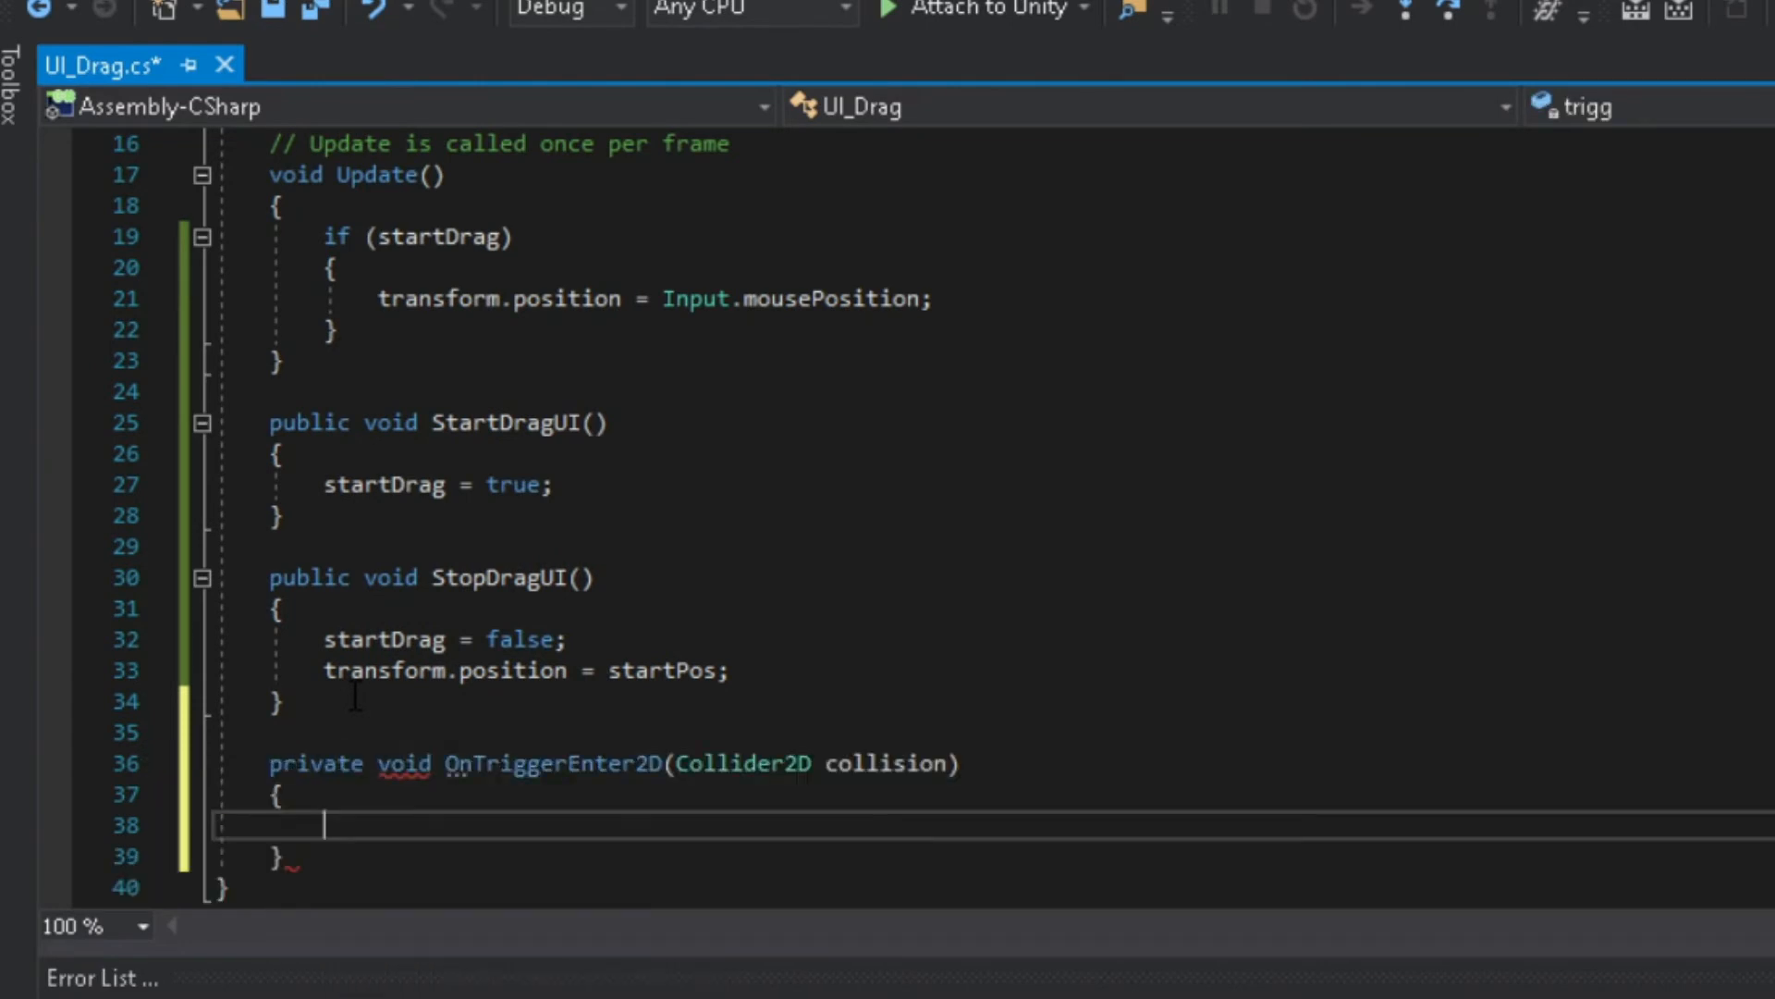
Make OnTriggerEnter2D set inUse = true when collision.CompareTag("Slot") is true.
{"action": "type", "text": "if ("}
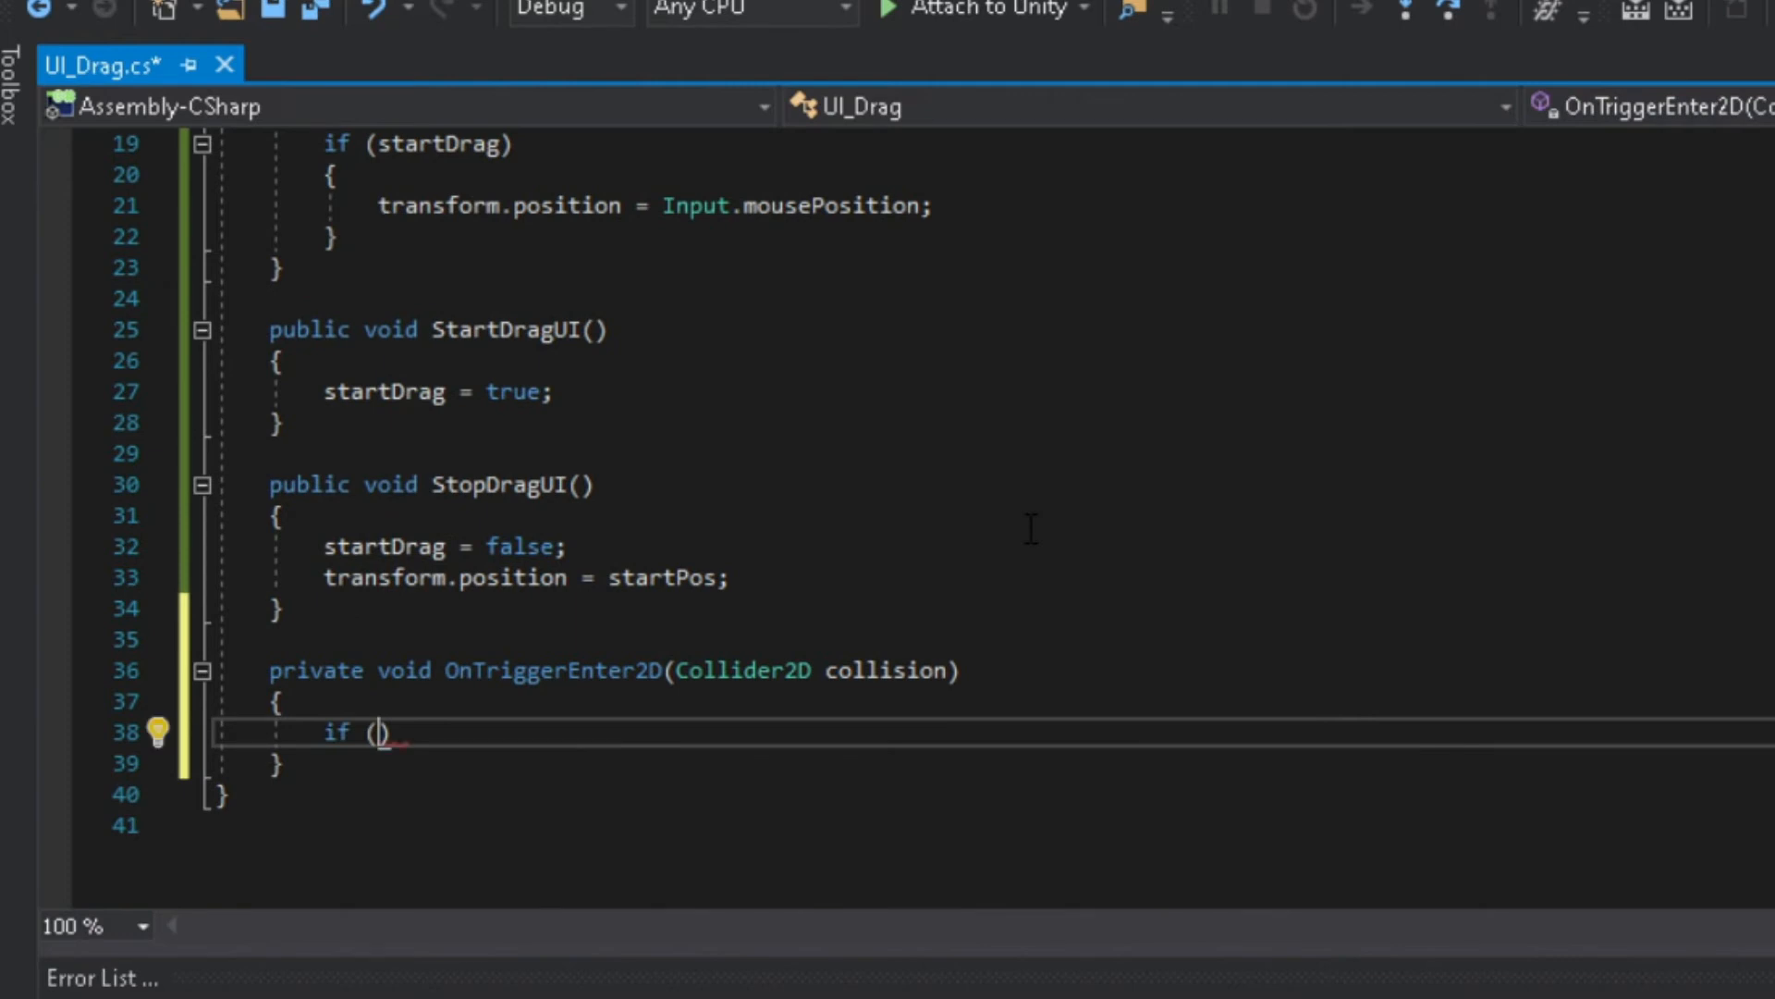
{"action": "type", "text": "collision."}
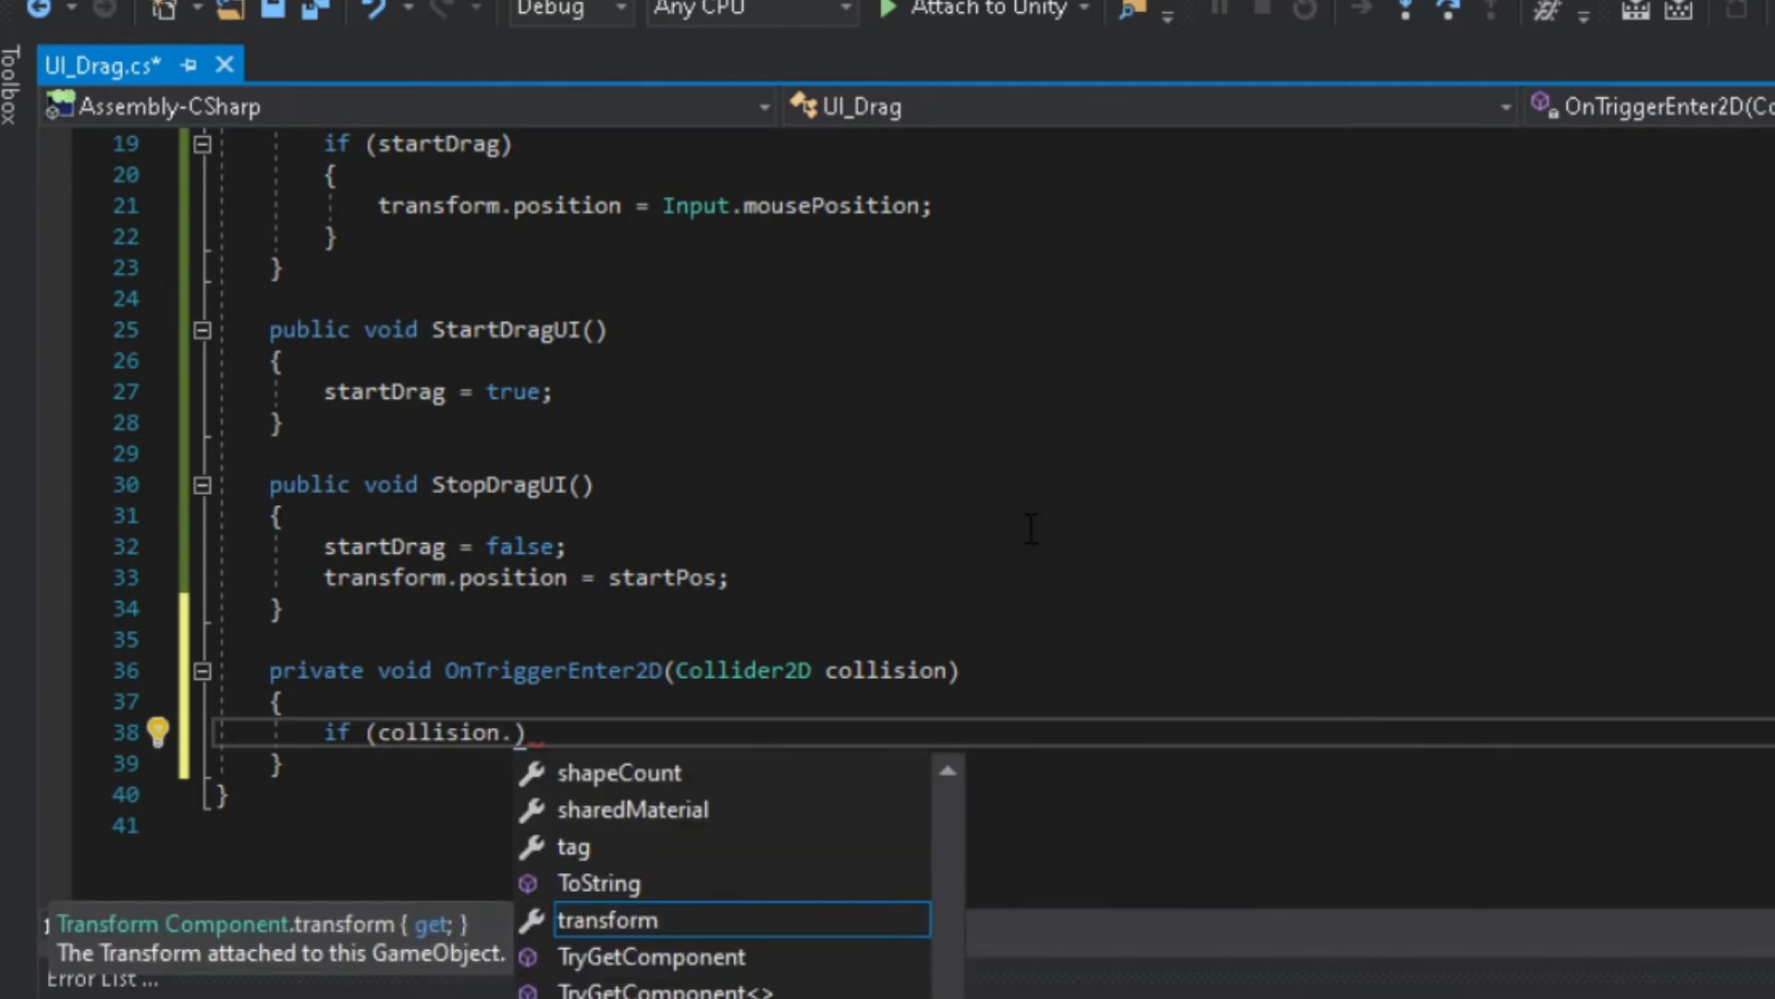
{"action": "type", "text": "CompareTag(\"Slot"}
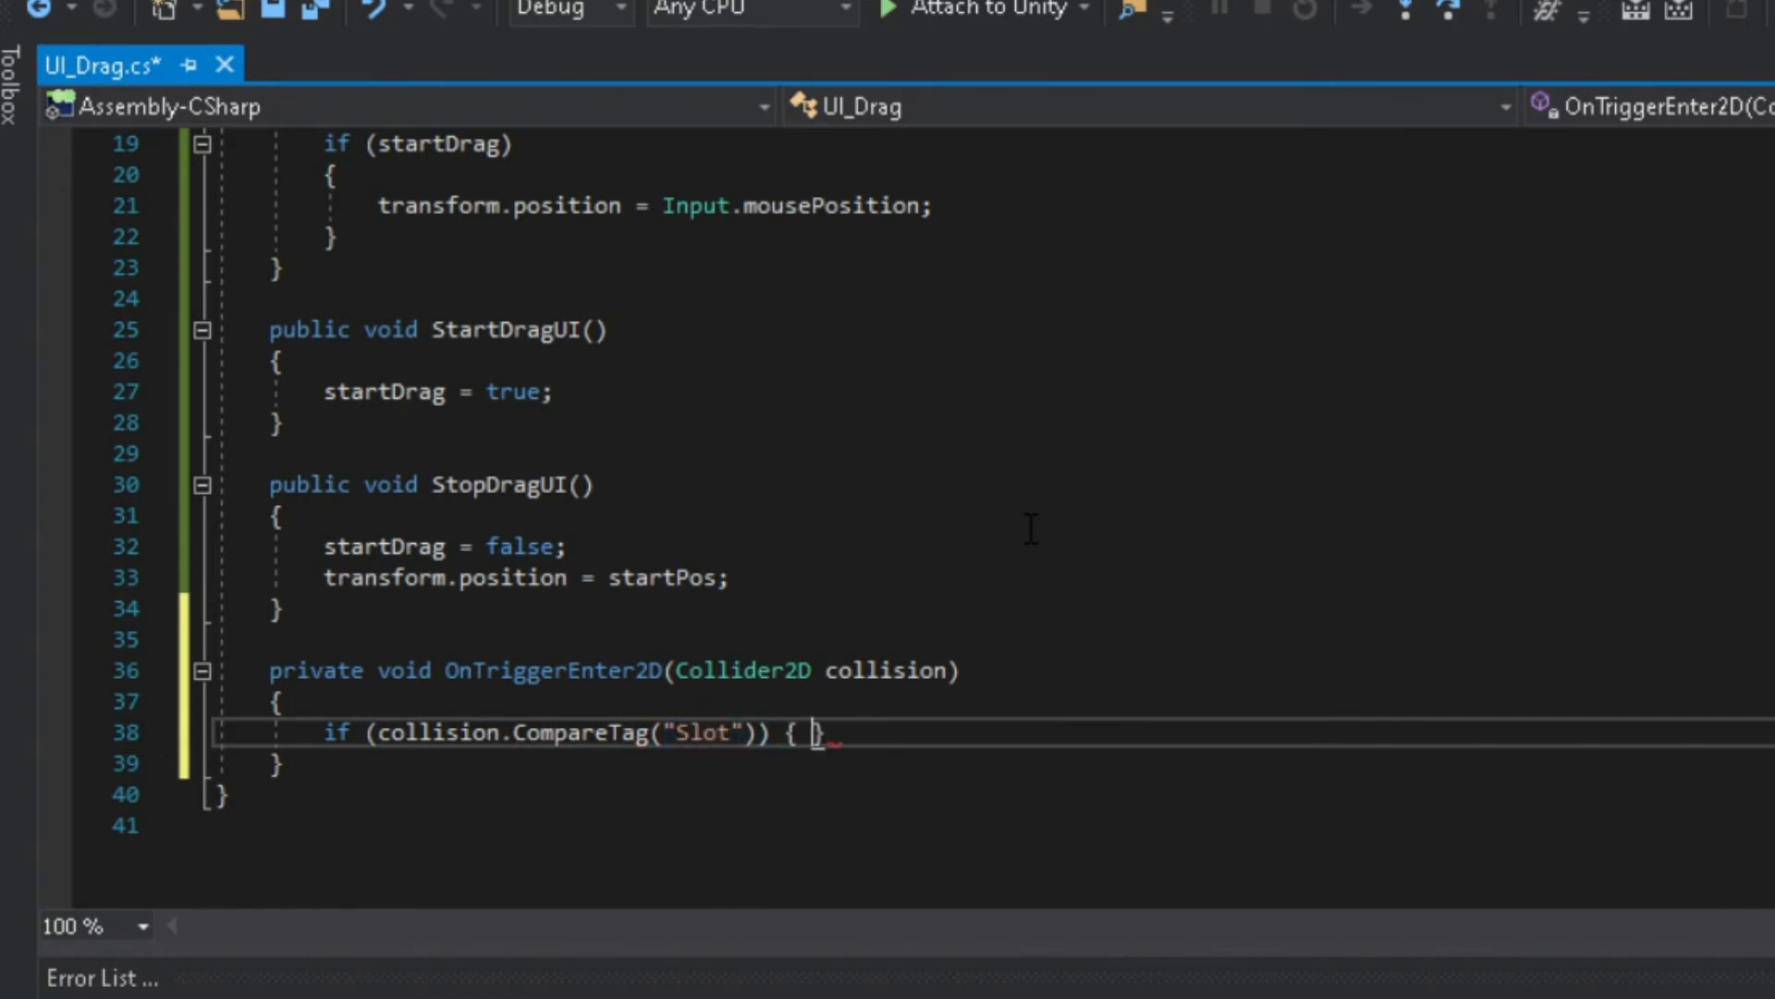
{"action": "key", "text": "Enter"}
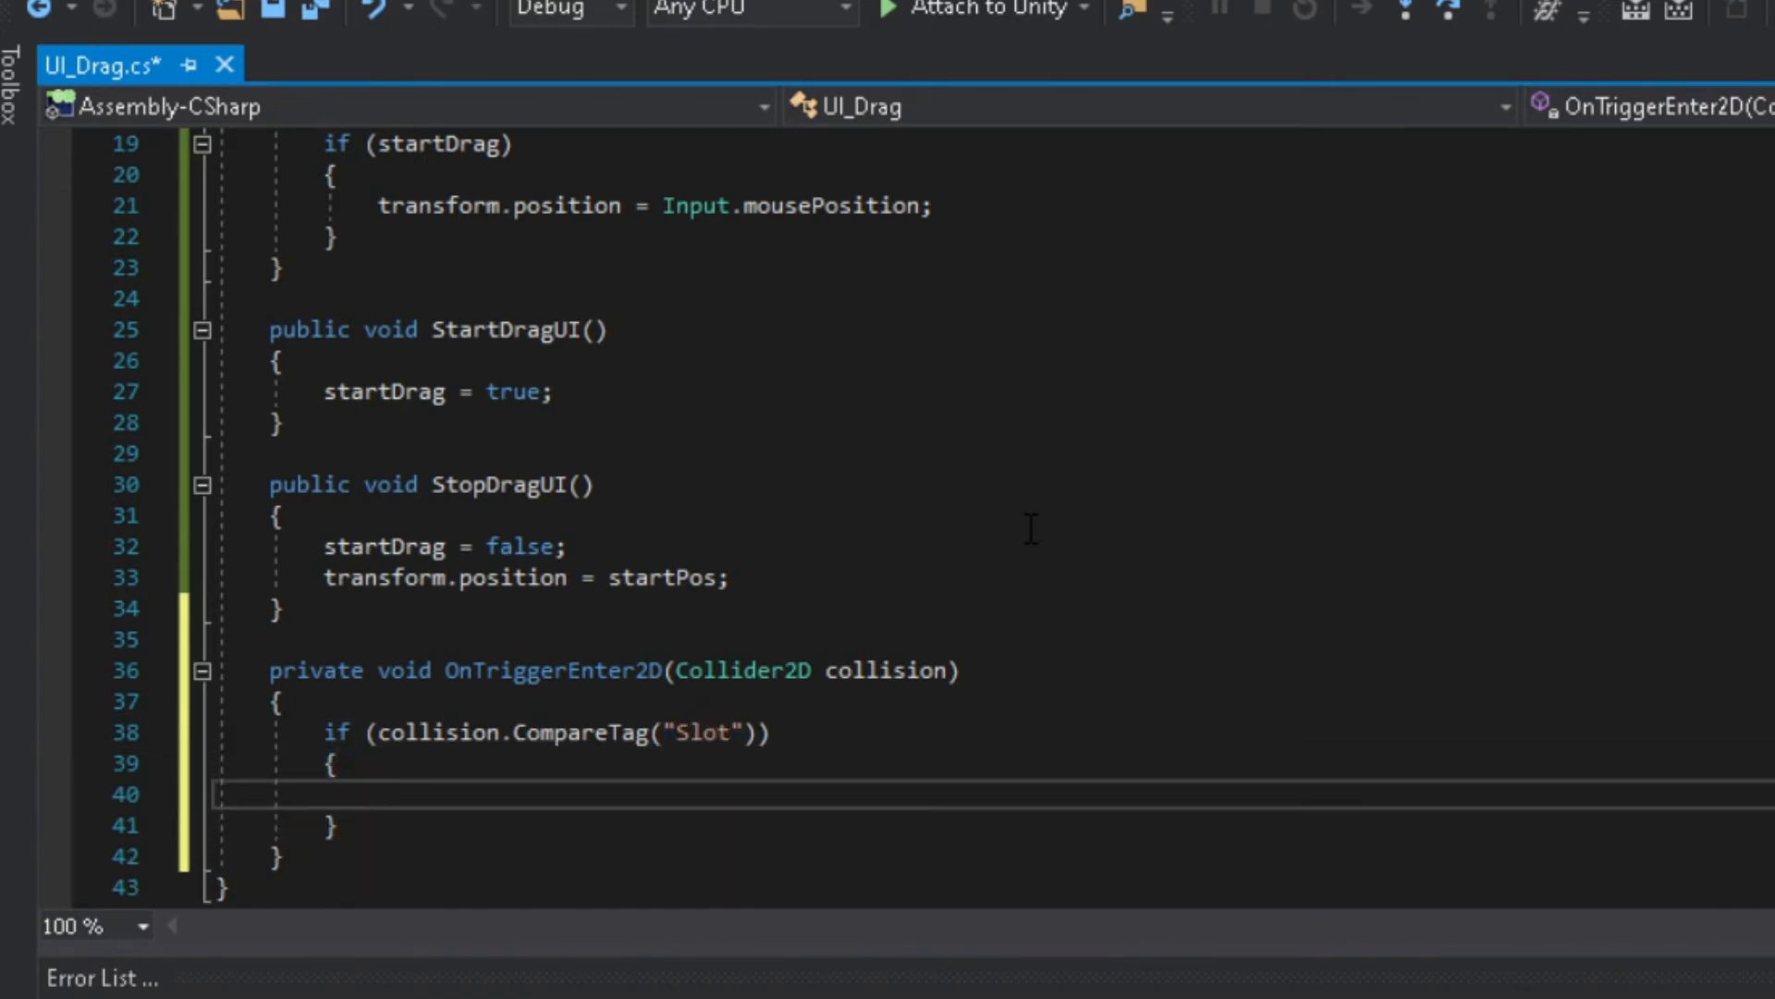
{"action": "type", "text": "inUse ="}
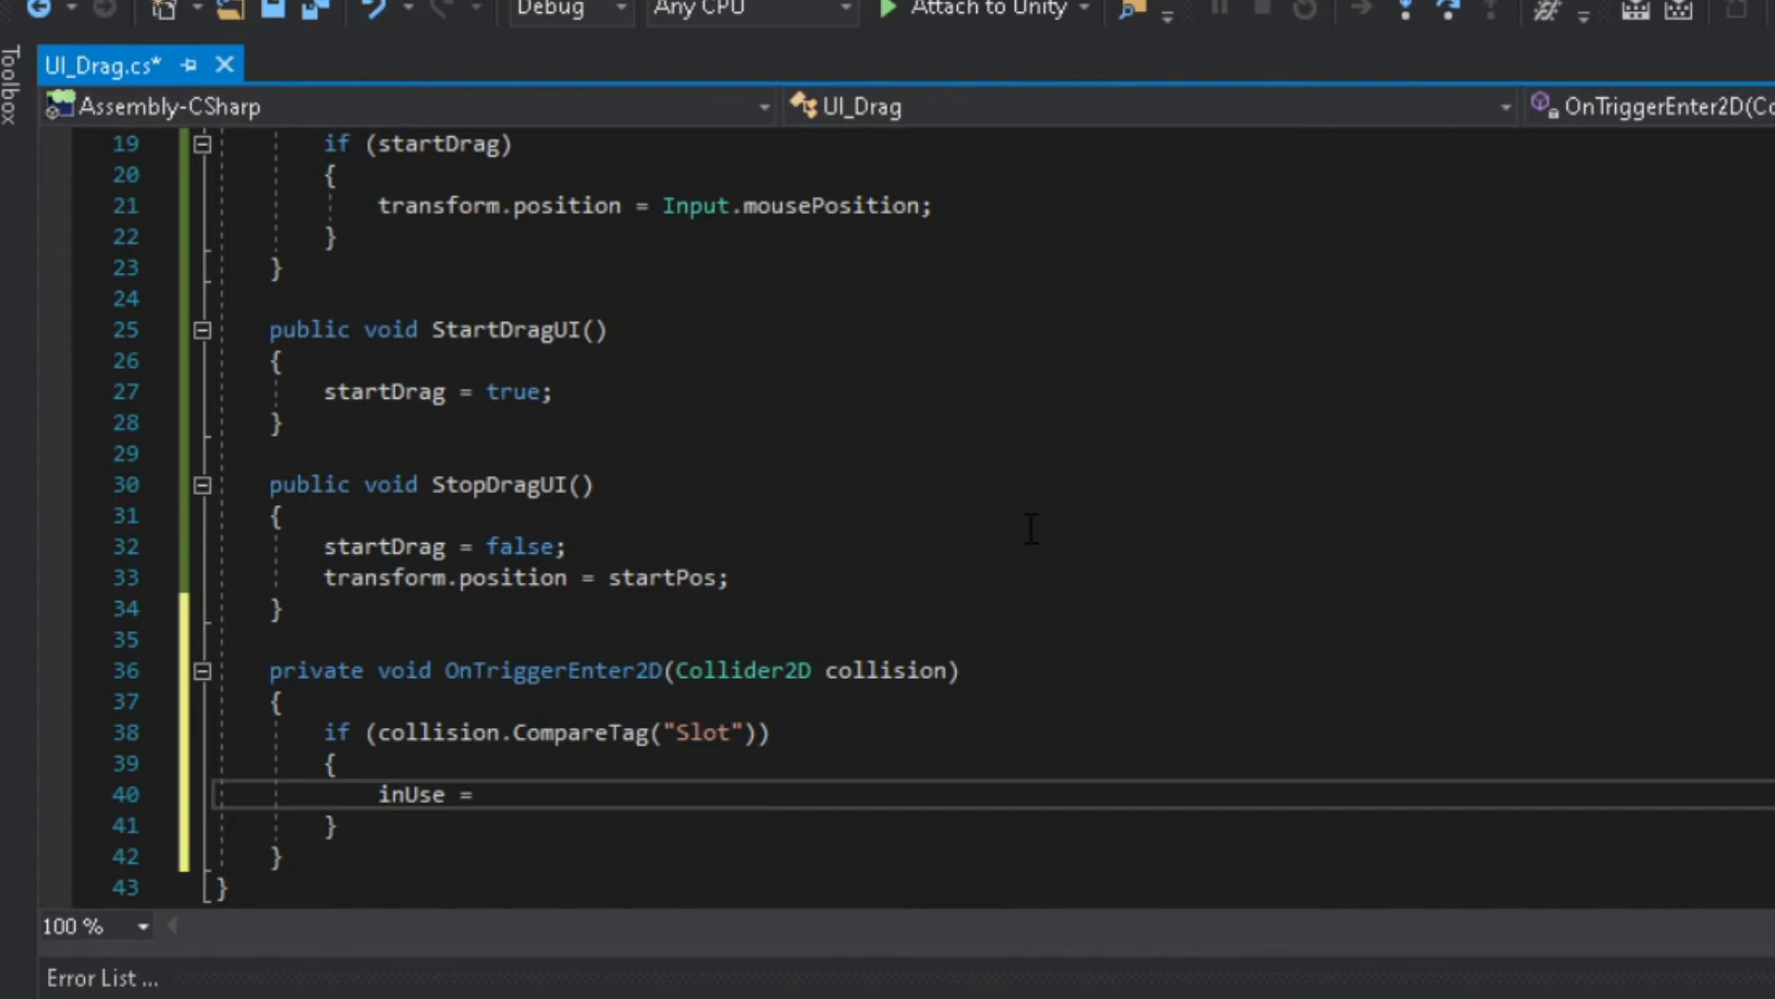
{"action": "type", "text": "true;"}
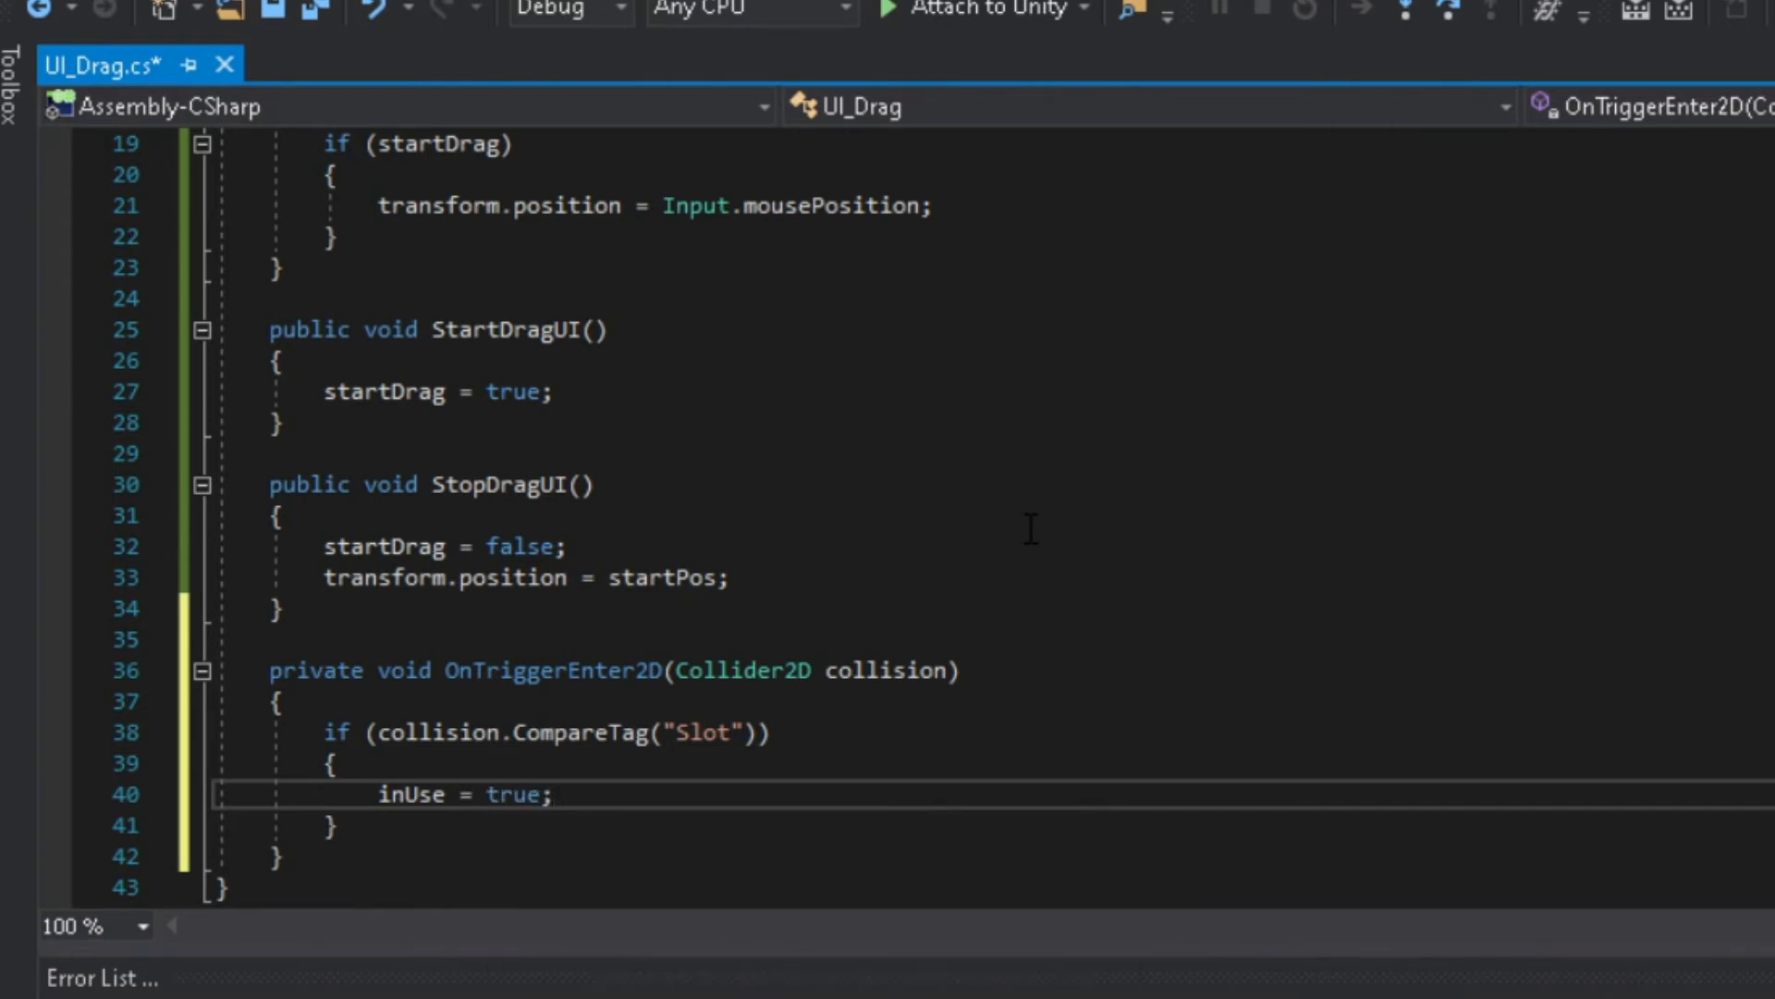
{"action": "type", "text": "void ontr"}
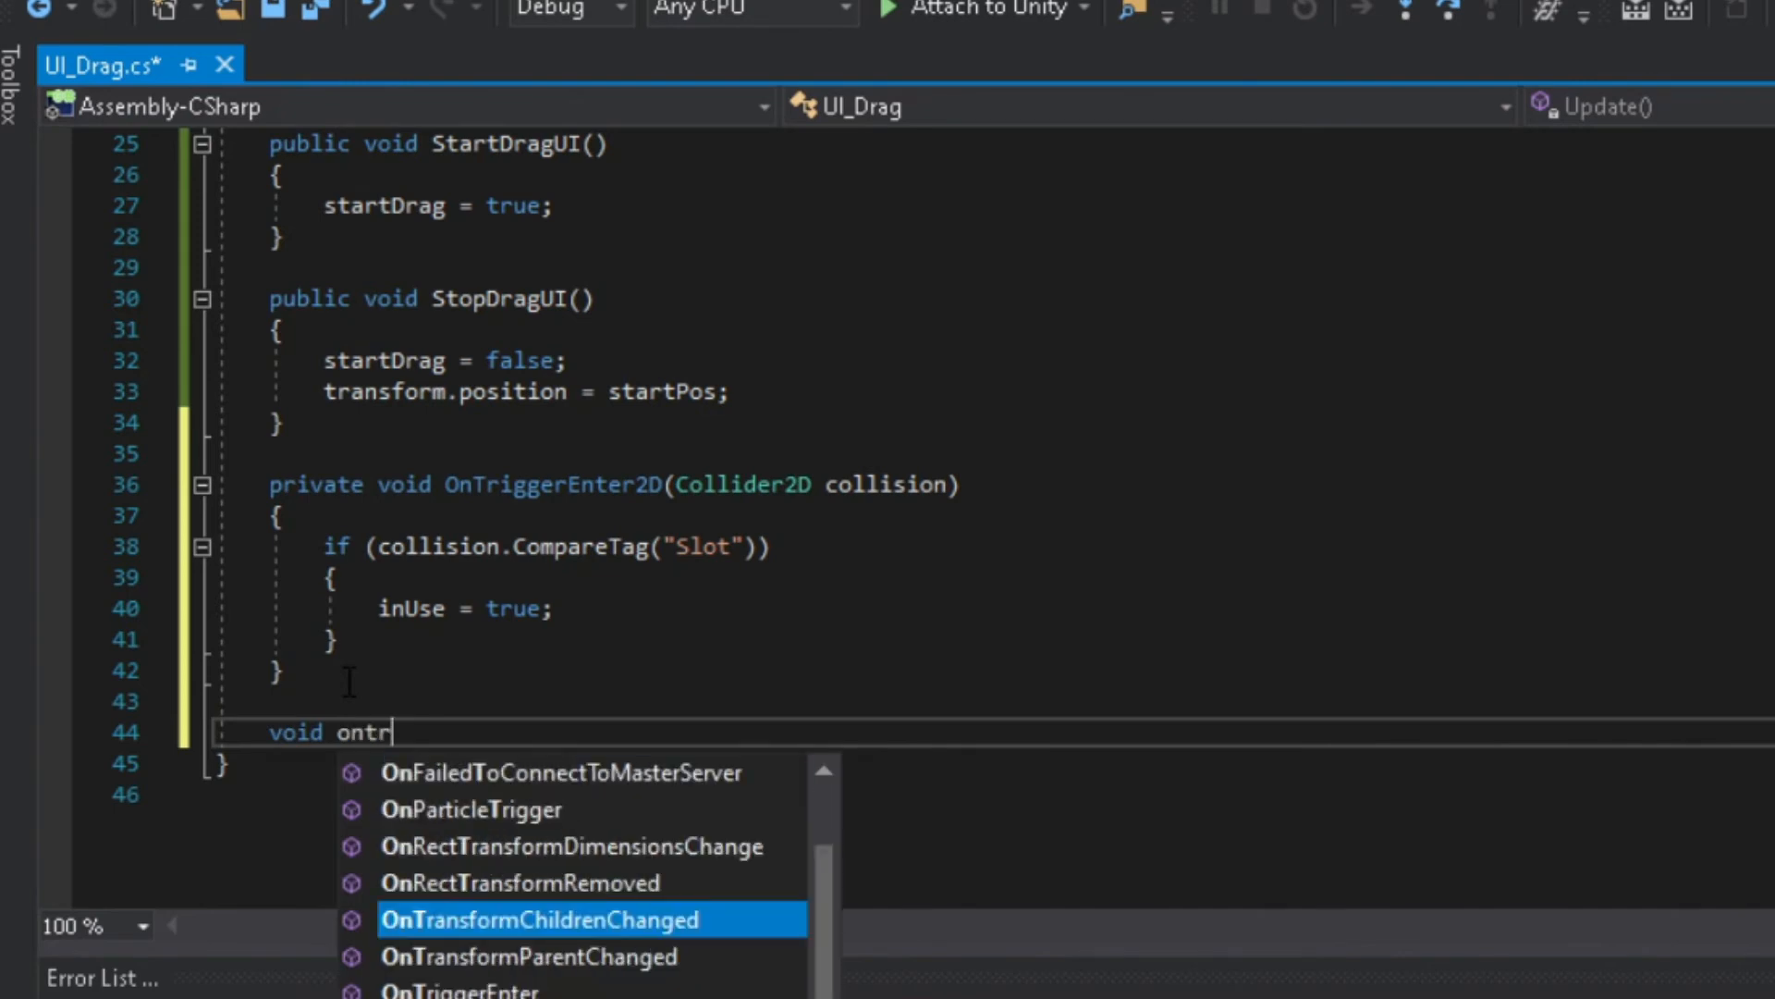
Add OnTriggerExit2D setting inUse = false for colliders tagged Slot.
{"action": "type", "text": "ivate"}
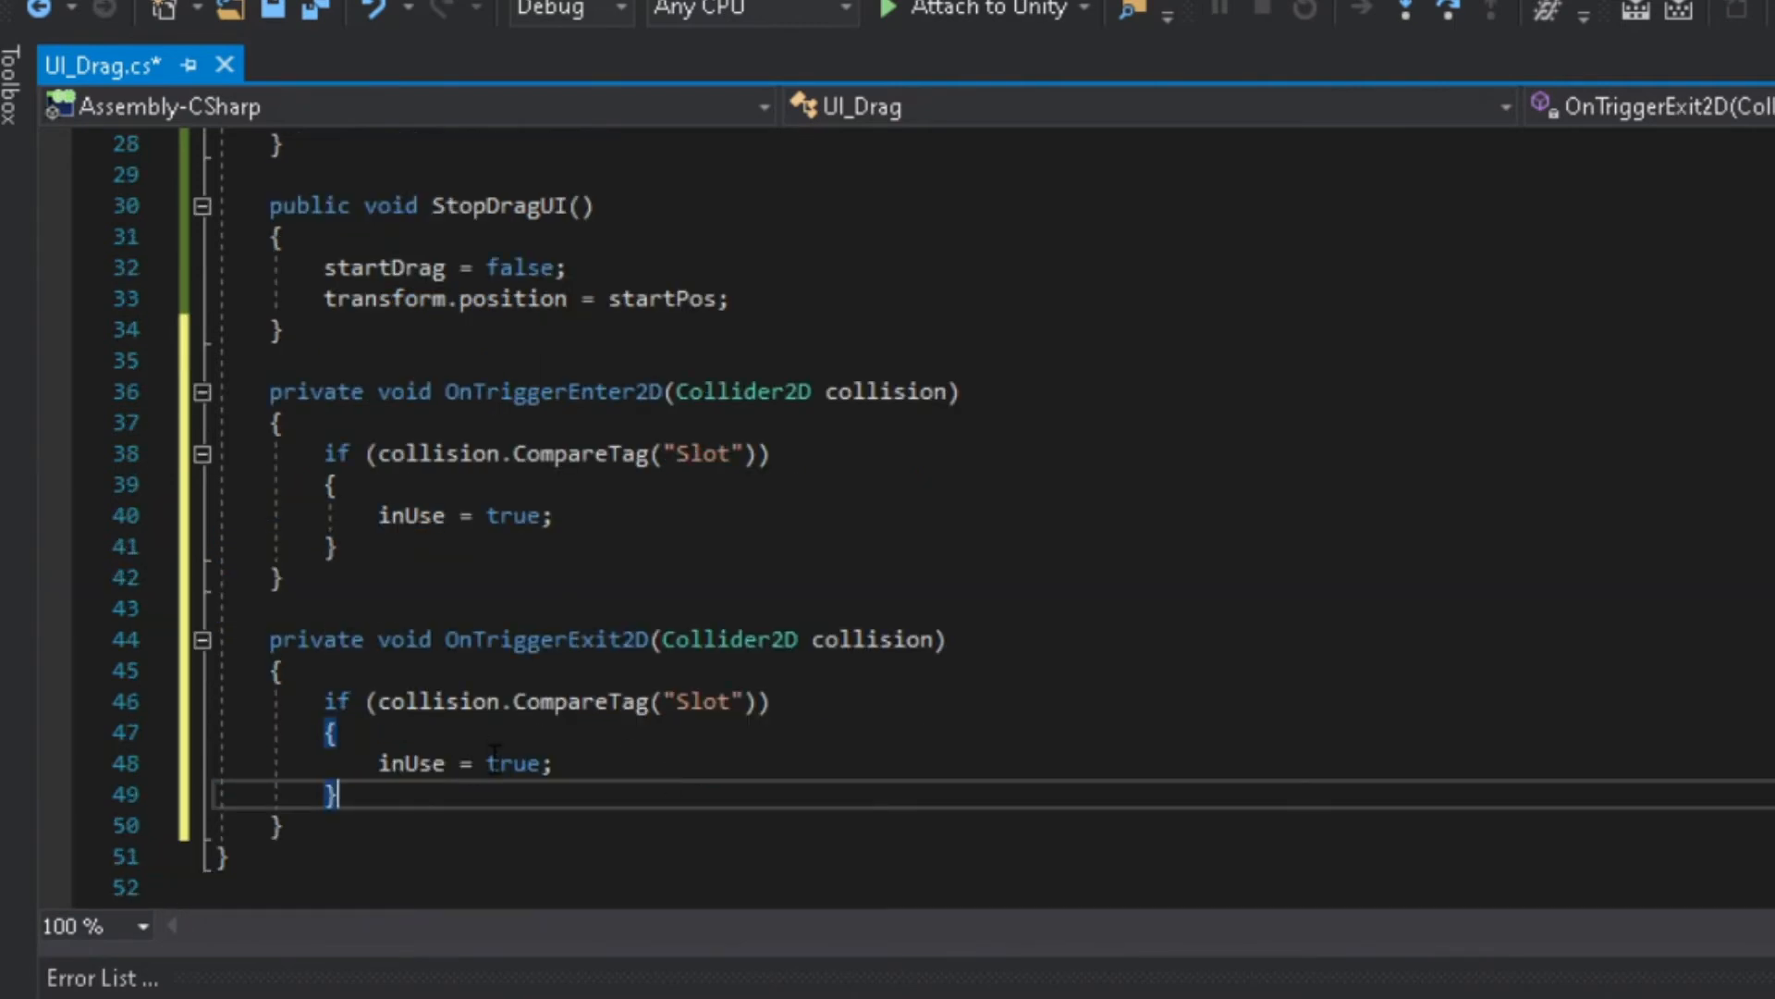
{"action": "type", "text": "false"}
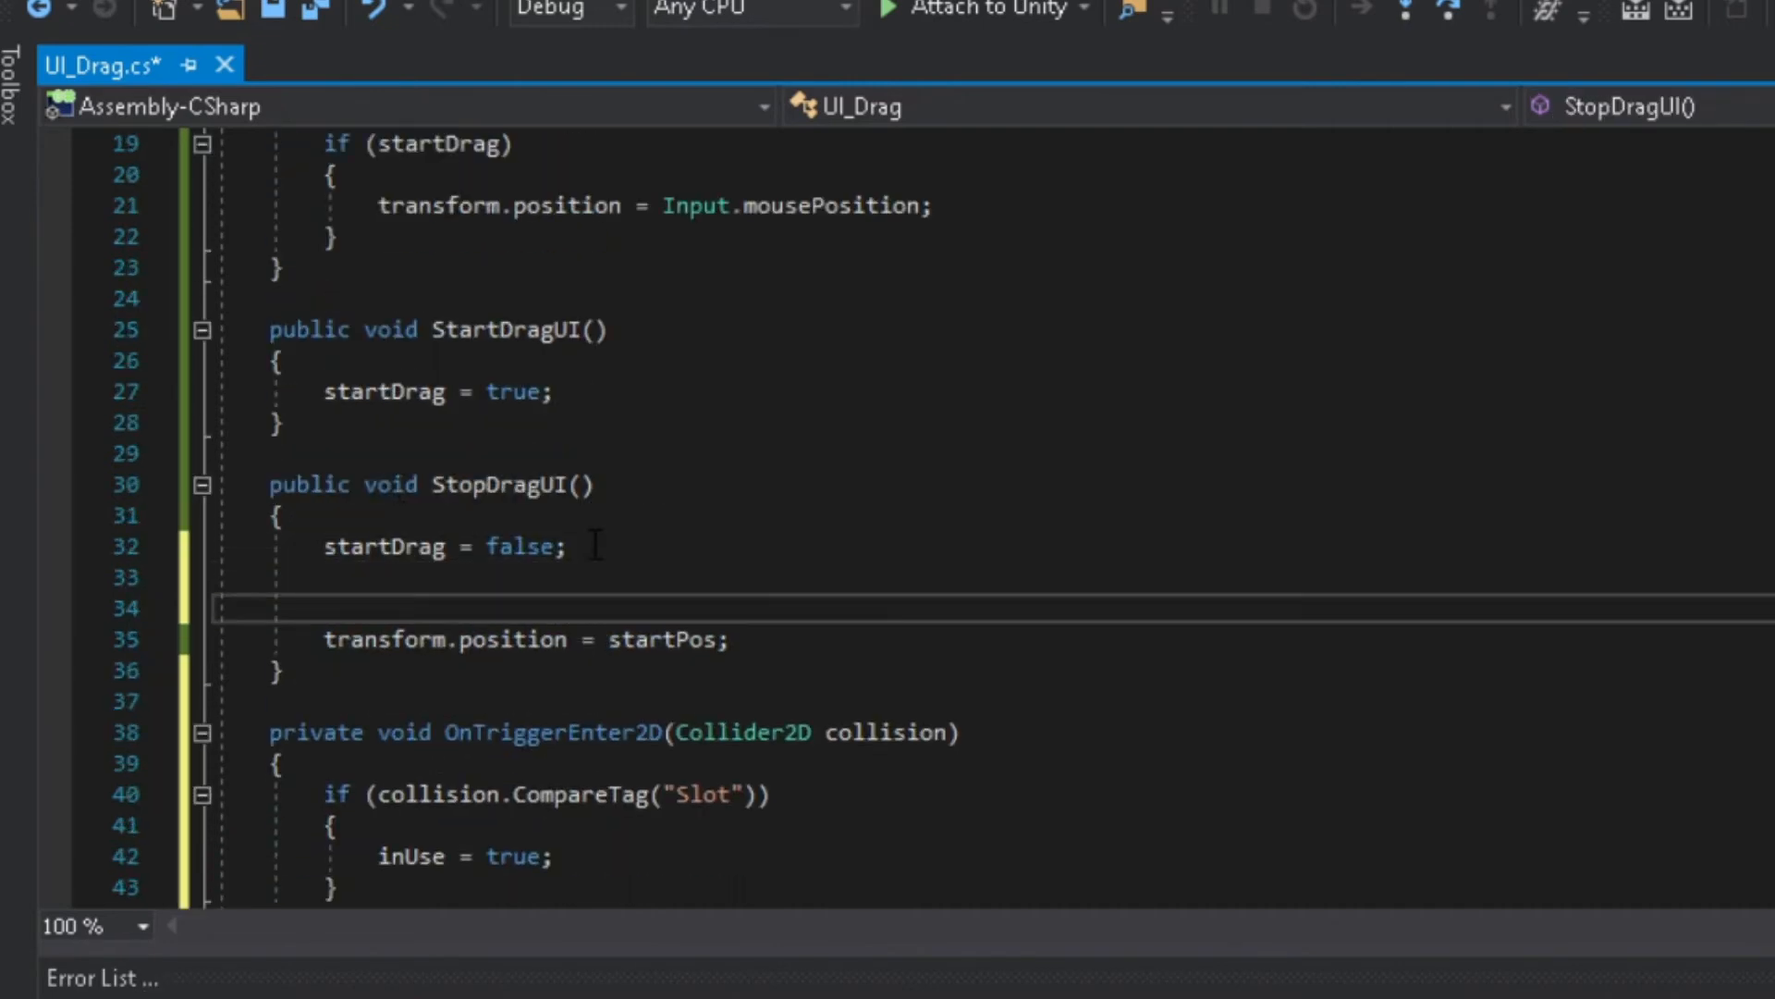
Wrap StopDragUI's startPos reset in if (!inUse) and declare a slotPos variable.
{"action": "type", "text": "if (inUse)"}
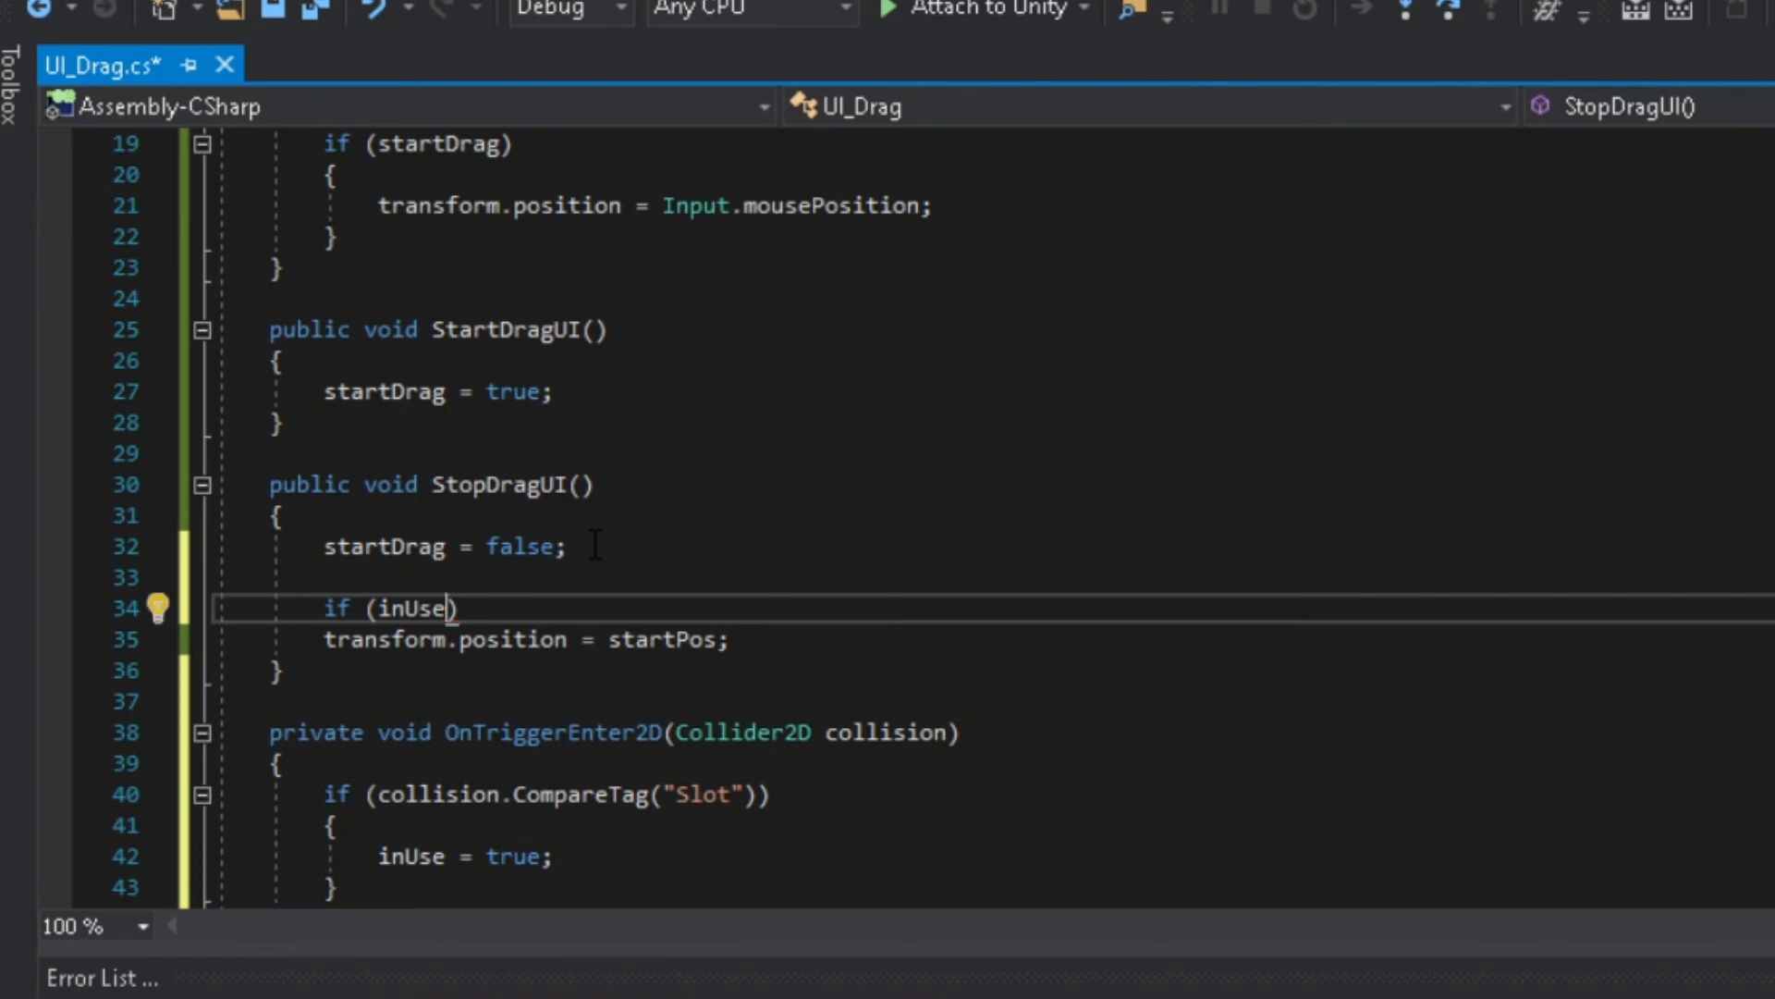
{"action": "type", "text": "!"}
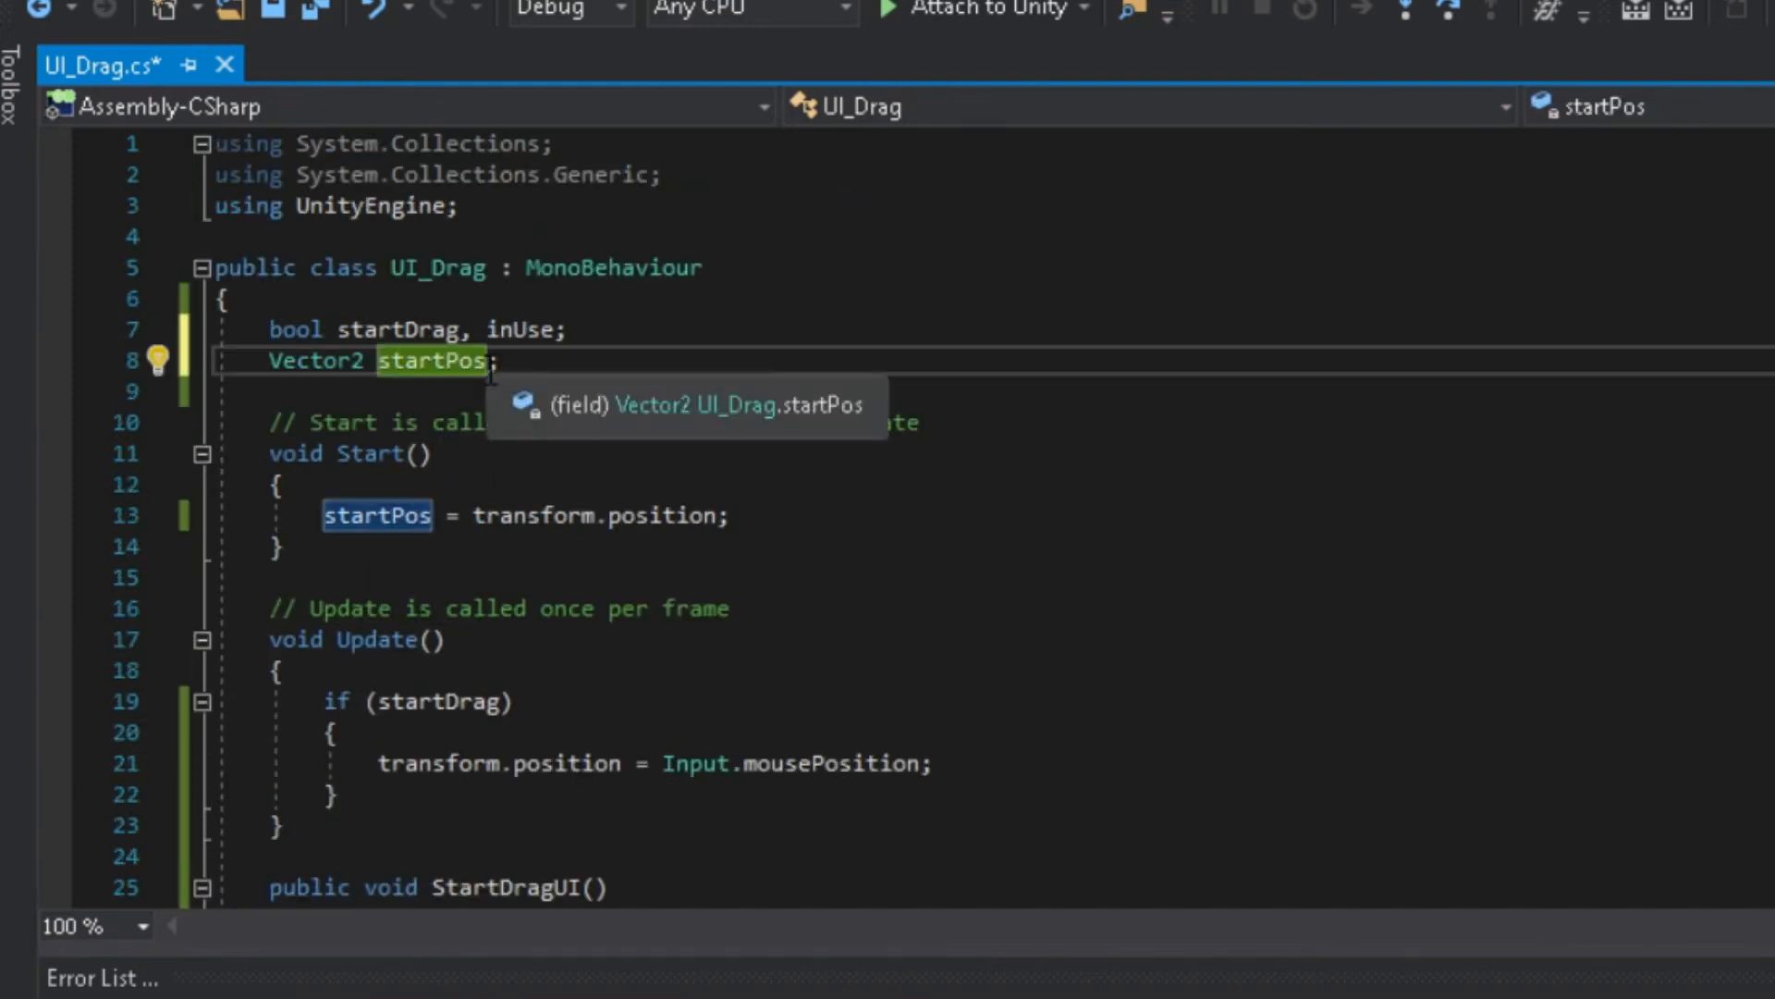
{"action": "type", "text": ", slotPo"}
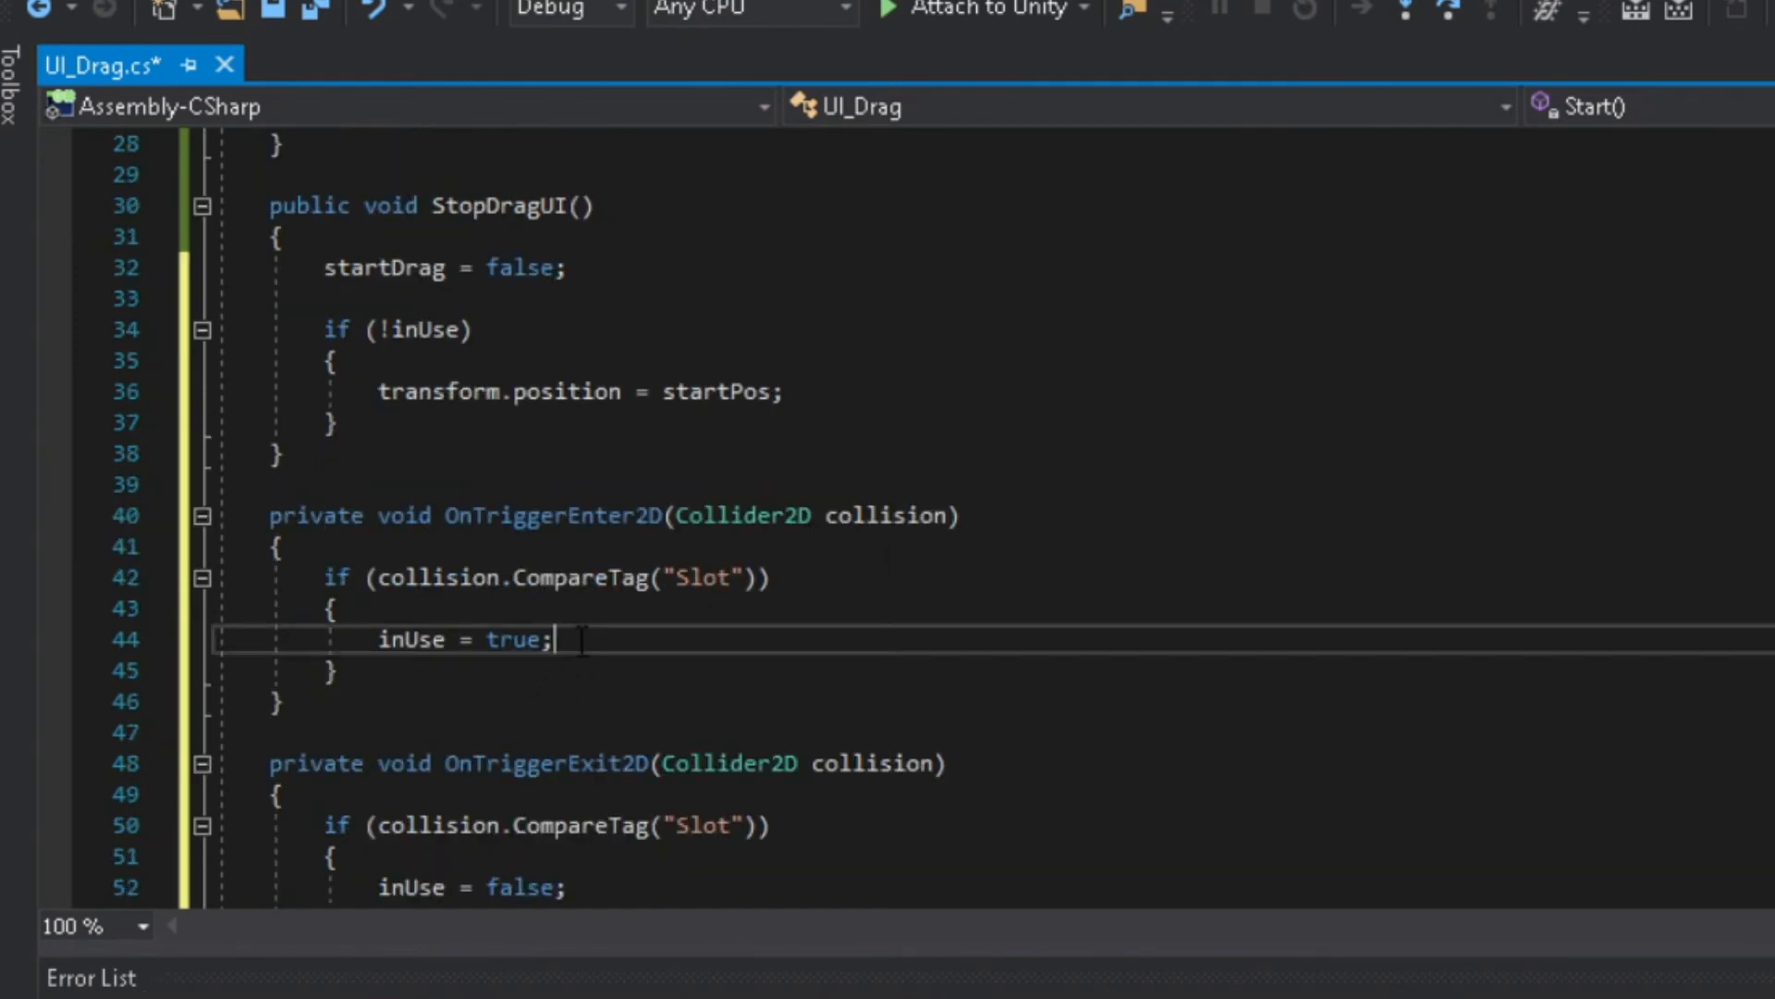
Add collision.transform.position = slotPos; under inUse = true in OnTriggerEnter2D.
{"action": "type", "text": "c"}
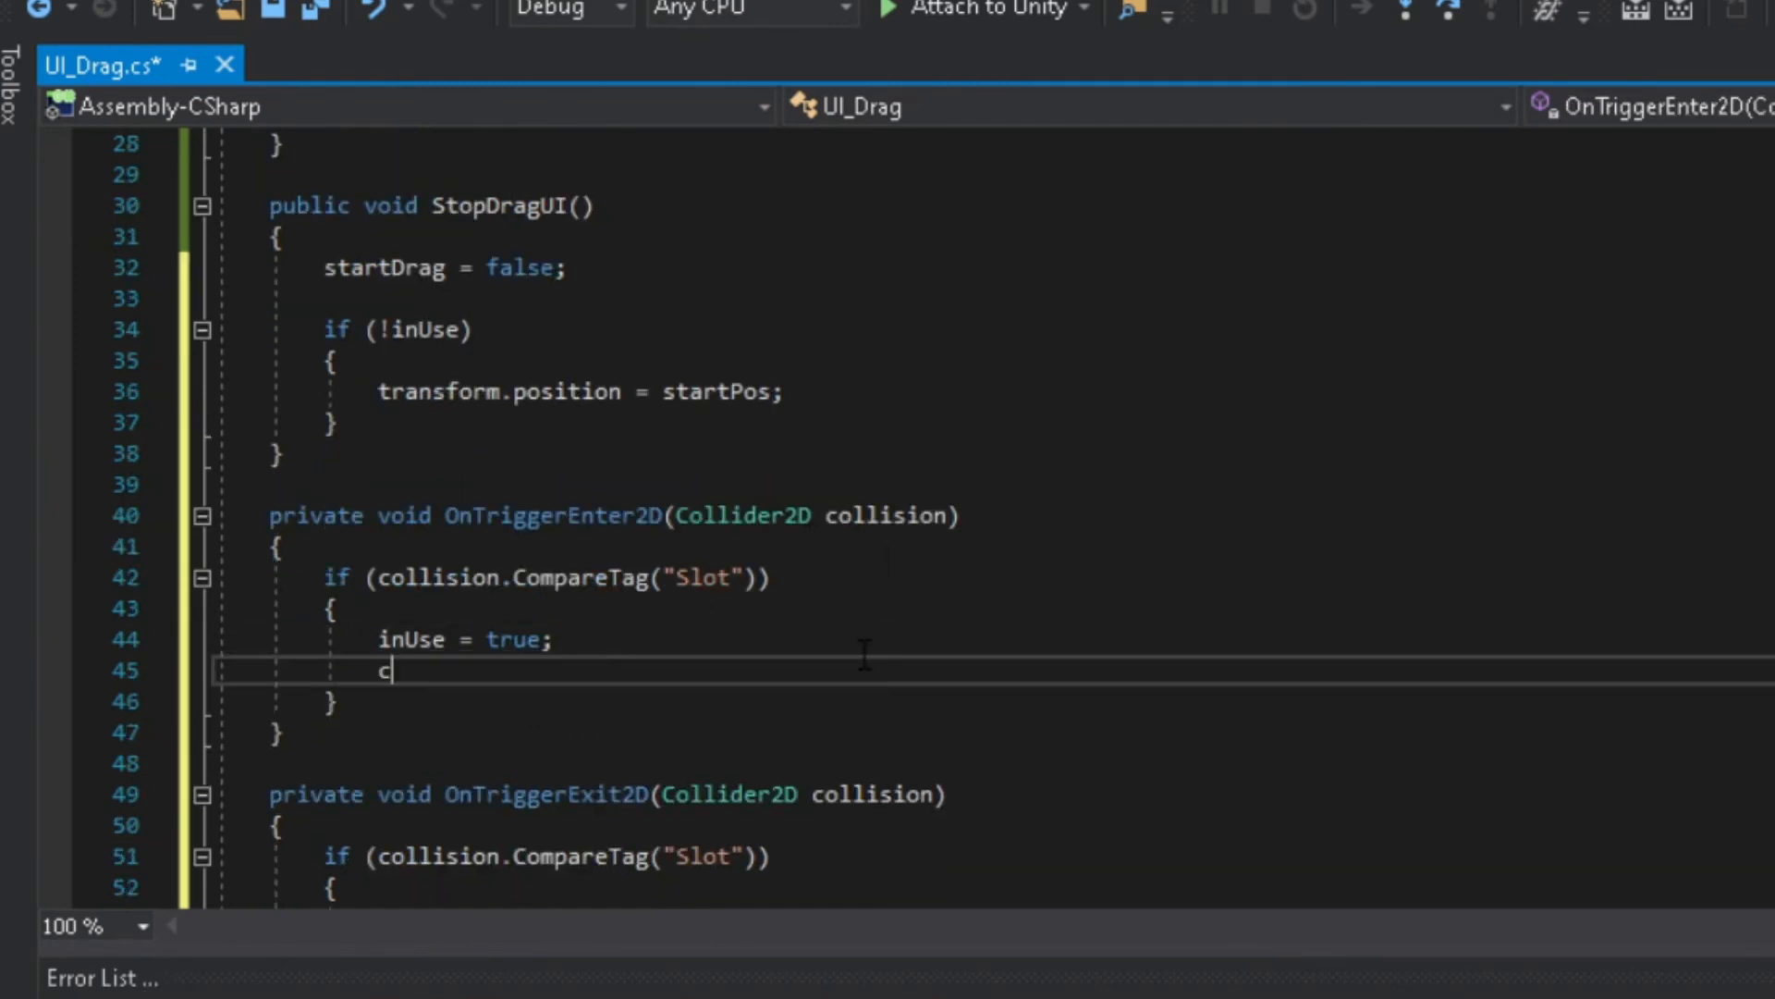
{"action": "type", "text": "ollision"}
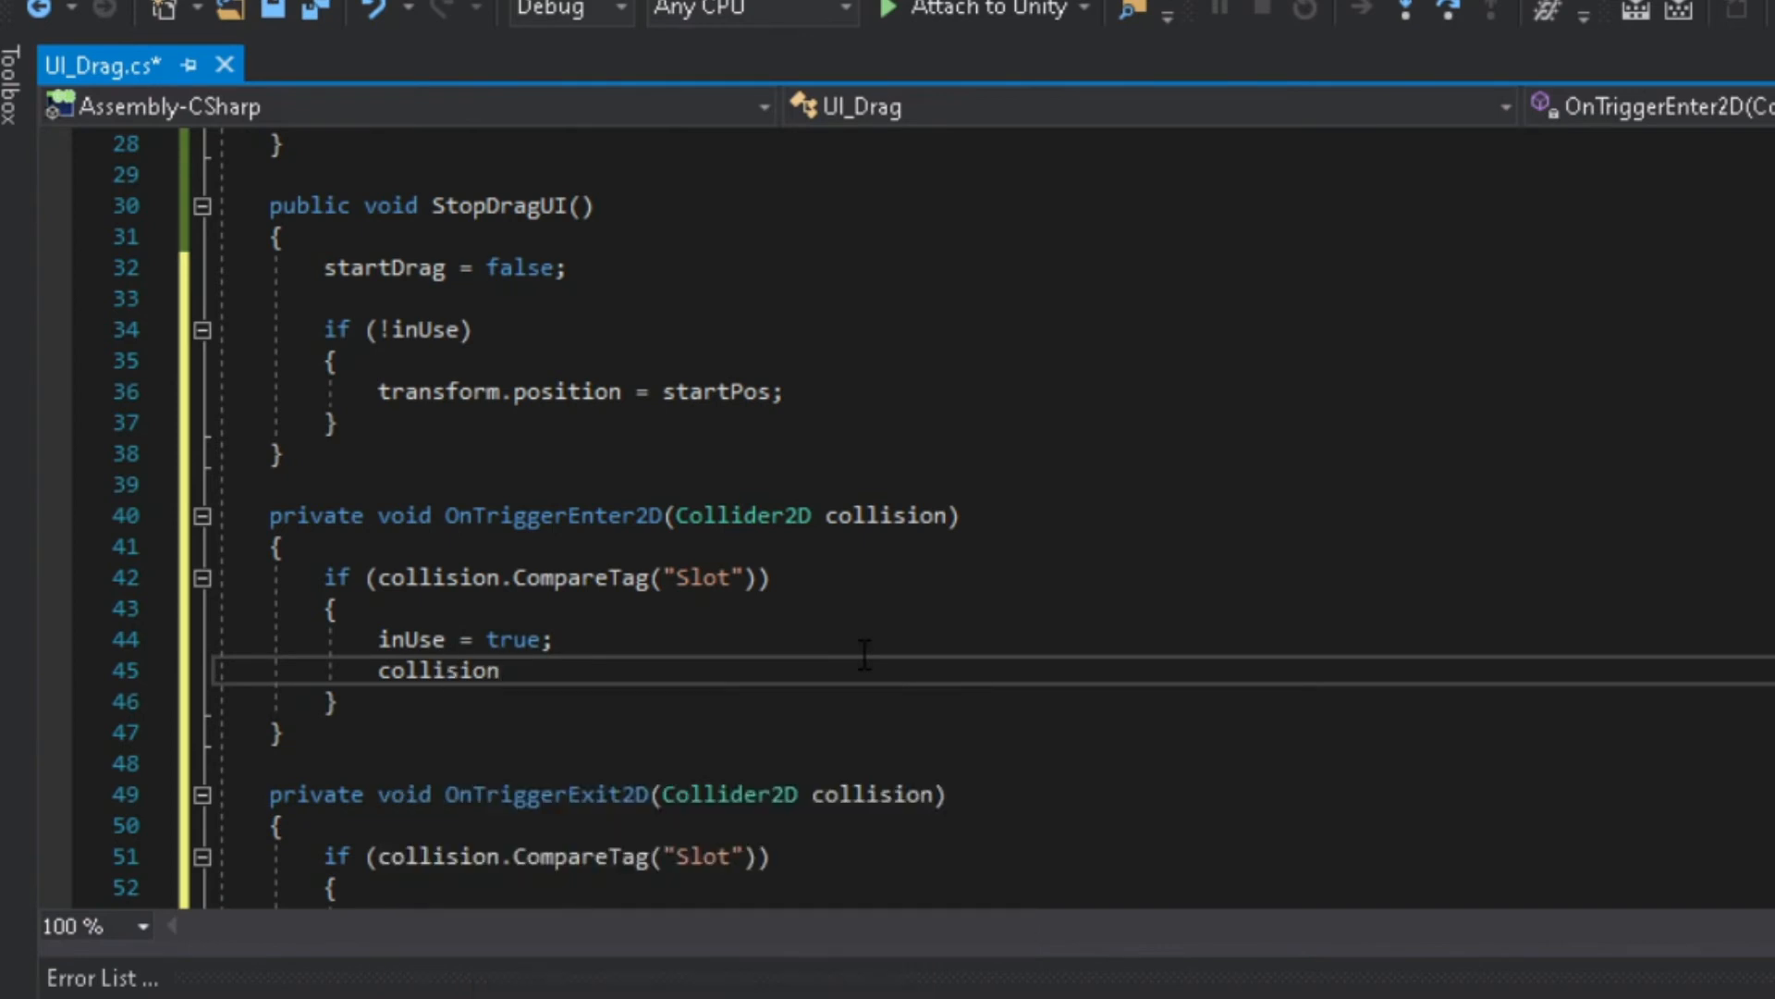
{"action": "type", "text": ".t"}
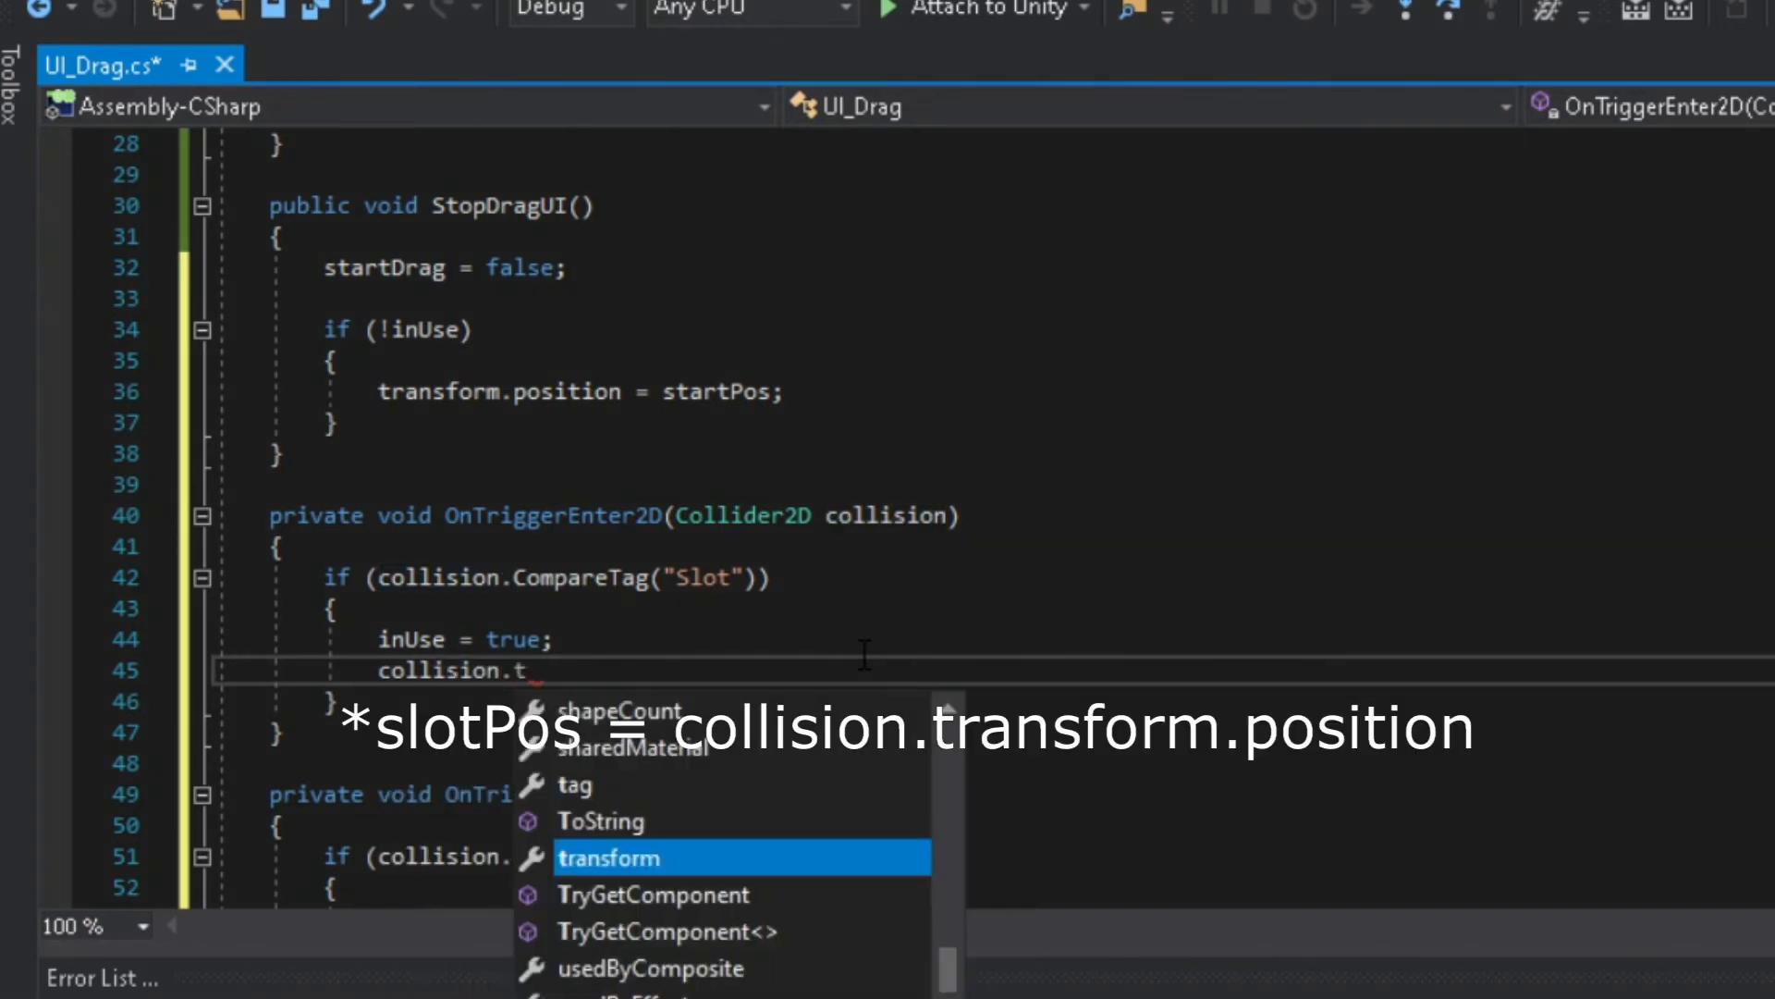
{"action": "type", "text": "ransform.position = slo"}
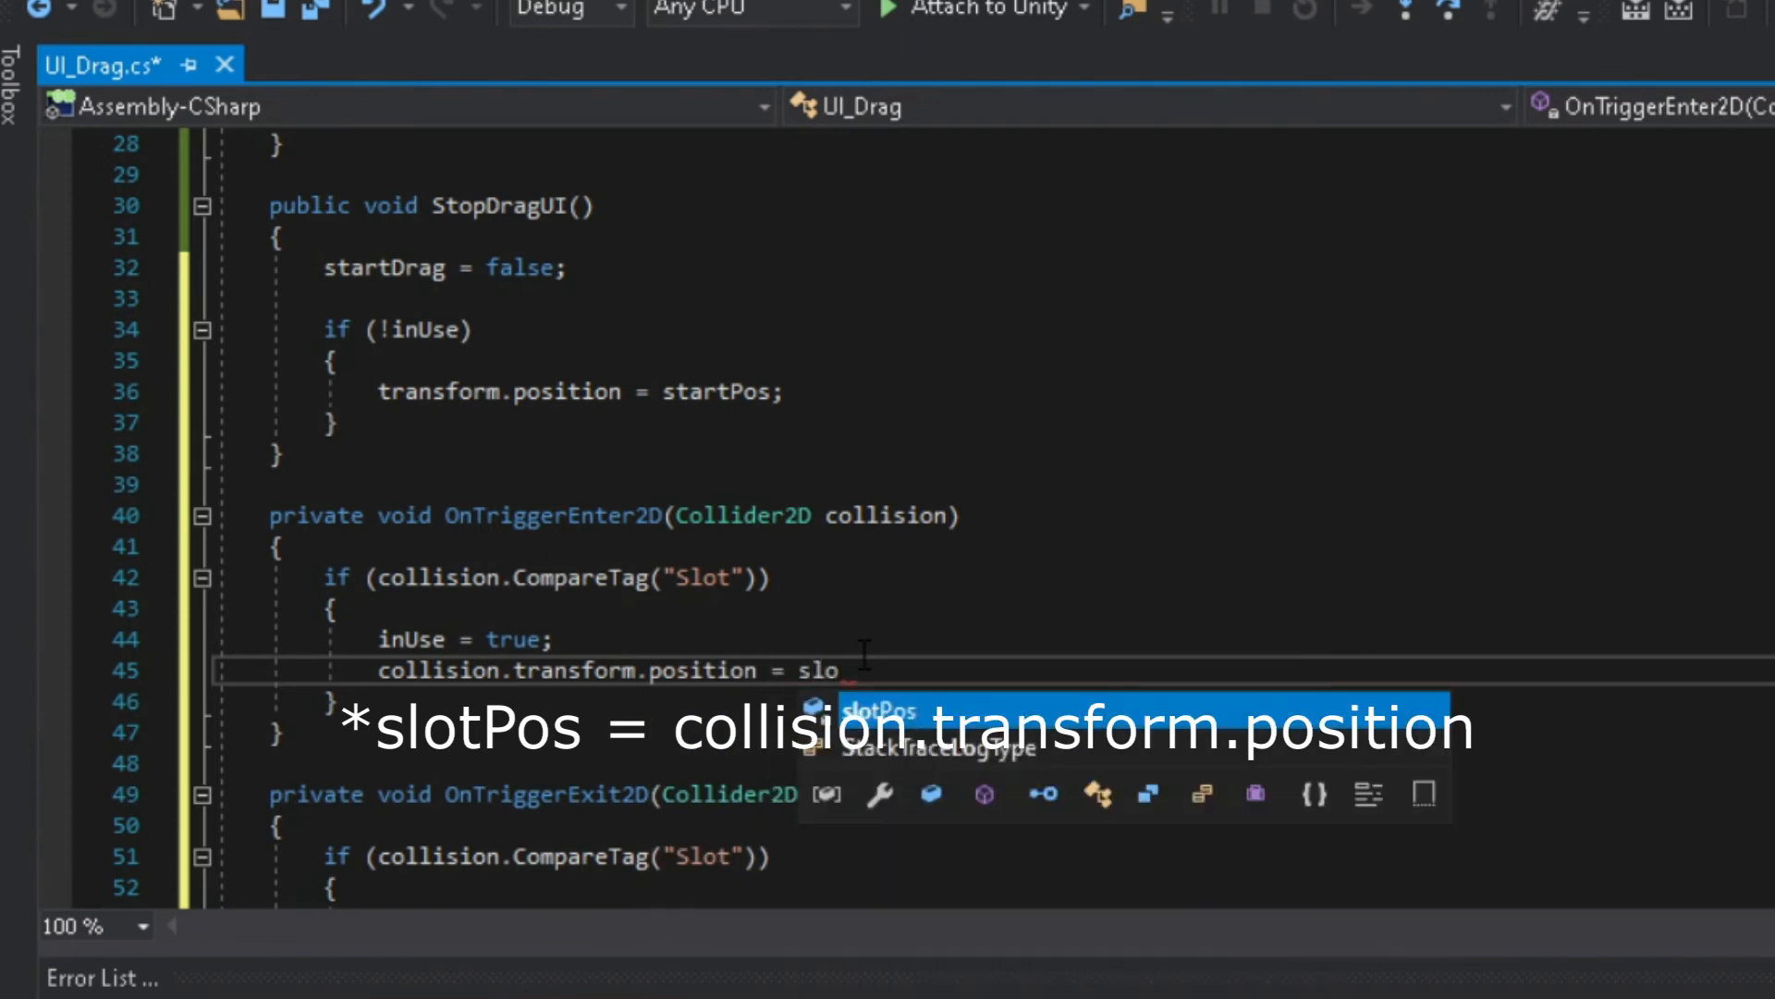
{"action": "key", "text": "Tab"}
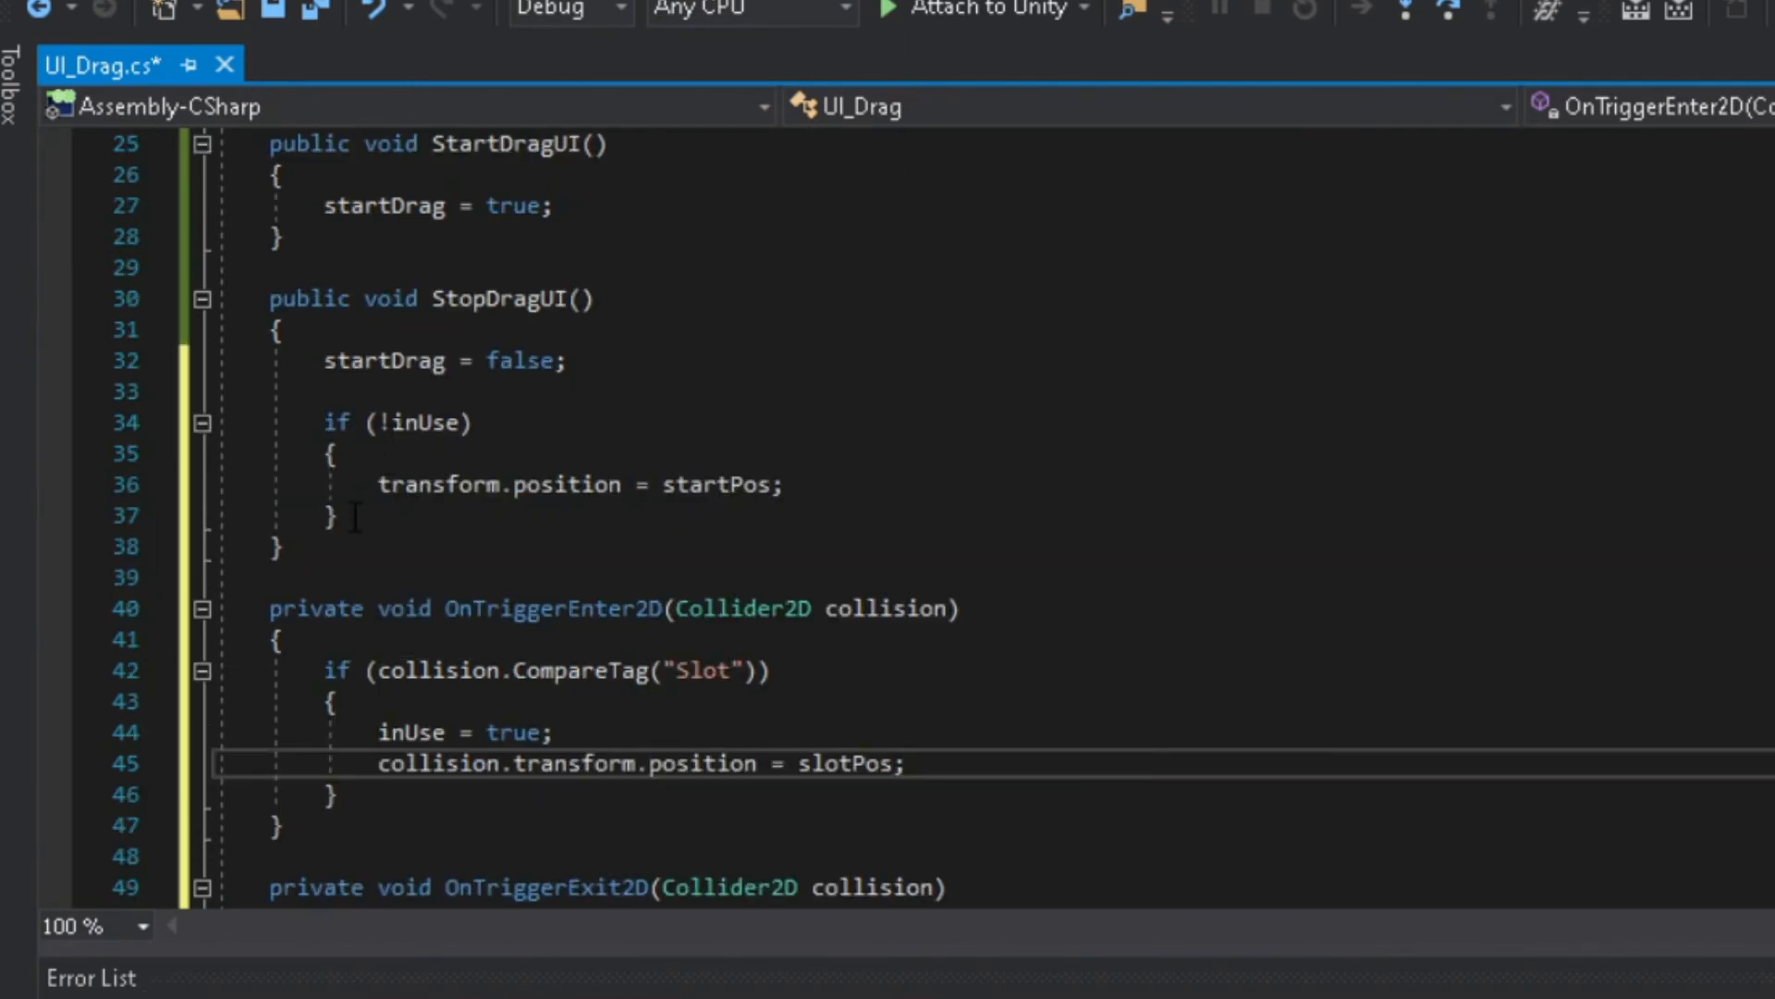
Add an else block to StopDragUI containing transform.position = startPos;.
{"action": "type", "text": "else"}
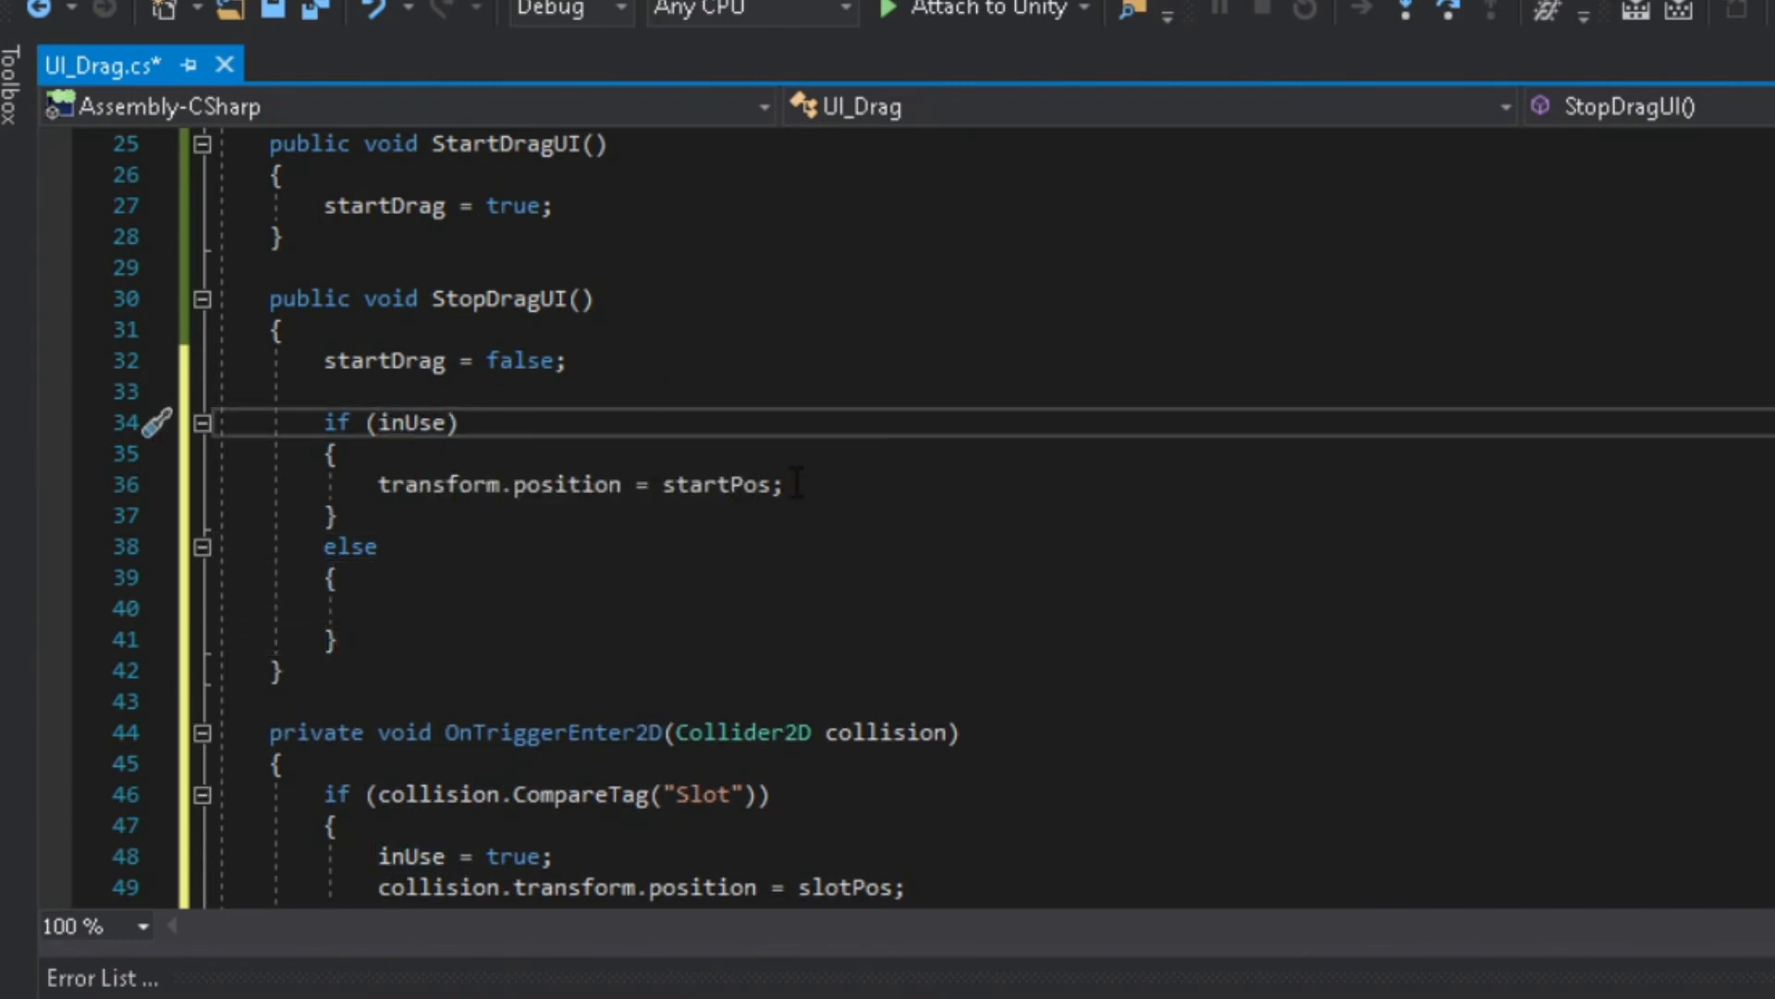
{"action": "key", "text": "Delete"}
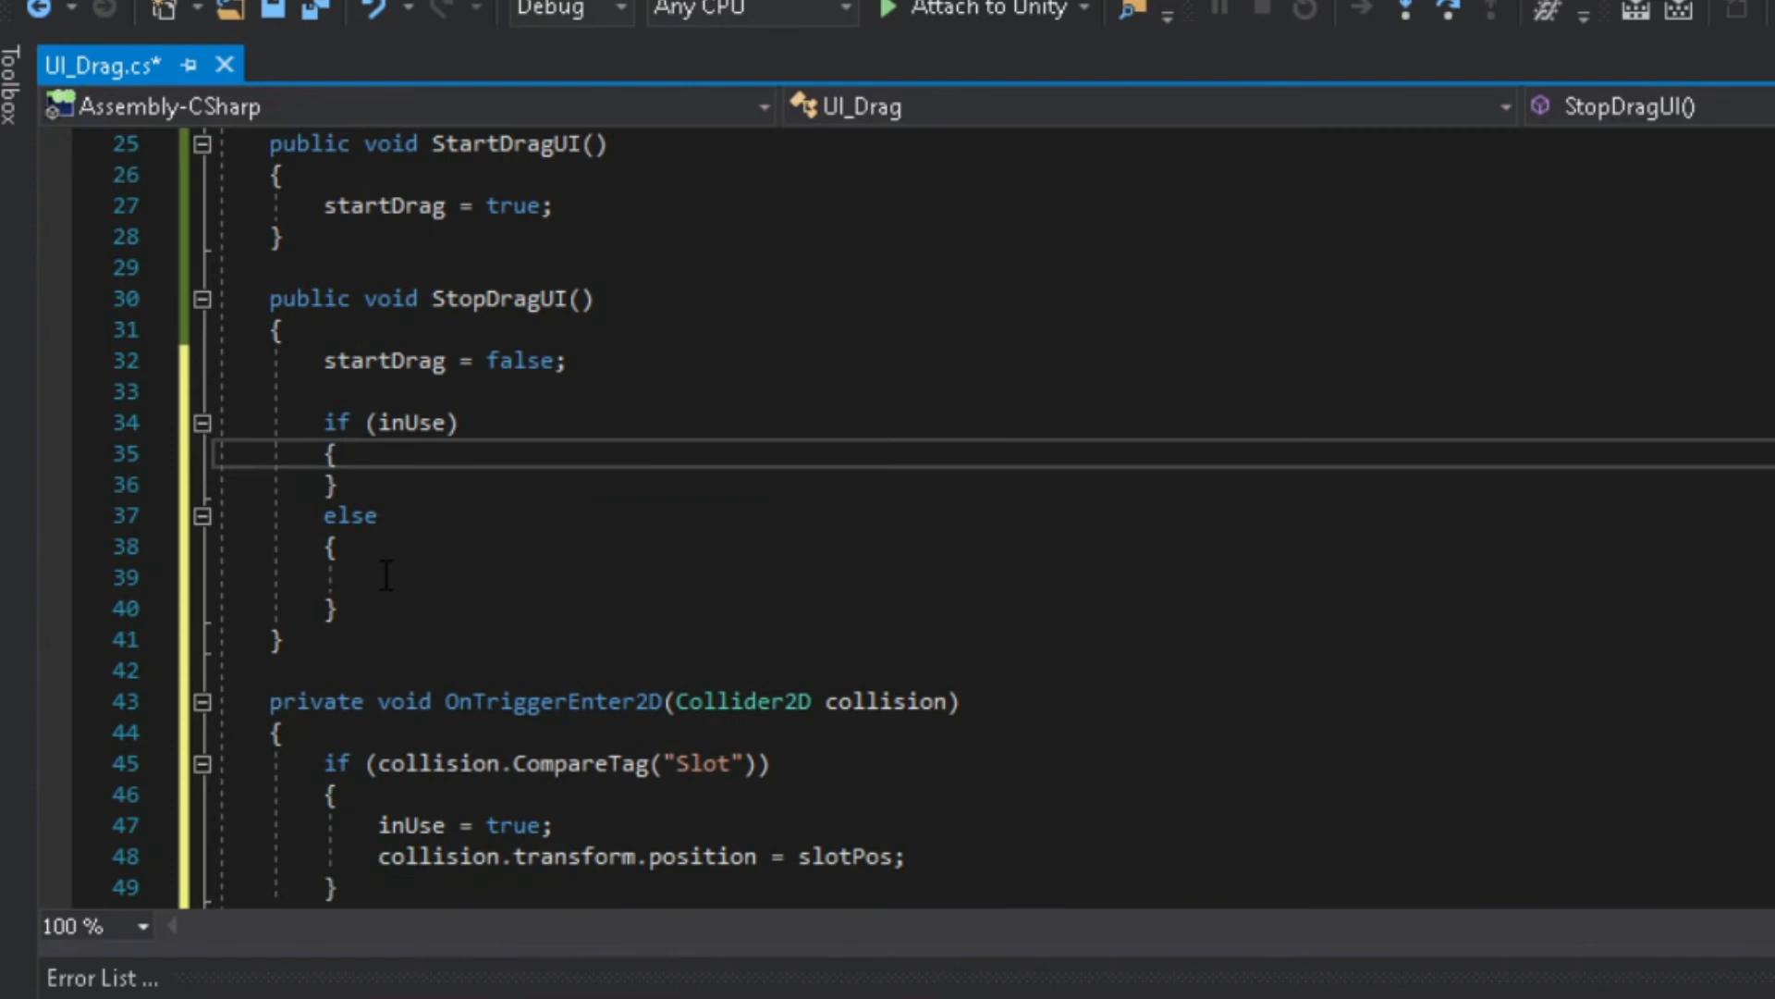
{"action": "type", "text": "transform.position = startPos;"}
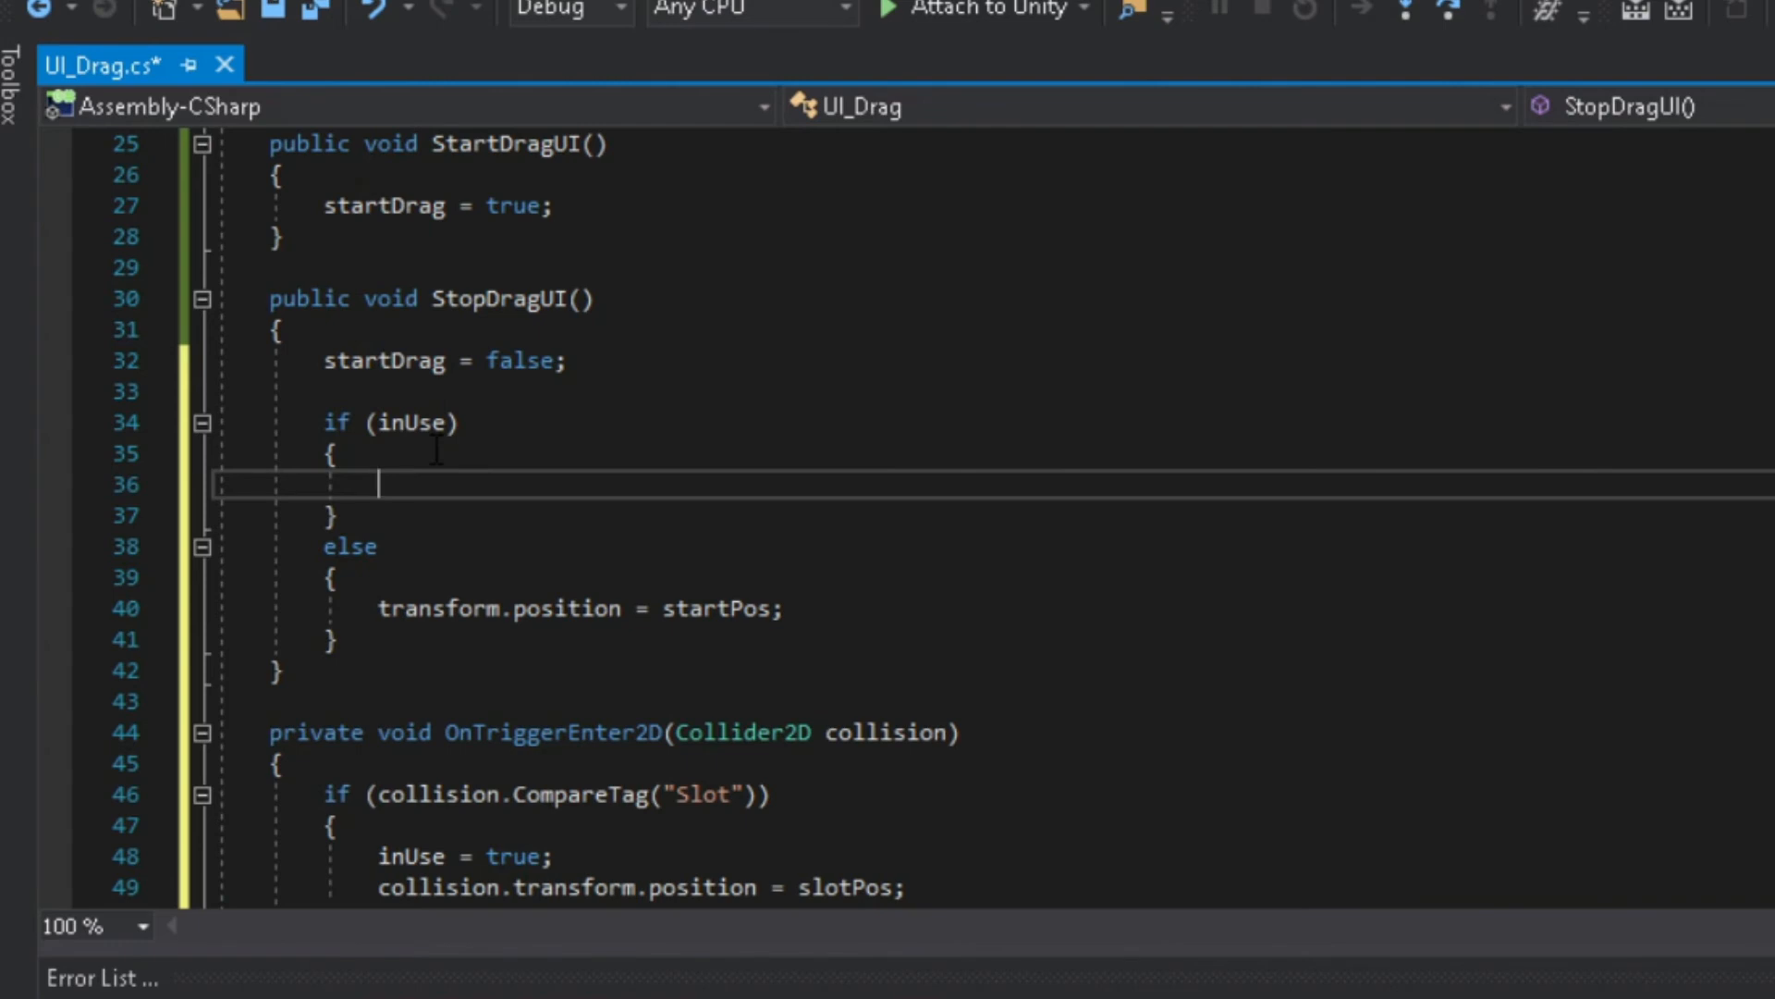
Set transform.position = slotPos inside the inUse branch.
{"action": "type", "text": "transform."}
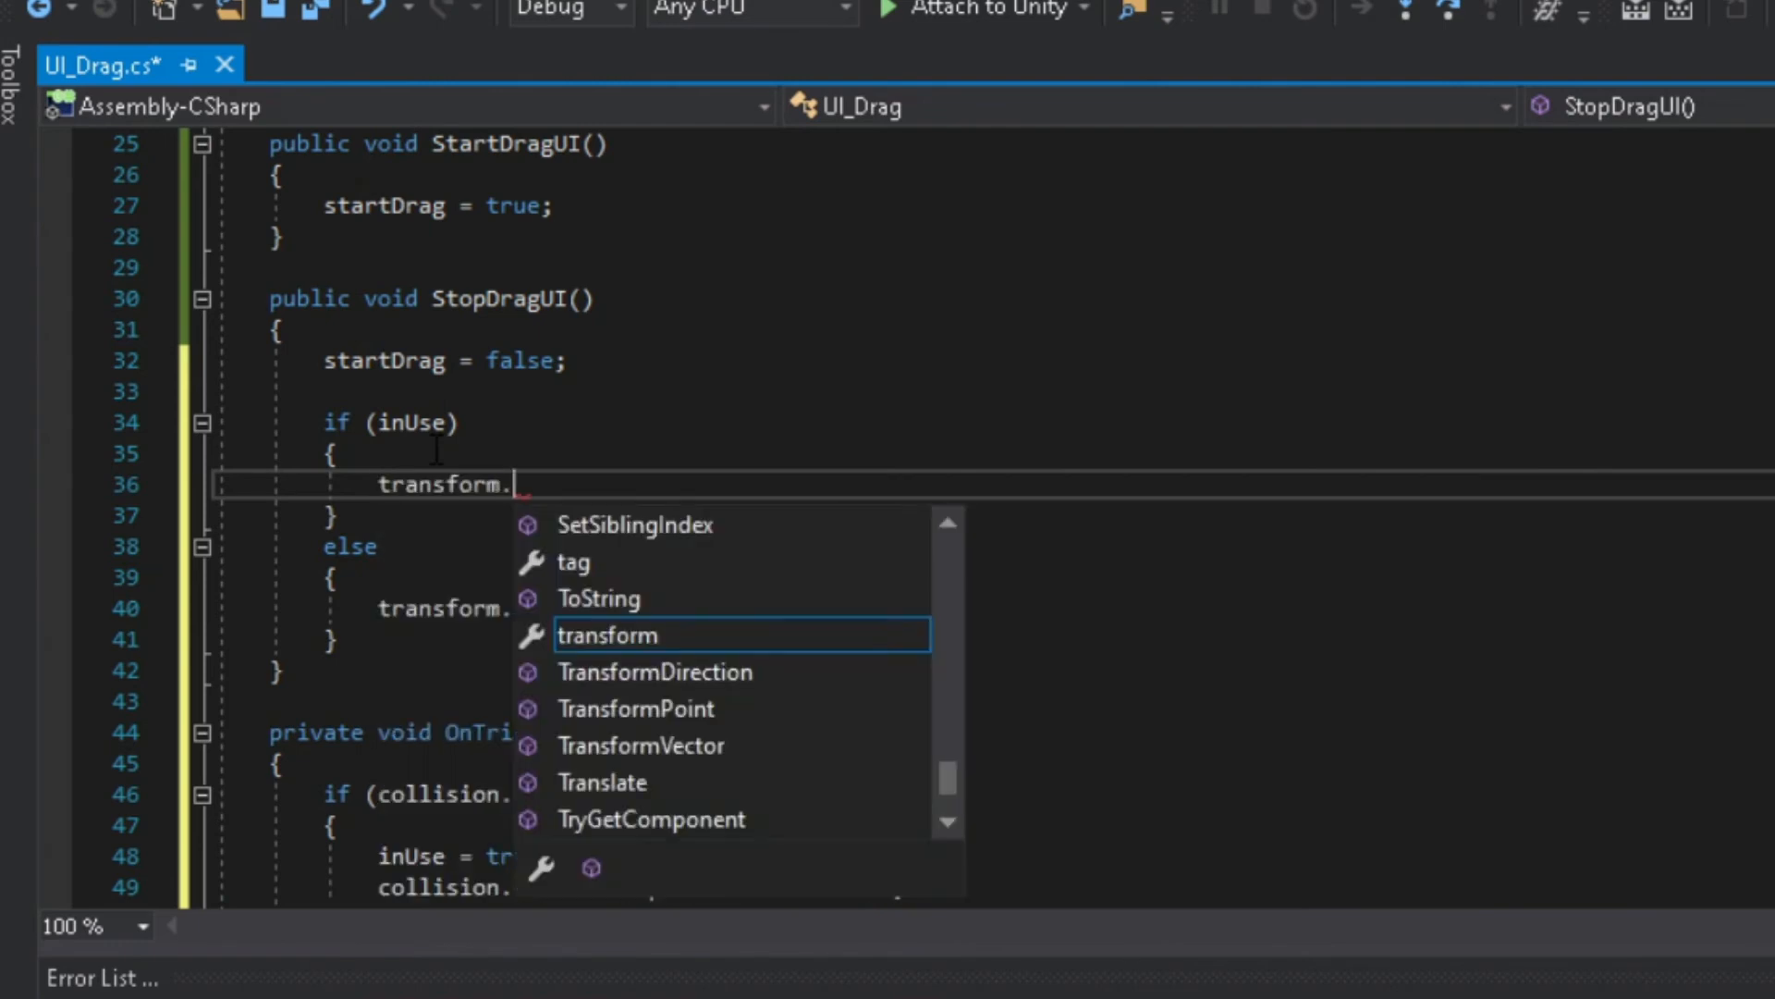
{"action": "type", "text": "position"}
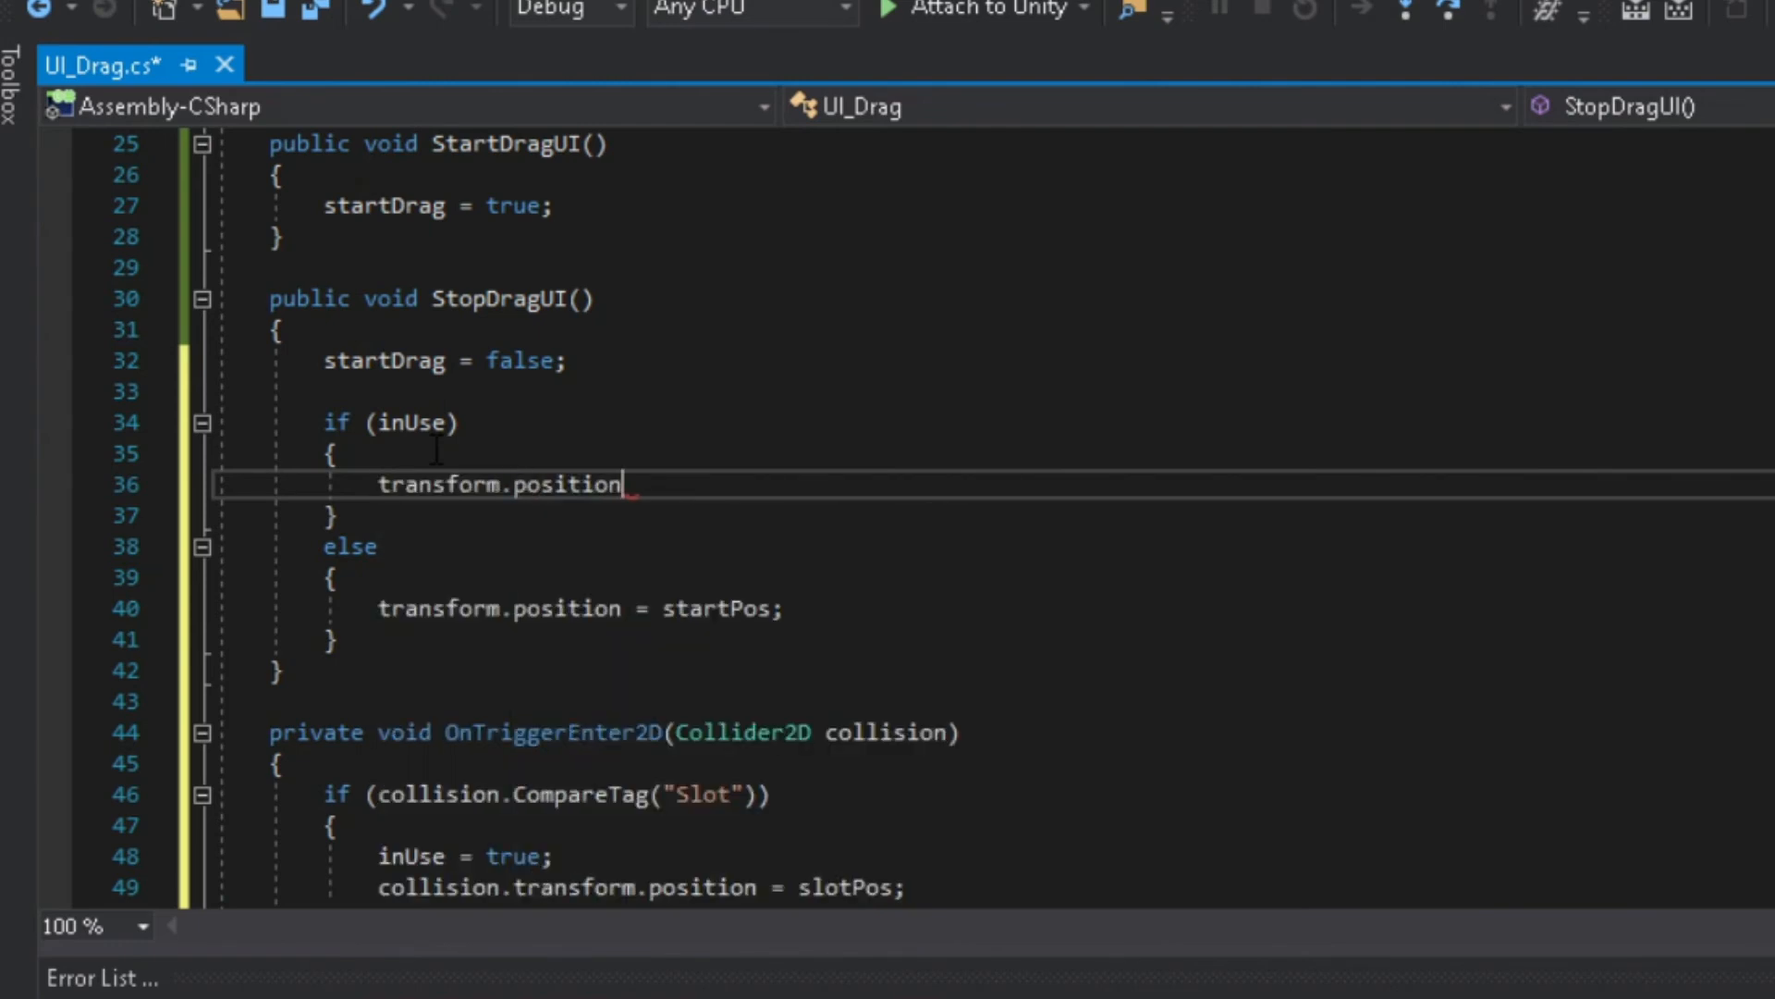
{"action": "type", "text": "= slo"}
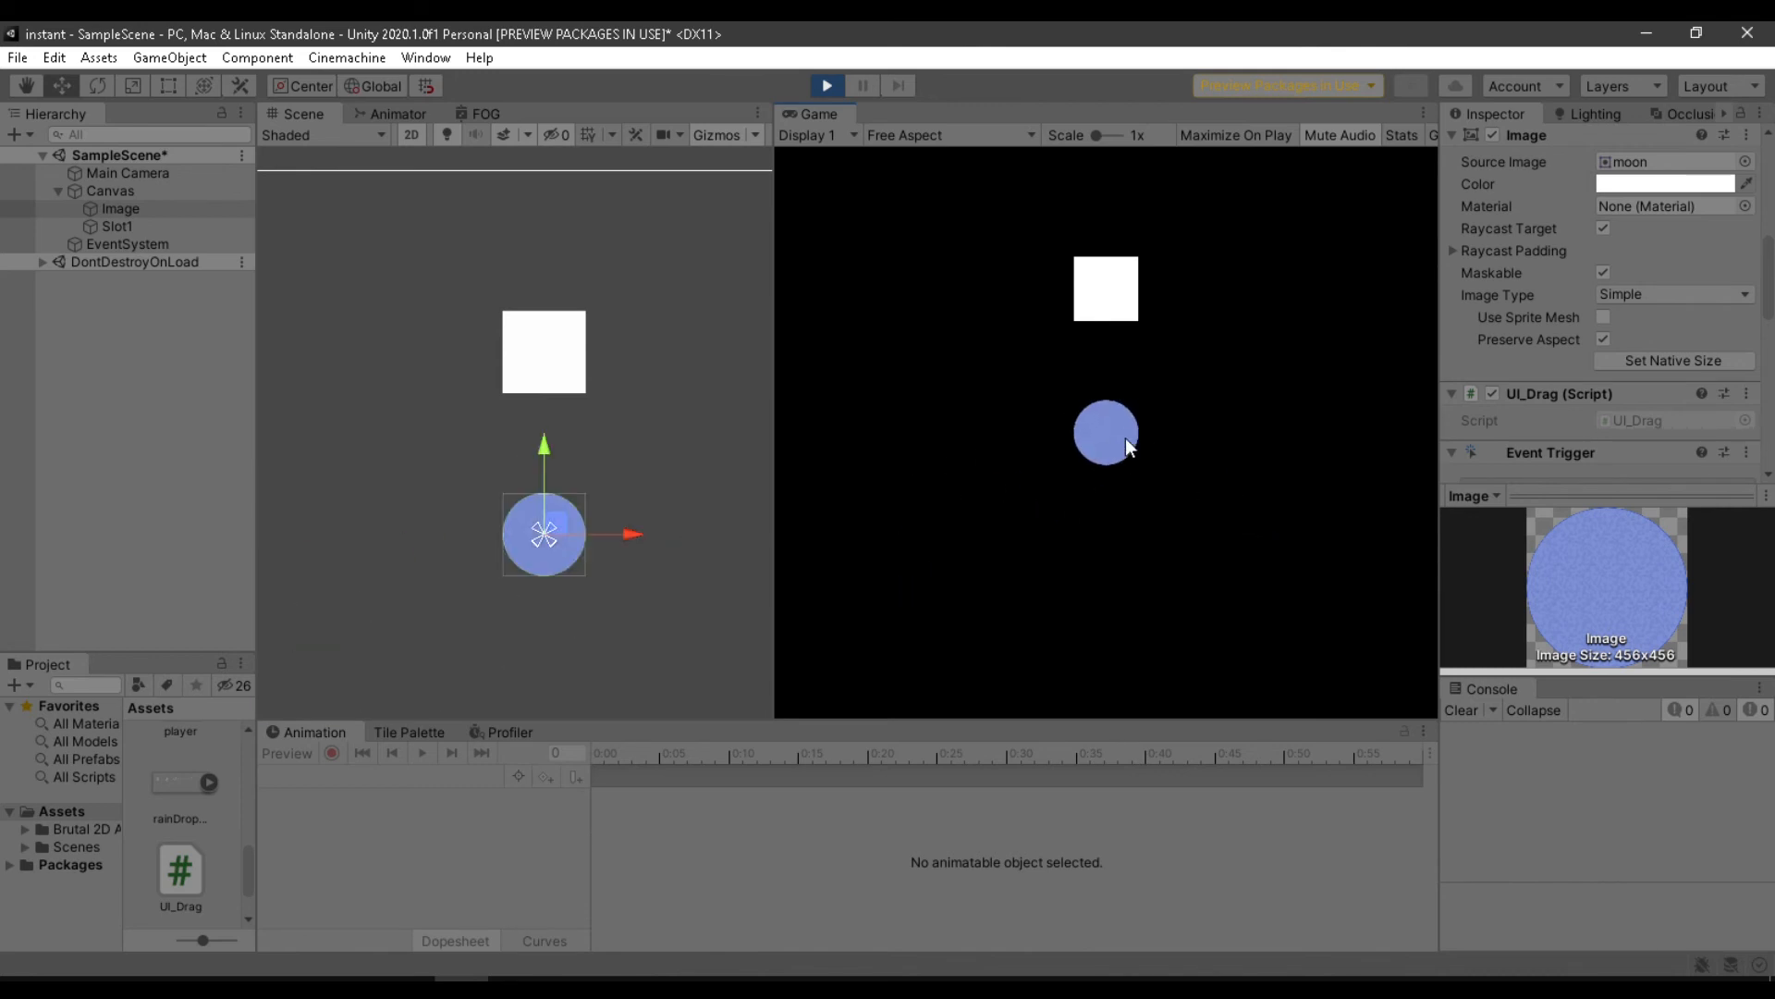
Drag the blue circle upward in the running Game view to test movement.
{"action": "left_click_drag", "start_coordinate": [1106, 432], "coordinate": [1106, 288]}
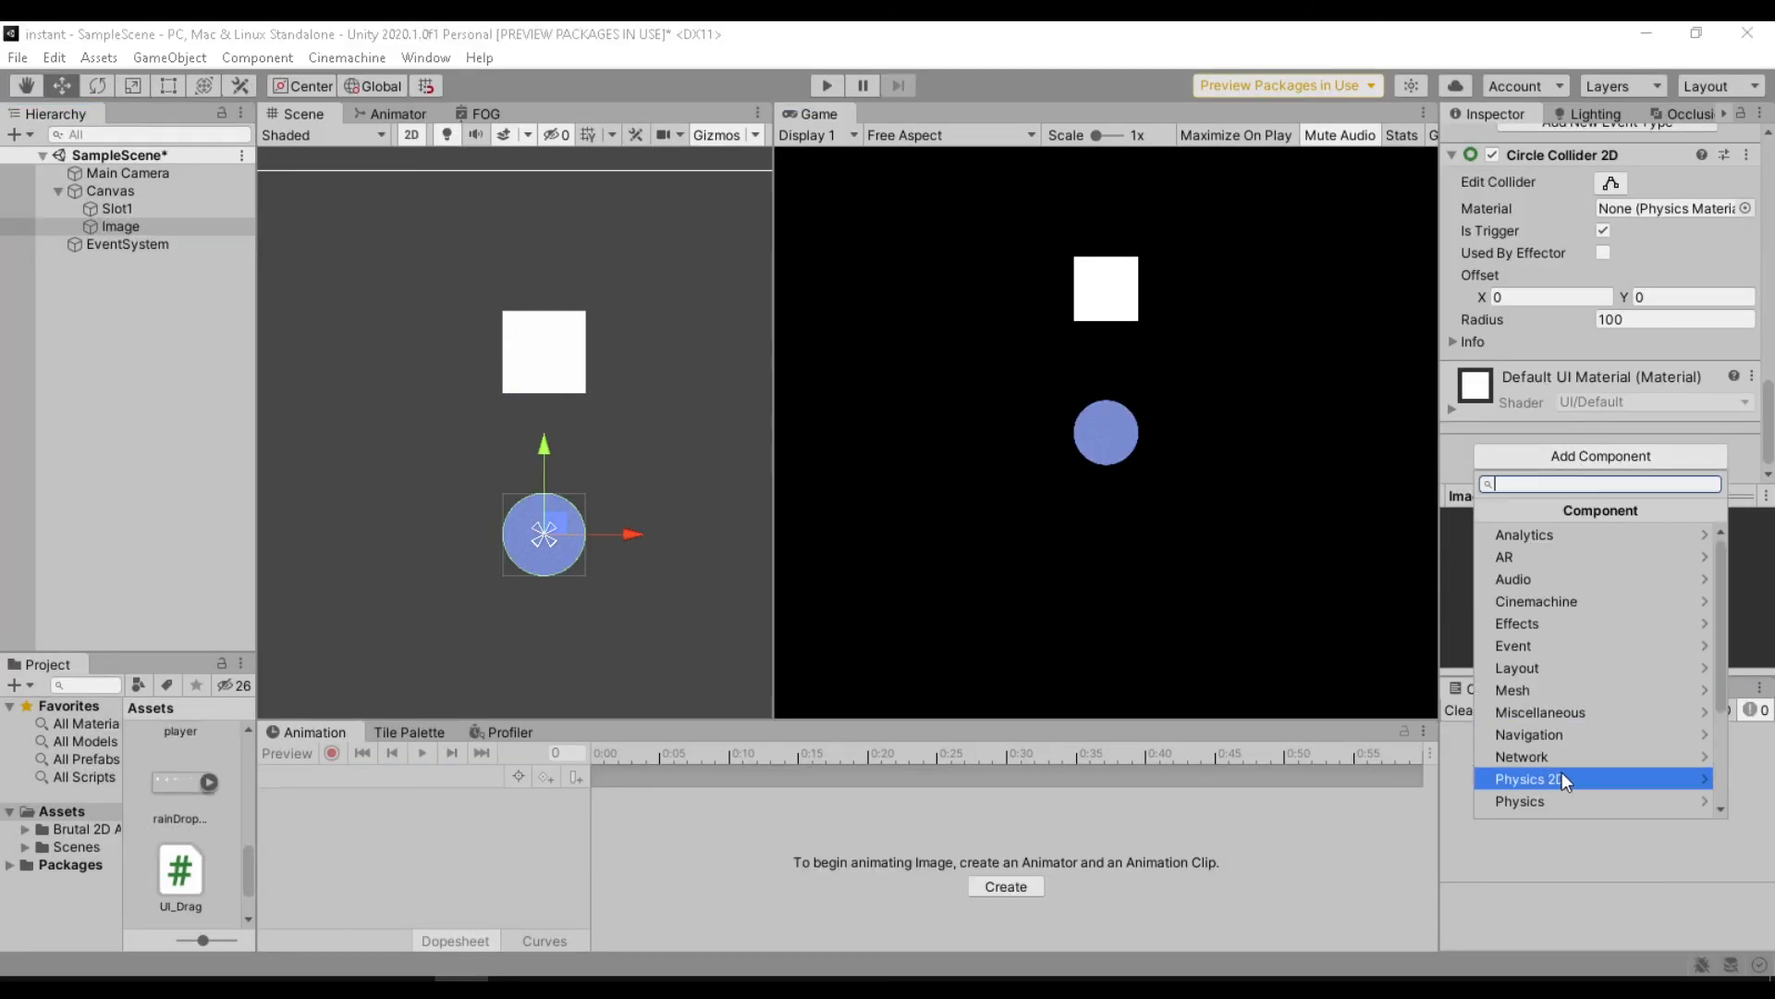
Add a Rigidbody 2D to Image with gravity scale 0 and frozen Z rotation, then press Play.
{"action": "left_click", "coordinate": [1568, 778]}
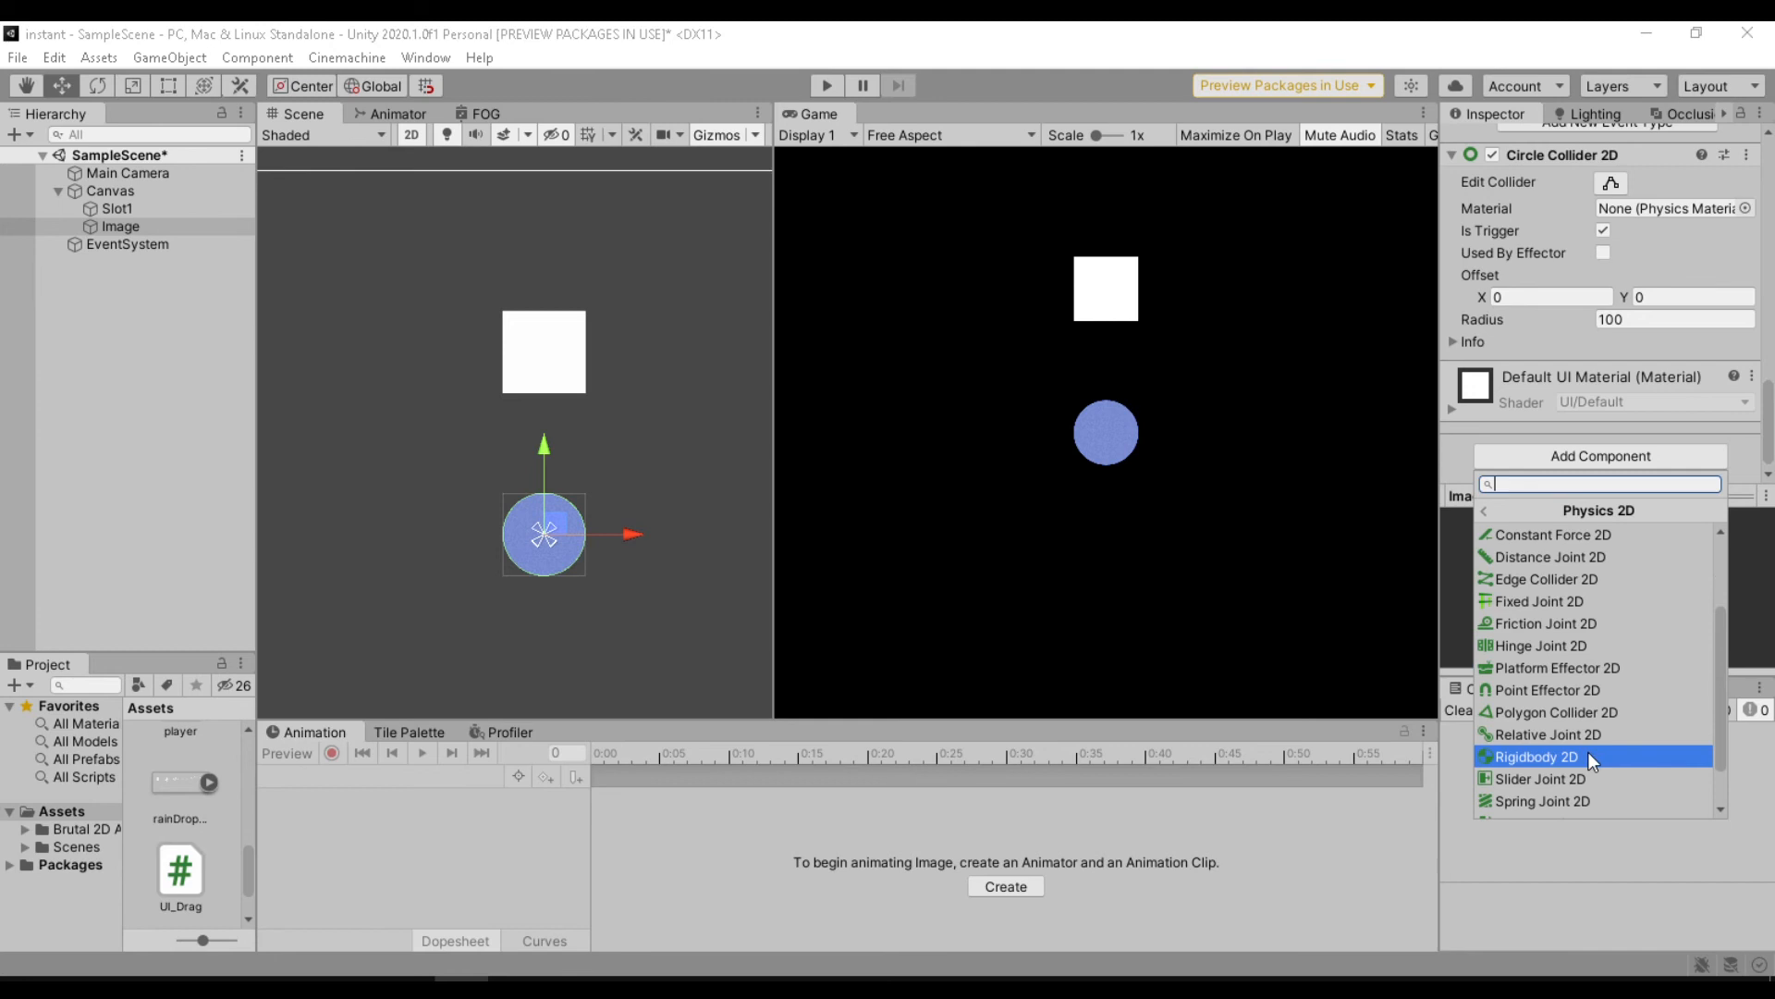
{"action": "left_click", "coordinate": [1532, 756]}
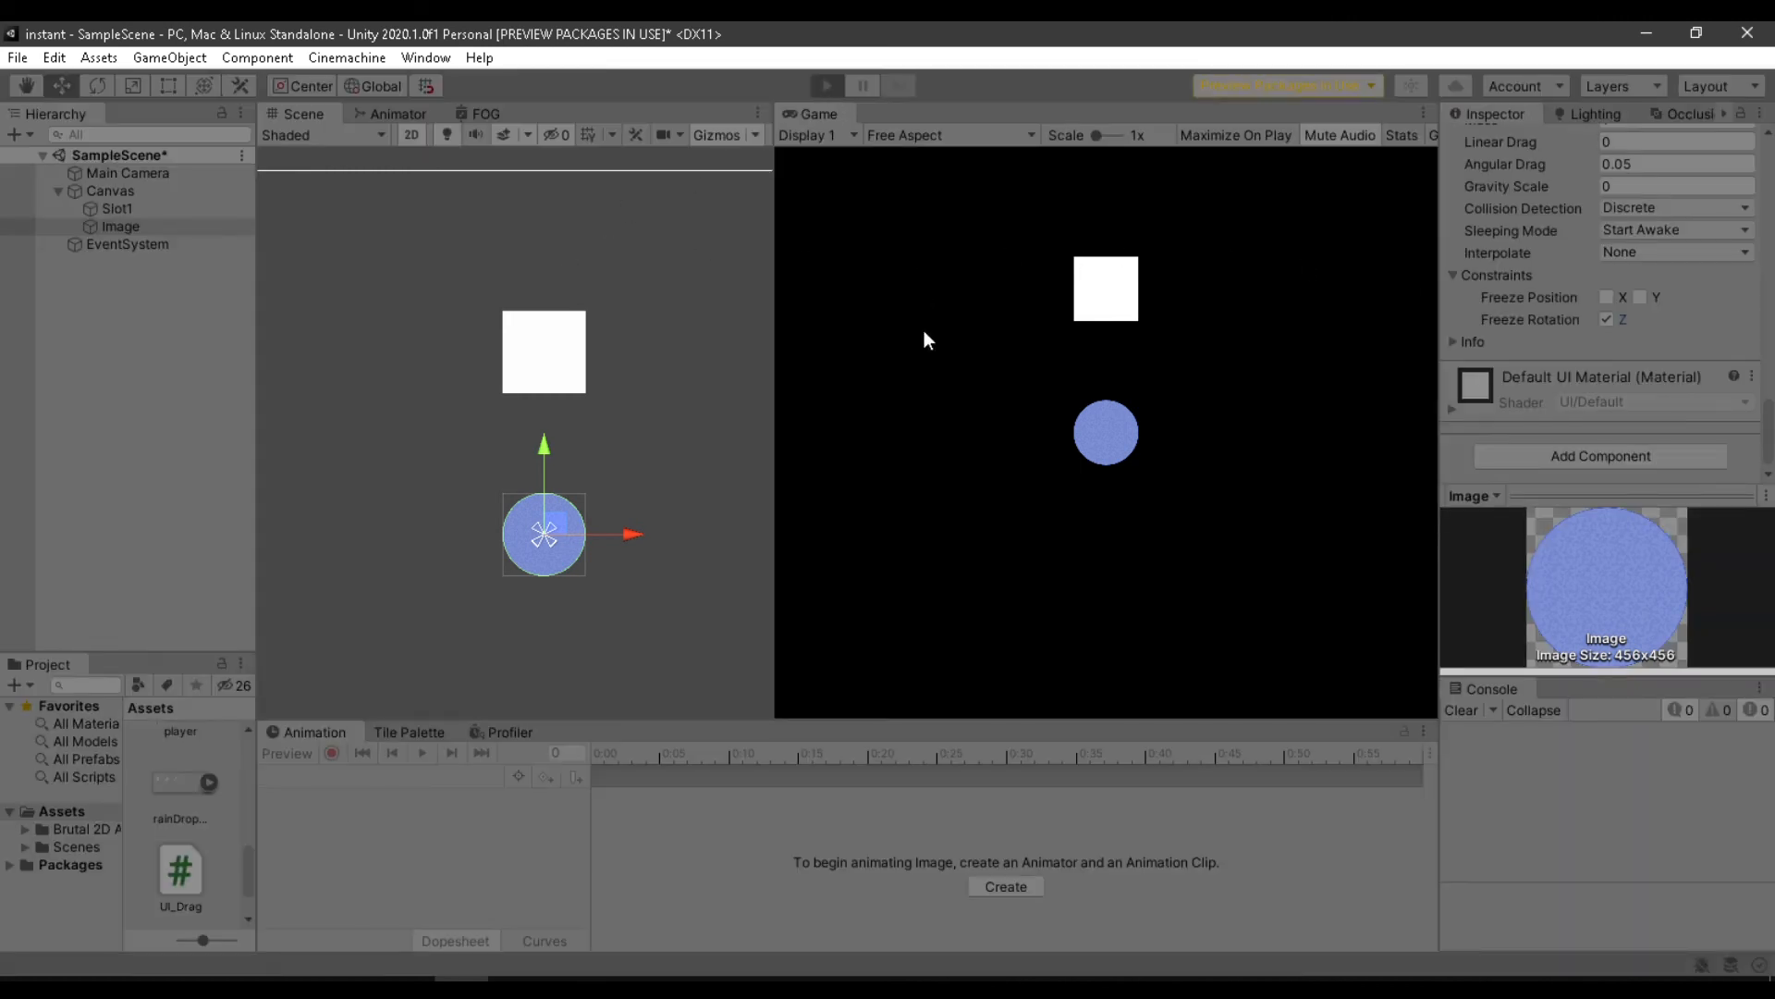
{"action": "left_click", "coordinate": [827, 85]}
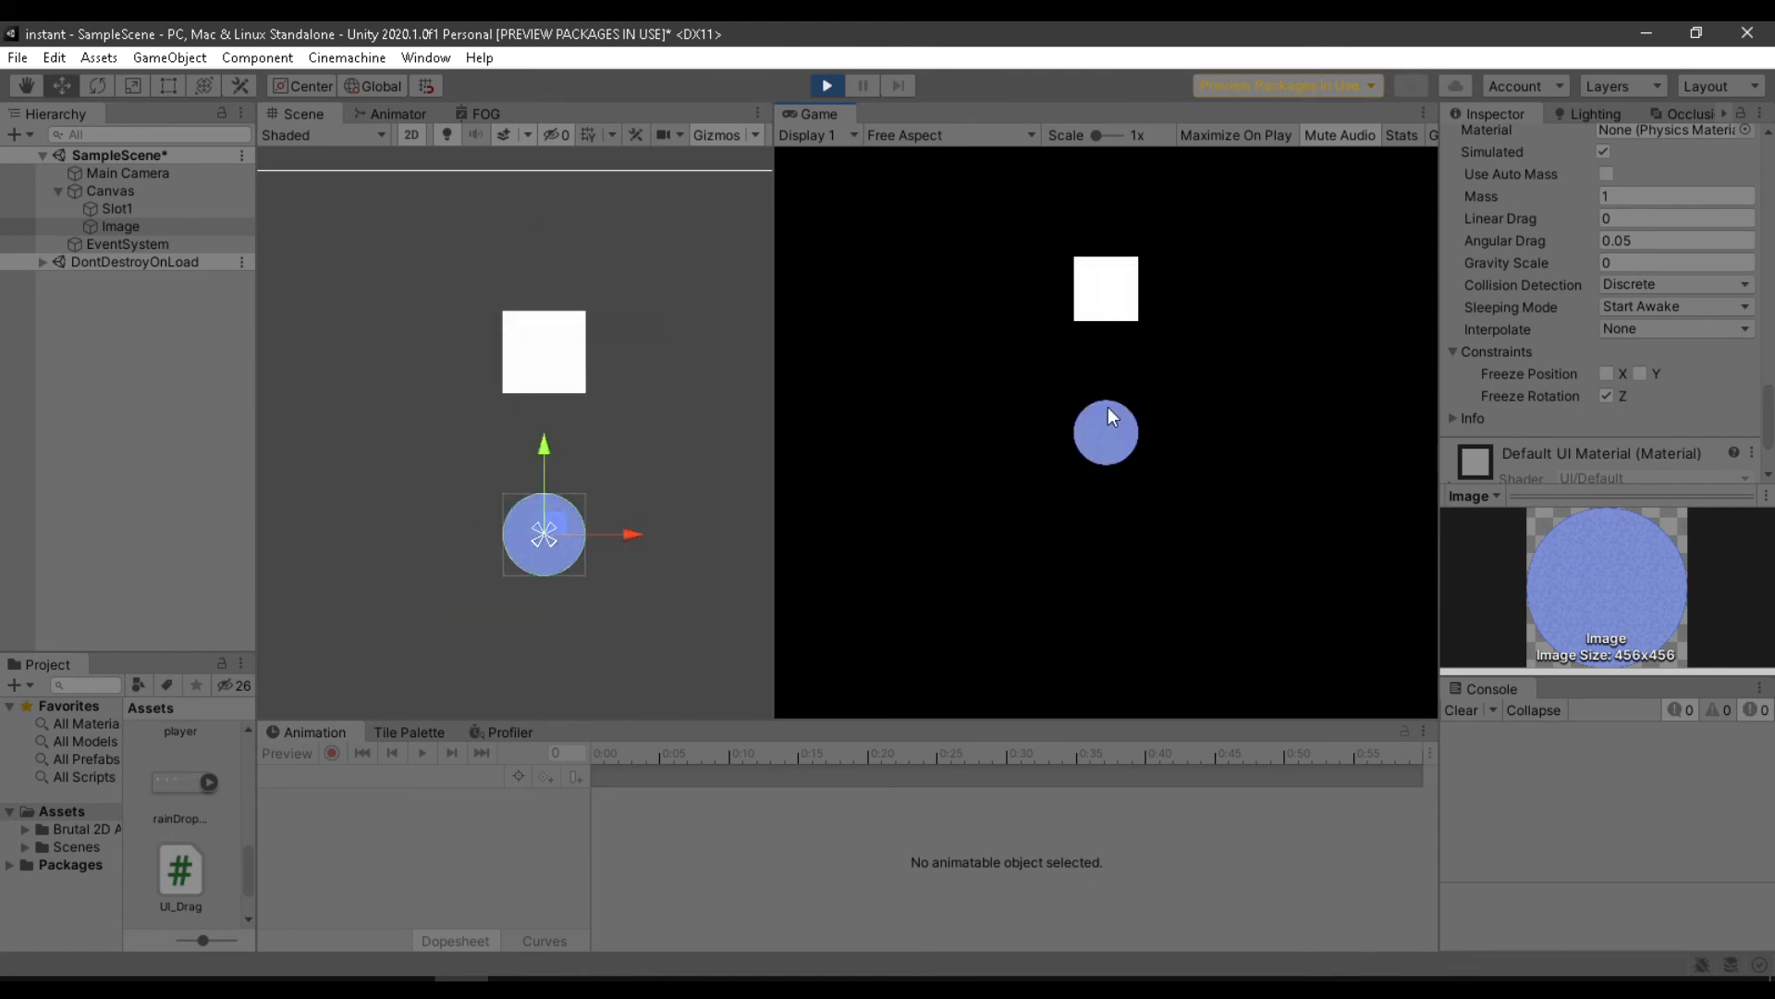
{"action": "mouse_move", "coordinate": [1128, 368]}
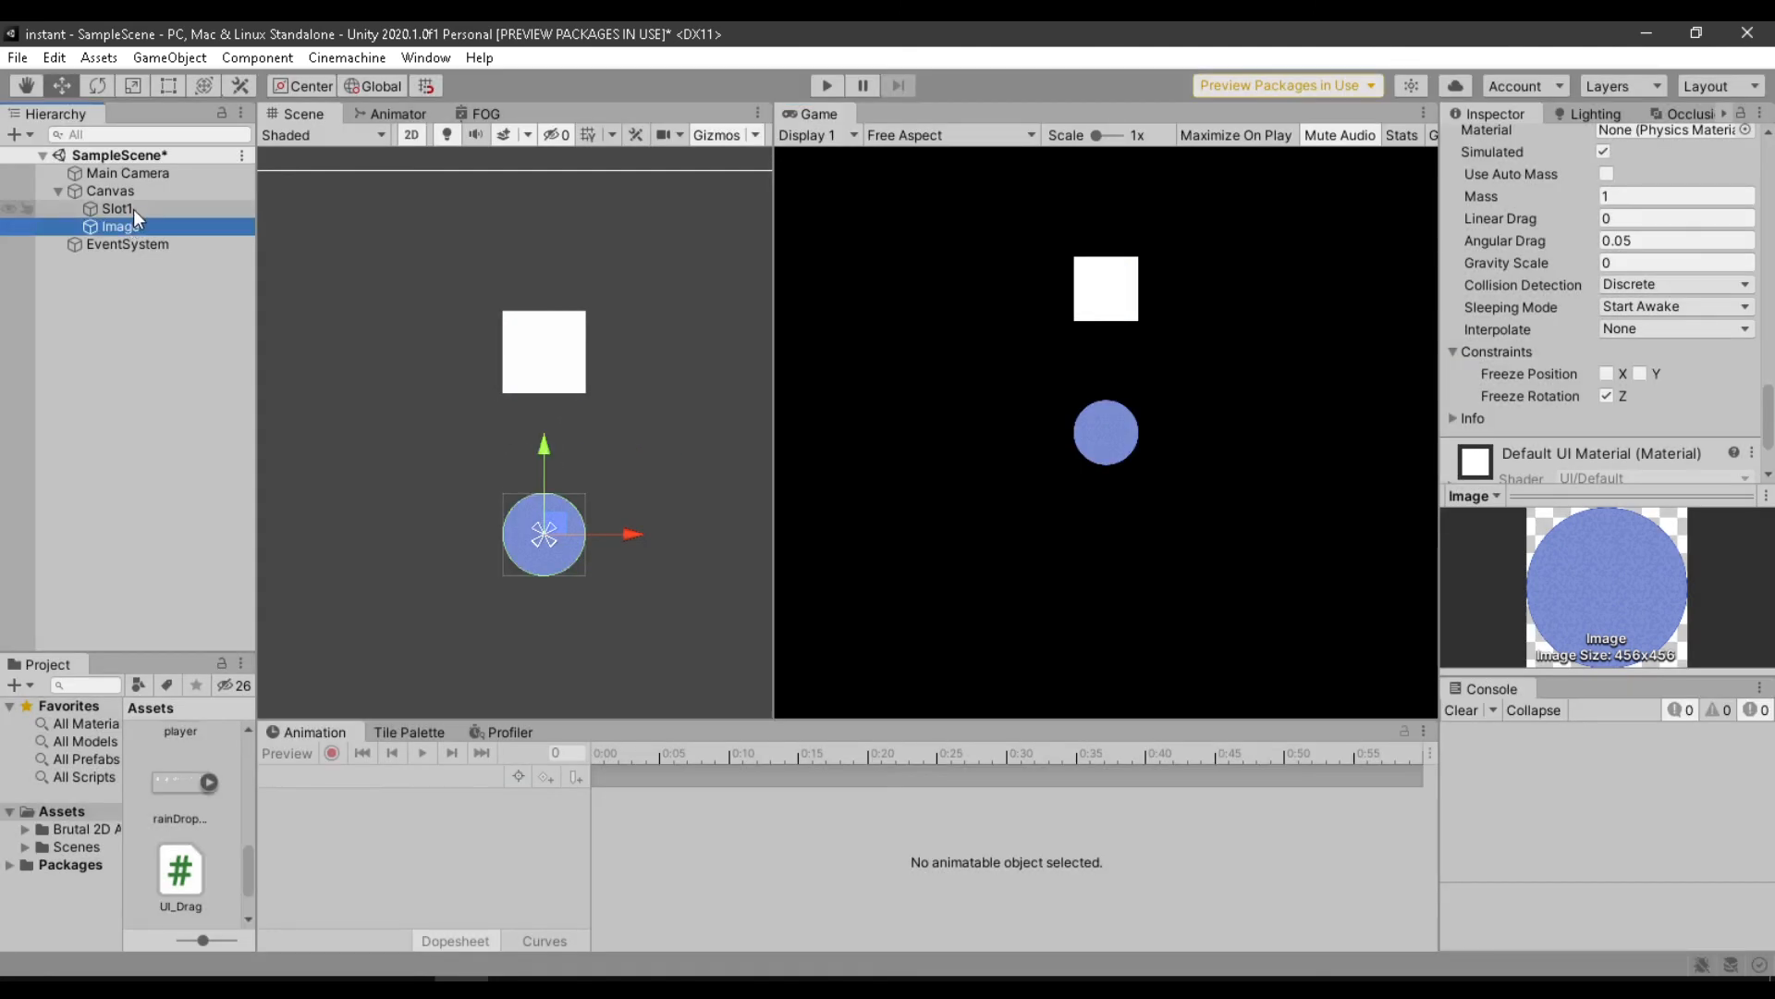
Tag Slot1 as Slot, test in Play mode, and return to Unity after fixing slotPos.
{"action": "left_click", "coordinate": [109, 208]}
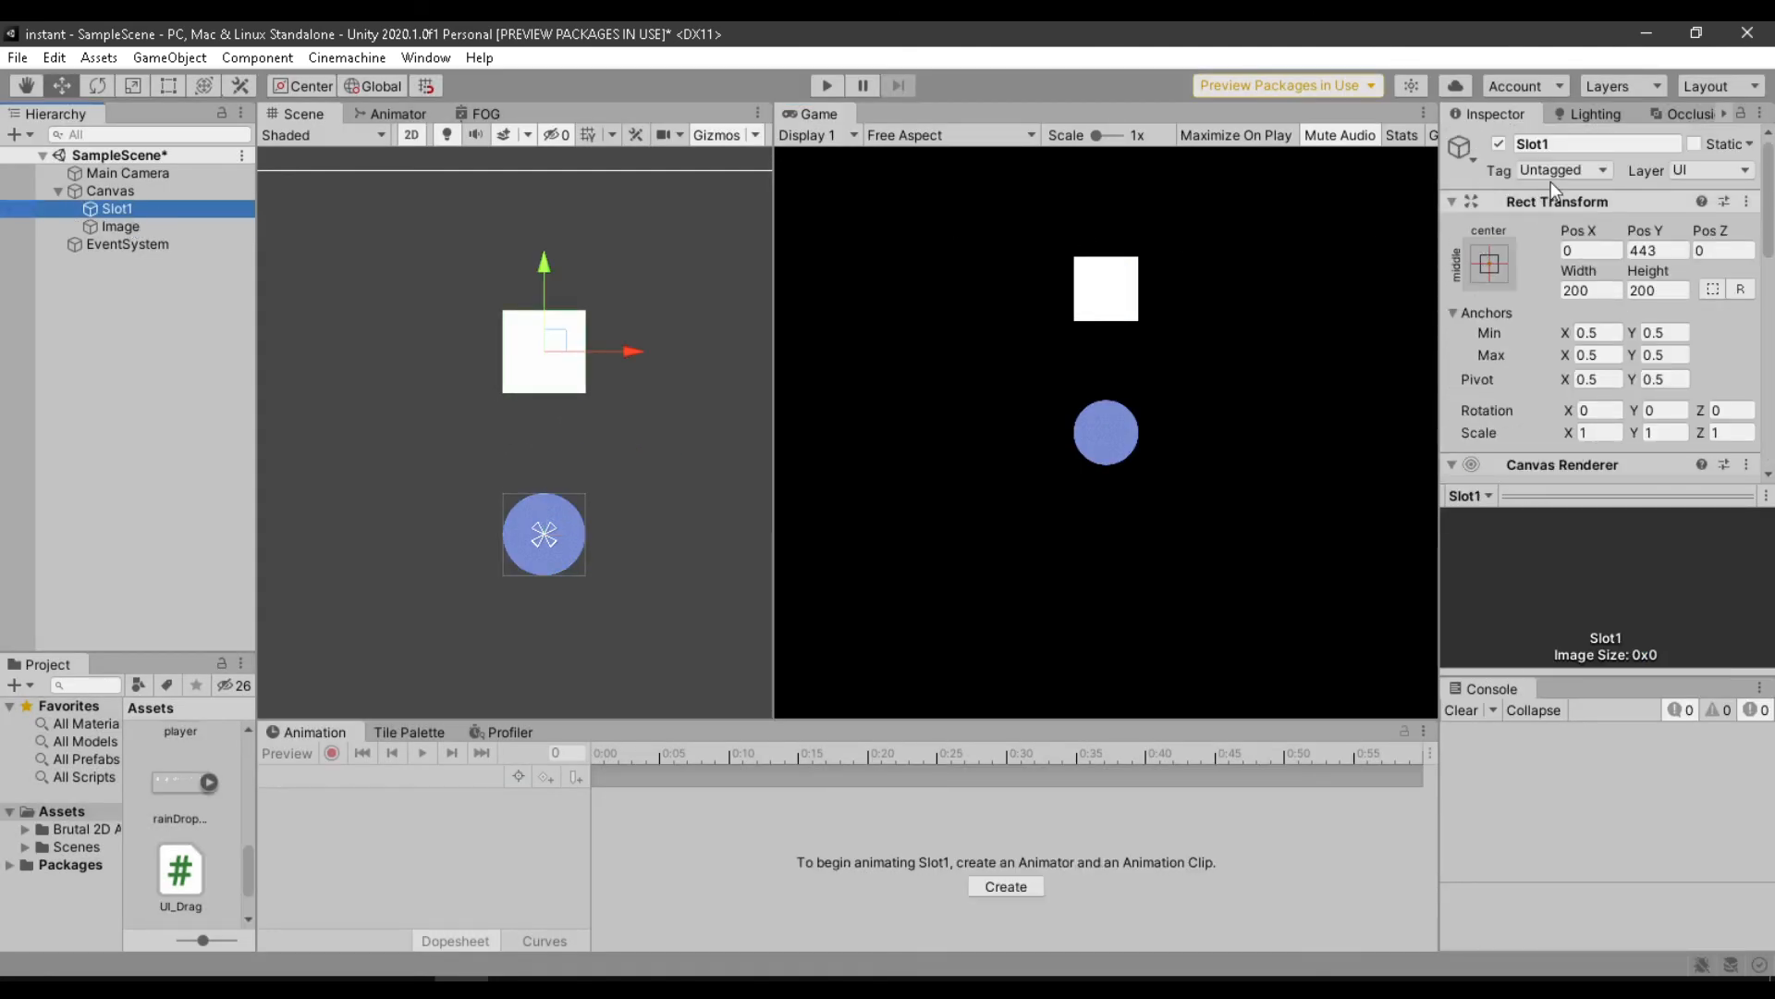
{"action": "left_click", "coordinate": [1564, 170]}
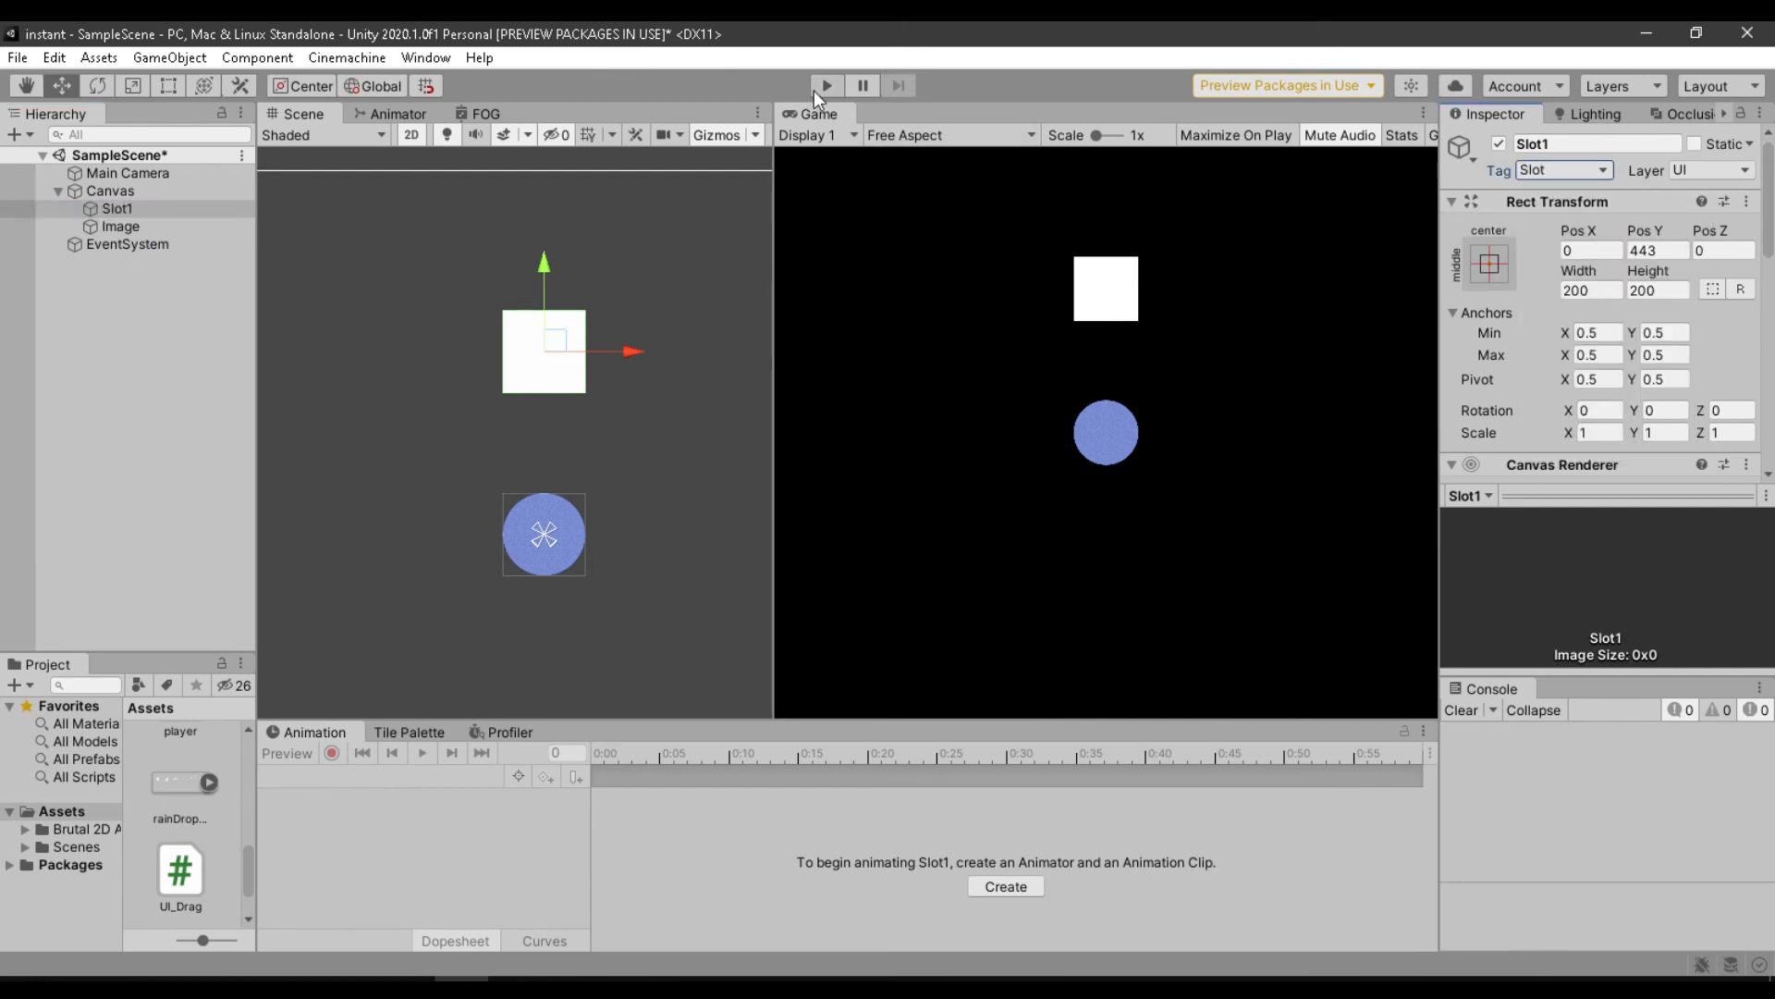
{"action": "left_click", "coordinate": [829, 86]}
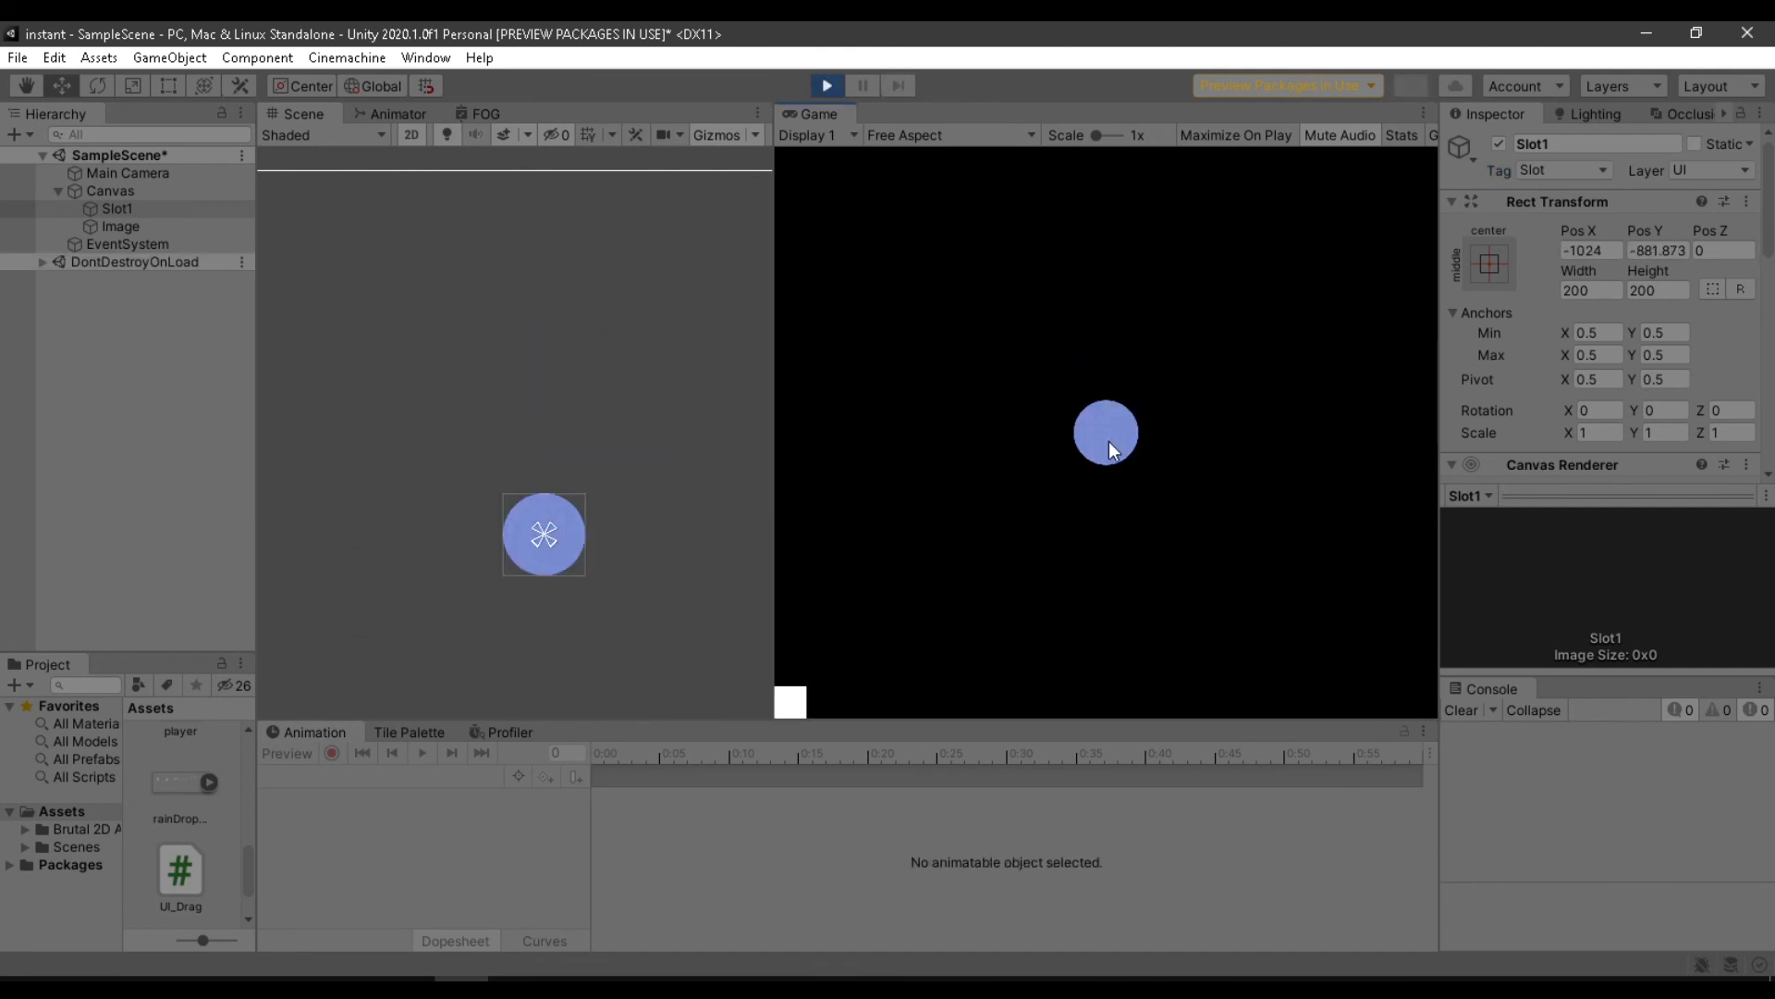
{"action": "mouse_move", "coordinate": [1108, 304]}
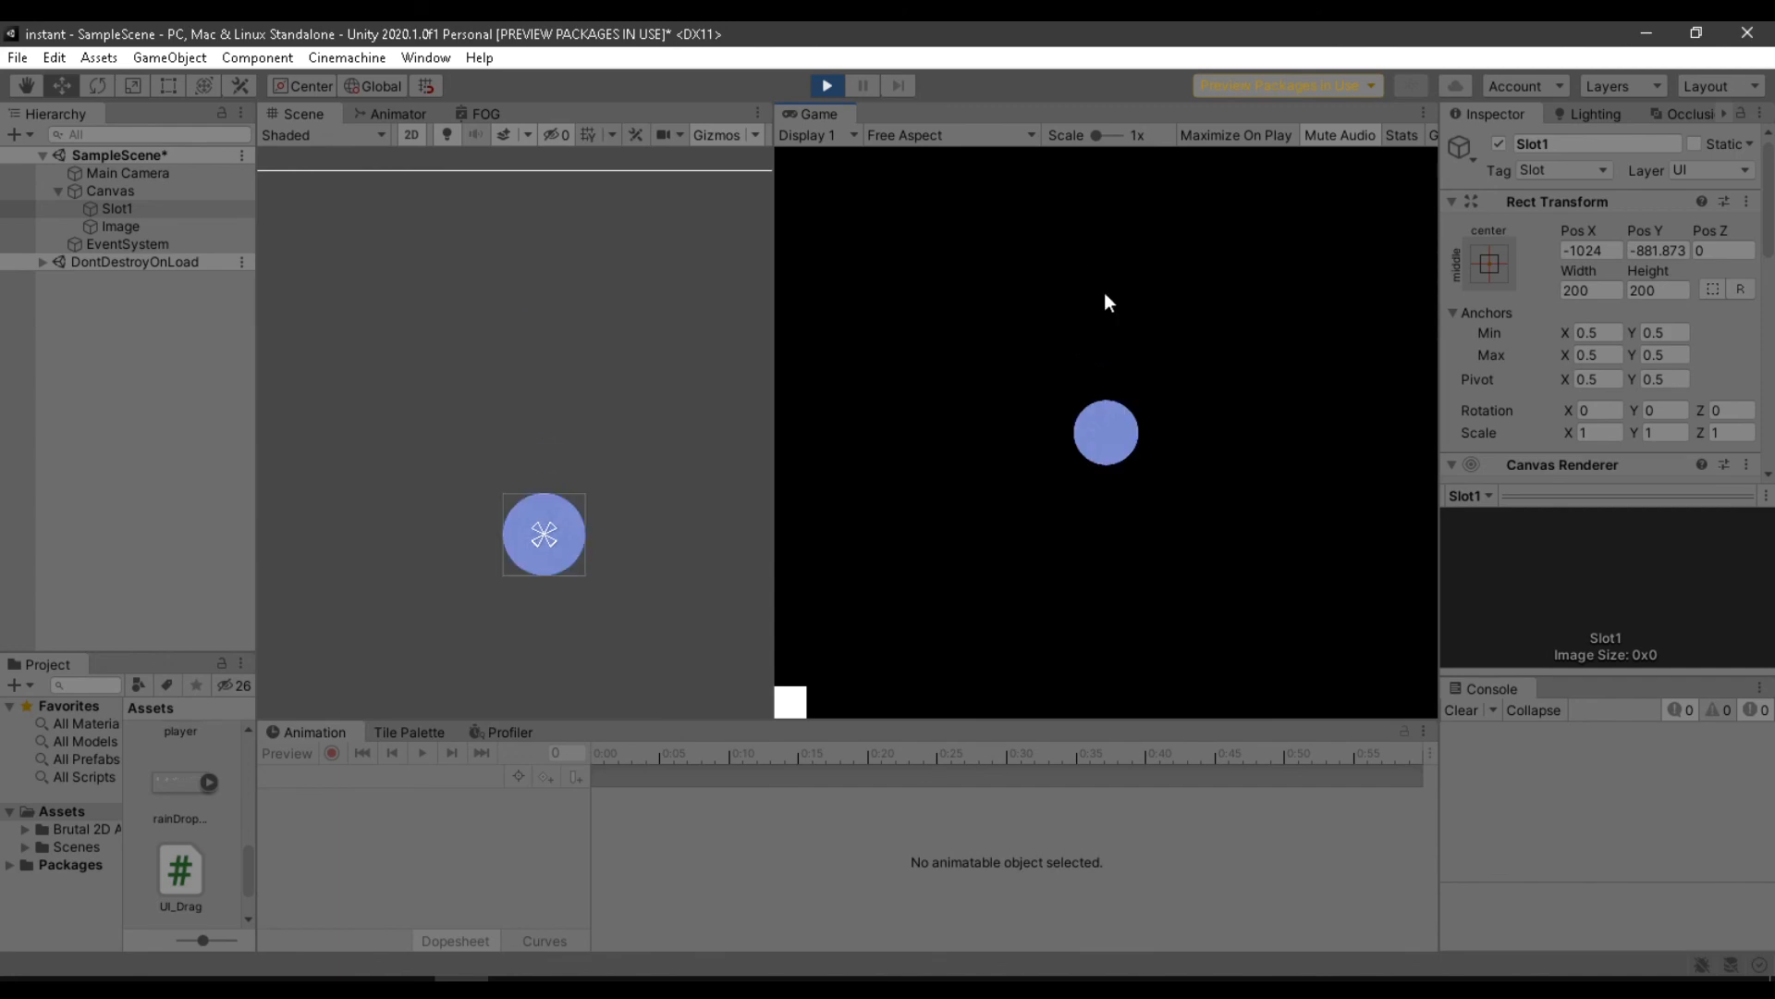
{"action": "mouse_move", "coordinate": [857, 659]}
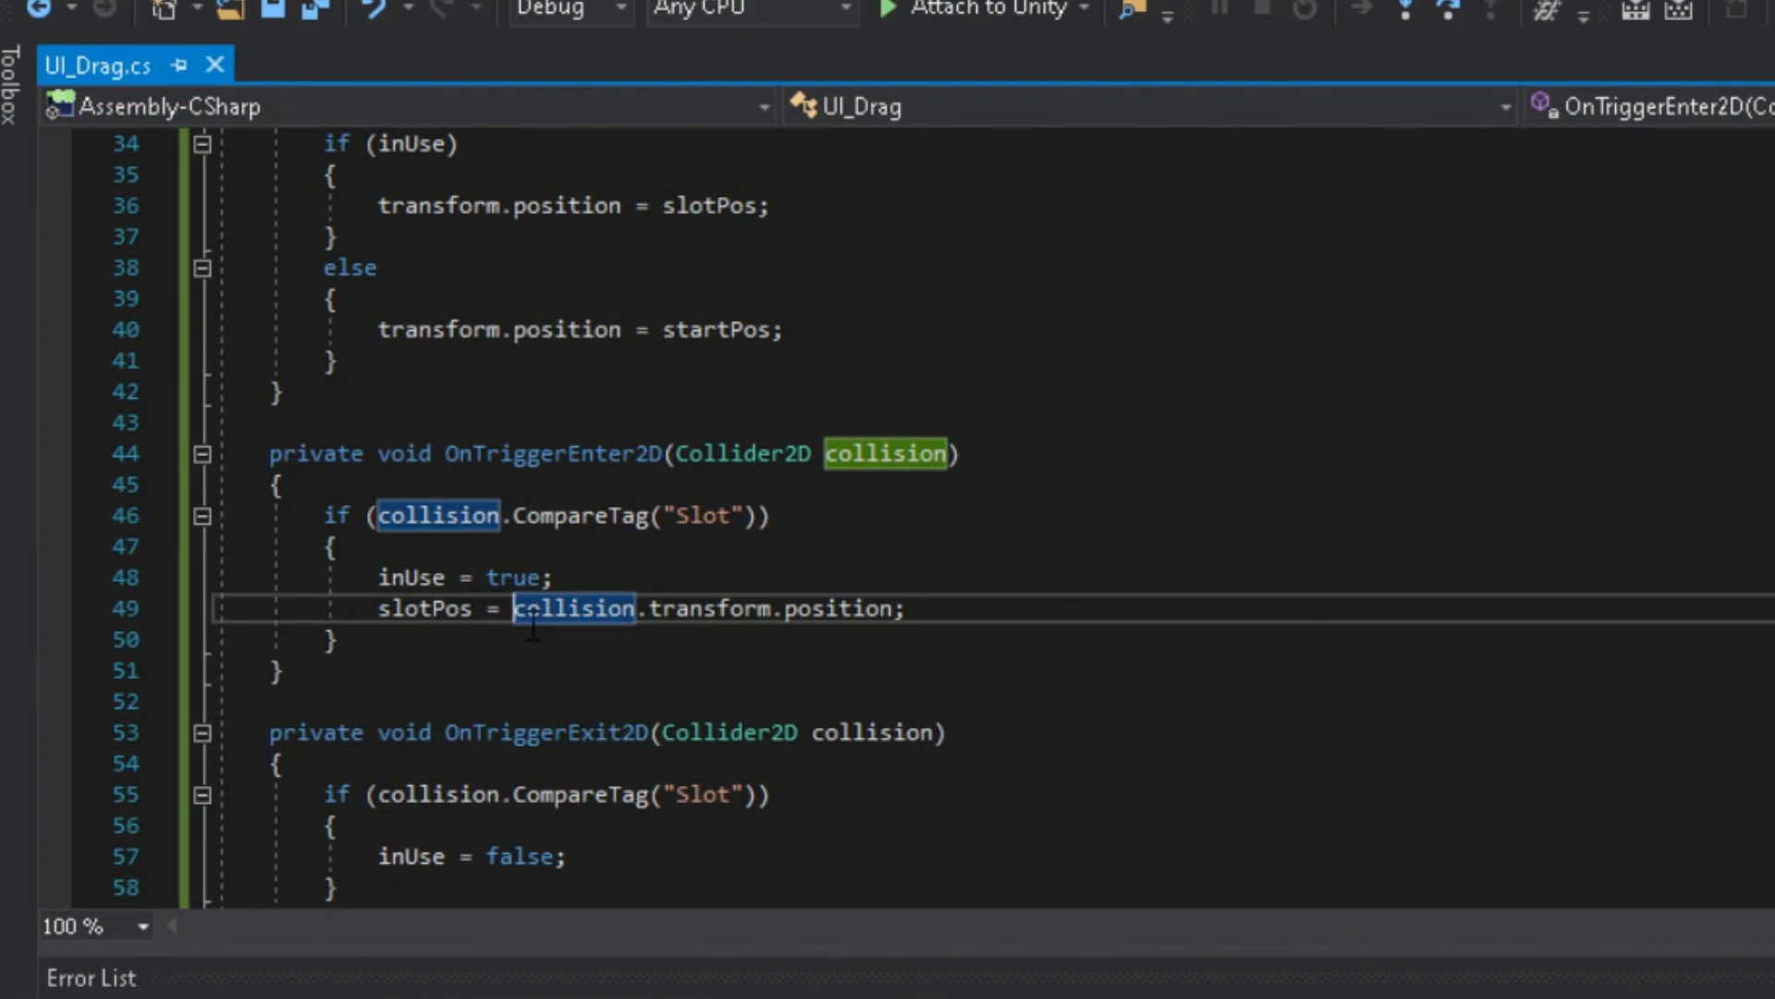
{"action": "key", "text": "alt+tab"}
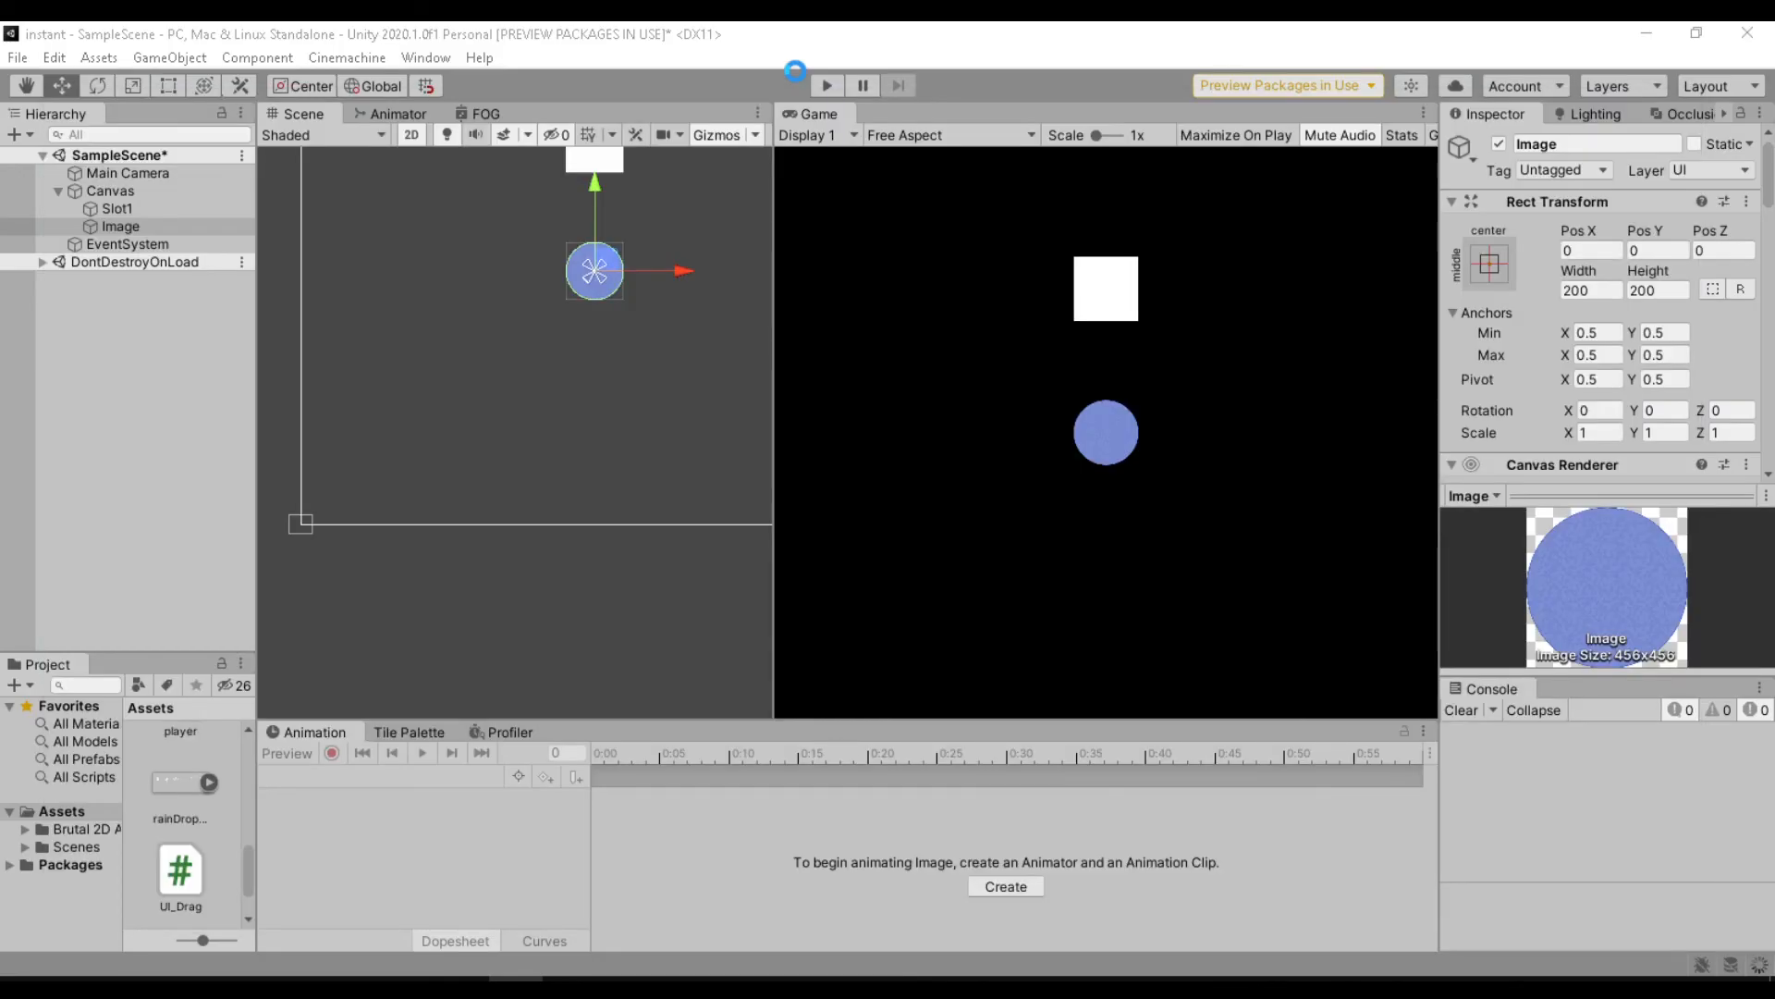
{"action": "mouse_move", "coordinate": [796, 80]}
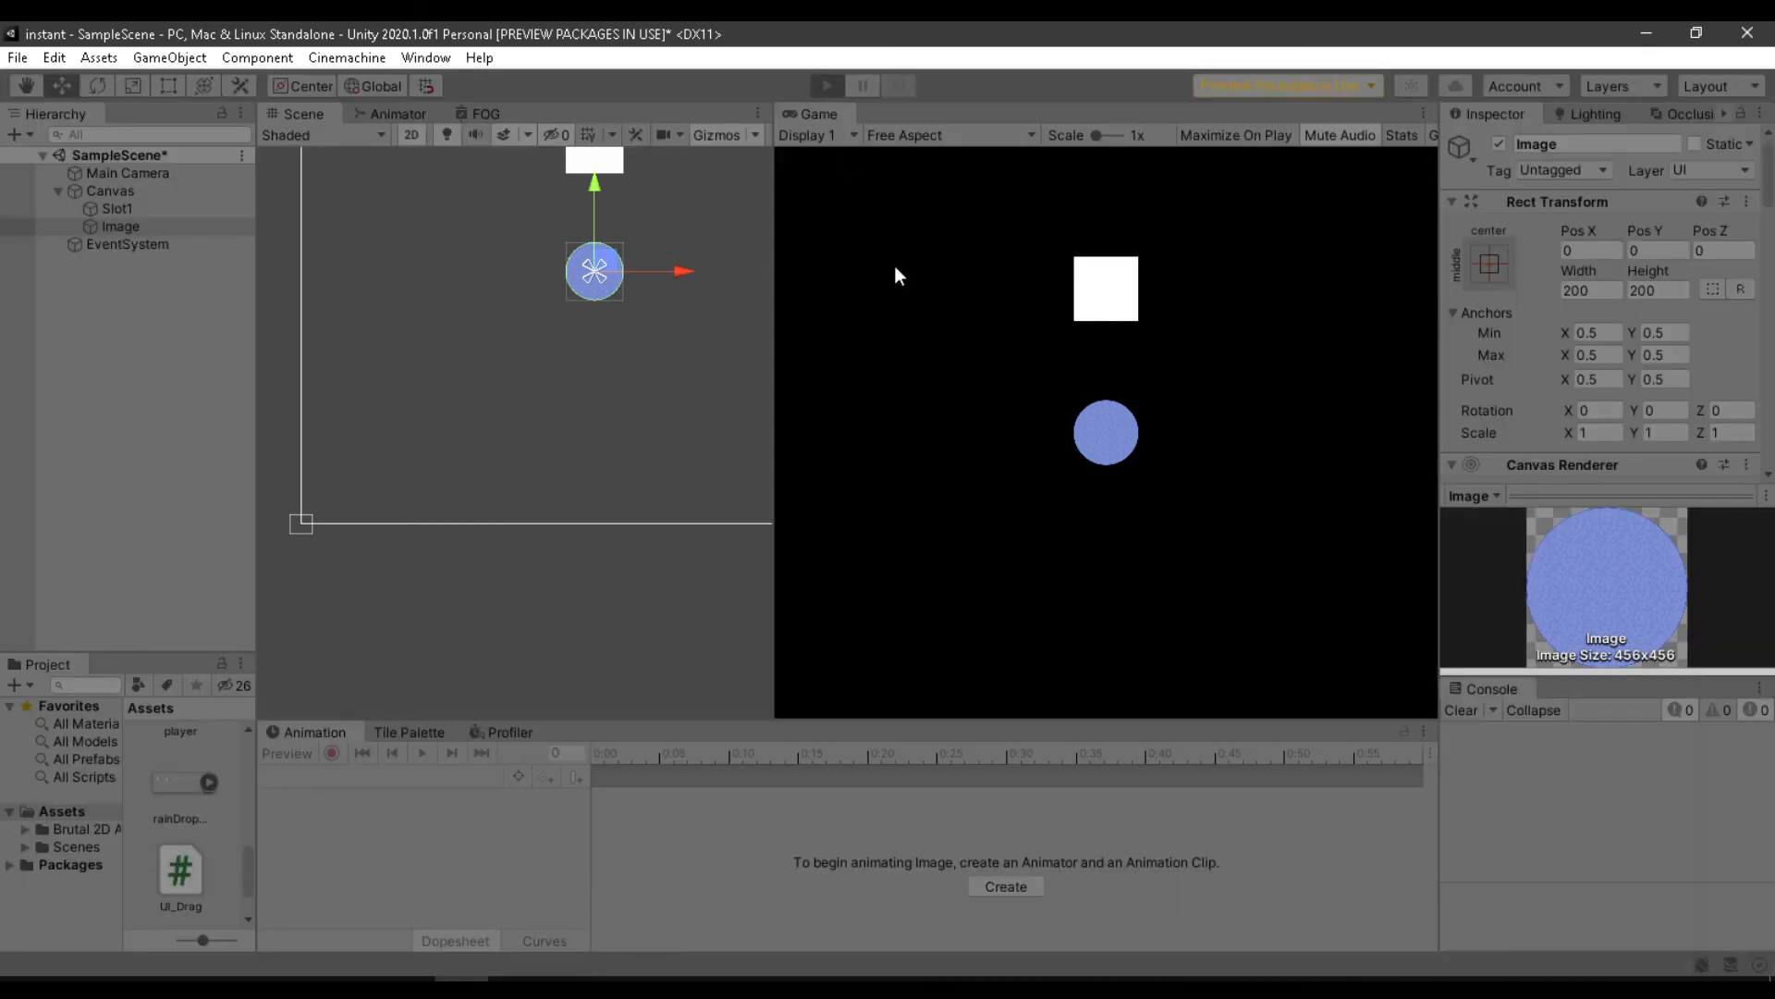
Start Play and drag the blue circle up toward the white Slot1 square.
{"action": "left_click", "coordinate": [828, 85]}
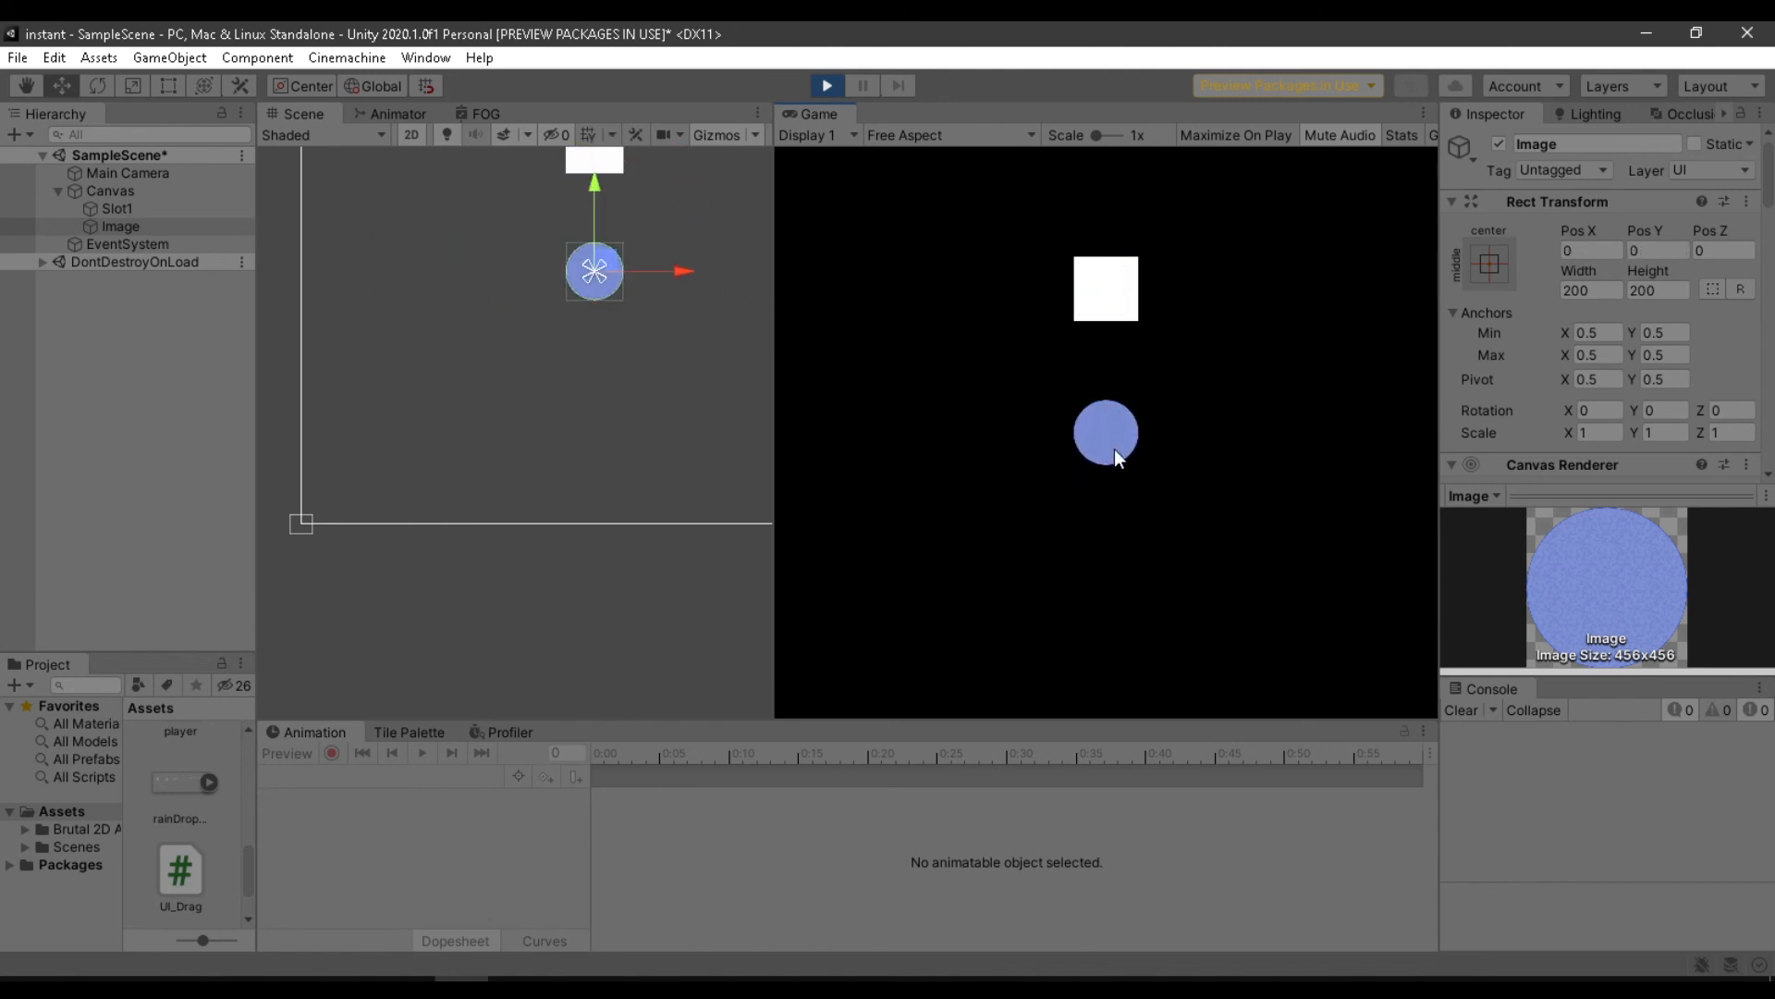
{"action": "mouse_move", "coordinate": [970, 385]}
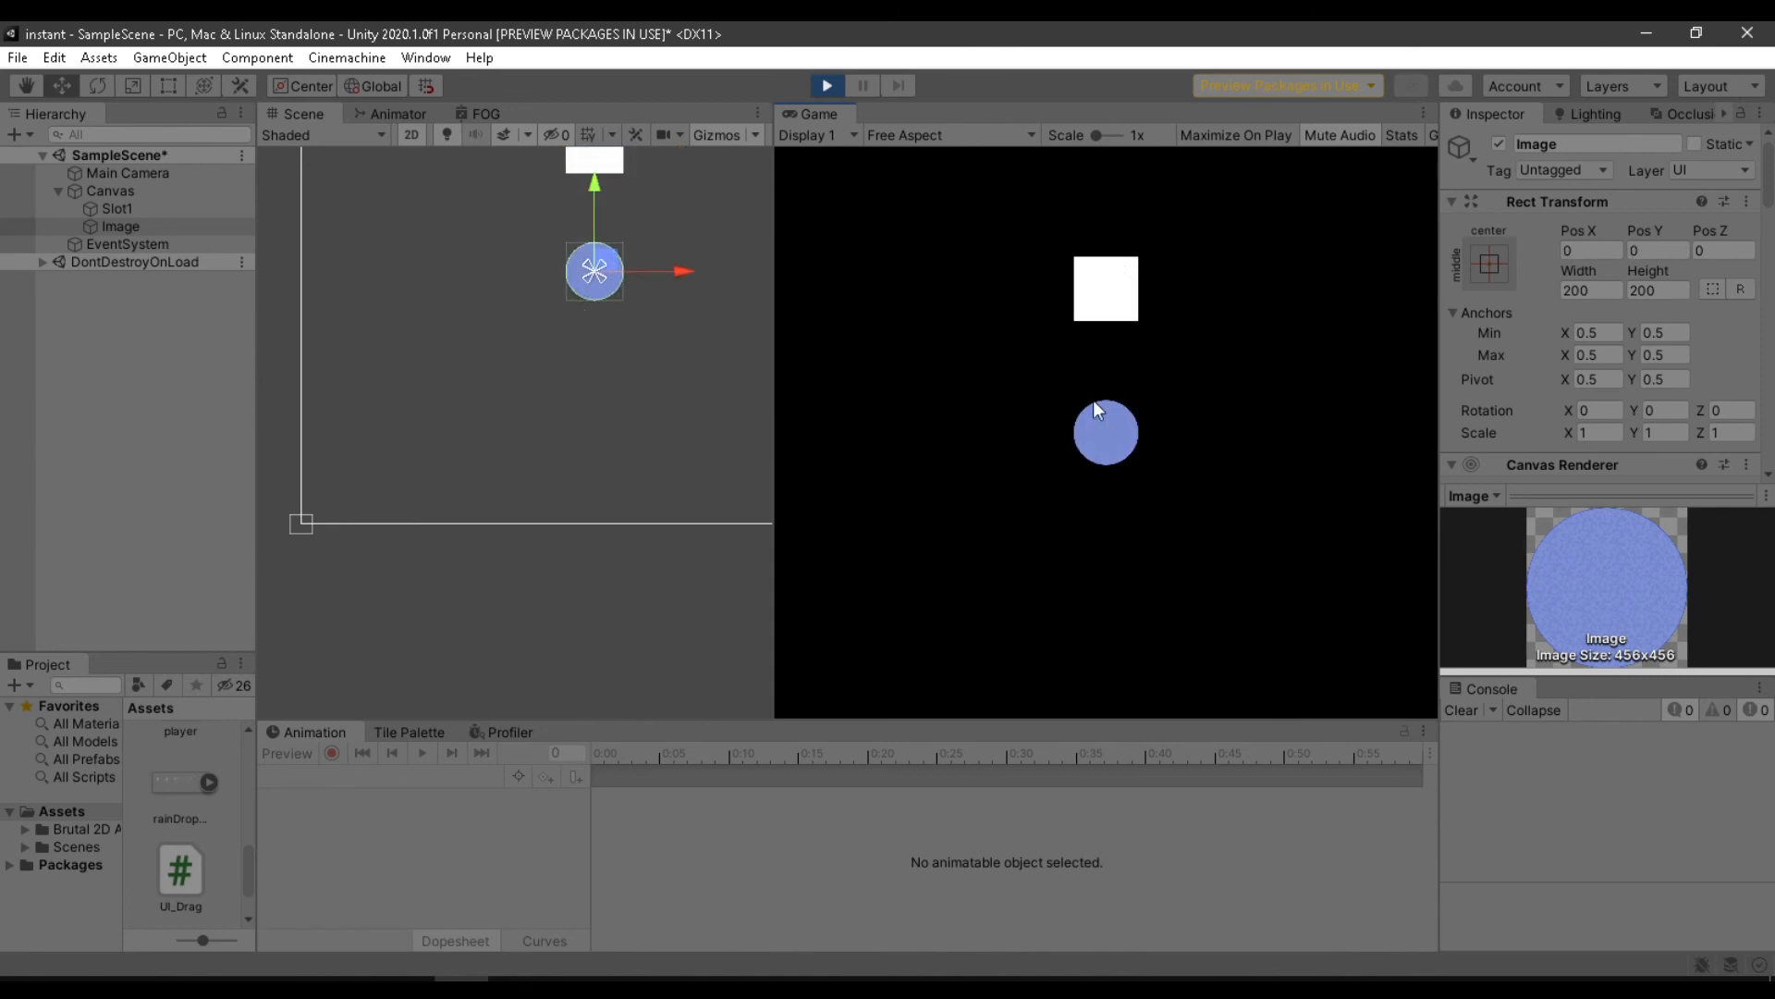
{"action": "left_click_drag", "start_coordinate": [1104, 430], "coordinate": [1118, 365]}
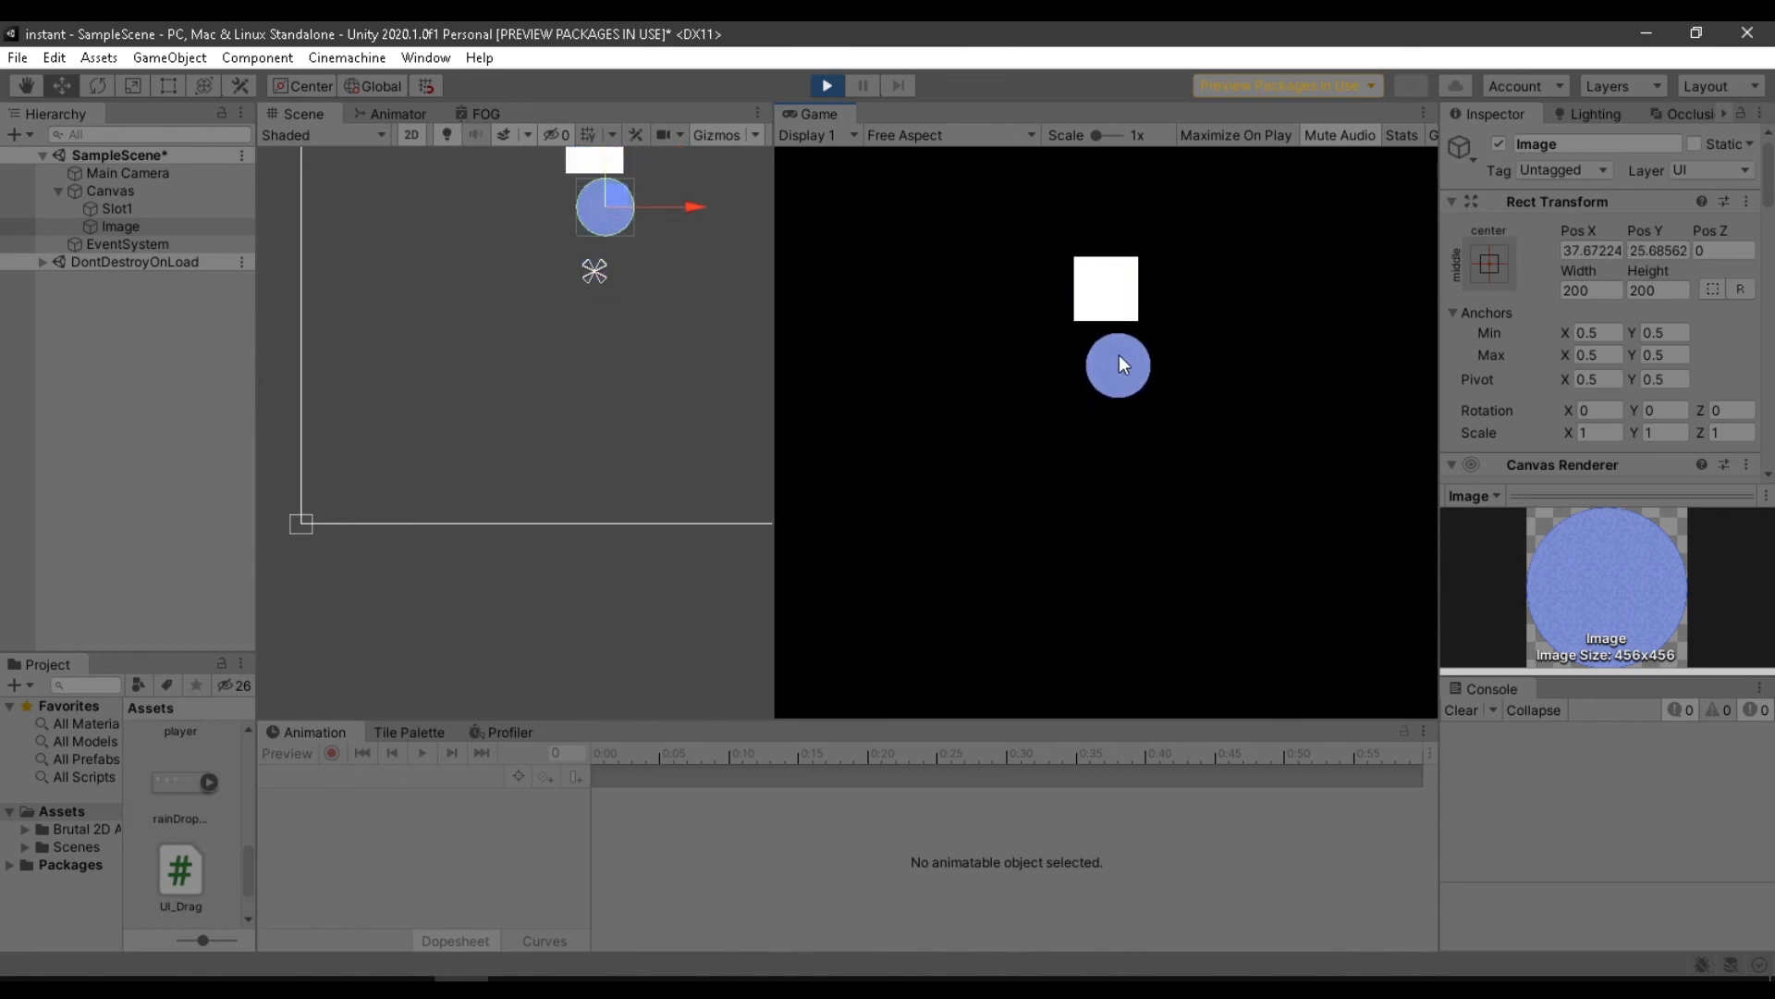